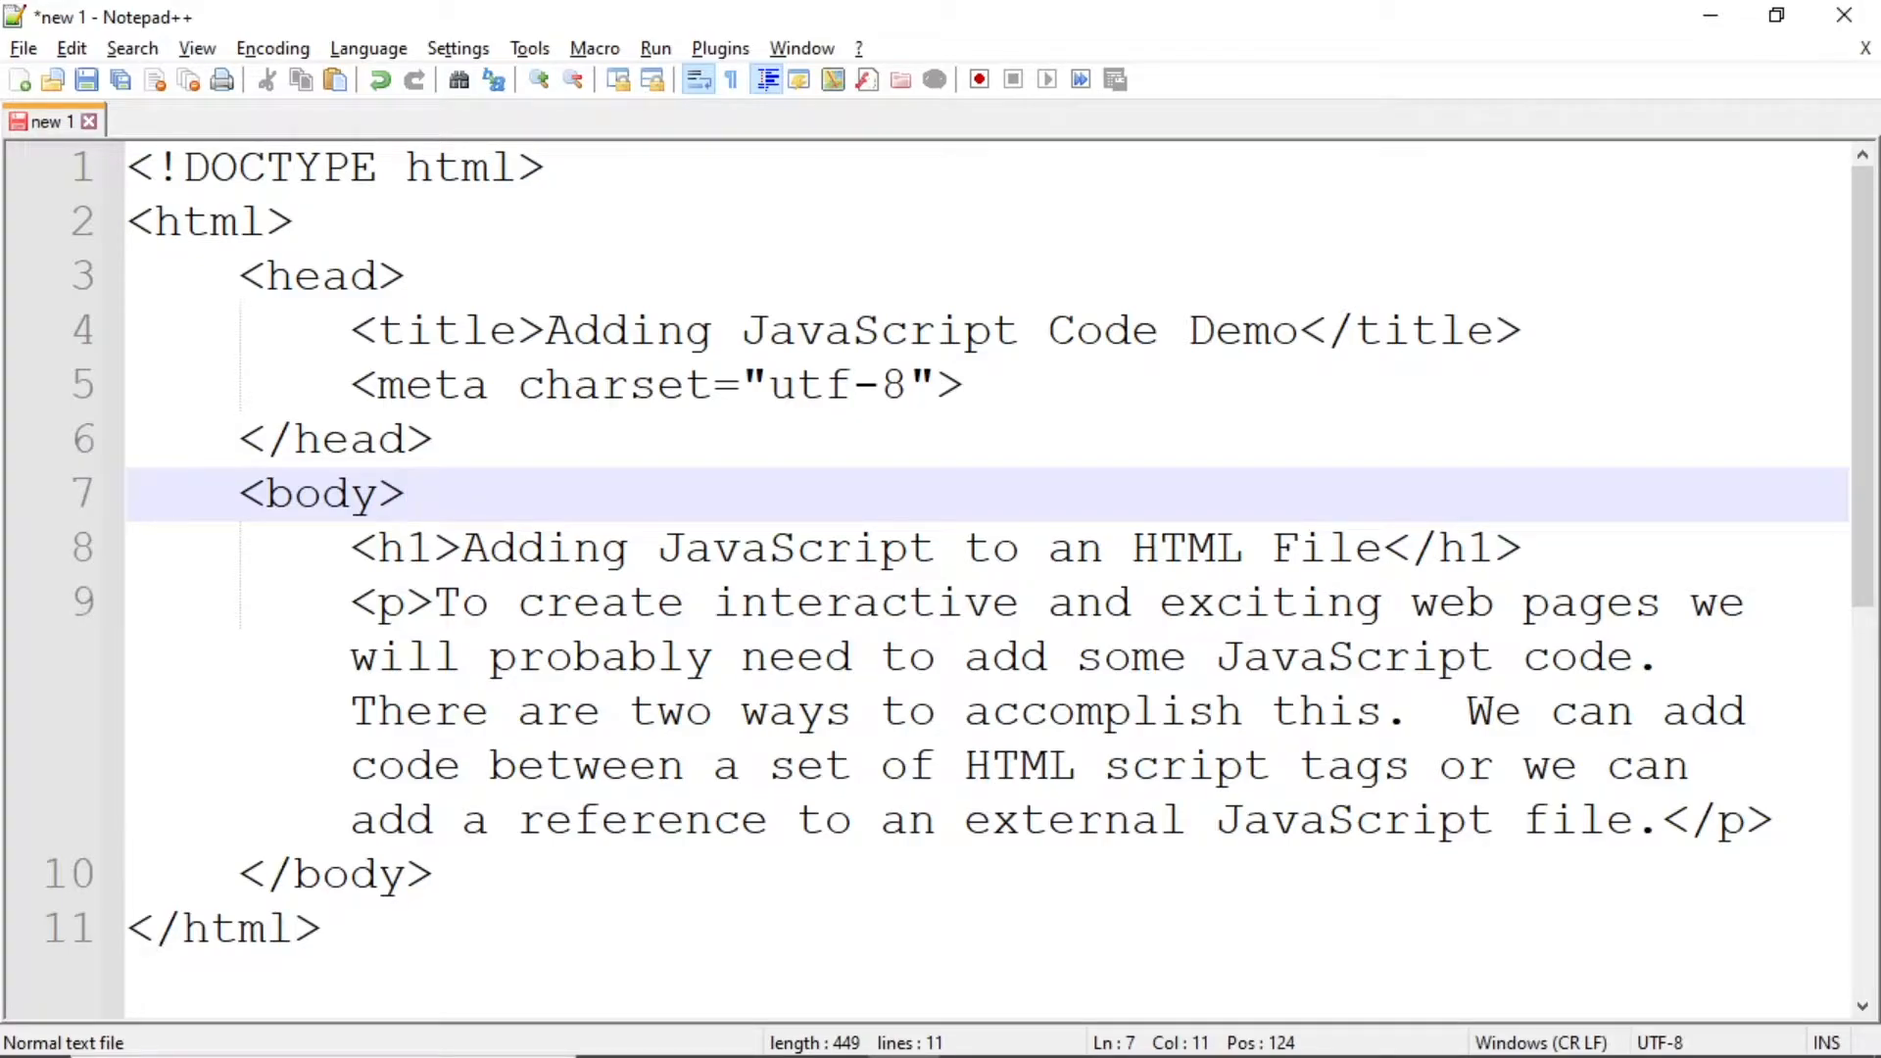
# - Add an empty <script></script> pair on new lines right after <body>, above the <h1>
pyautogui.click(407, 493)
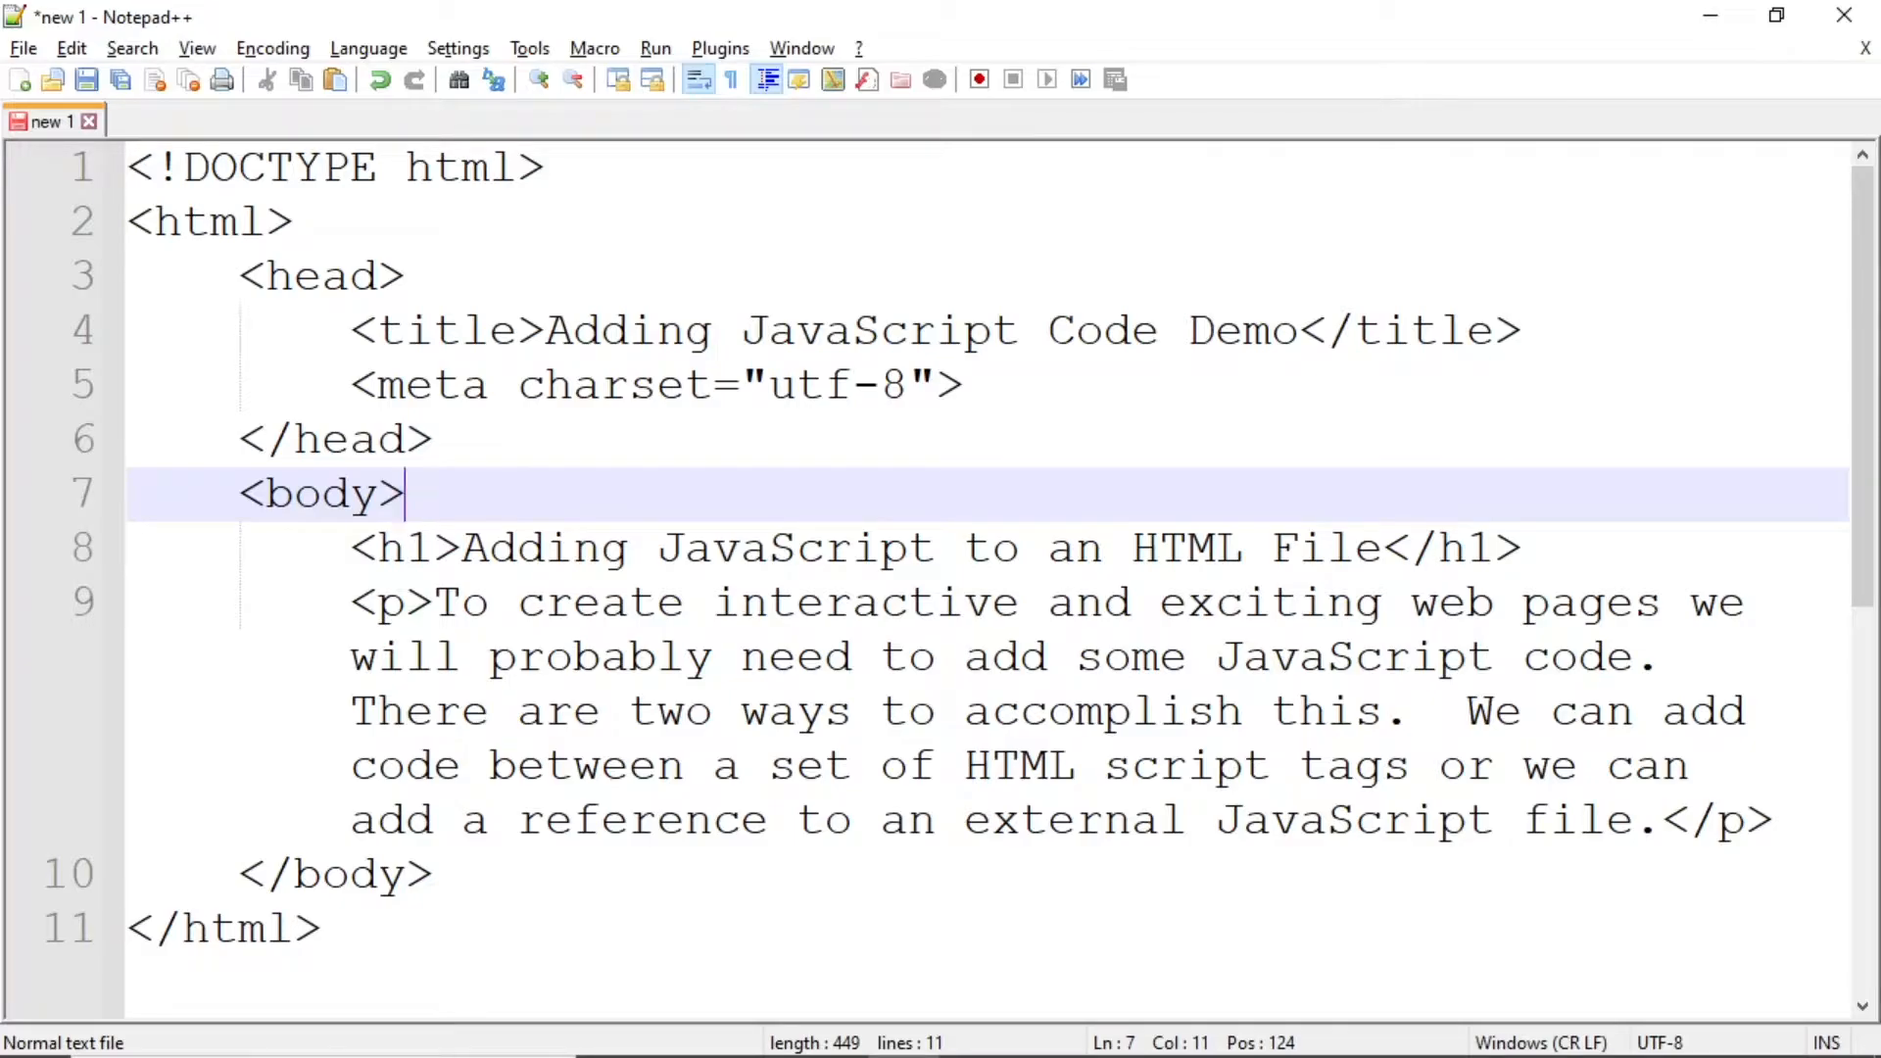
pyautogui.press('Enter')
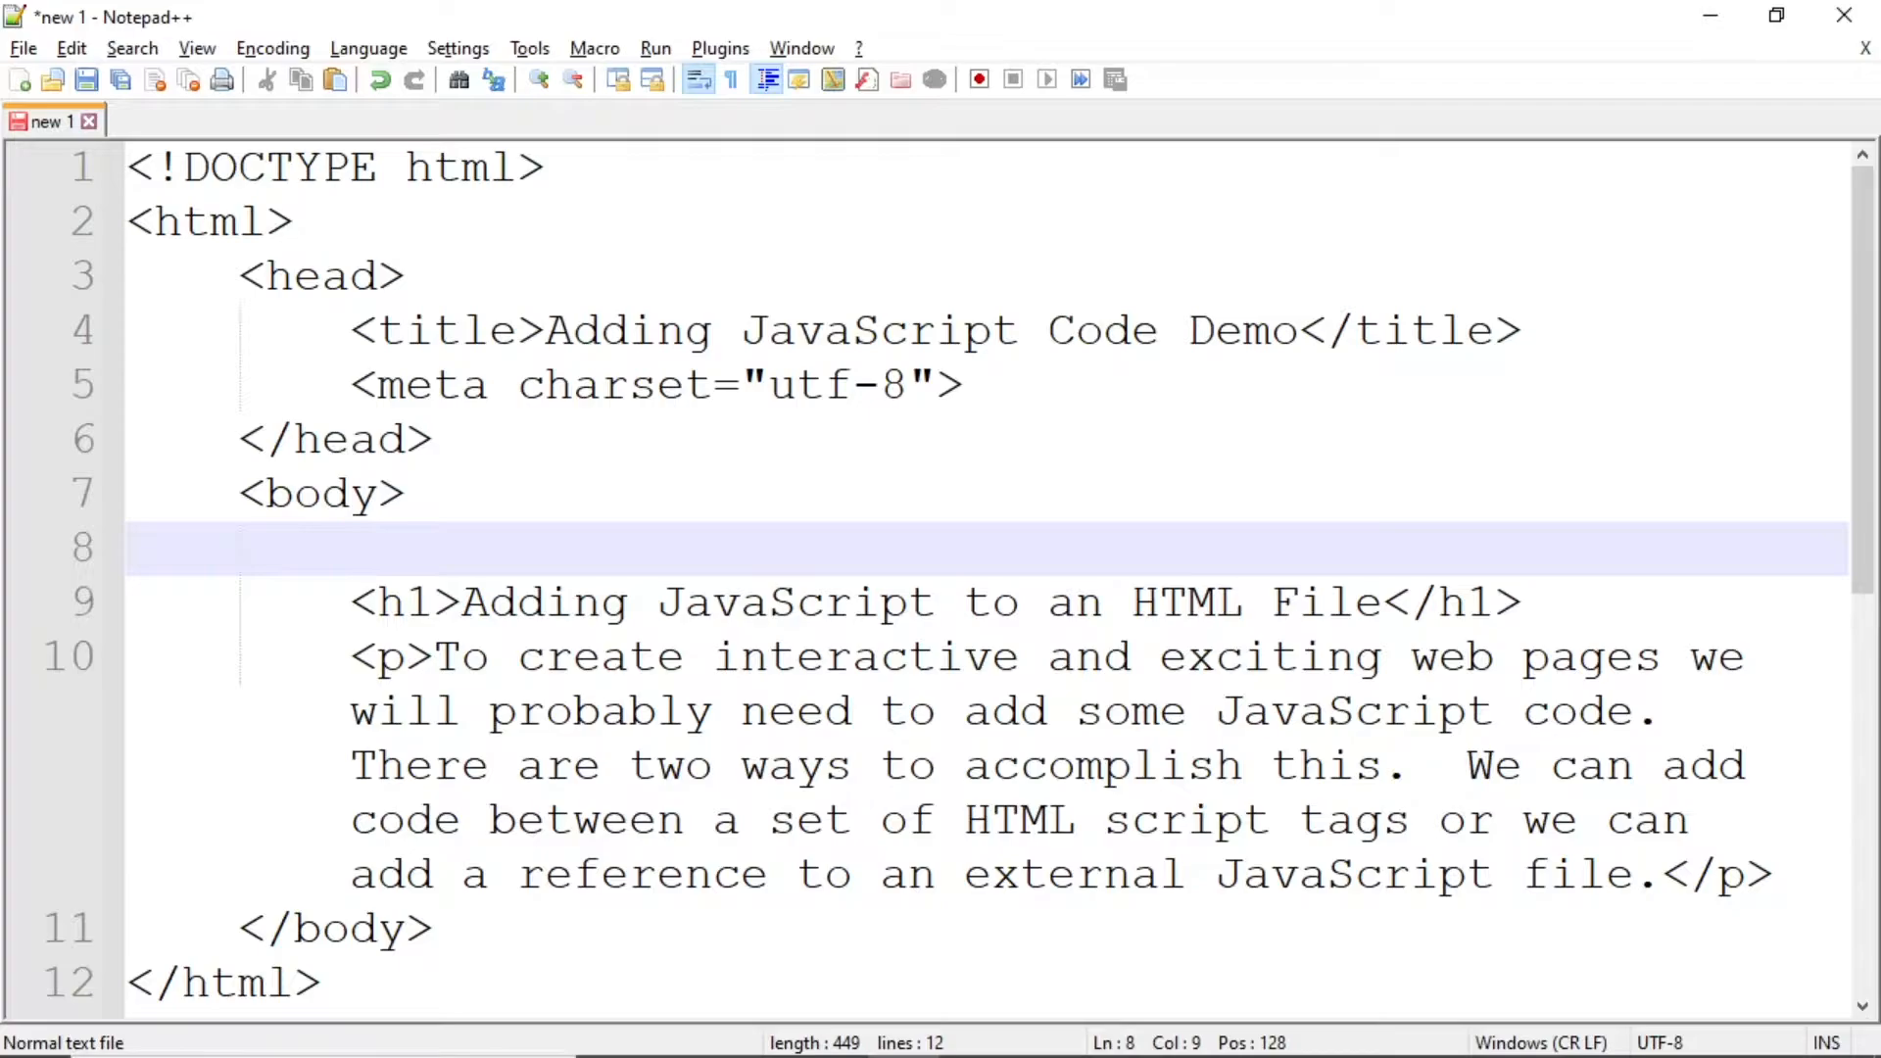
pyautogui.write('<script>')
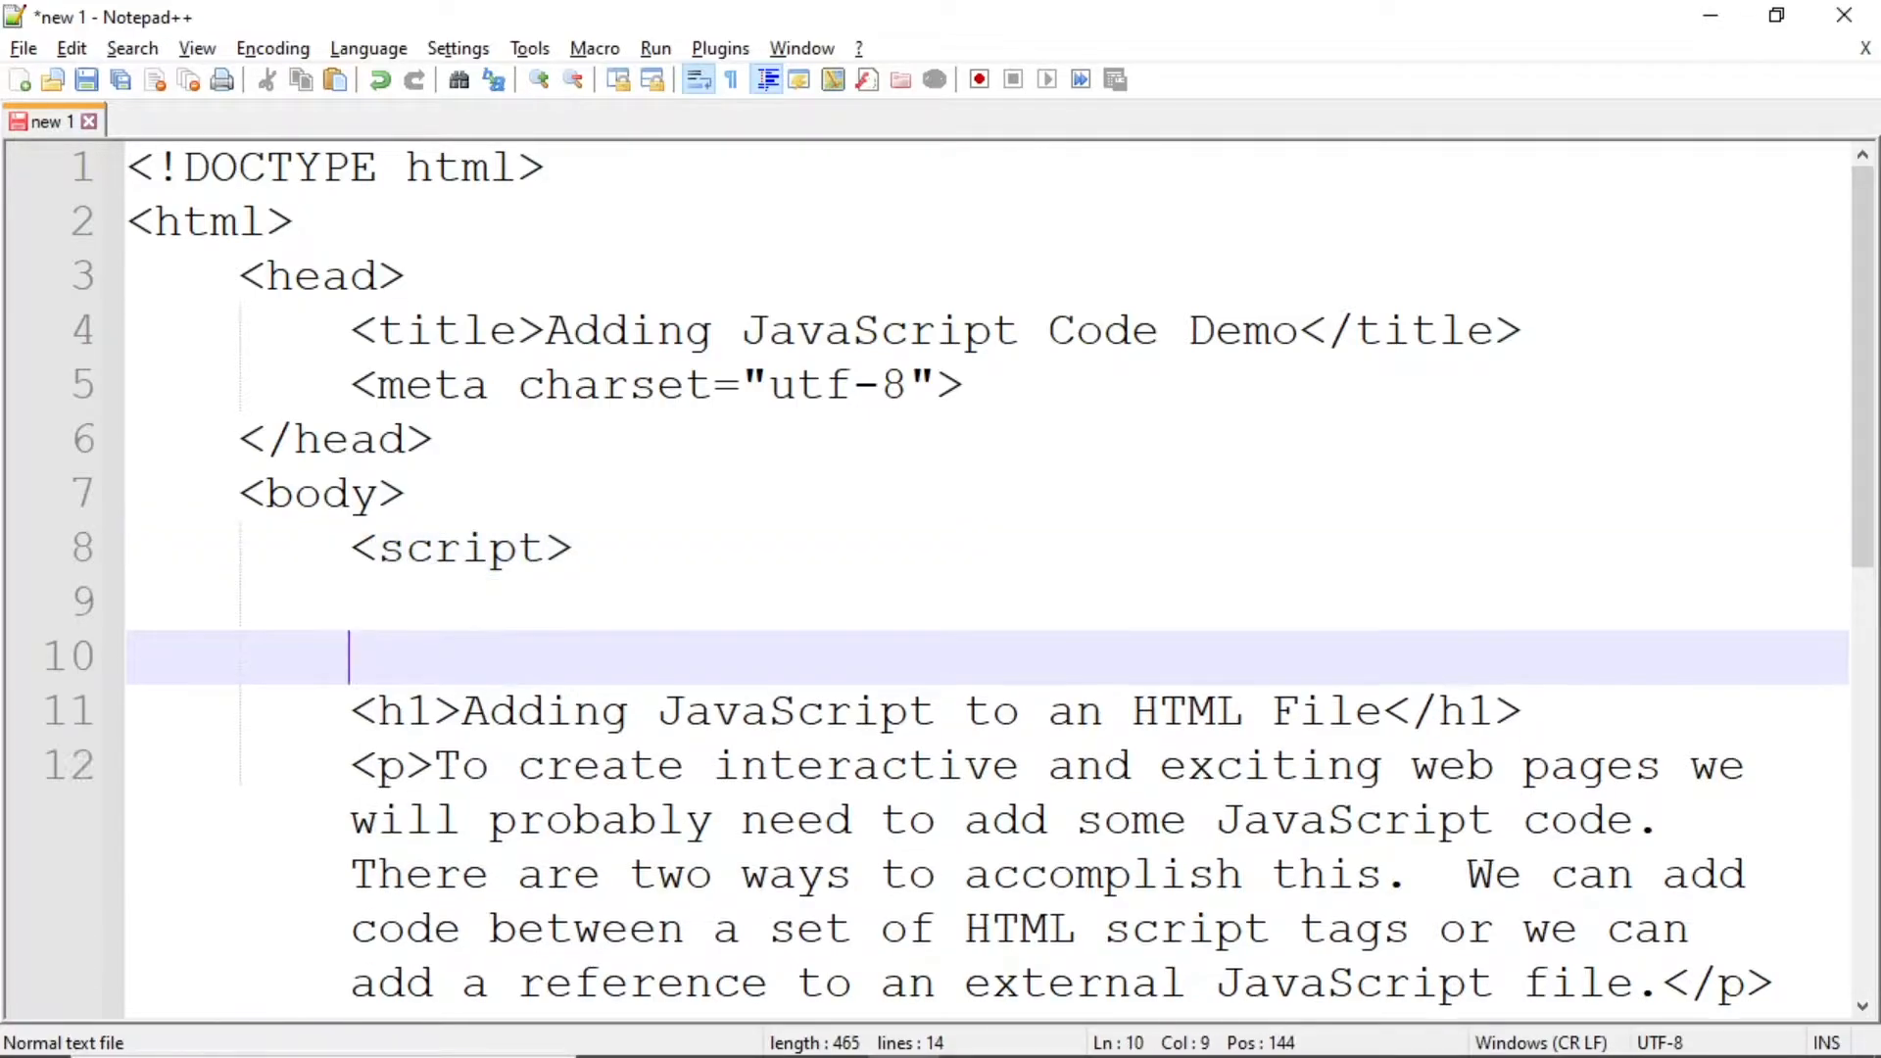
pyautogui.write('</script>')
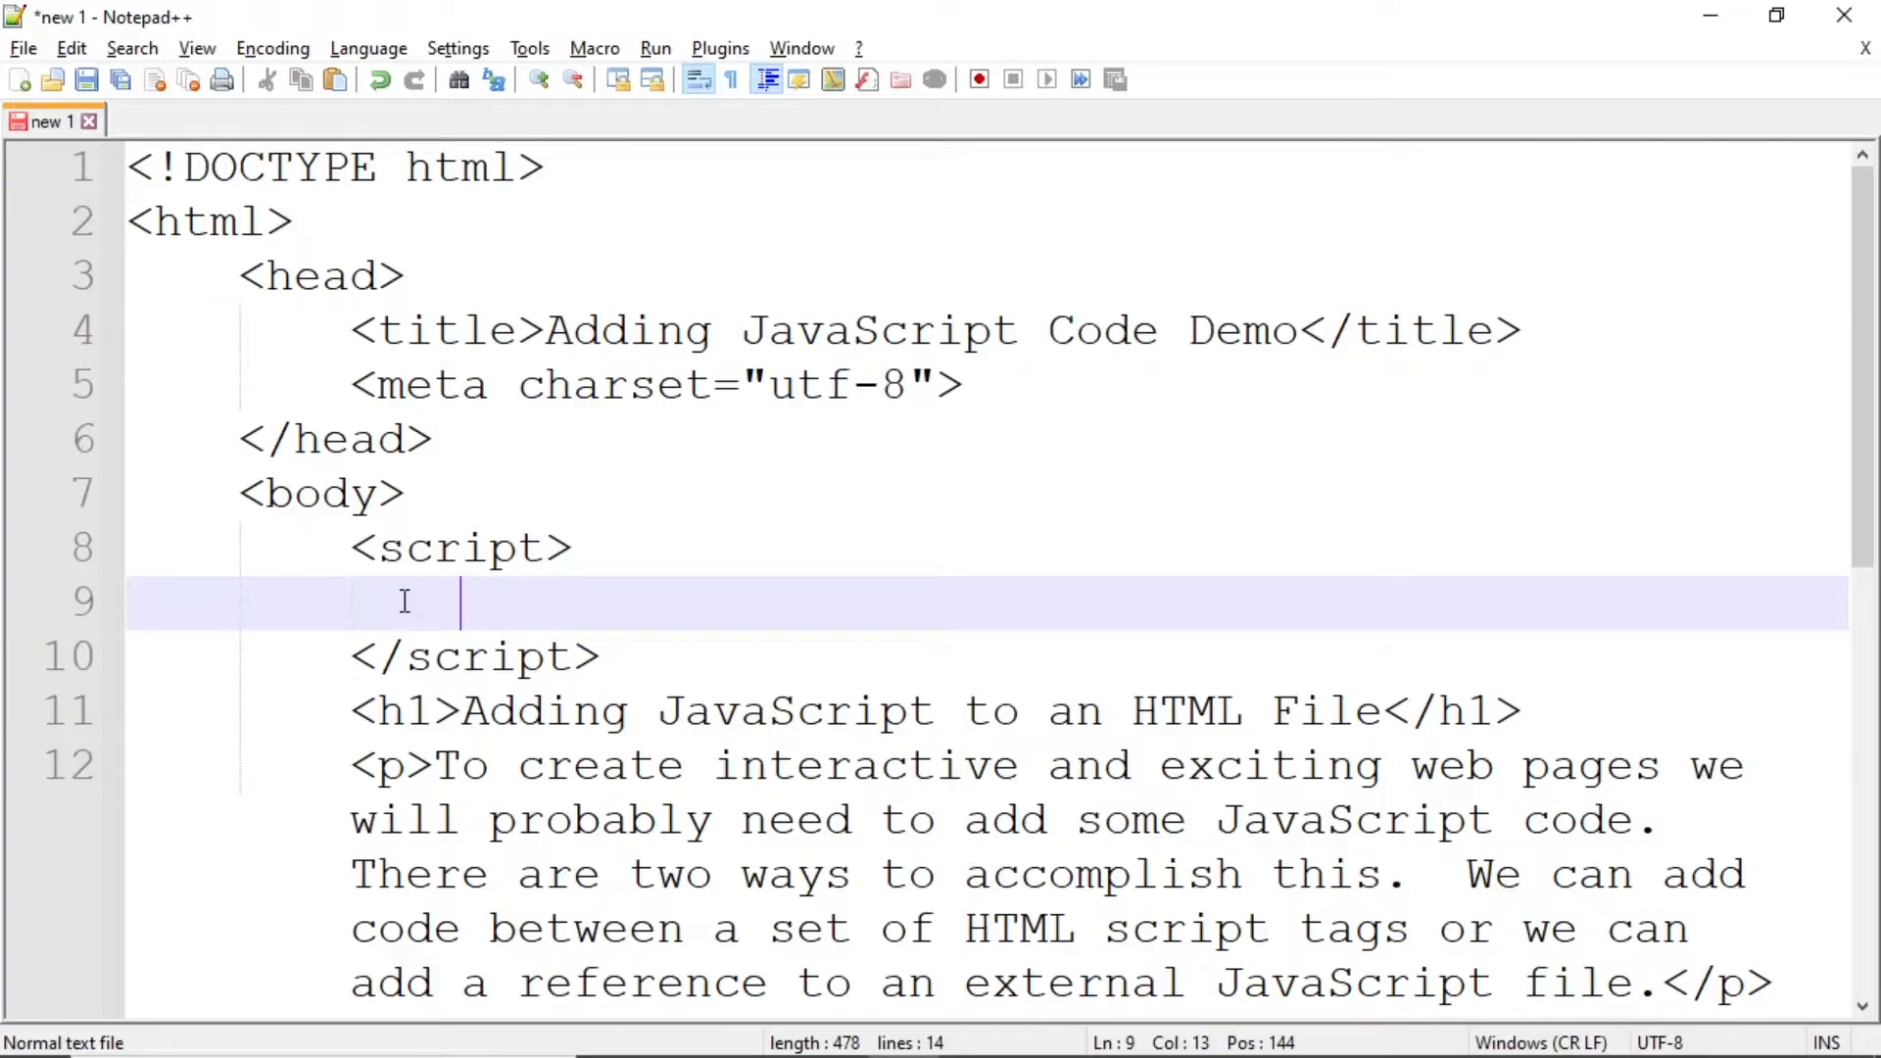
# - Write alert("Welcome to JavaScript!"); between the script tags on line 9
pyautogui.write('alert')
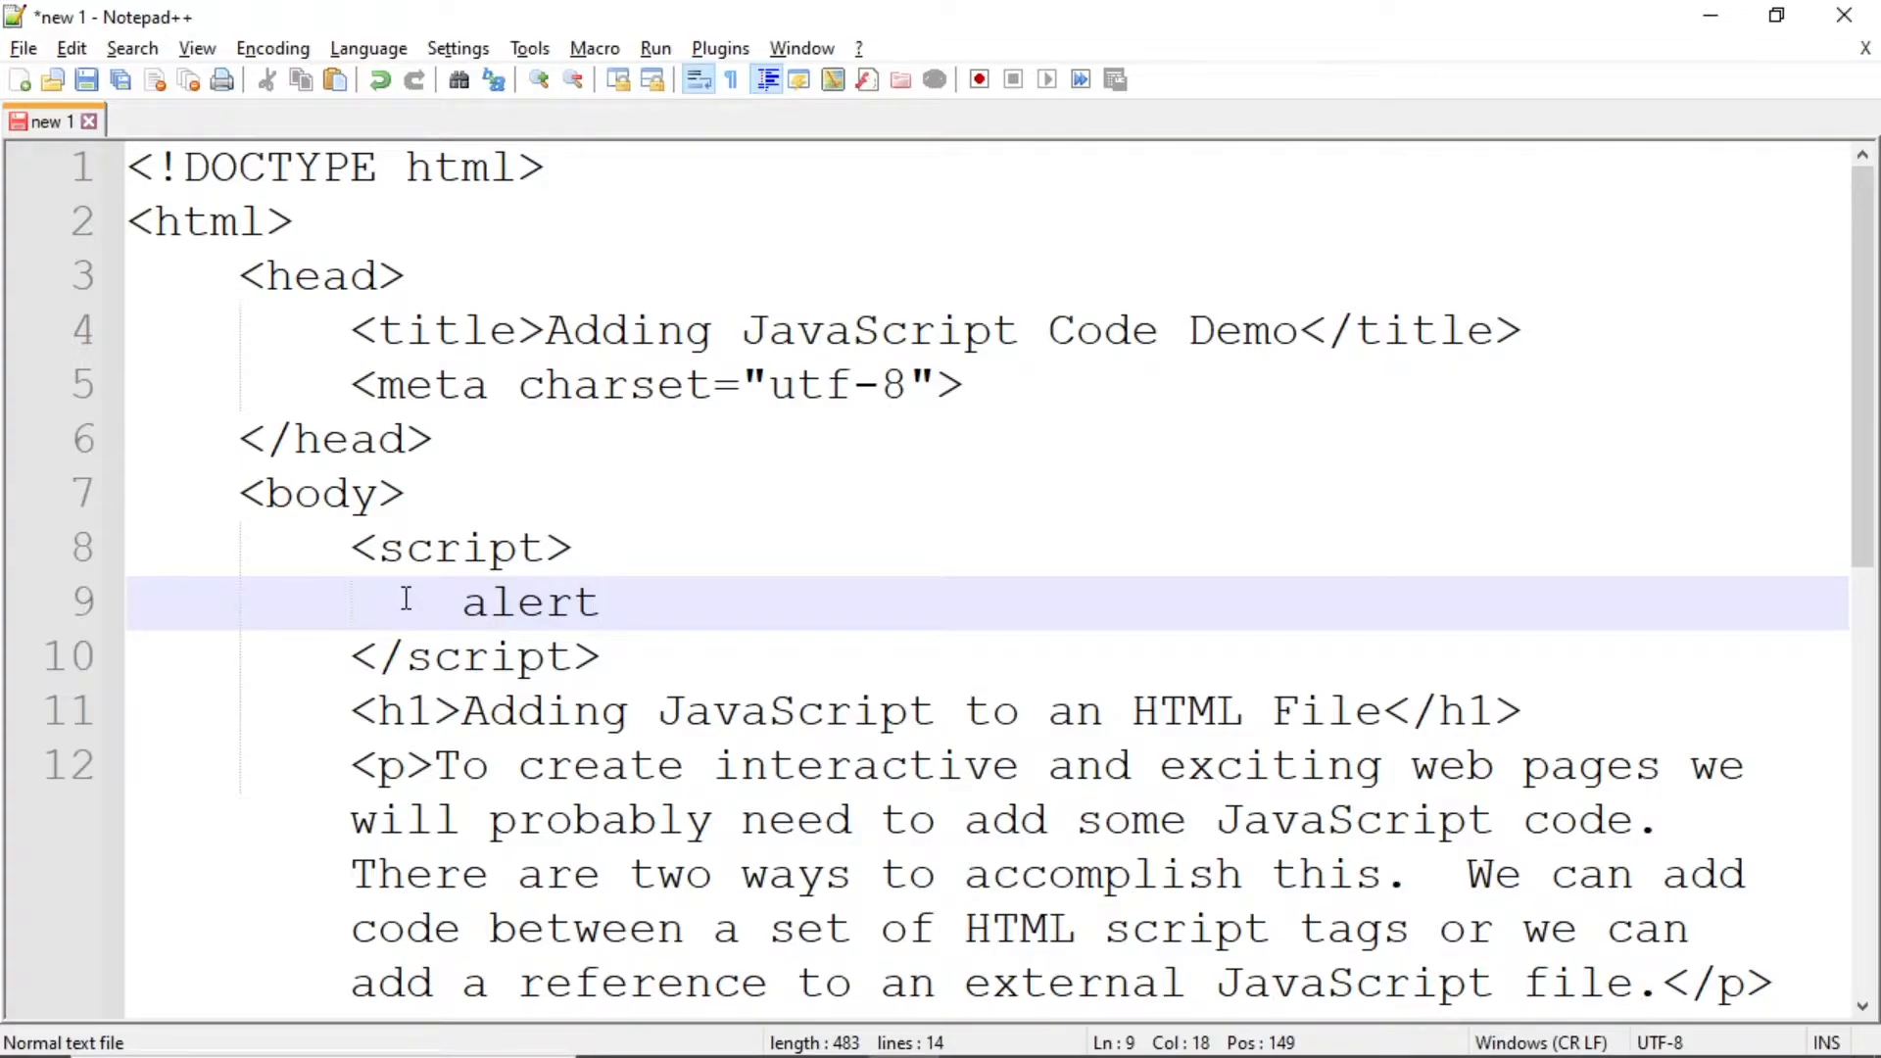
pyautogui.write('()')
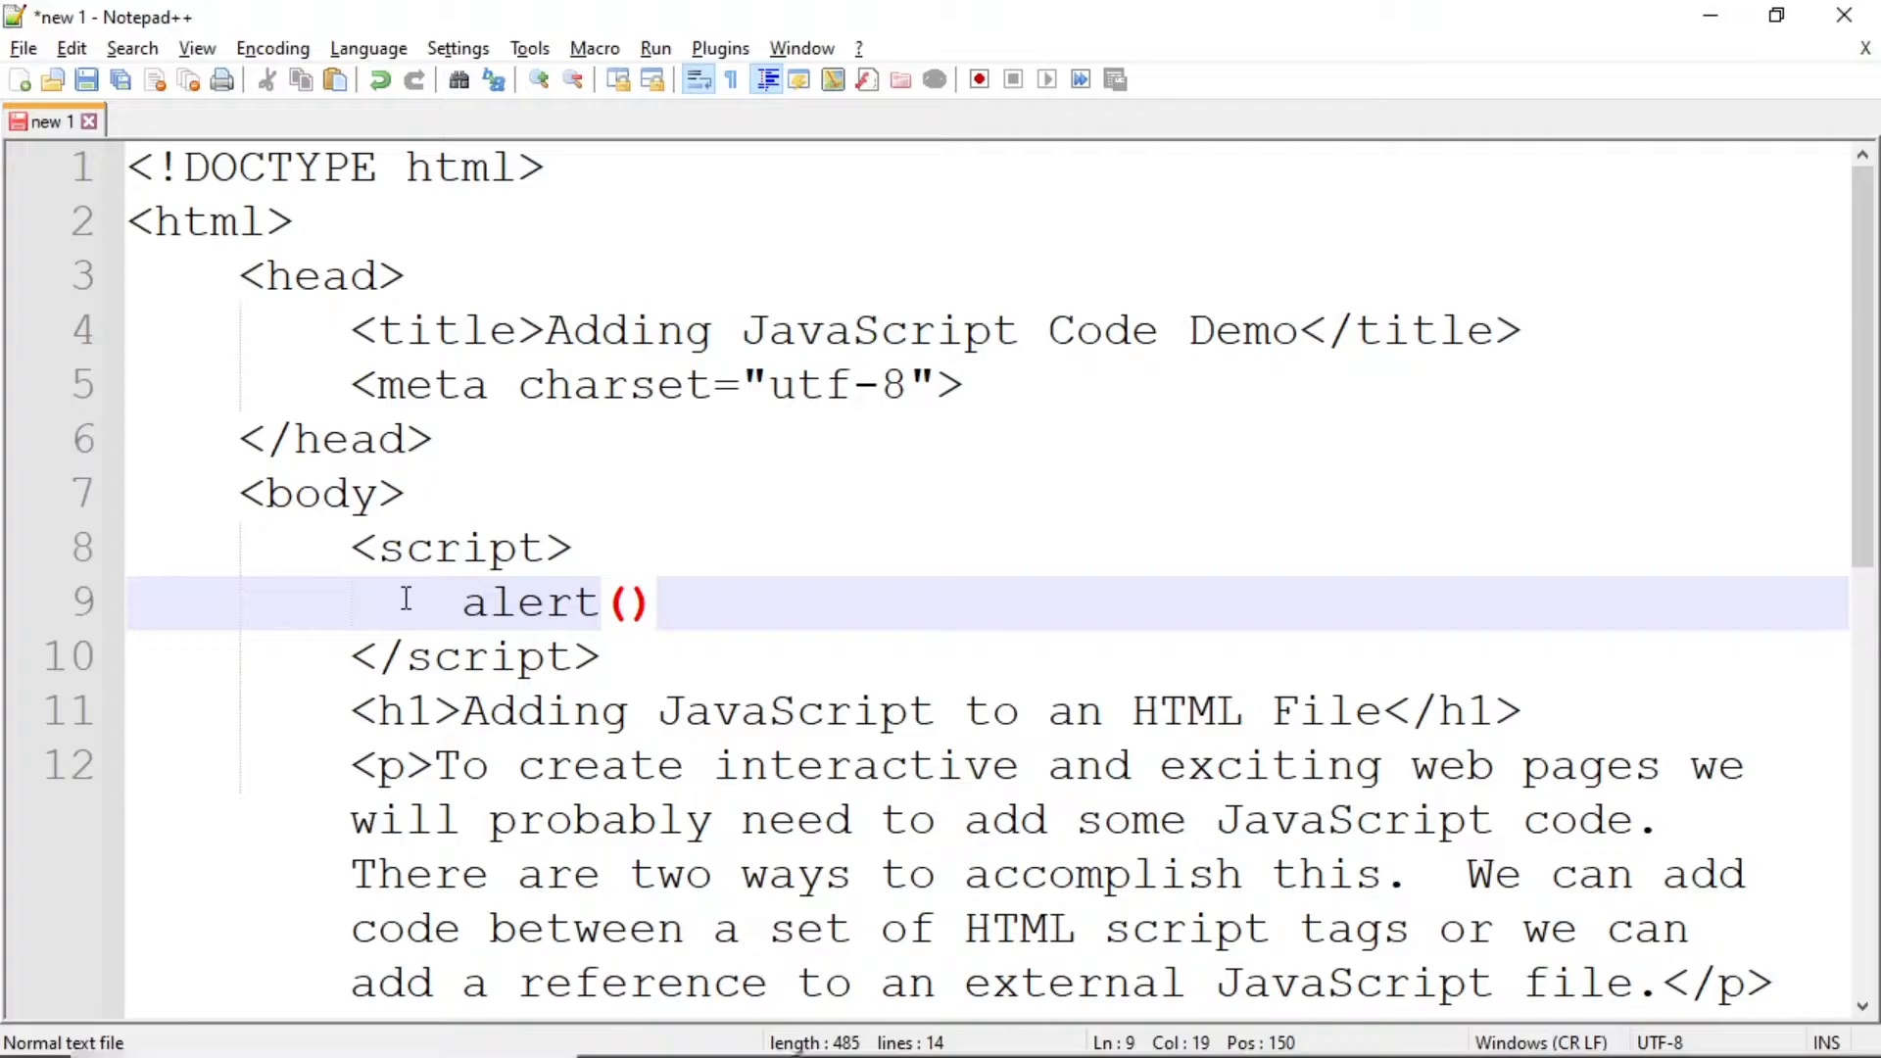
pyautogui.write('"W')
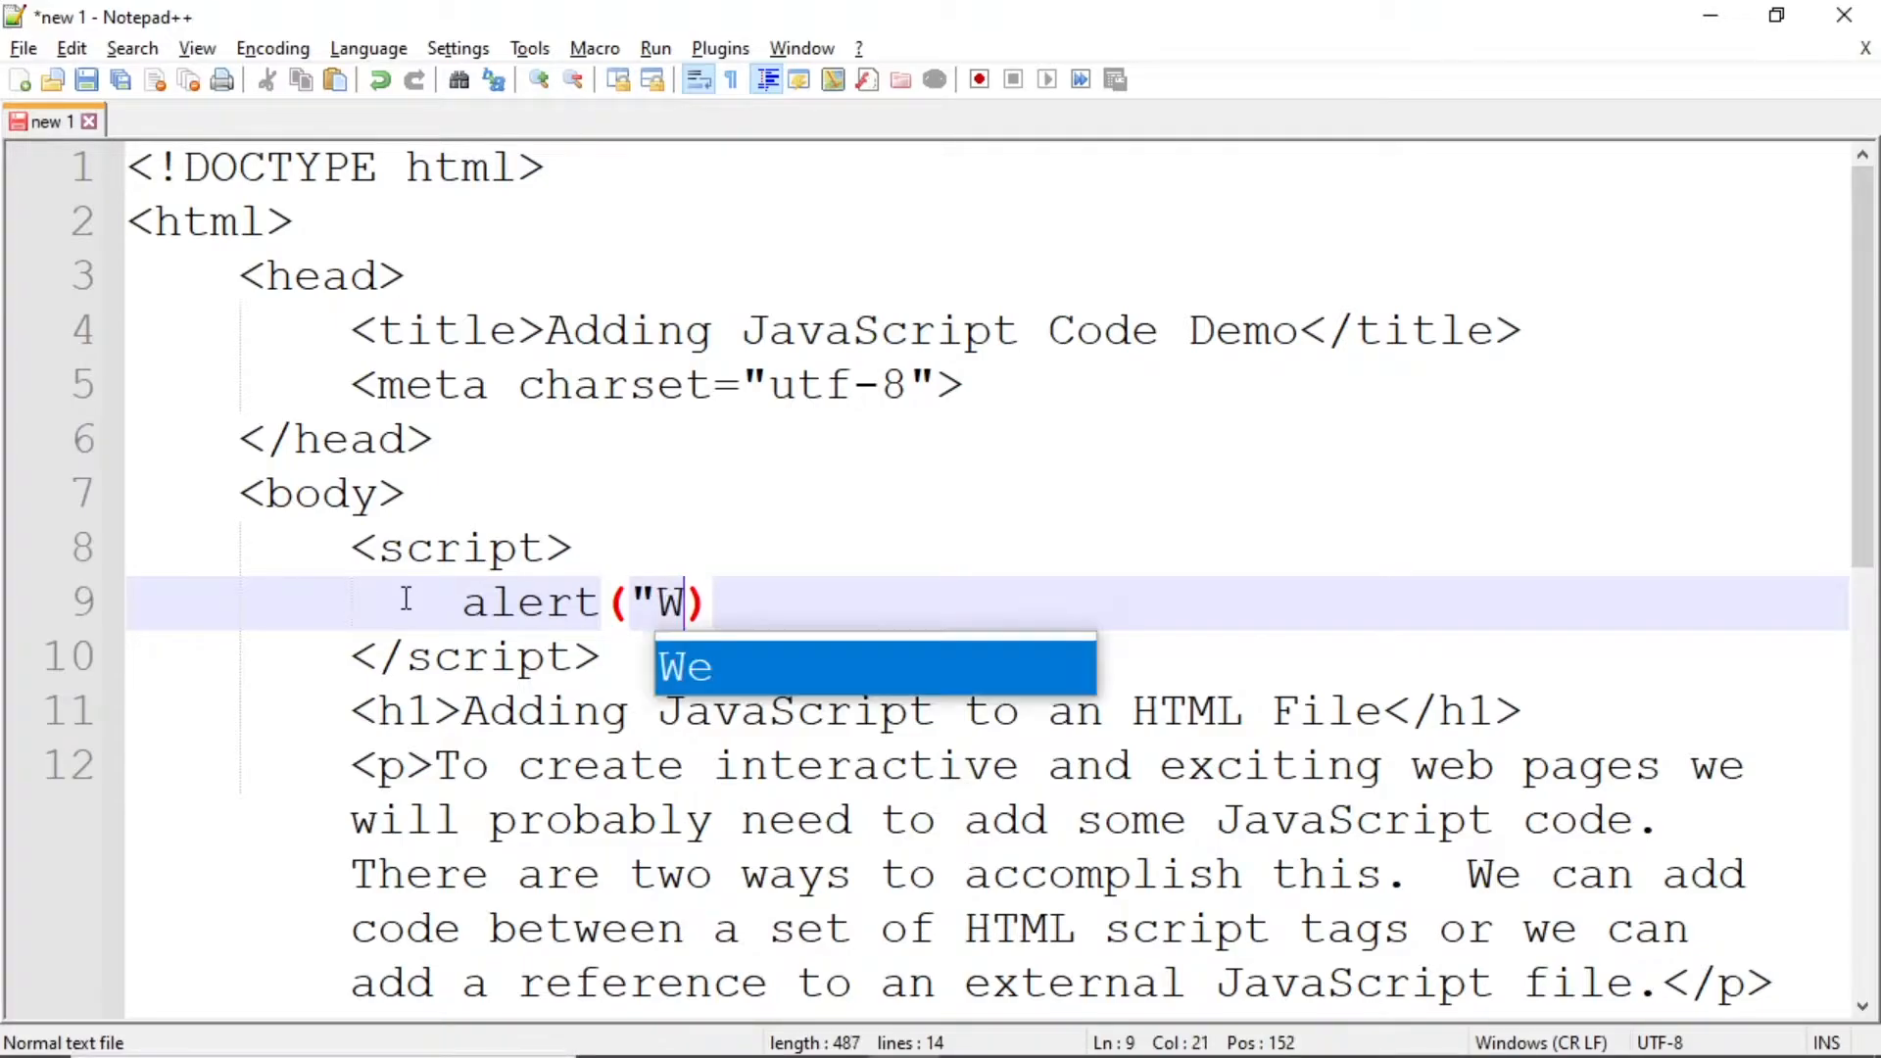
pyautogui.write('elcome t')
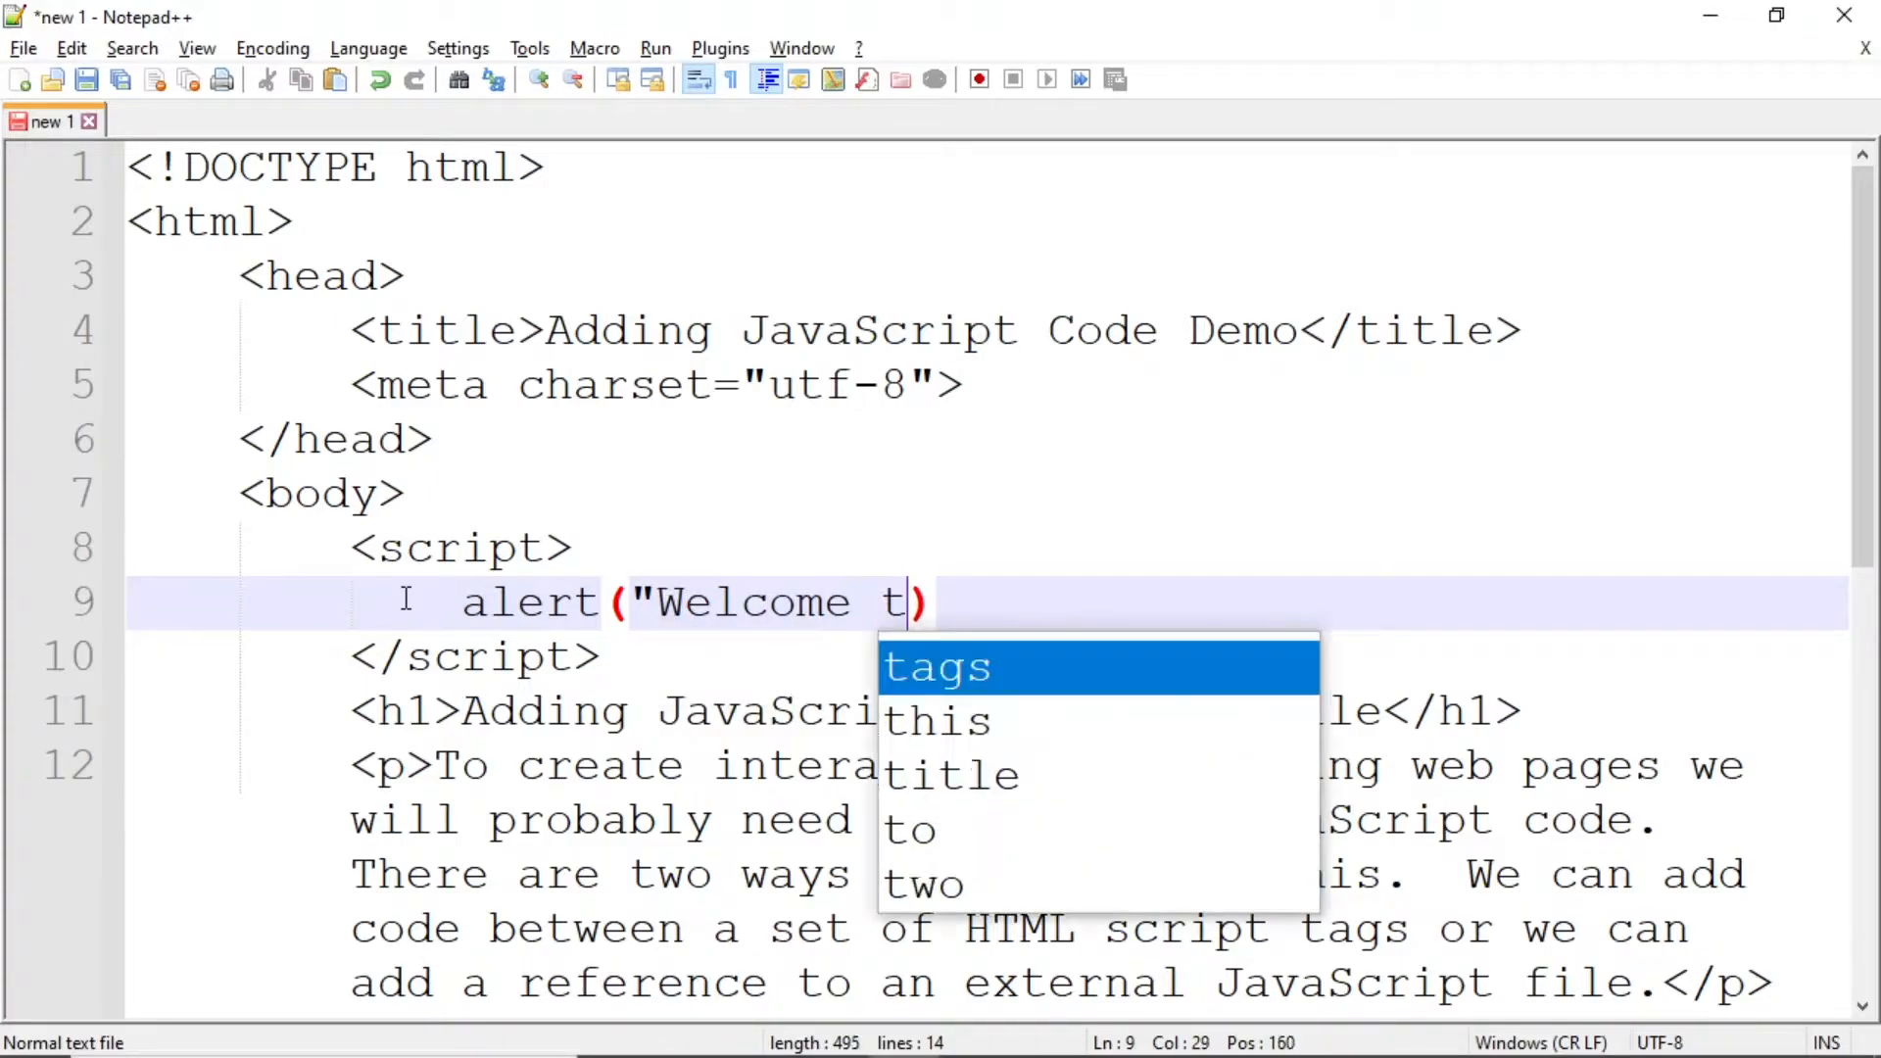
pyautogui.write('o JavaSc')
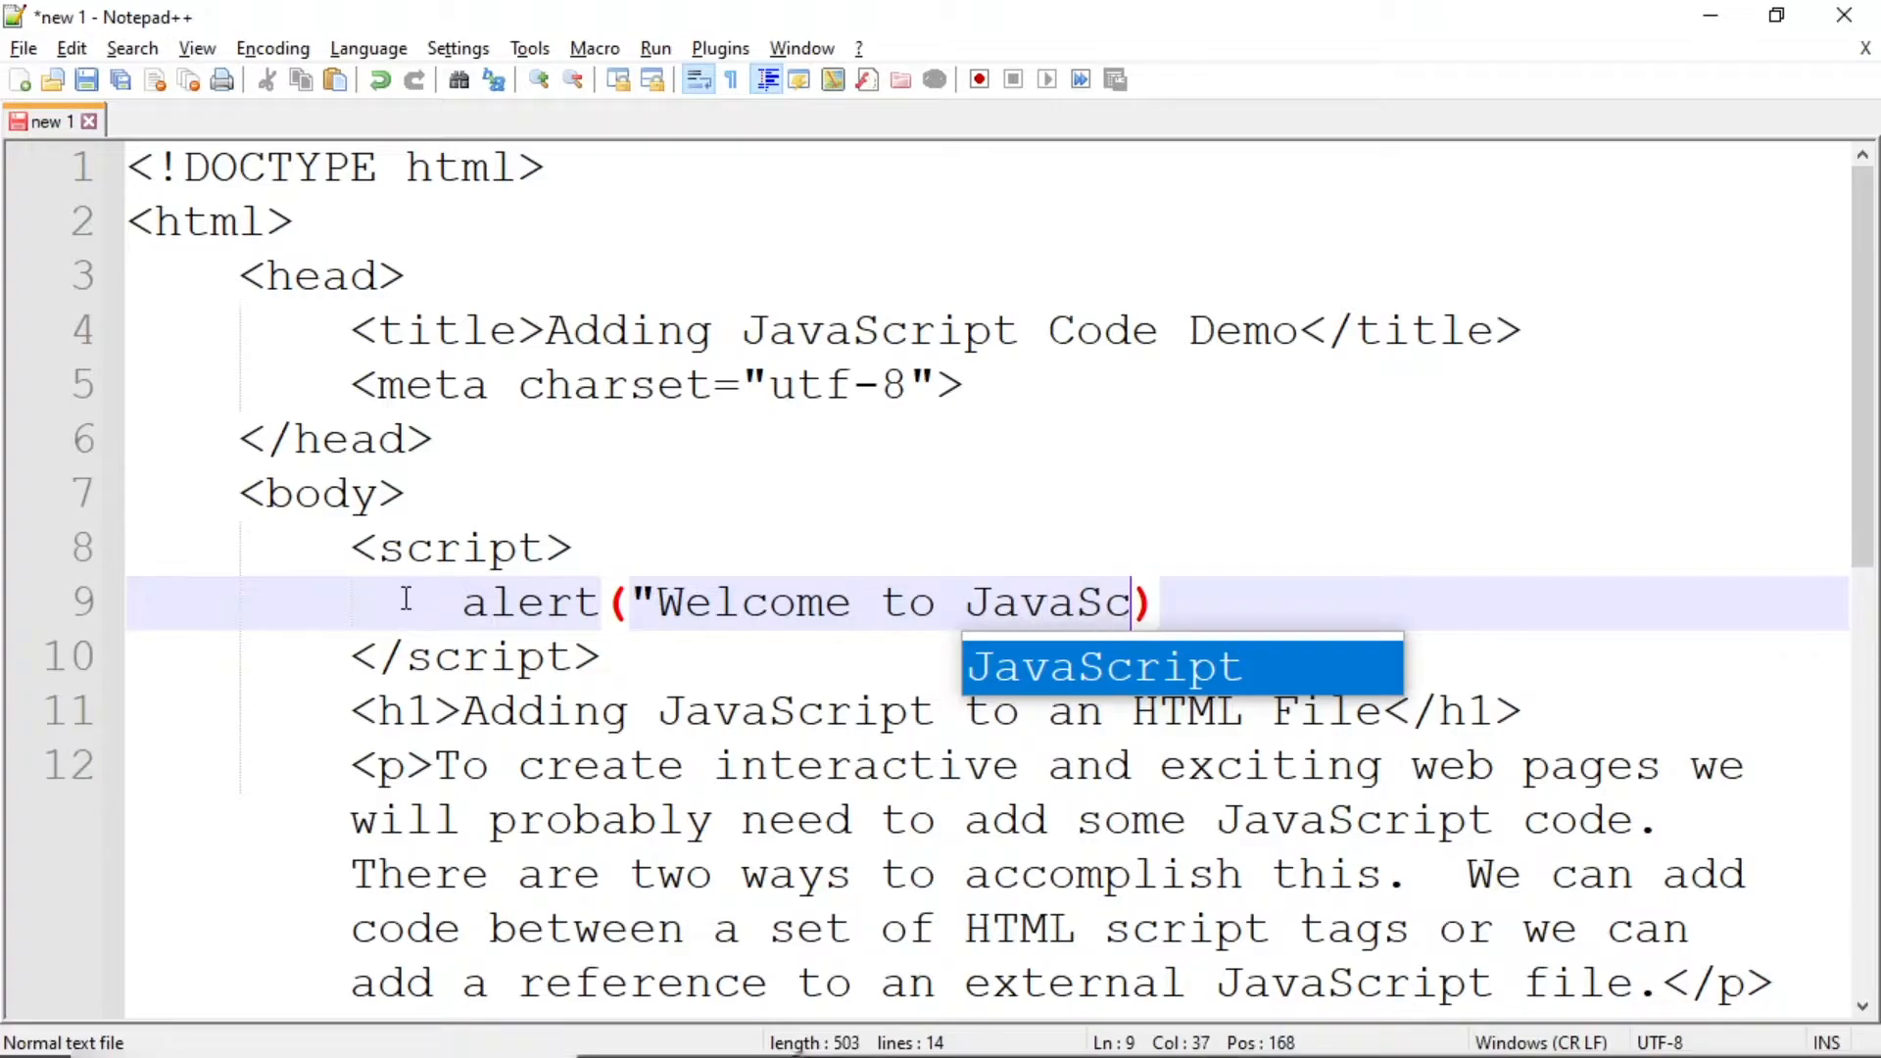
pyautogui.write('ript!')
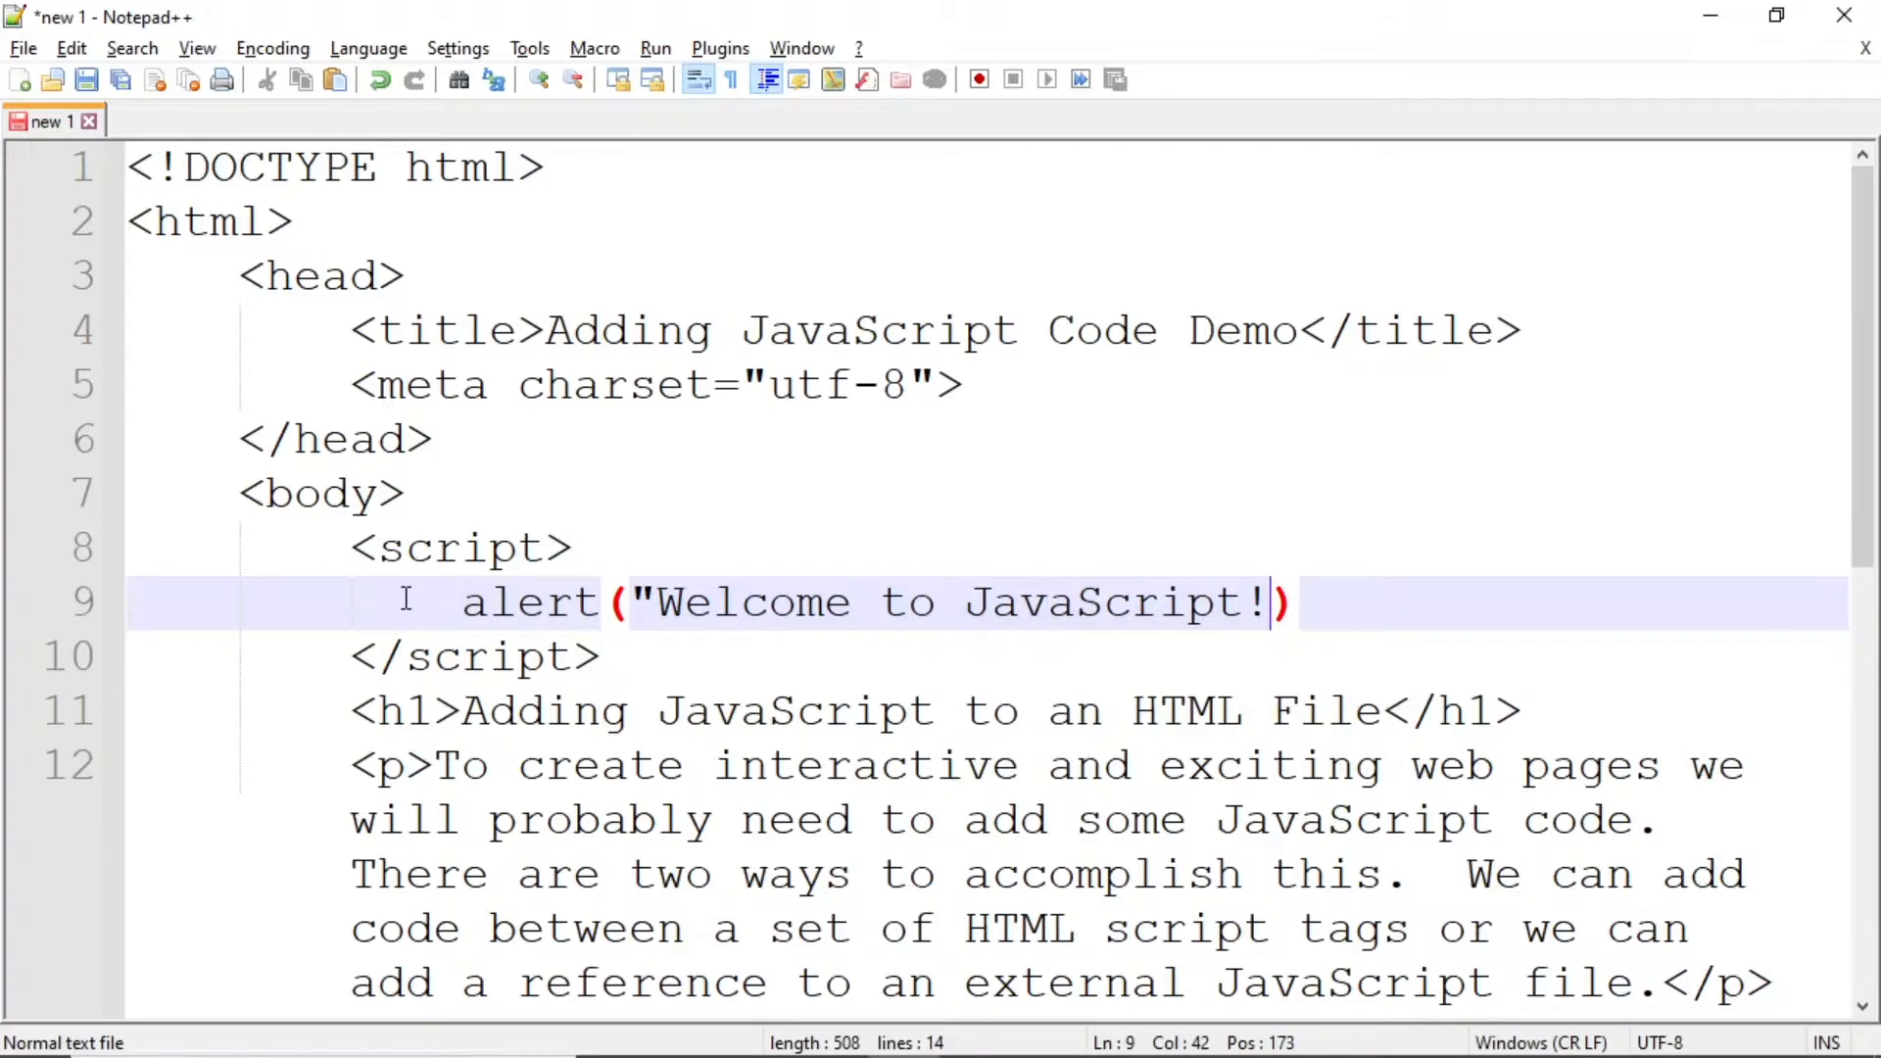
pyautogui.write('"')
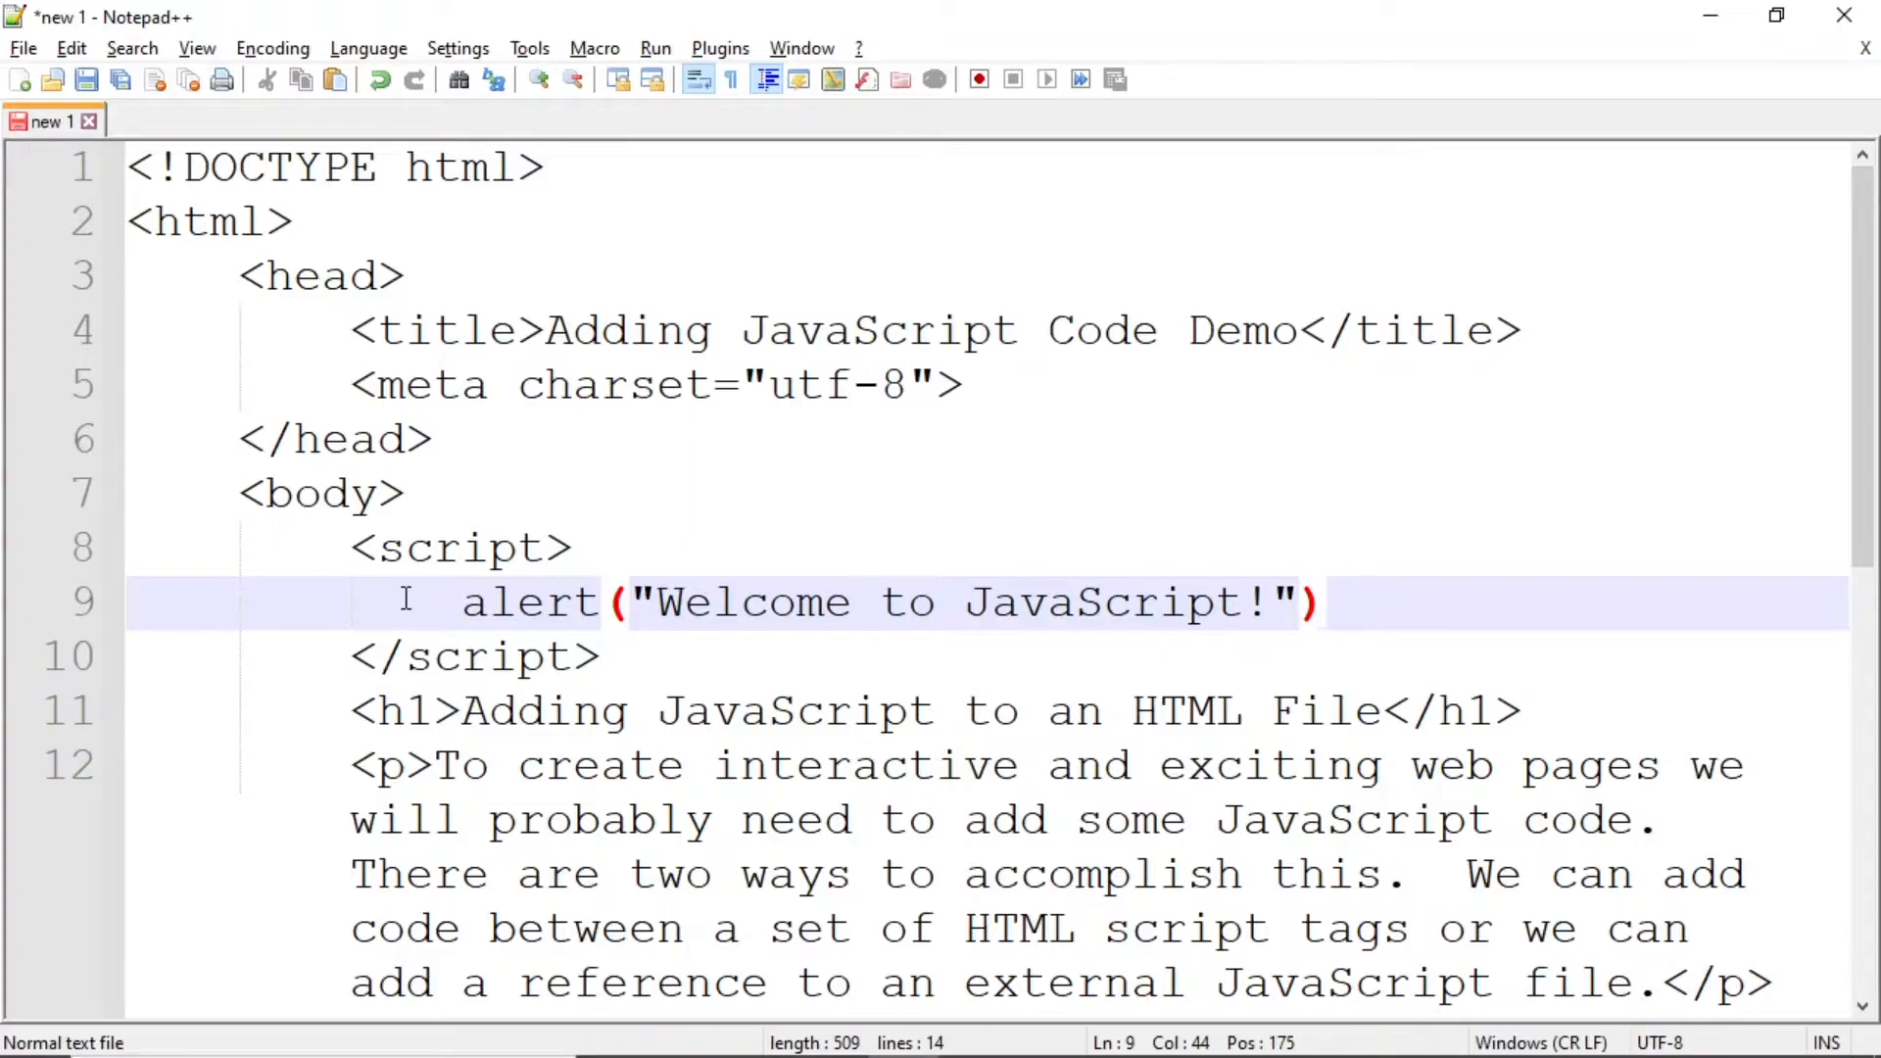
pyautogui.write(';')
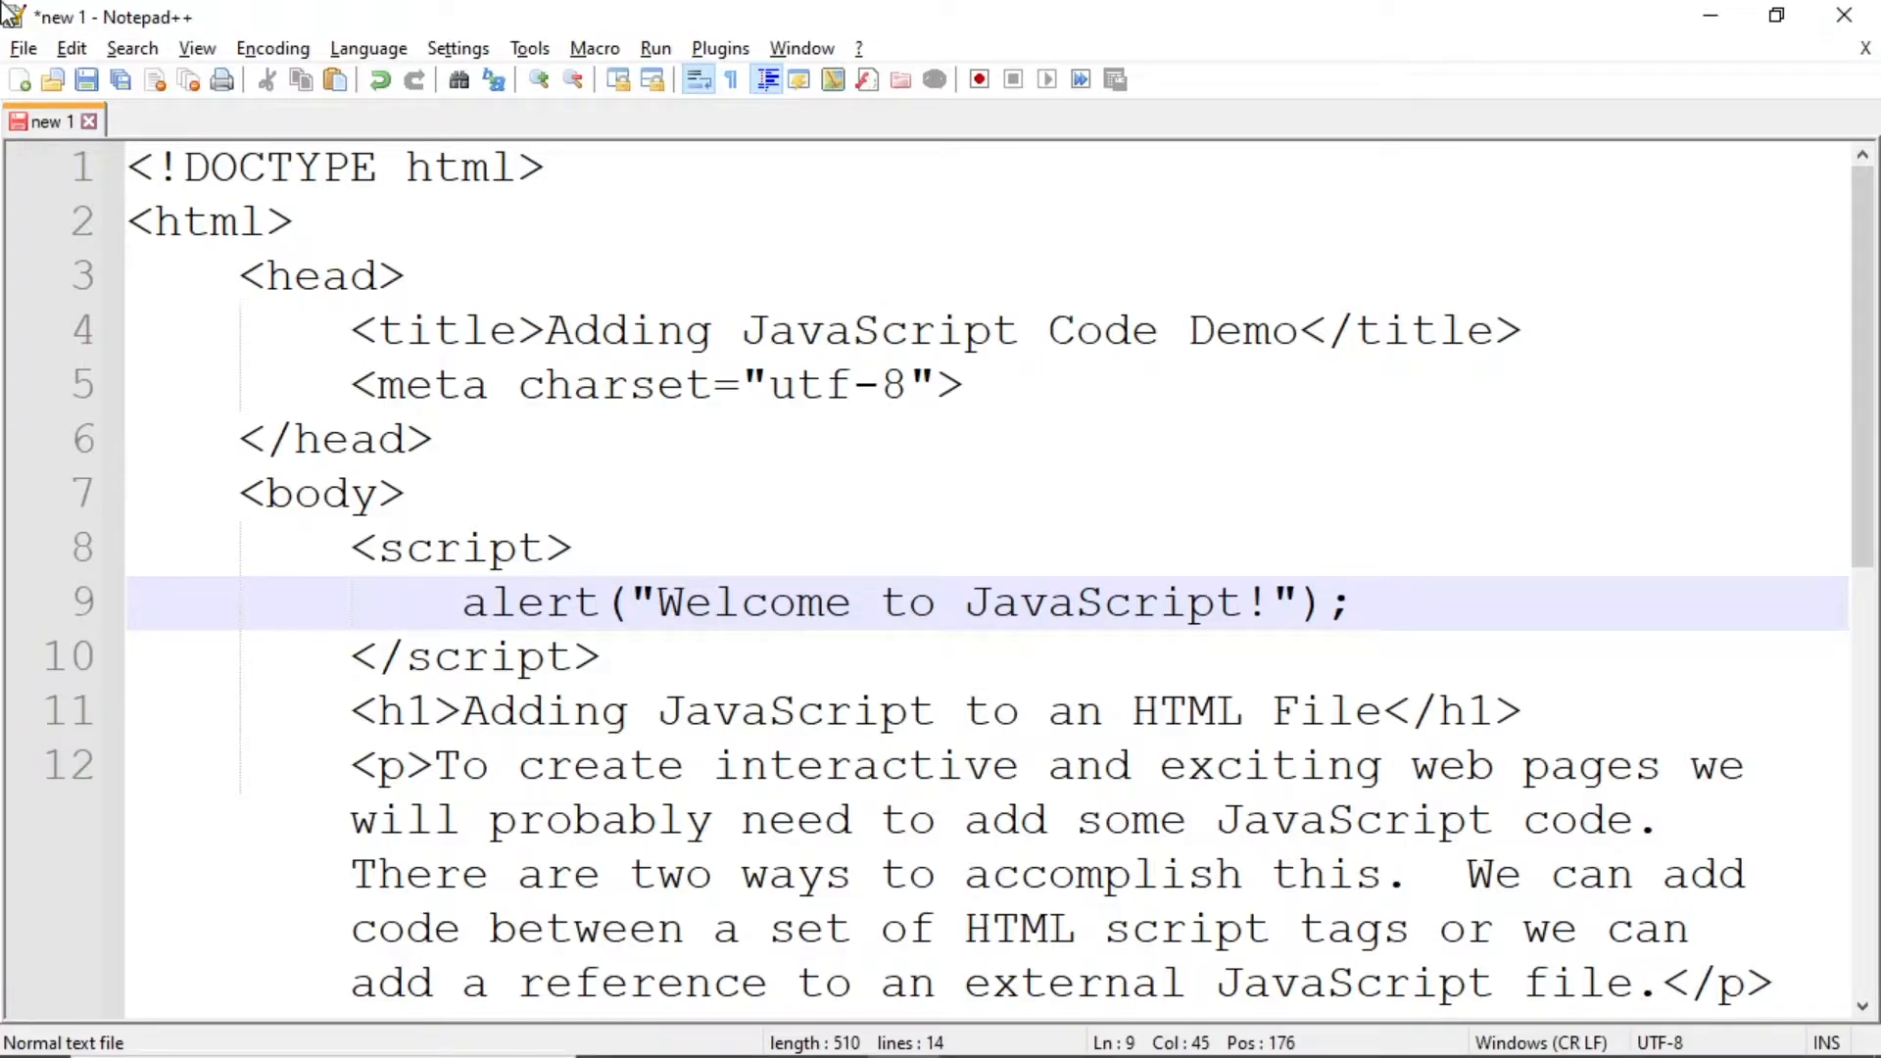
# - Start saving and browse to Documents > ProfessorQuinn > AddingCodeDemo
pyautogui.click(21, 47)
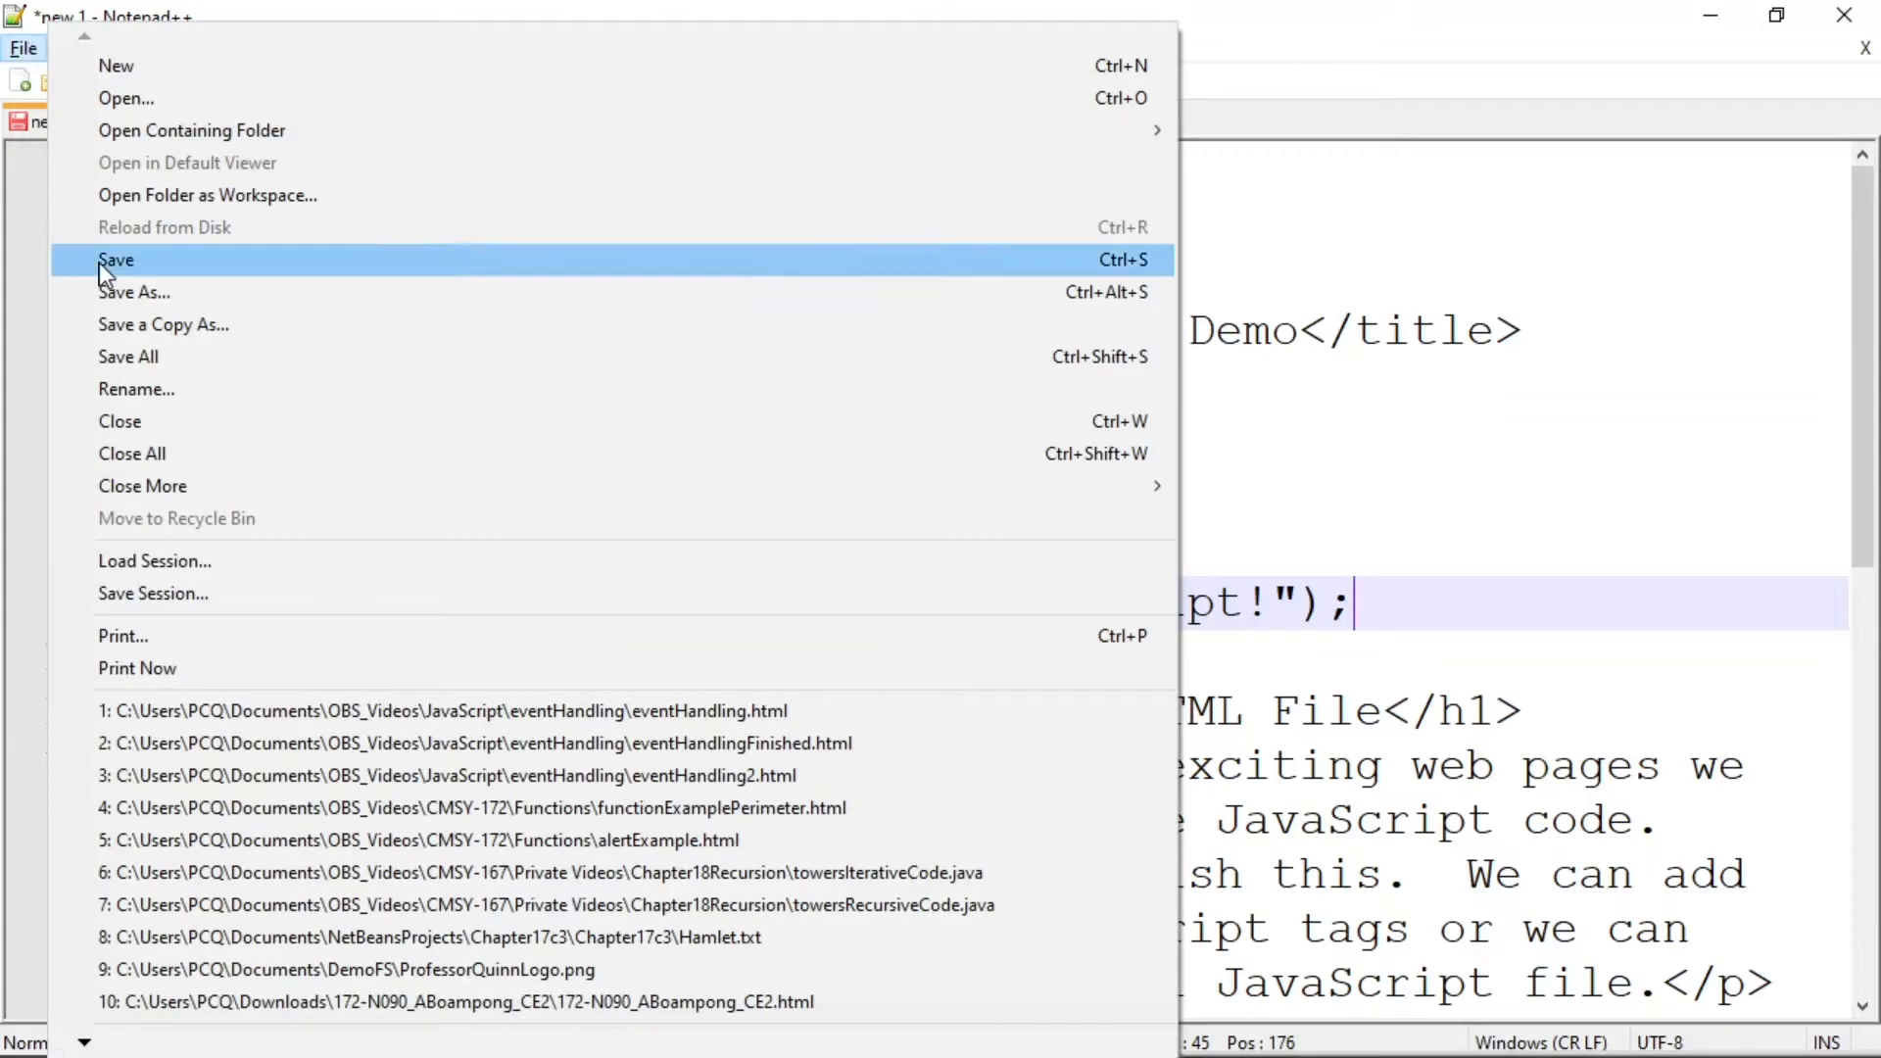
pyautogui.click(136, 292)
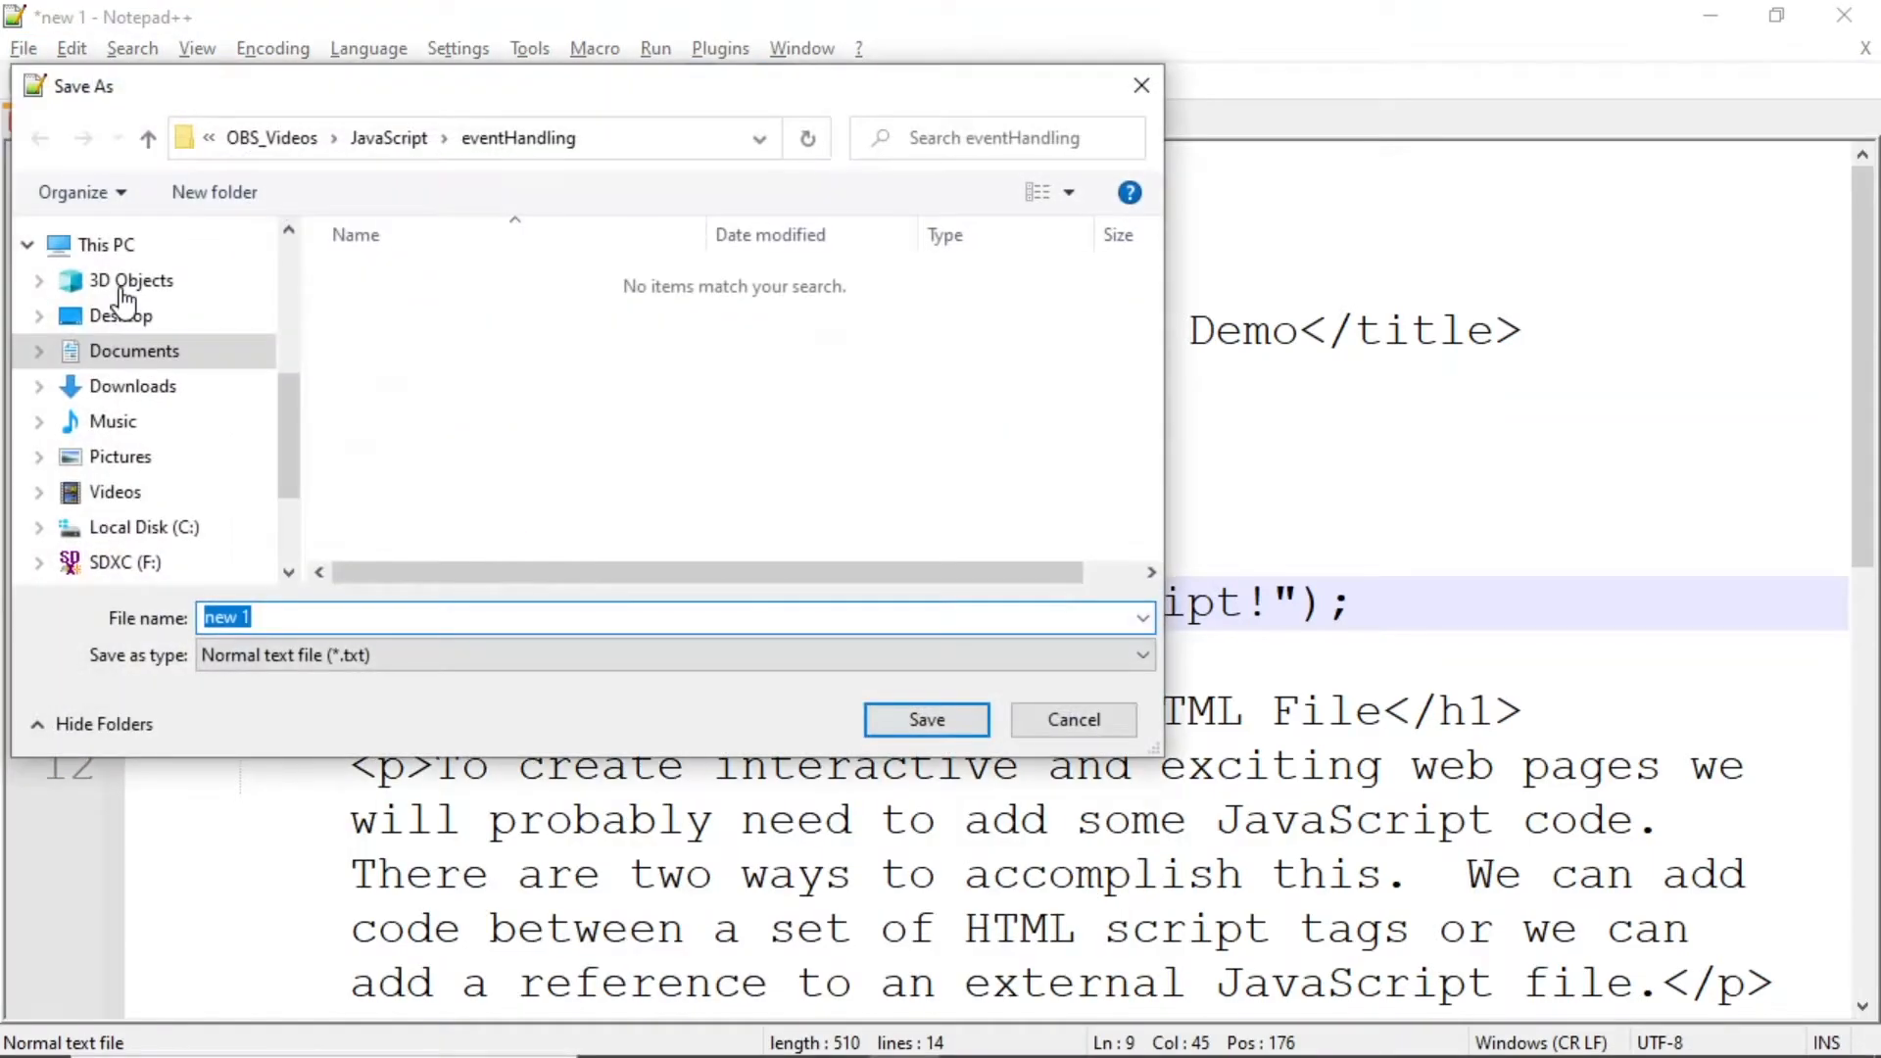
pyautogui.click(133, 351)
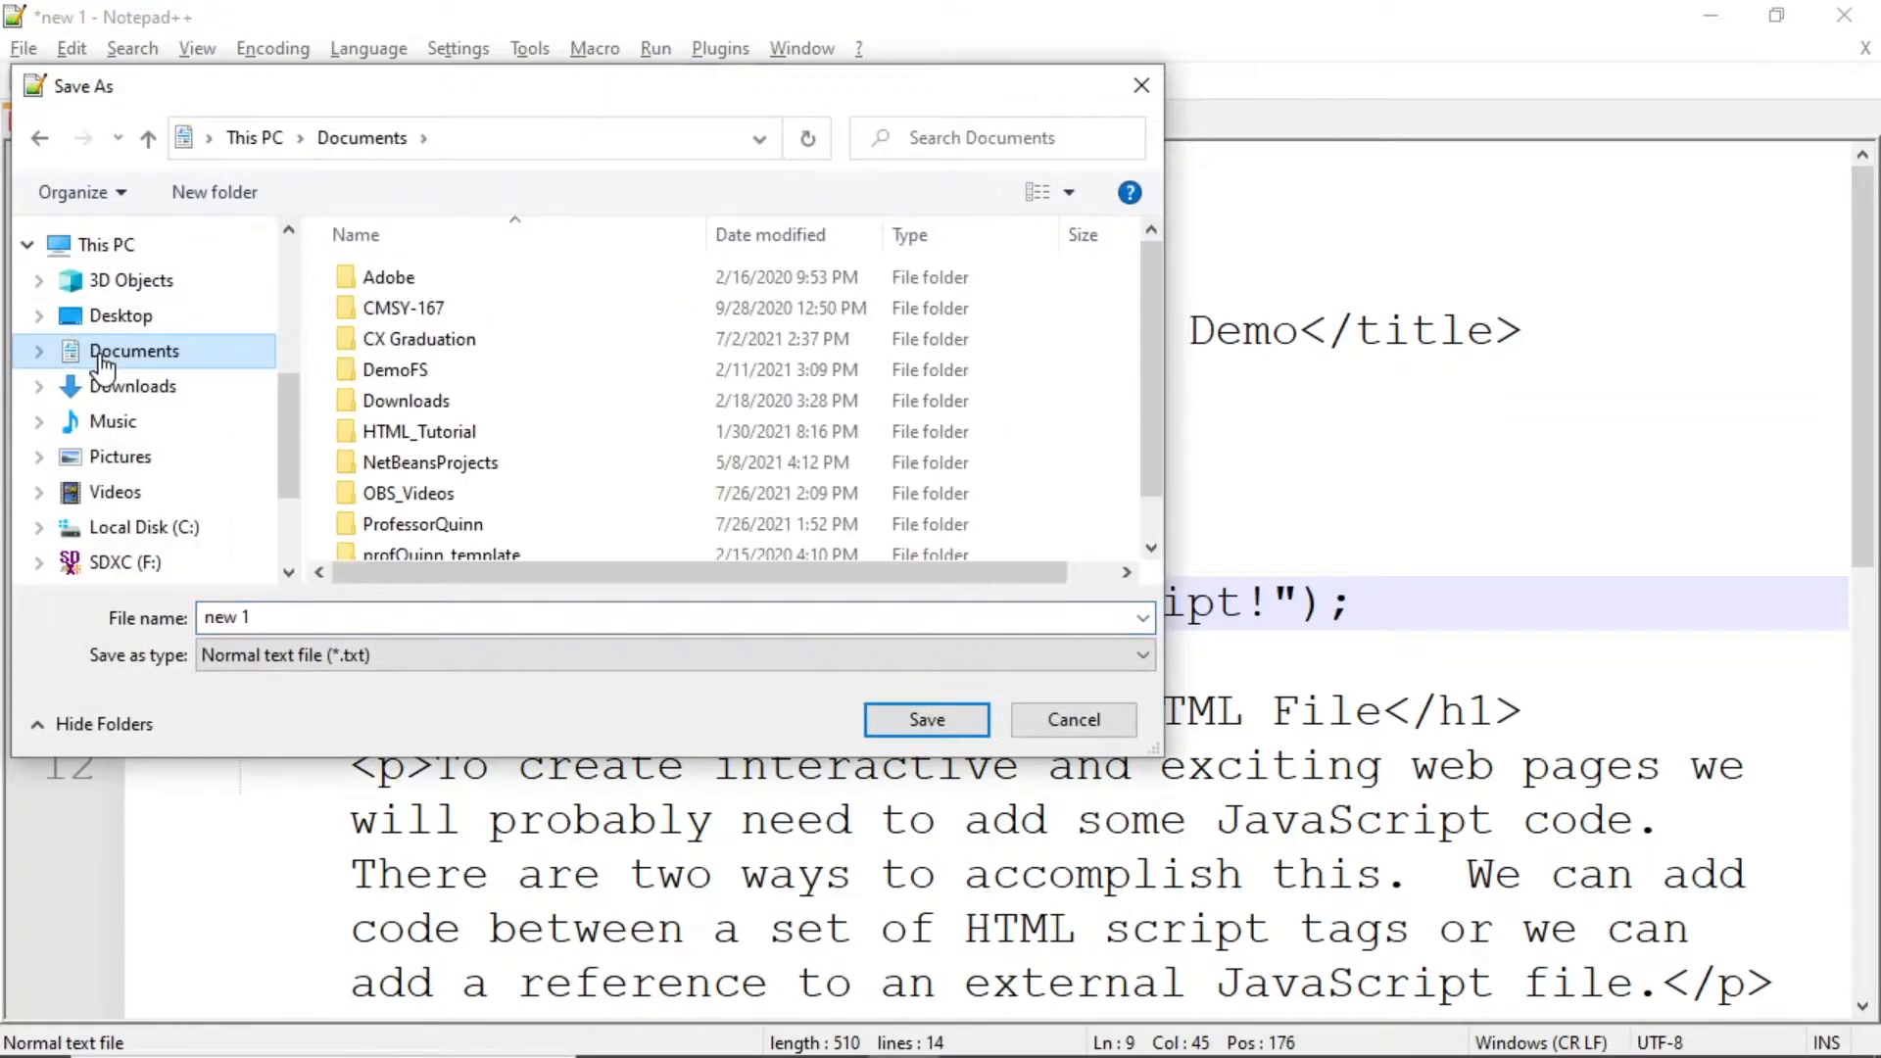
pyautogui.click(423, 525)
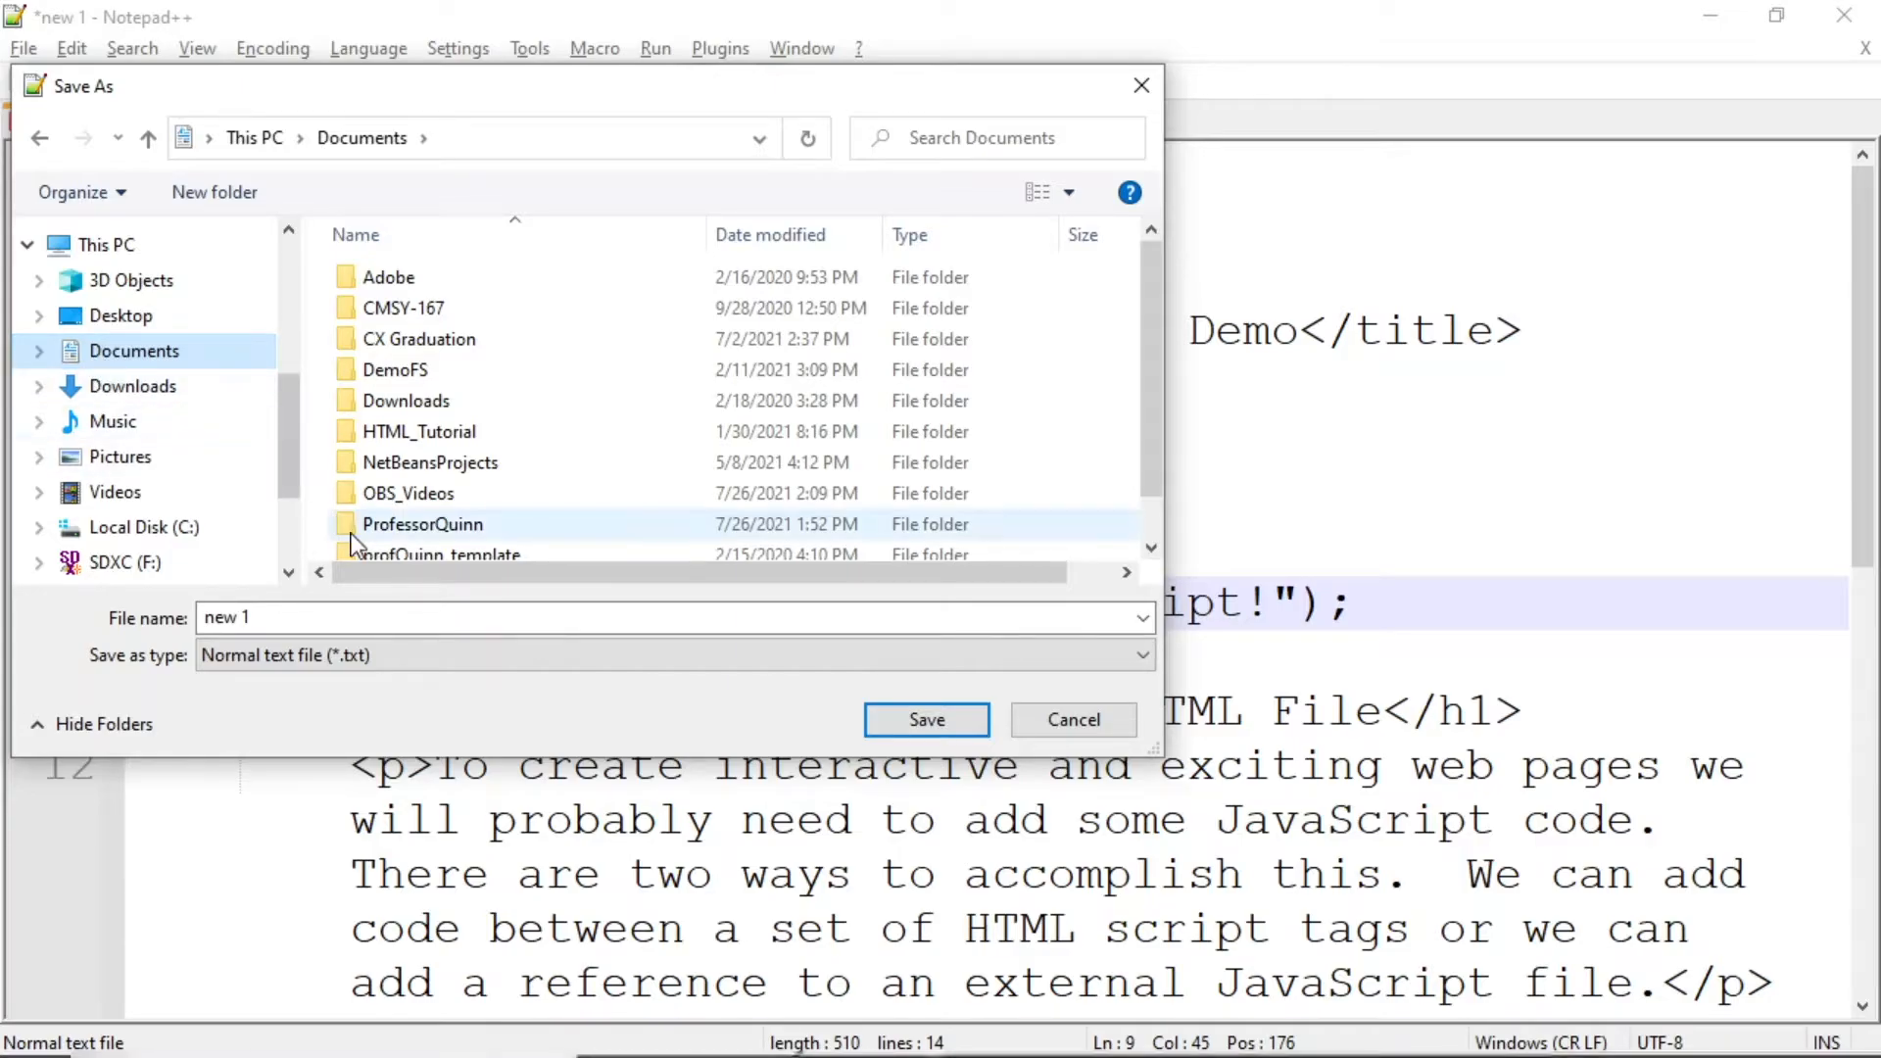
pyautogui.doubleClick(422, 526)
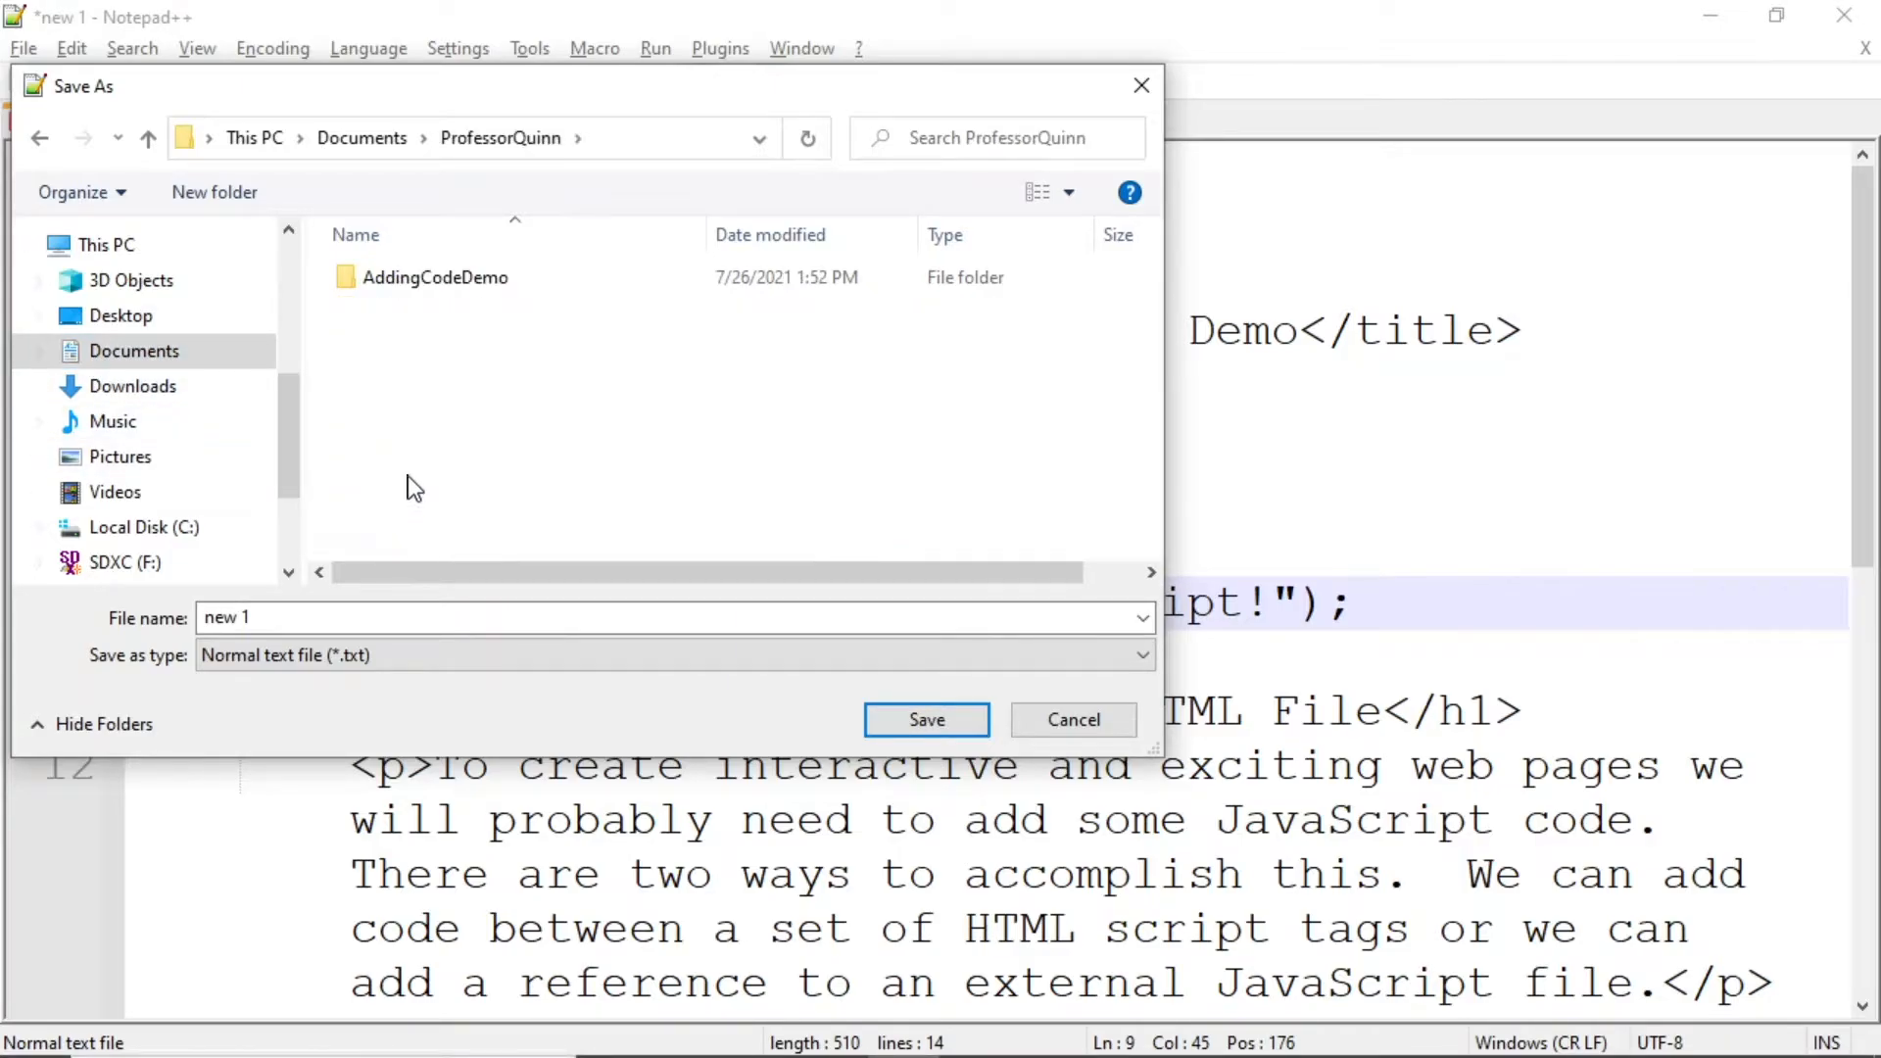
pyautogui.doubleClick(435, 276)
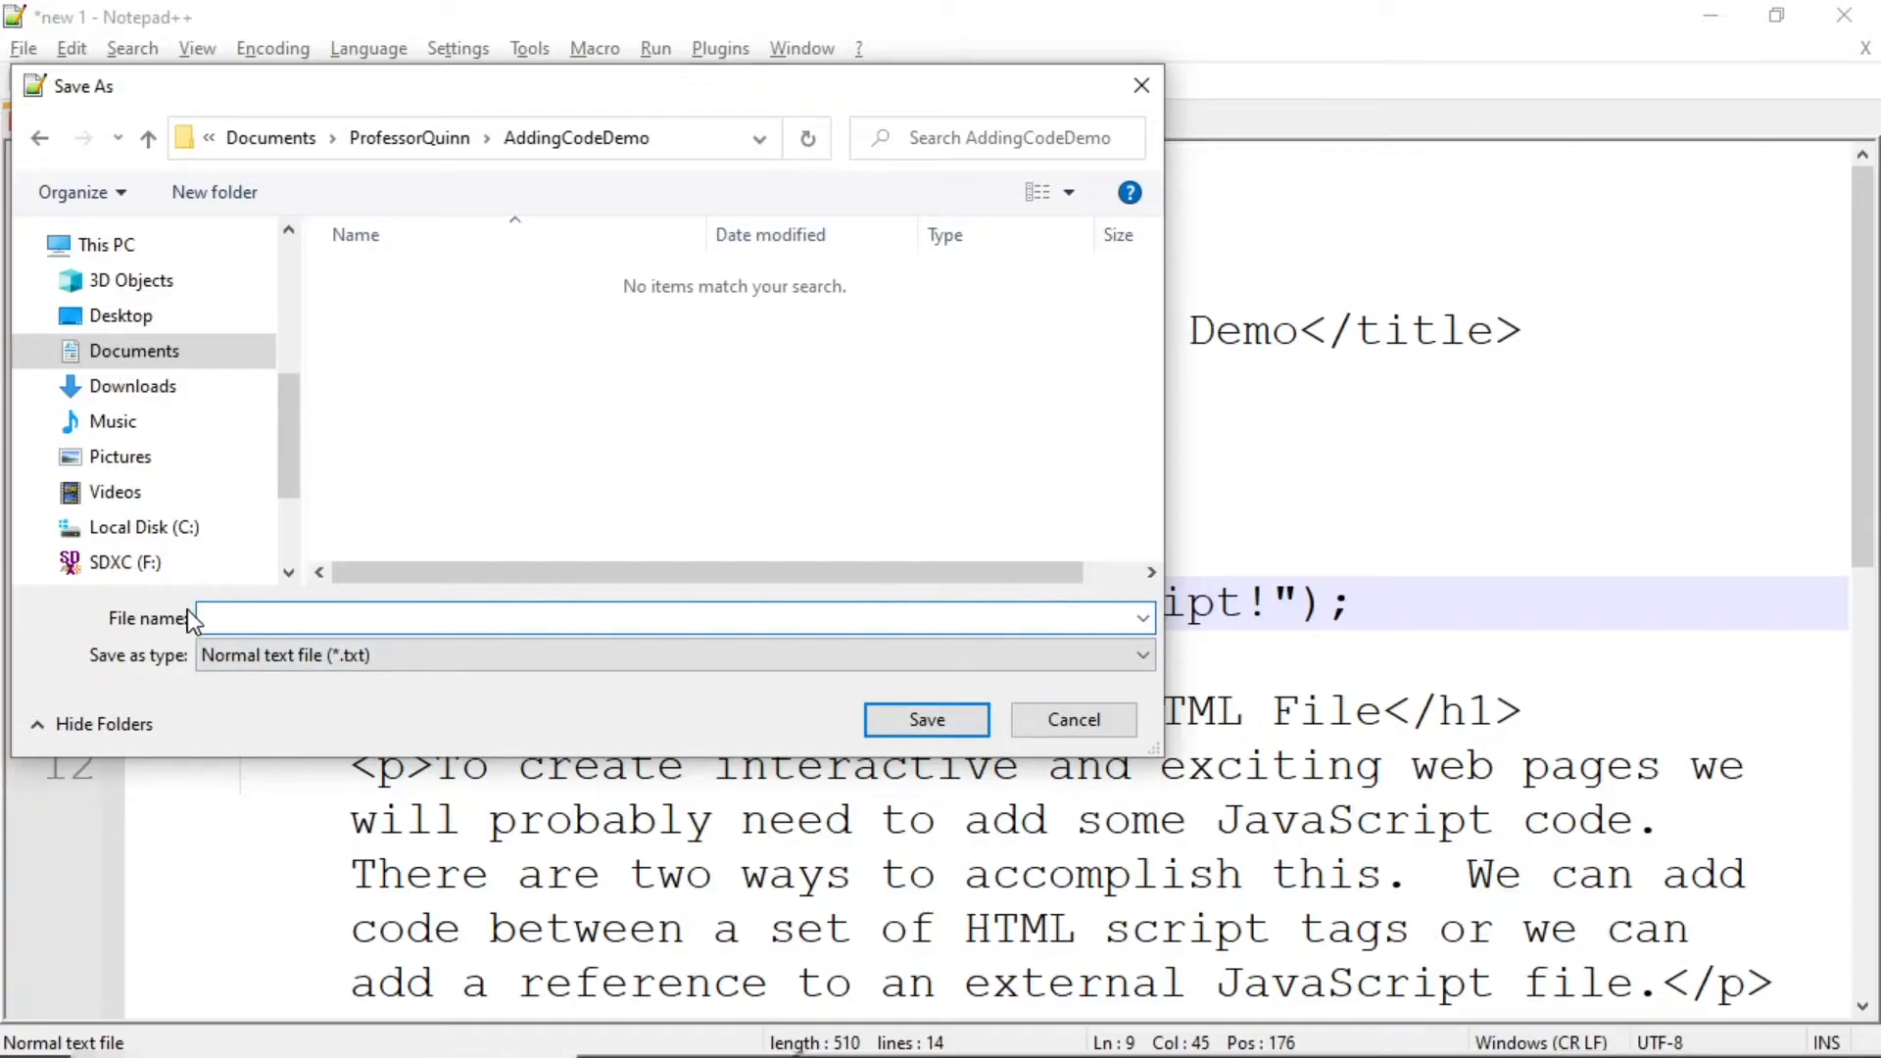
# - Save the page as AddingEmbeddedCode with the Hyper Text Markup Language file type
pyautogui.write('AddingEmbedded')
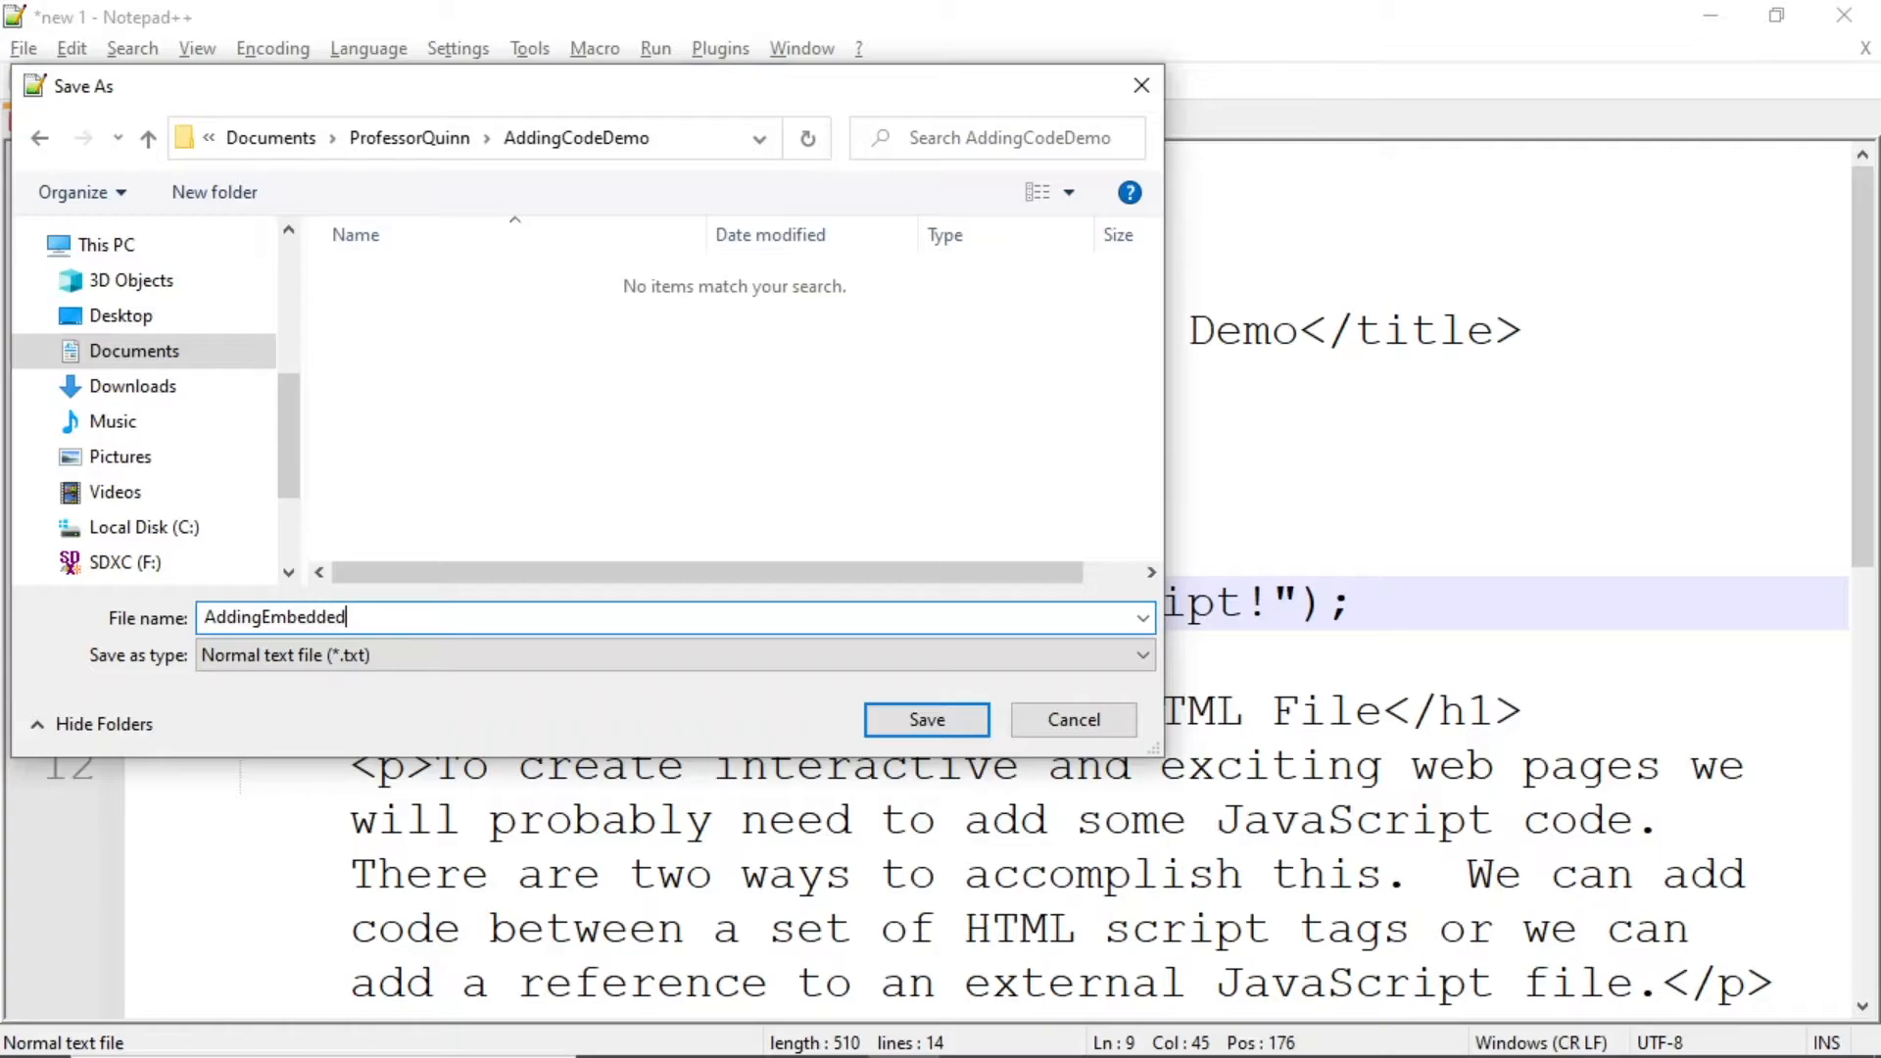
pyautogui.write('Code')
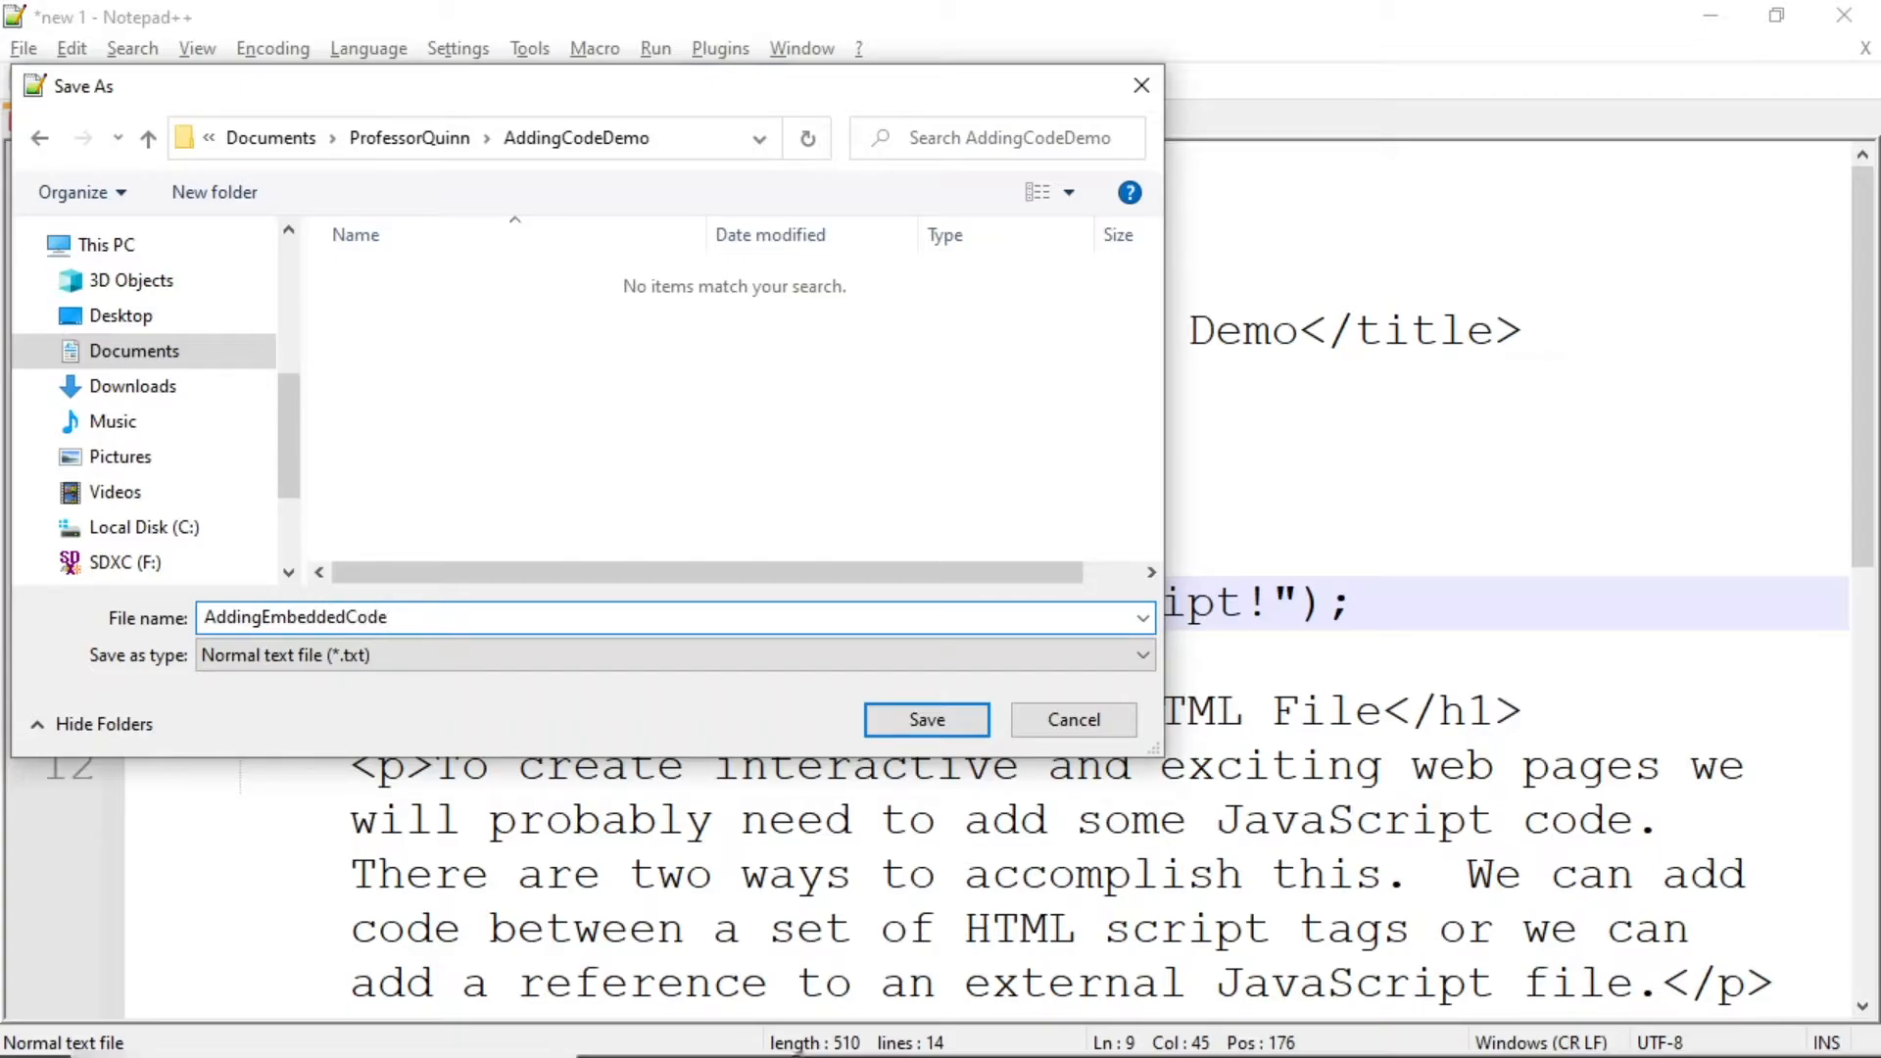
pyautogui.click(1141, 654)
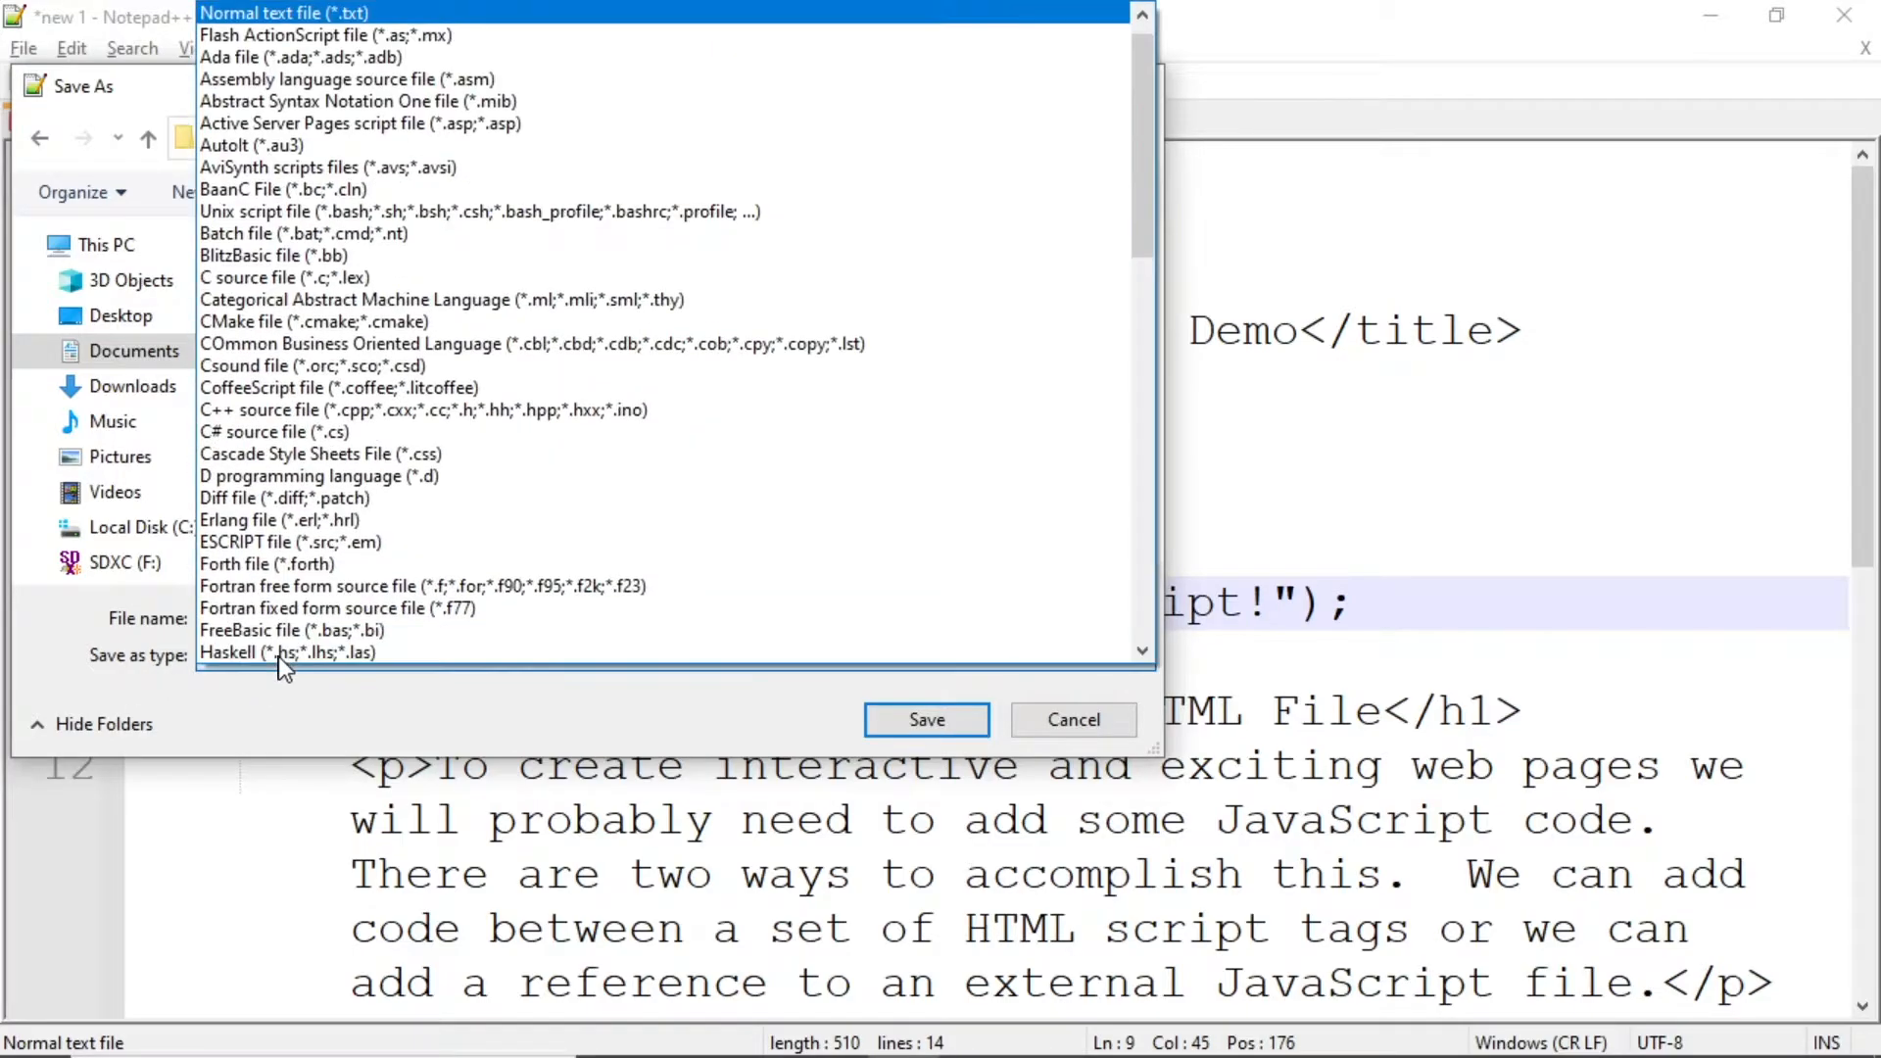
pyautogui.scroll(-3)
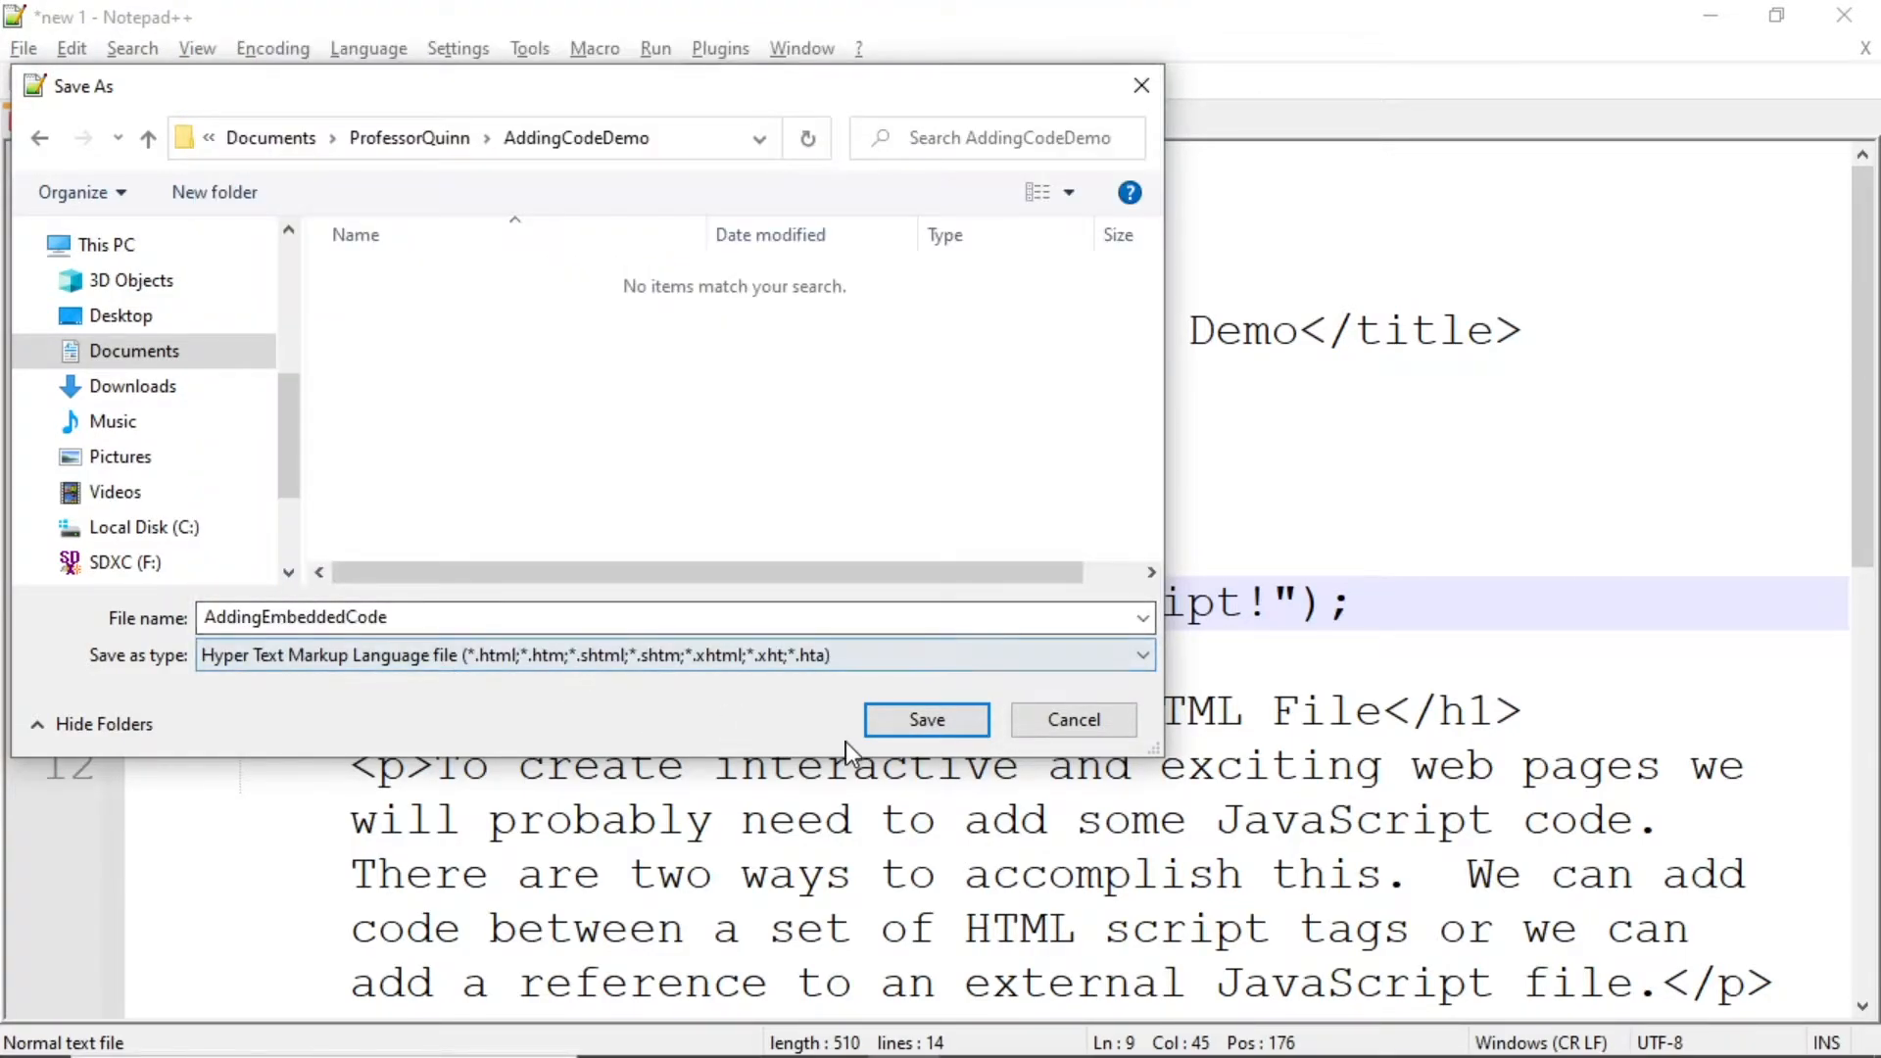
pyautogui.click(927, 719)
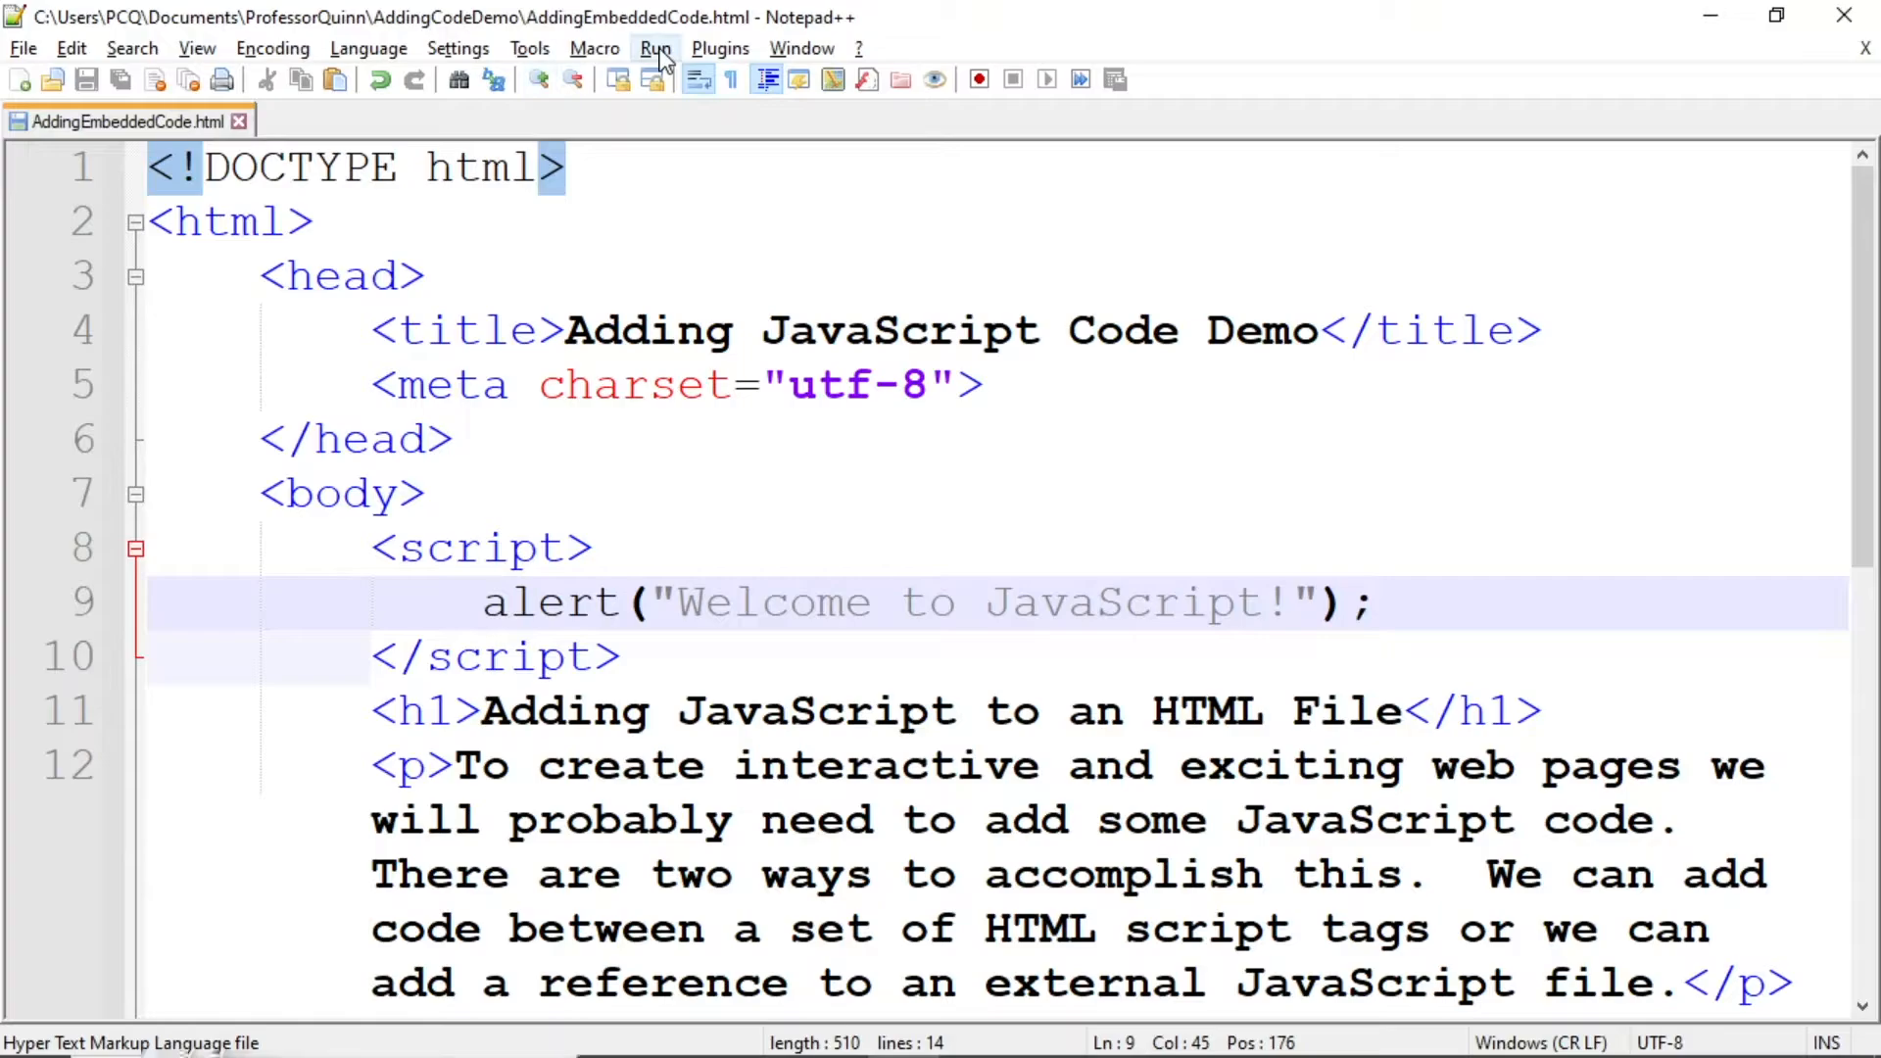
# - Run the page in Chrome and dismiss the Welcome to JavaScript! alert with OK
pyautogui.click(654, 47)
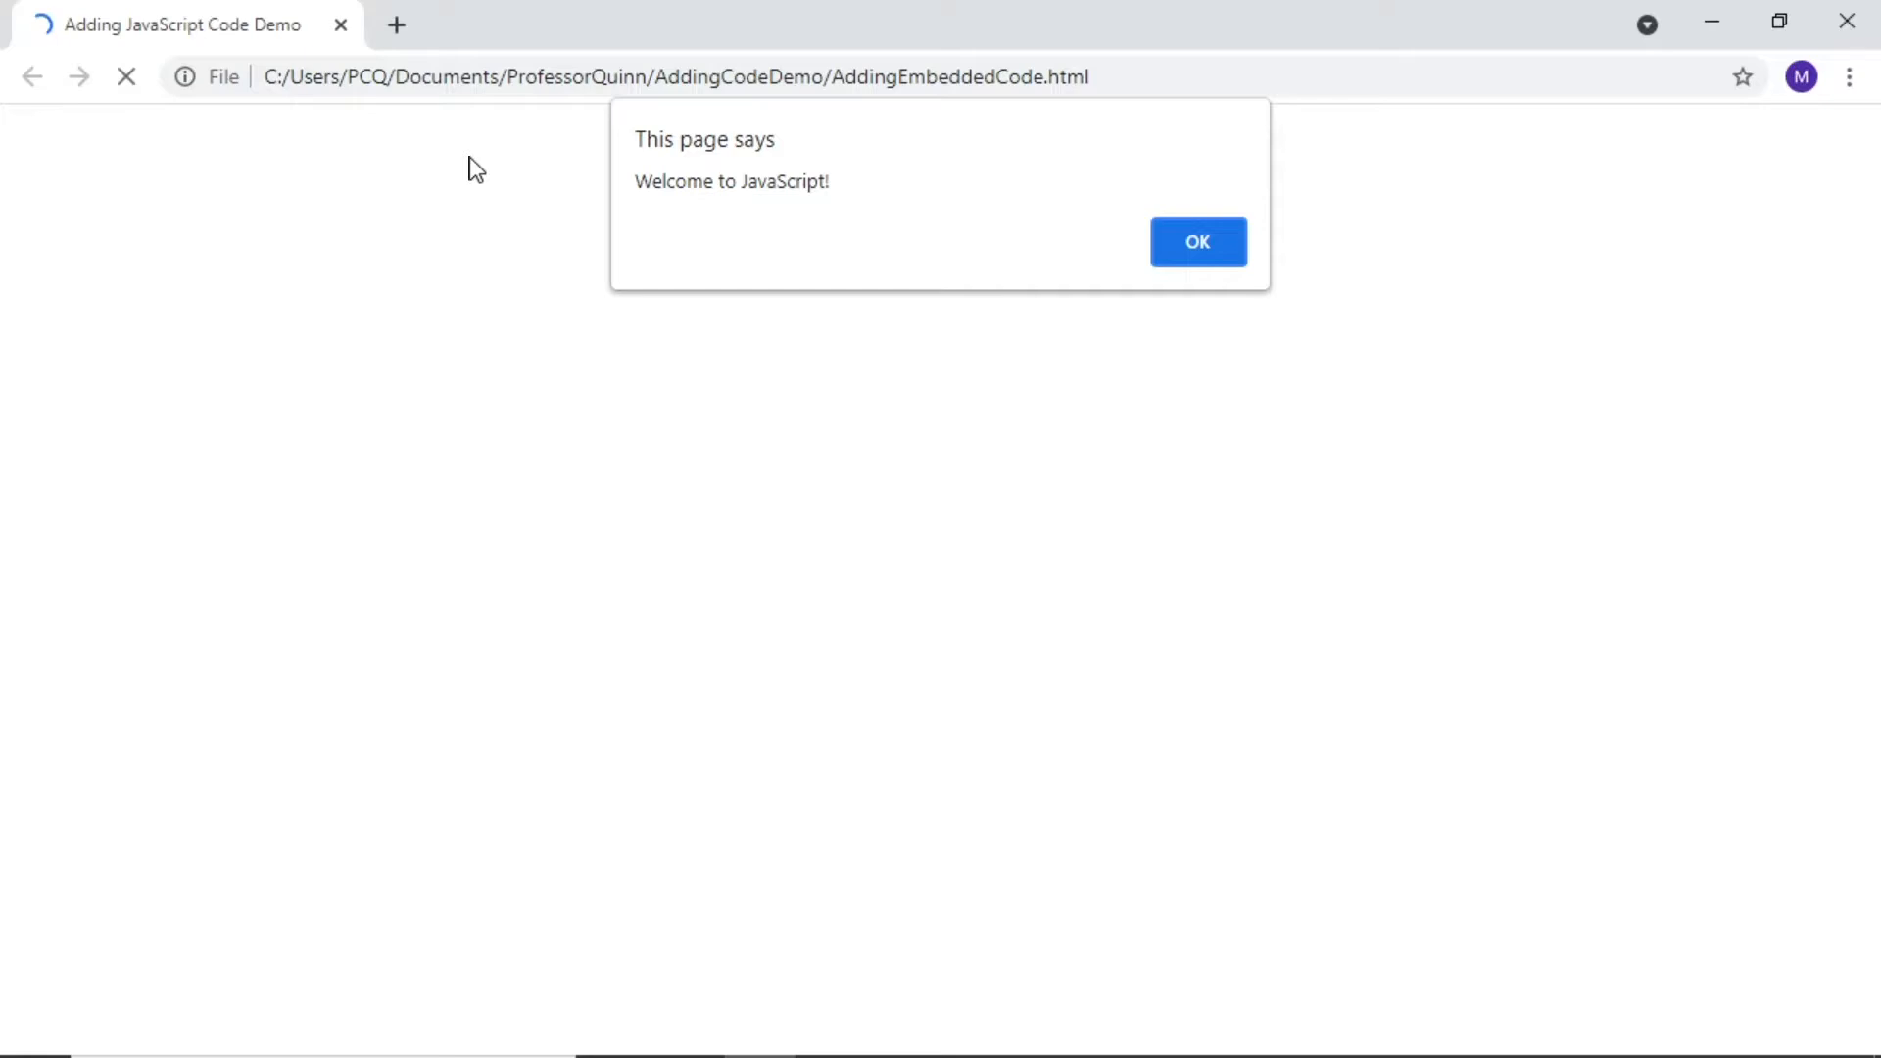
pyautogui.click(1195, 241)
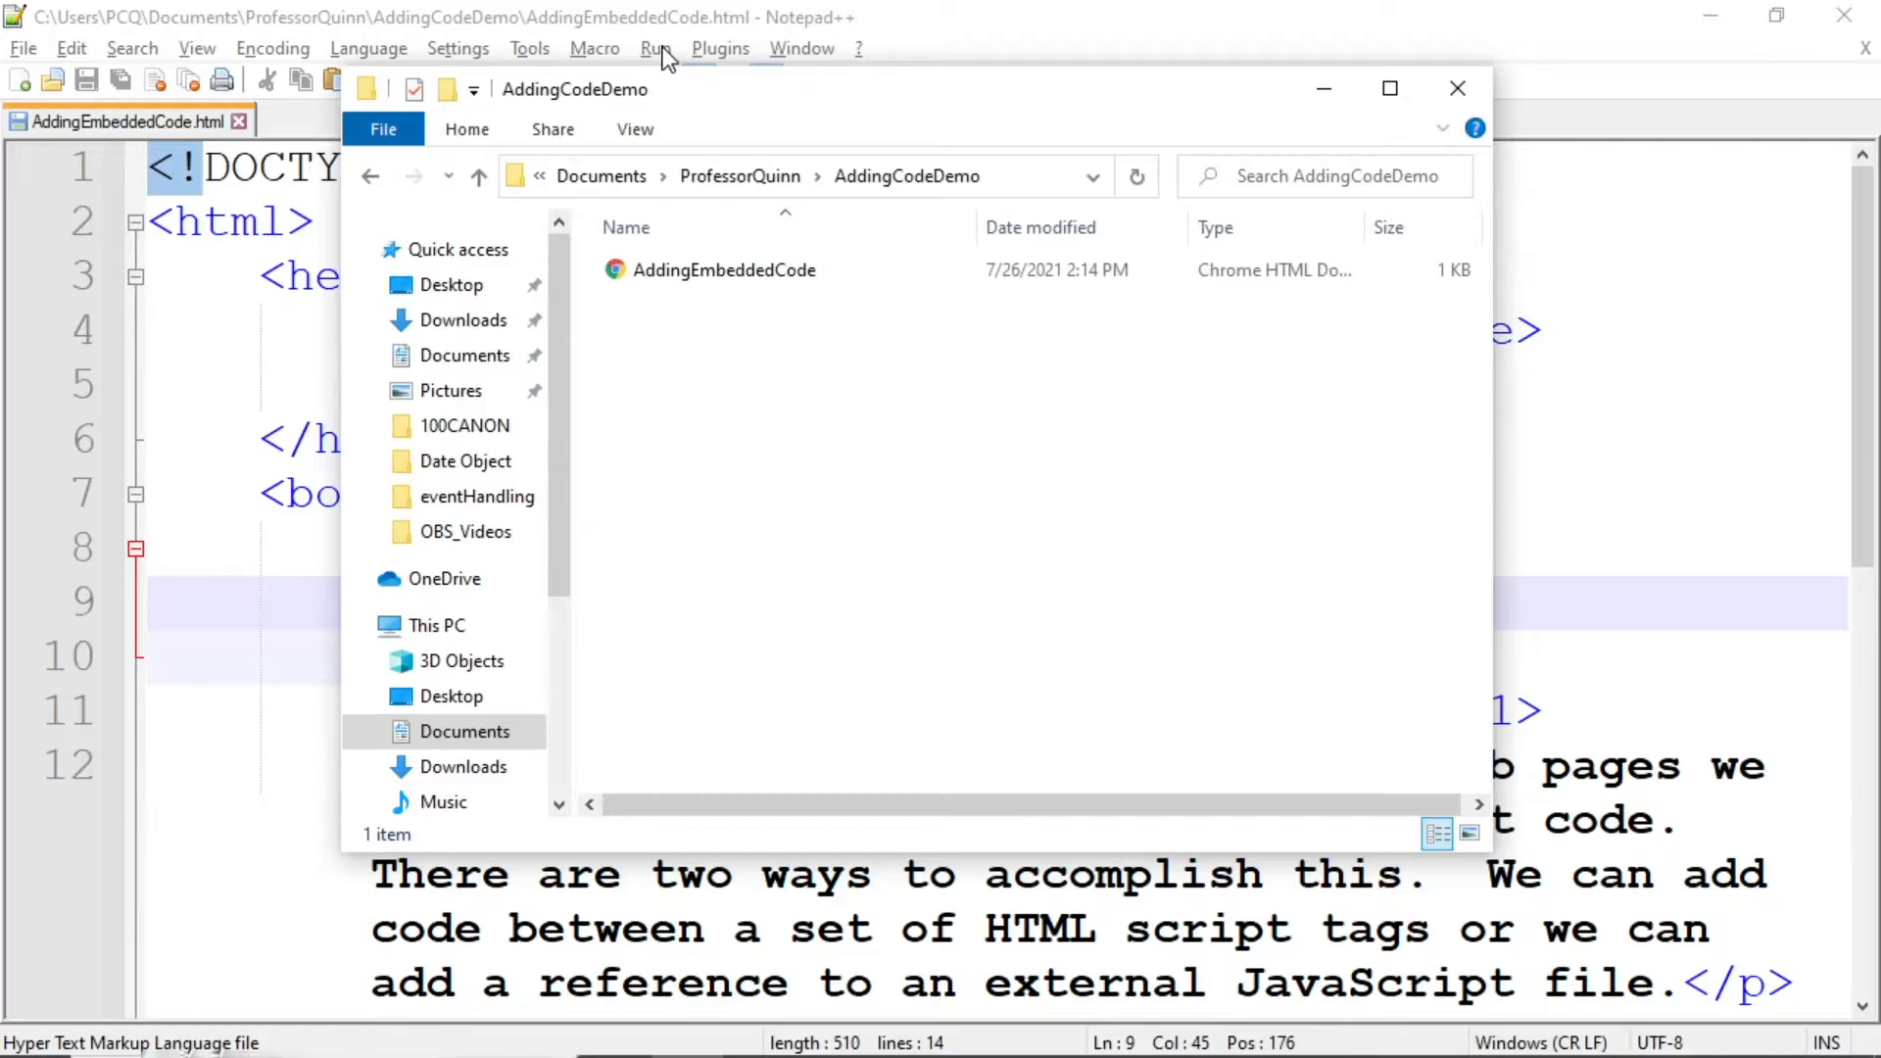
pyautogui.moveTo(600, 176)
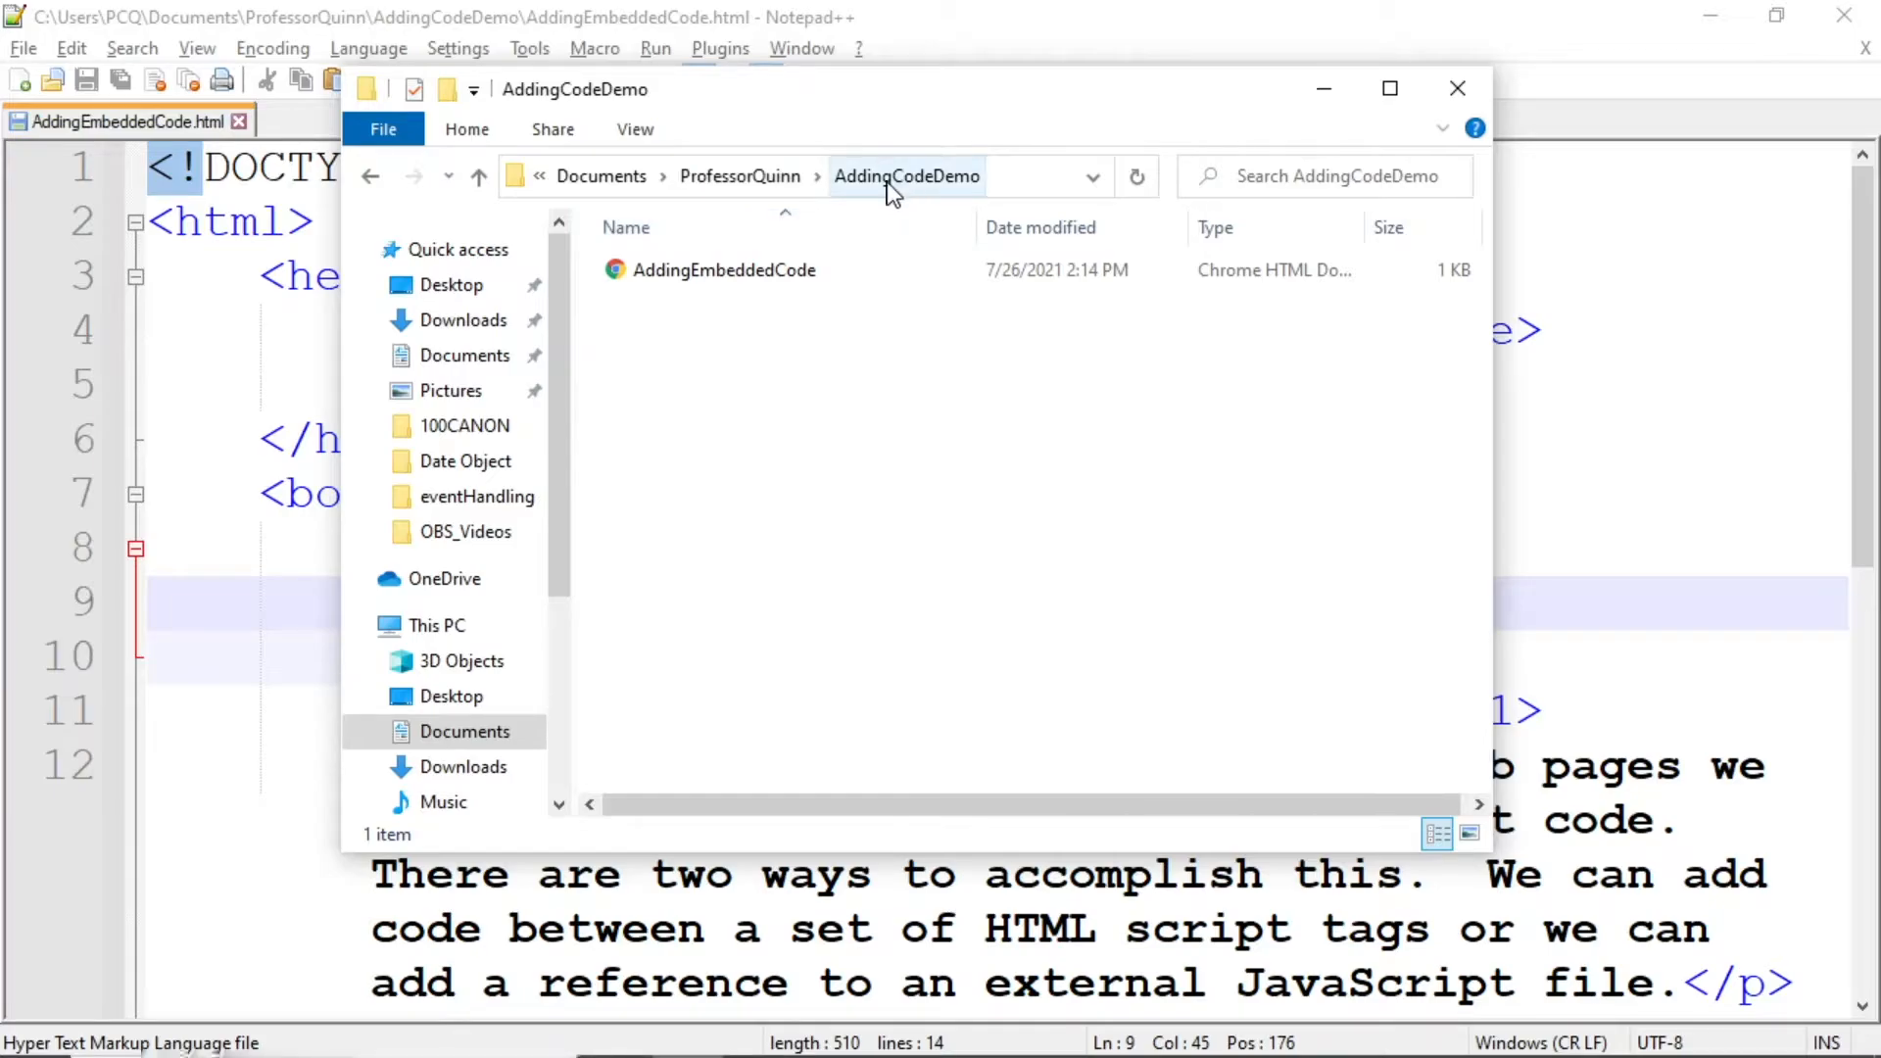
pyautogui.moveTo(725, 271)
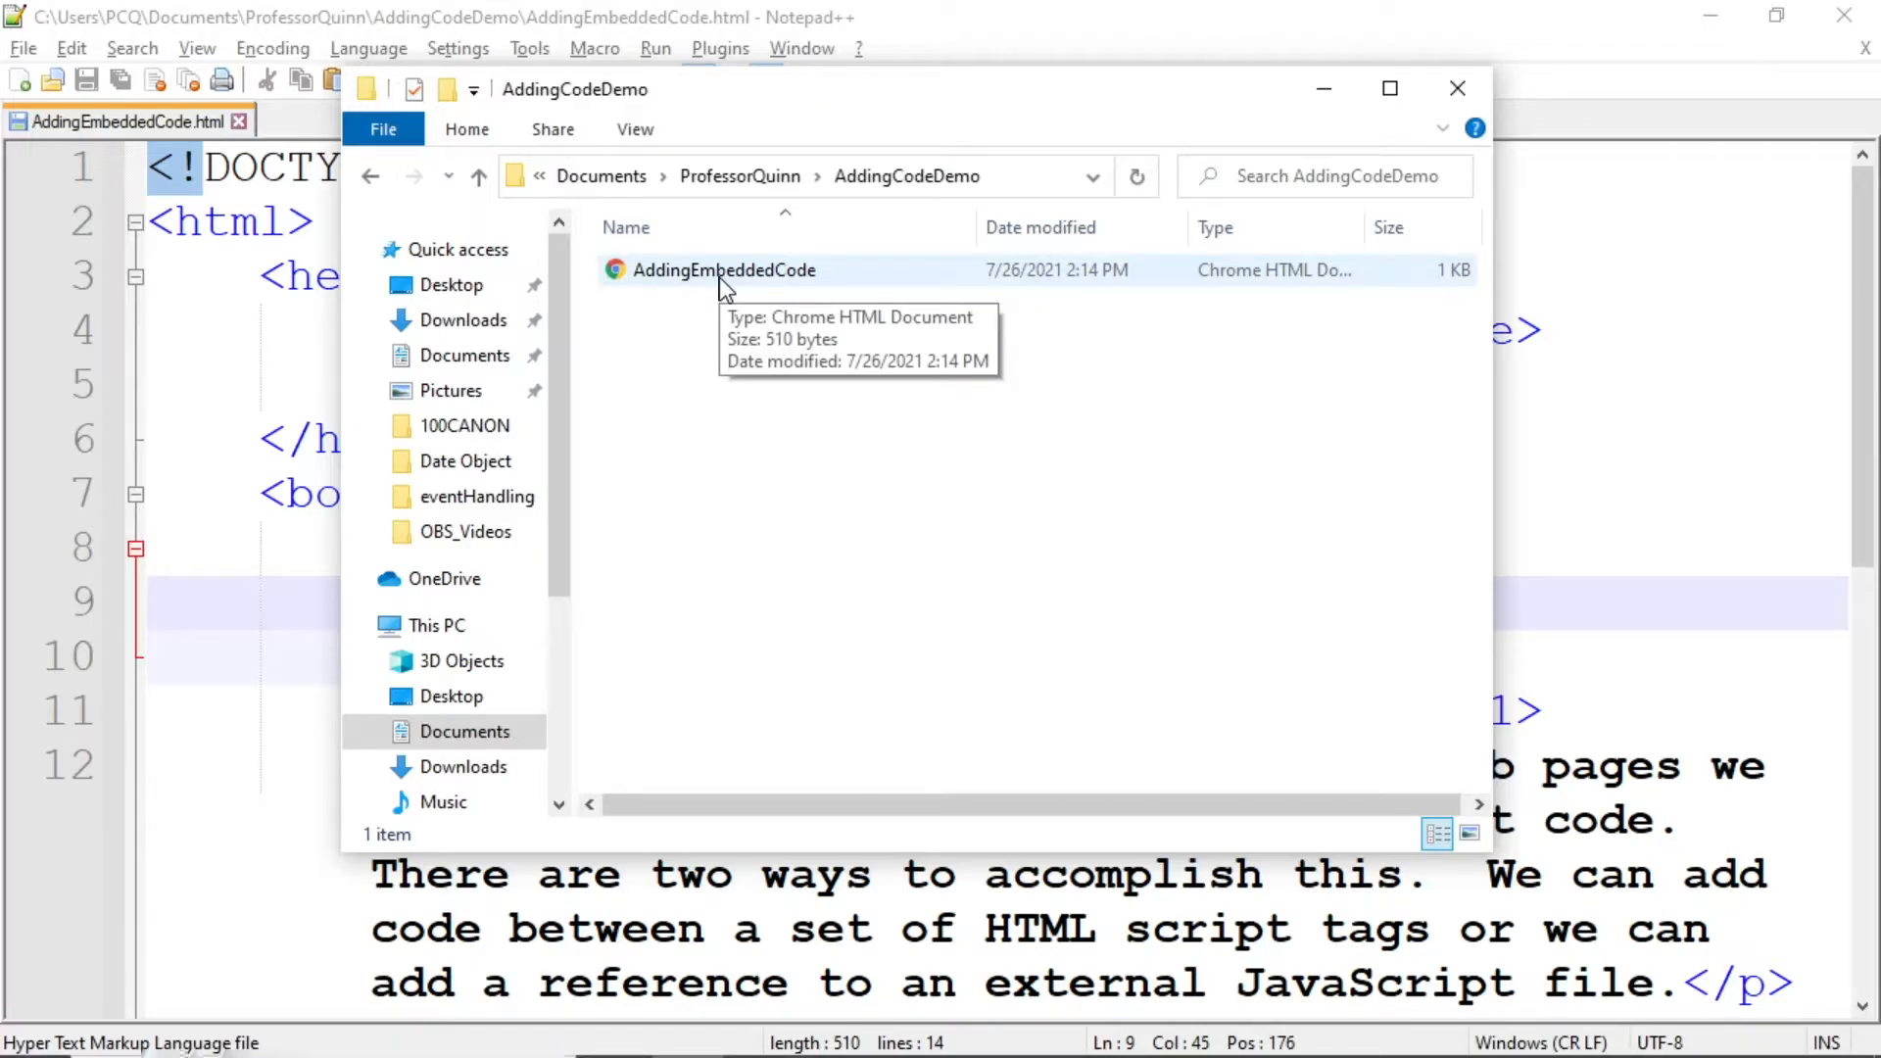
# - View the Open with browser list for AddingEmbeddedCode, then dismiss it without opening
pyautogui.click(723, 271)
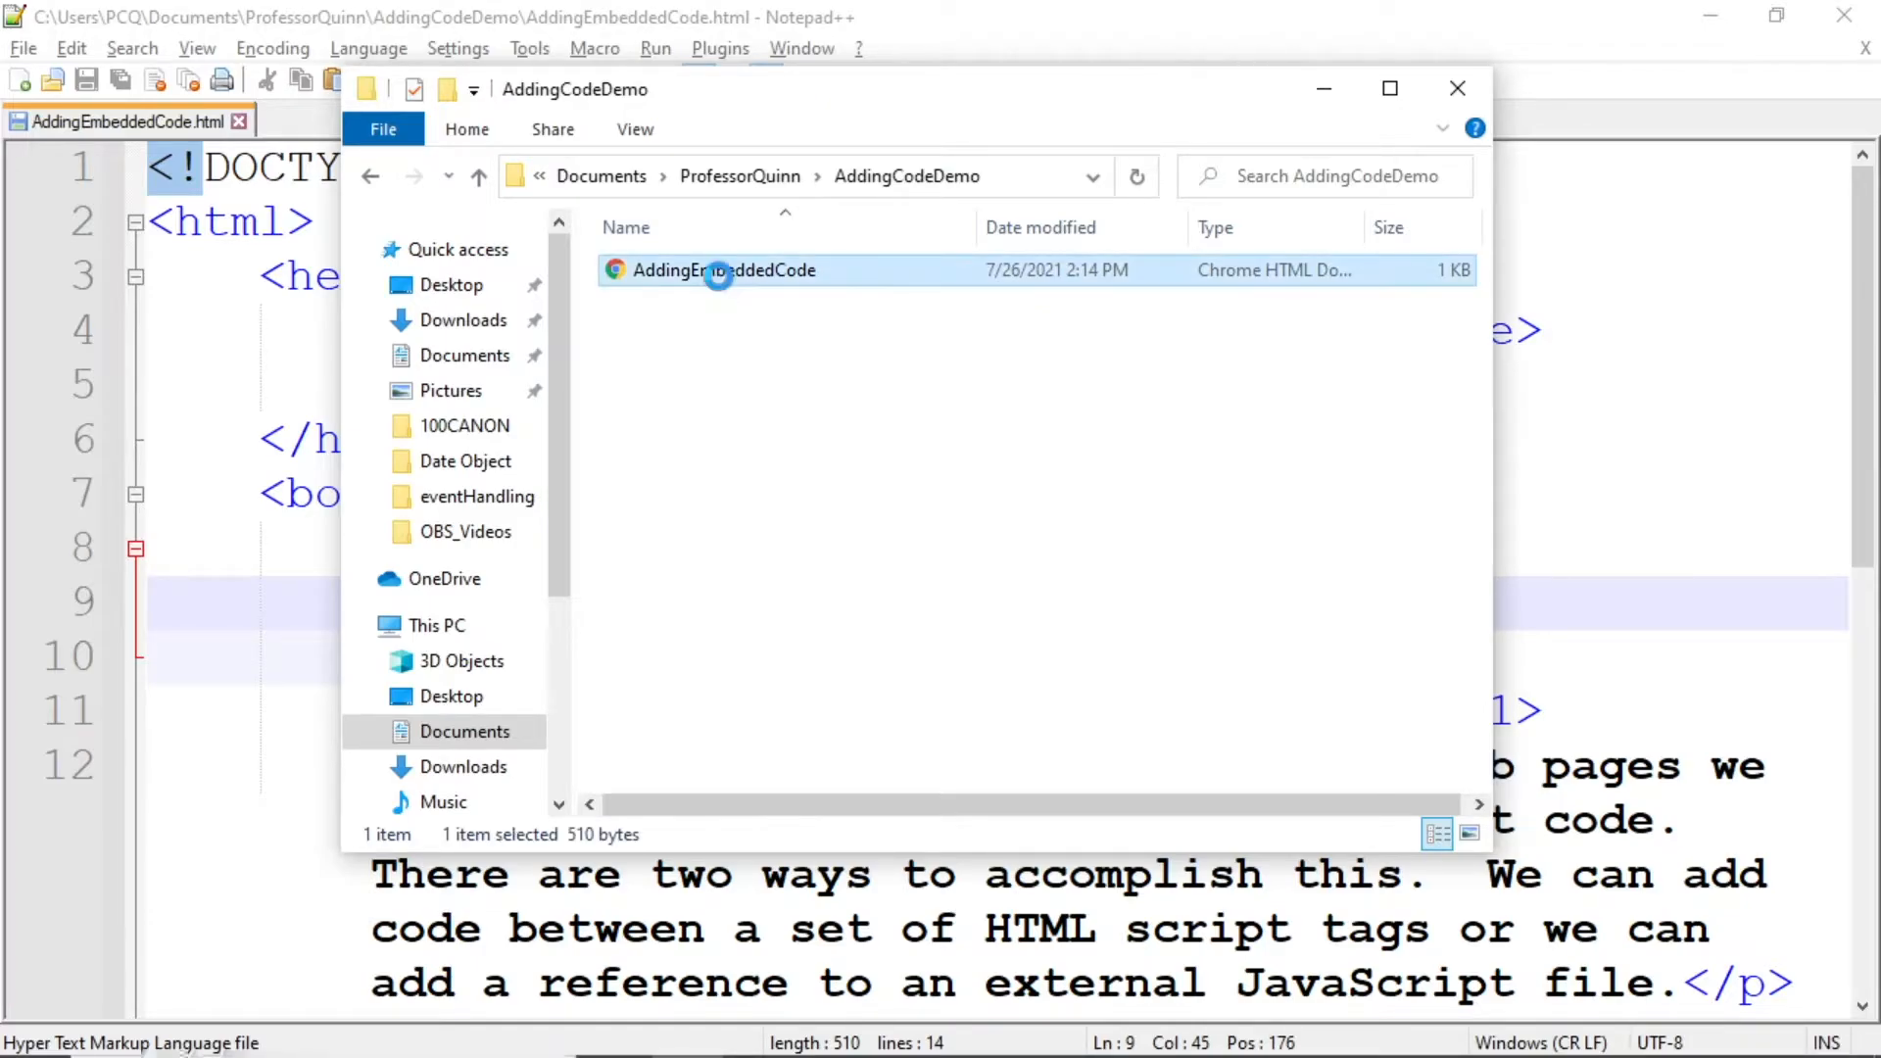
pyautogui.rightClick(723, 271)
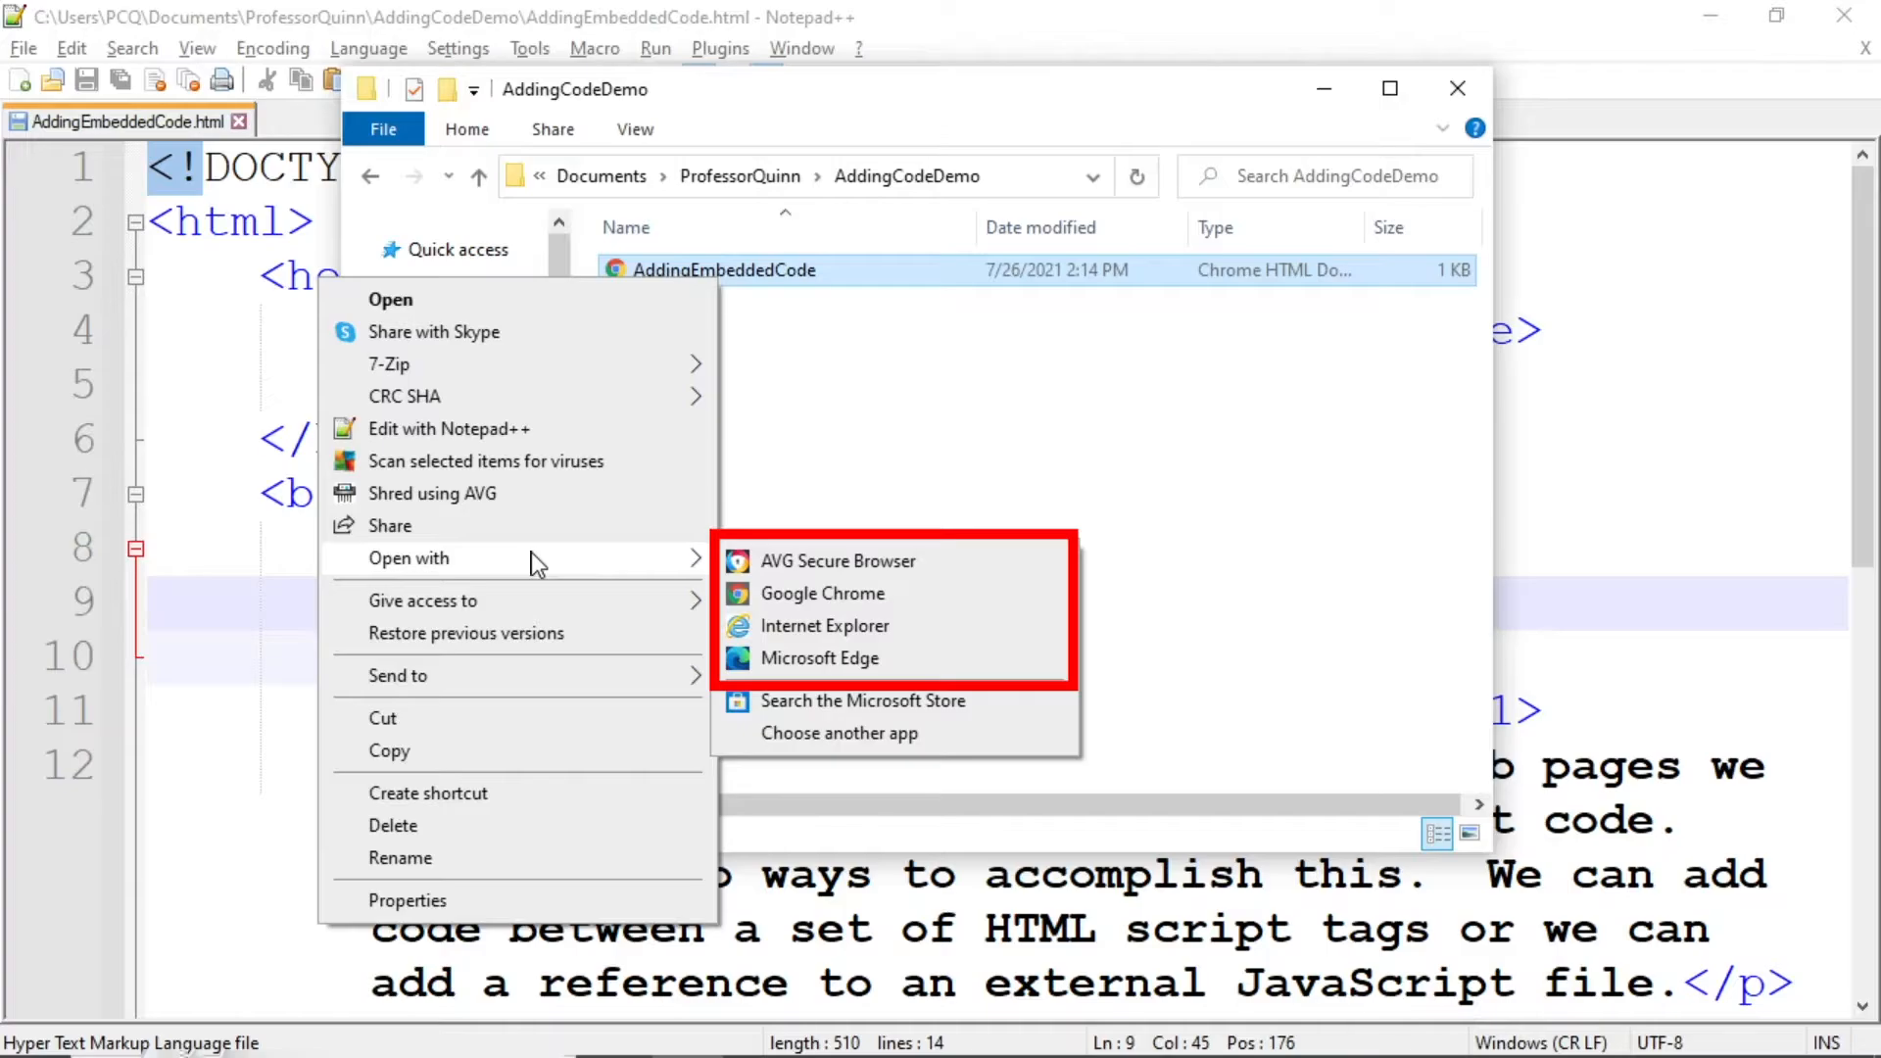
pyautogui.moveTo(725, 623)
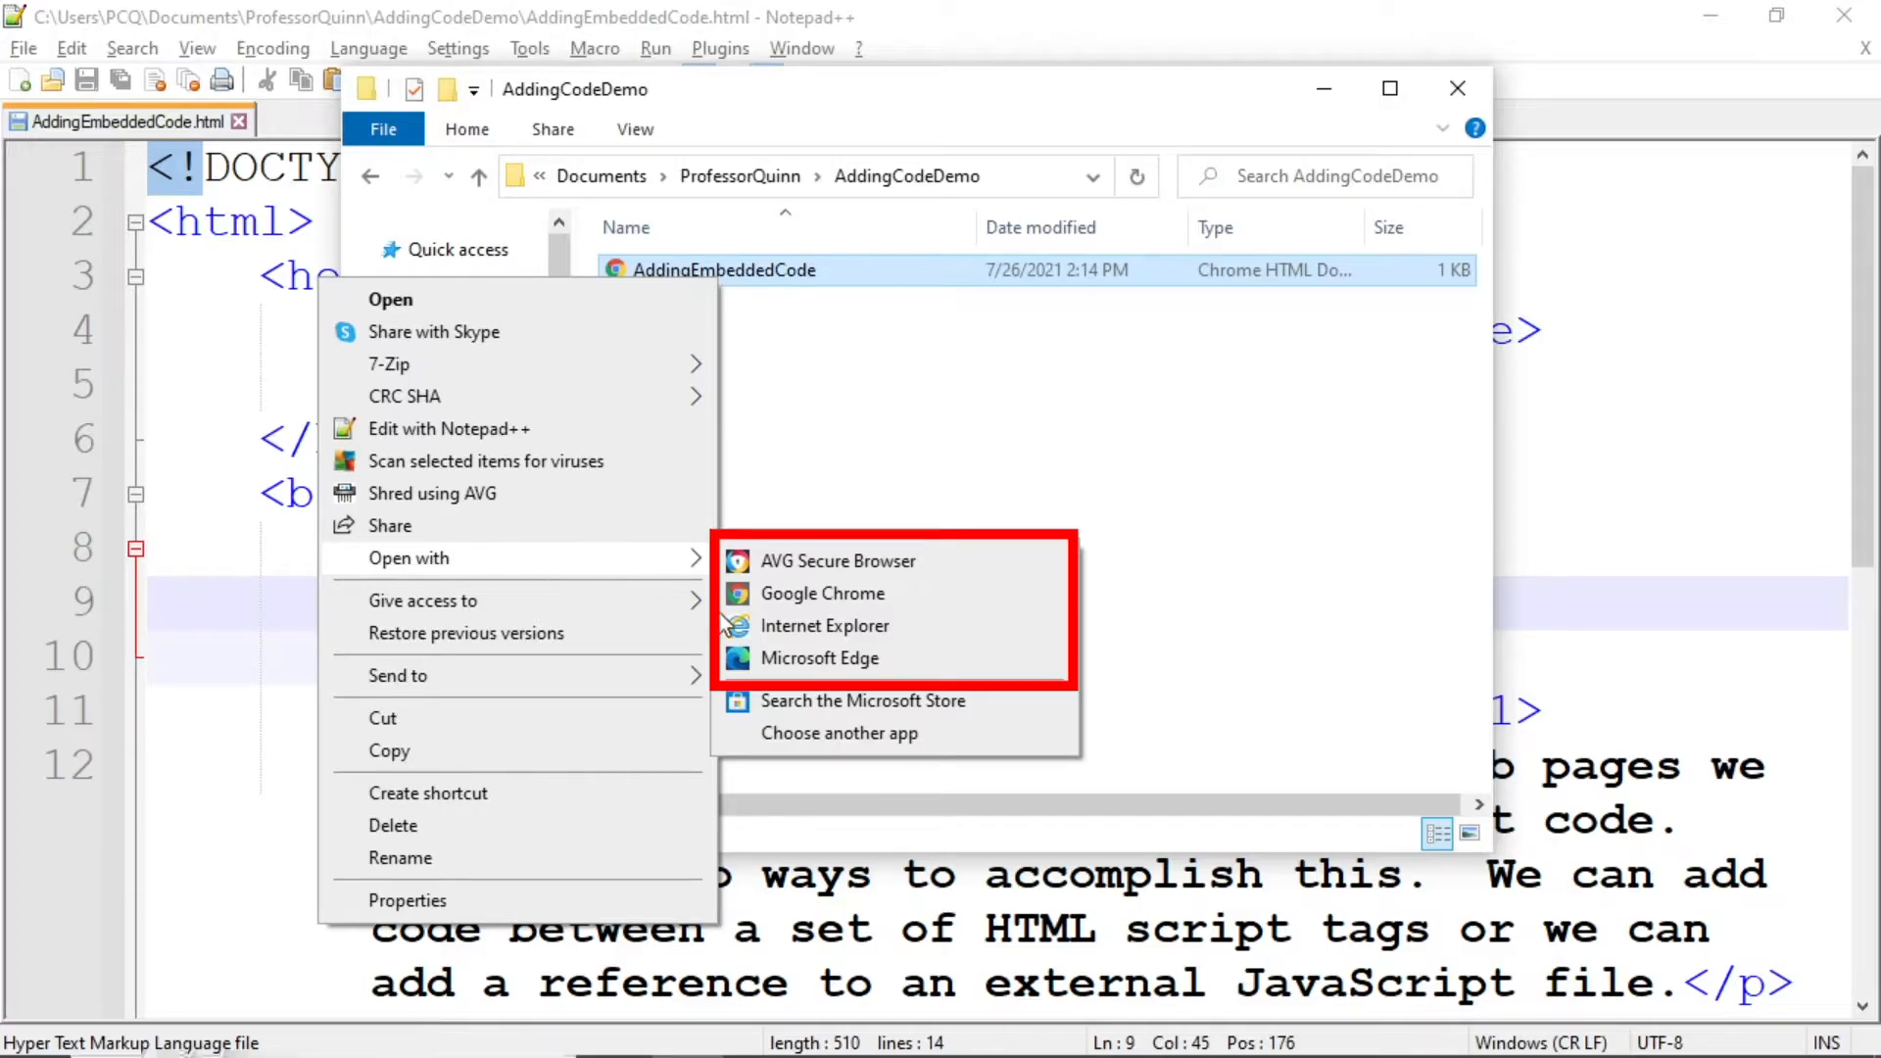
pyautogui.click(821, 592)
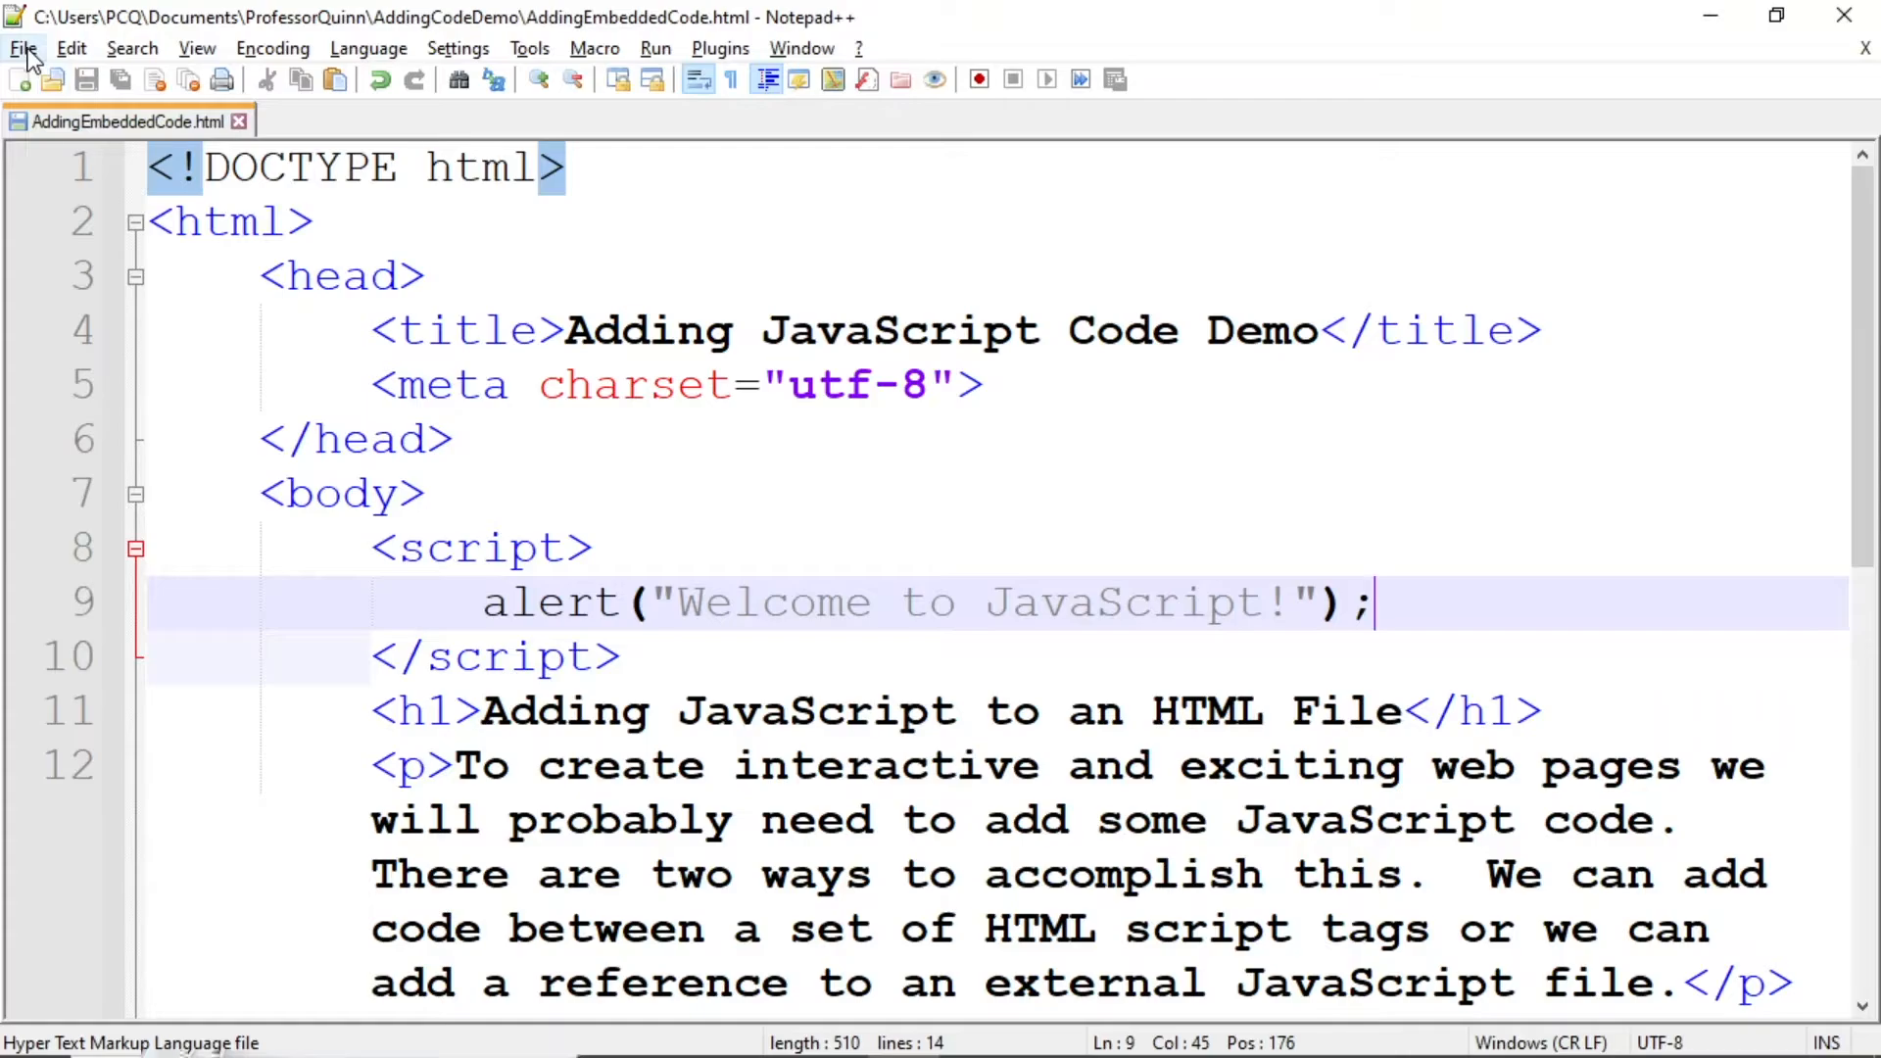
# - Save a copy of the page as externalReference in the AddingCodeDemo folder
pyautogui.click(22, 47)
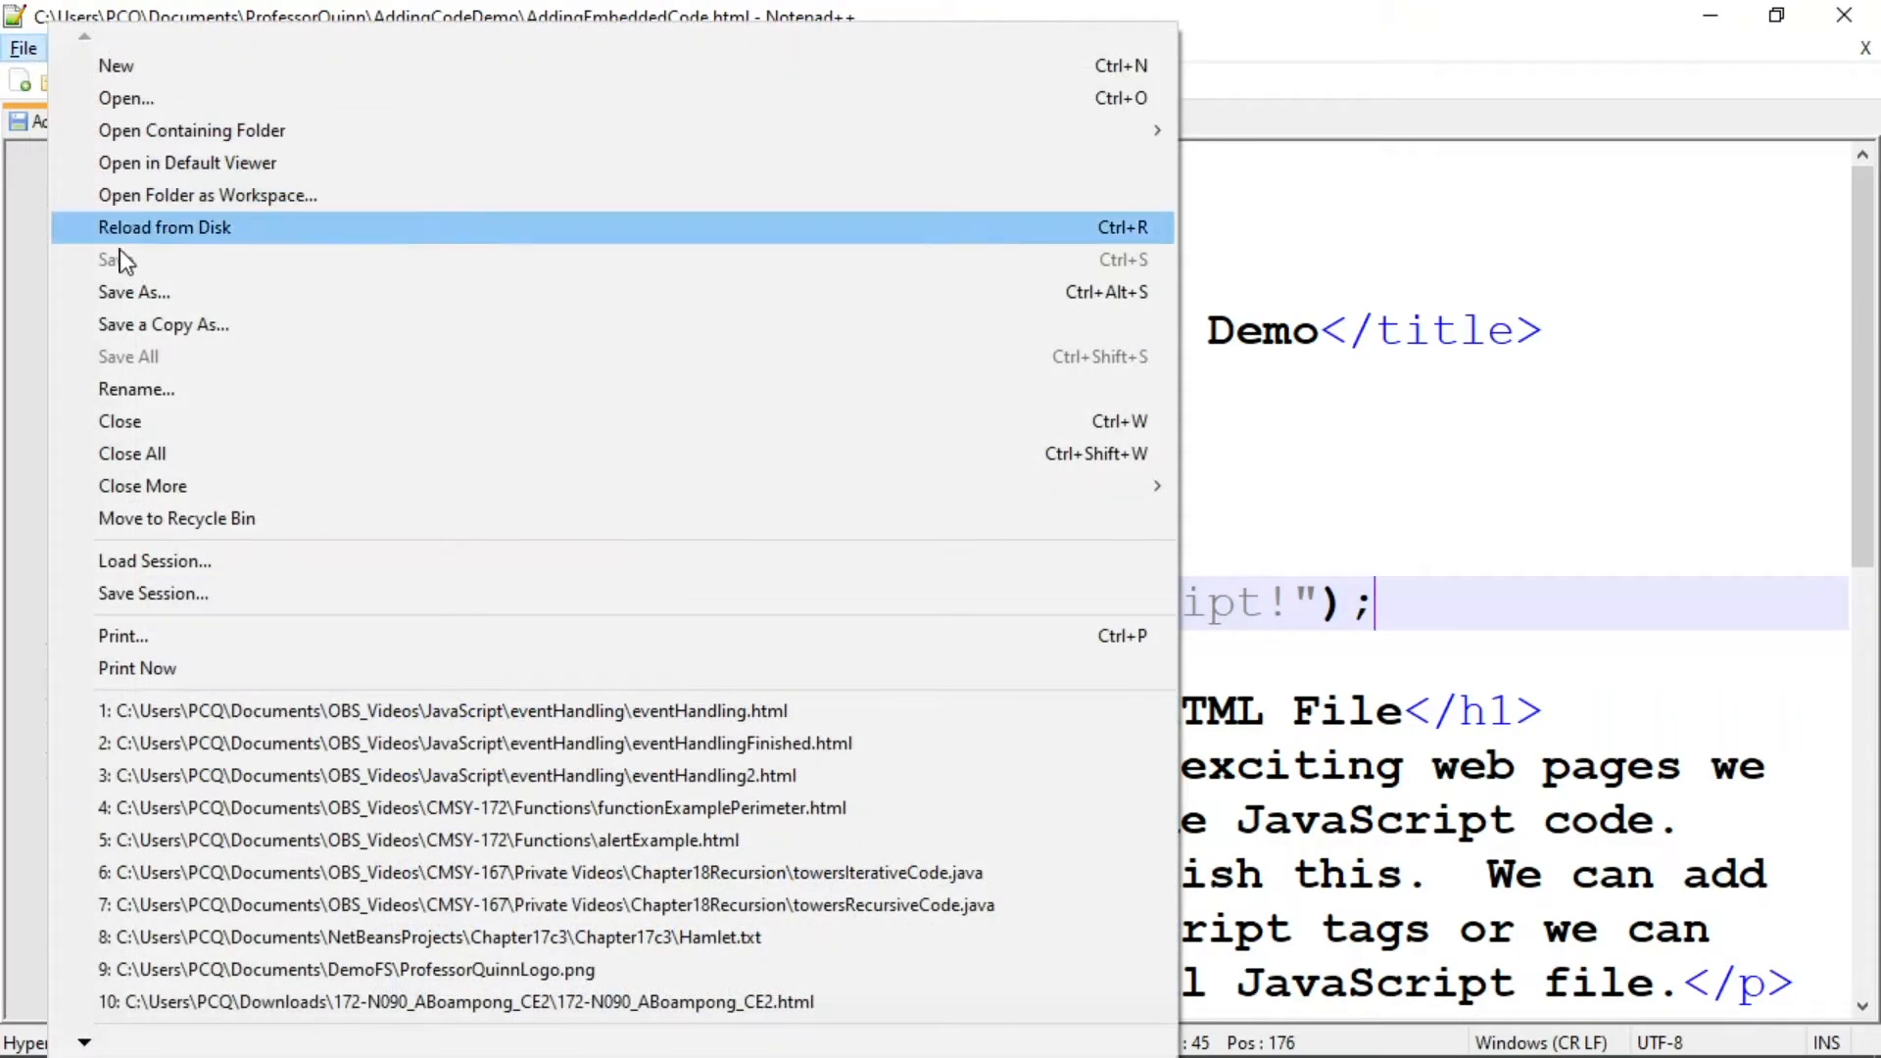
pyautogui.click(134, 292)
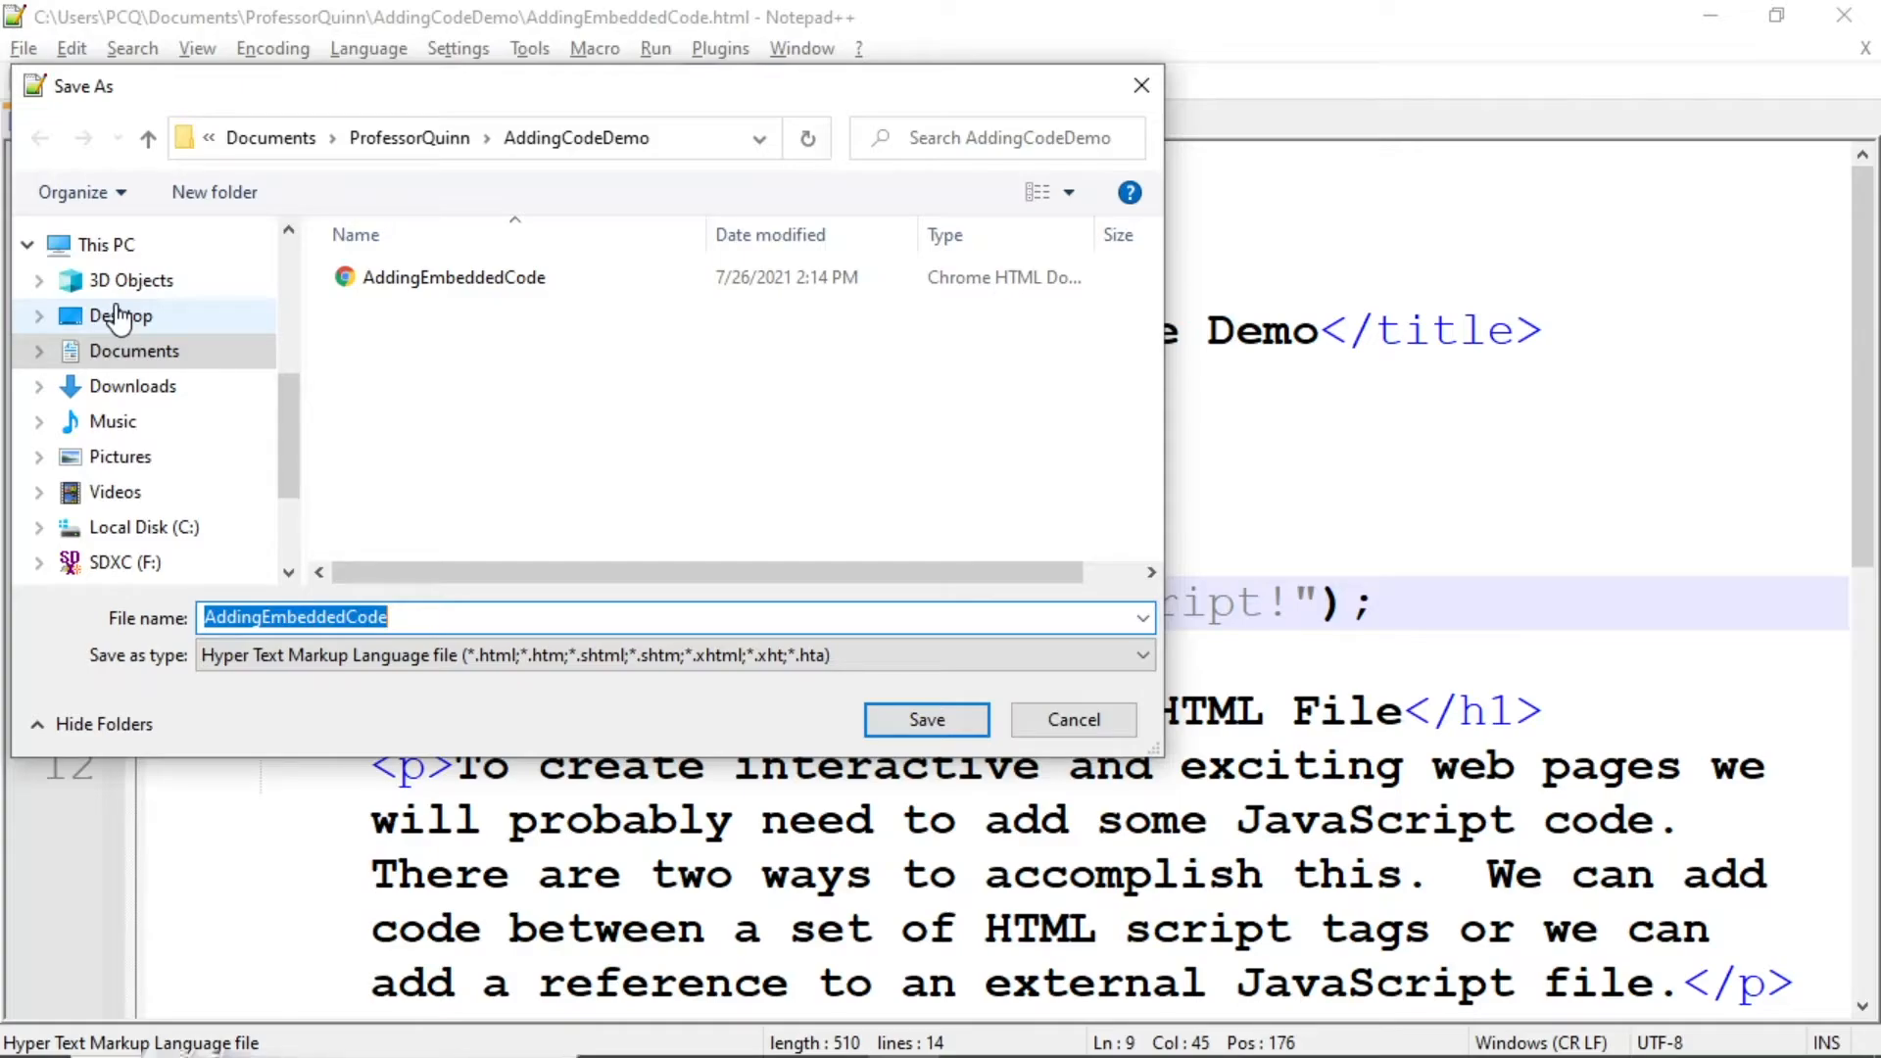
pyautogui.write('externalR')
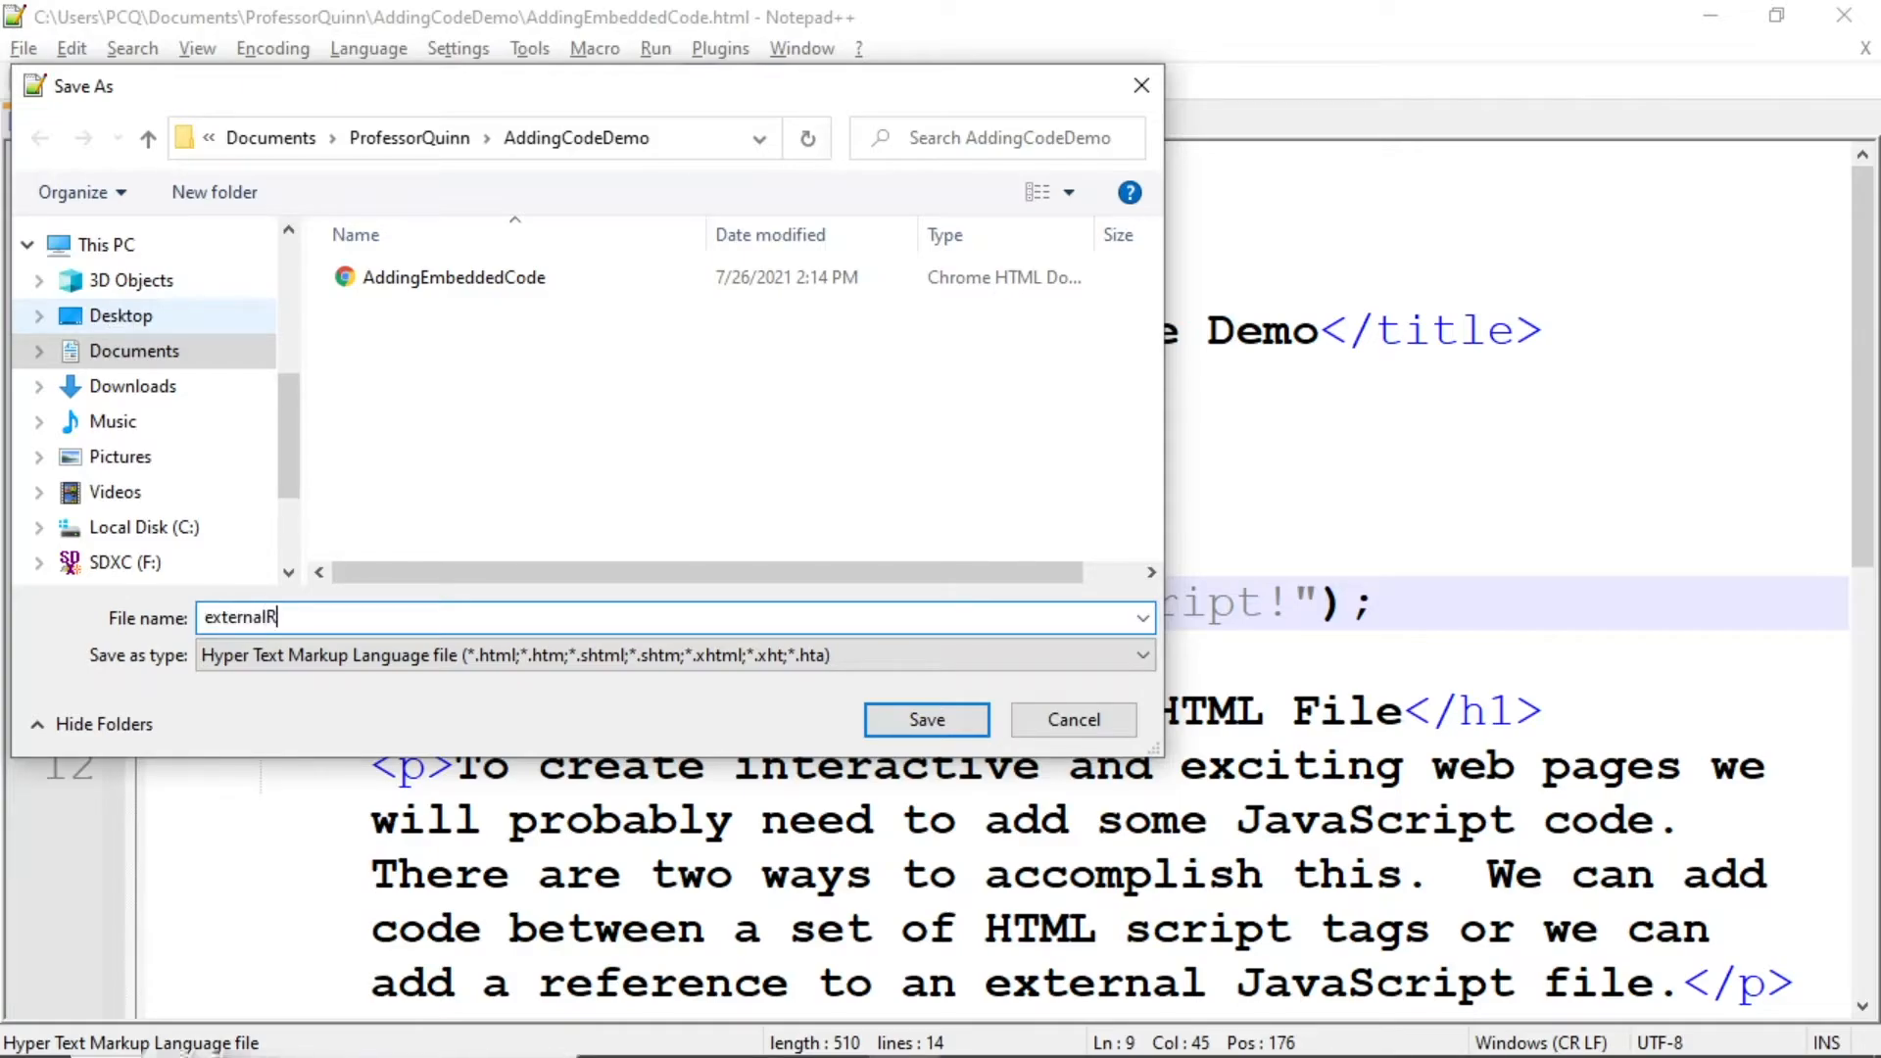
pyautogui.write('eference')
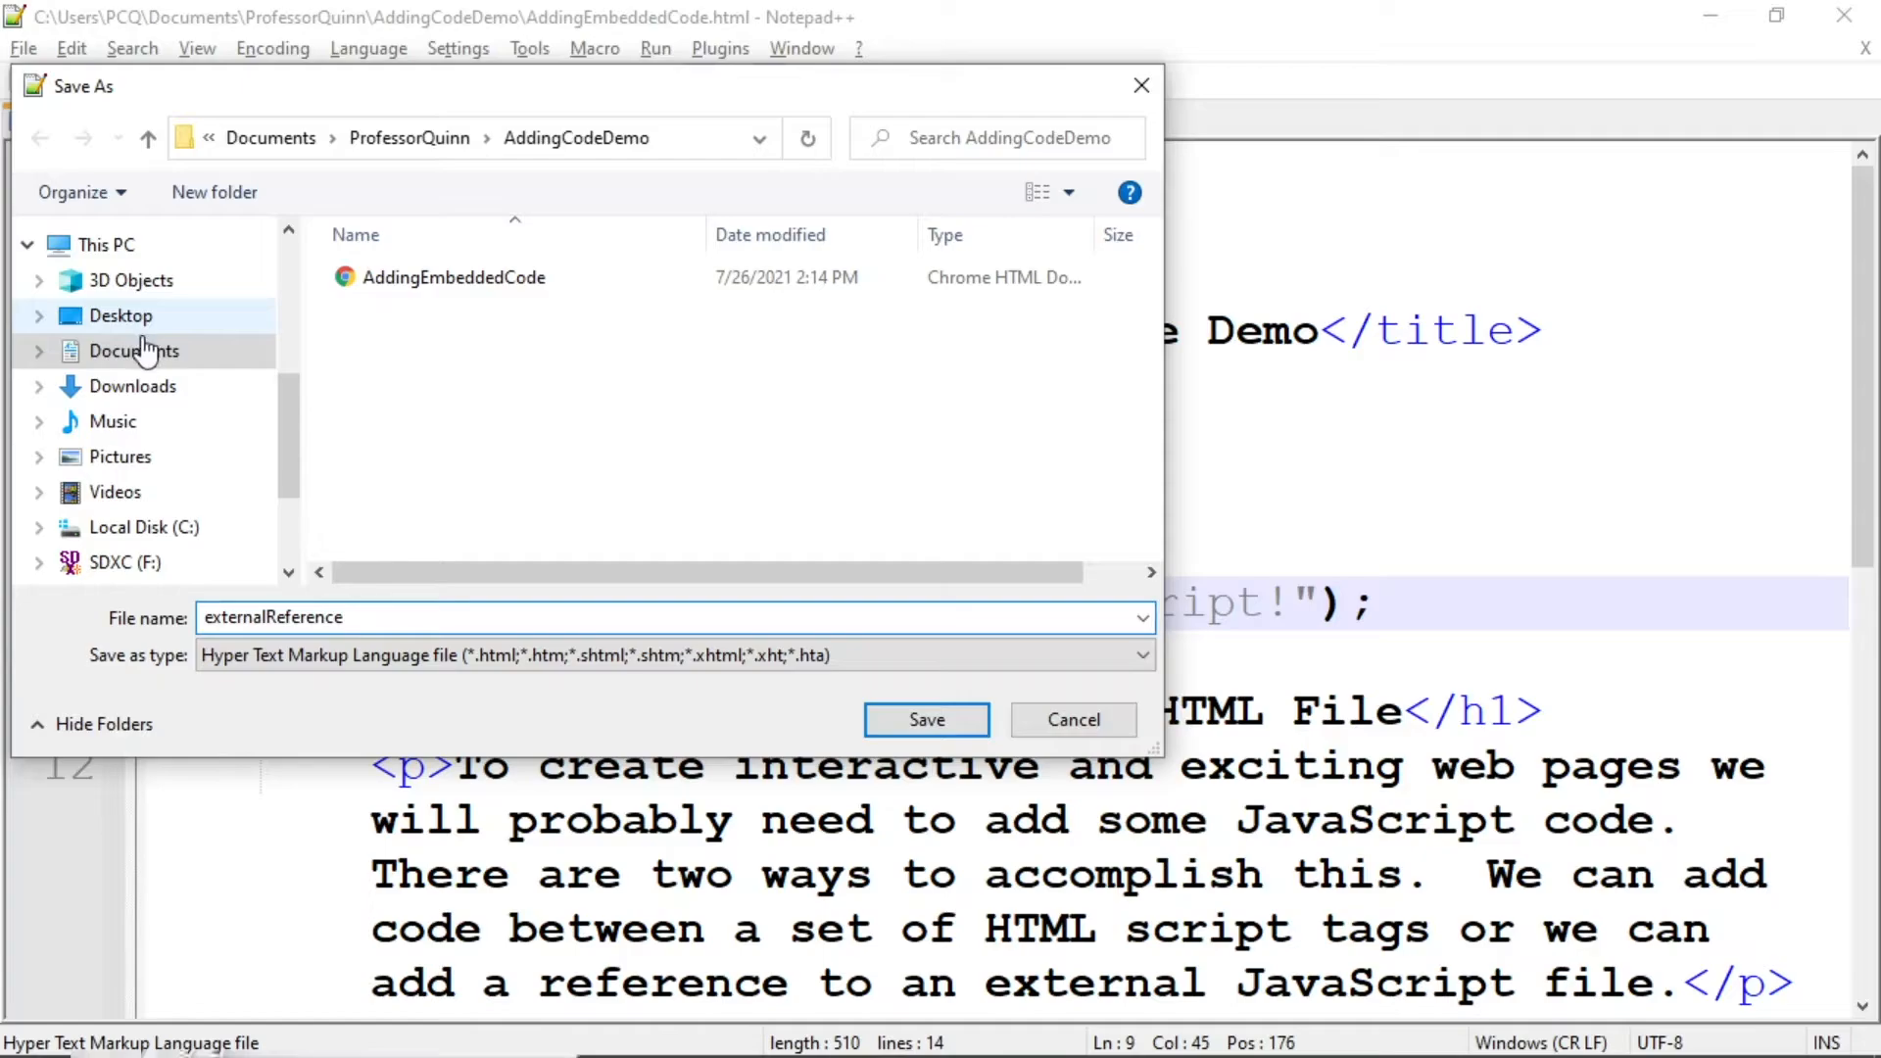
pyautogui.click(925, 719)
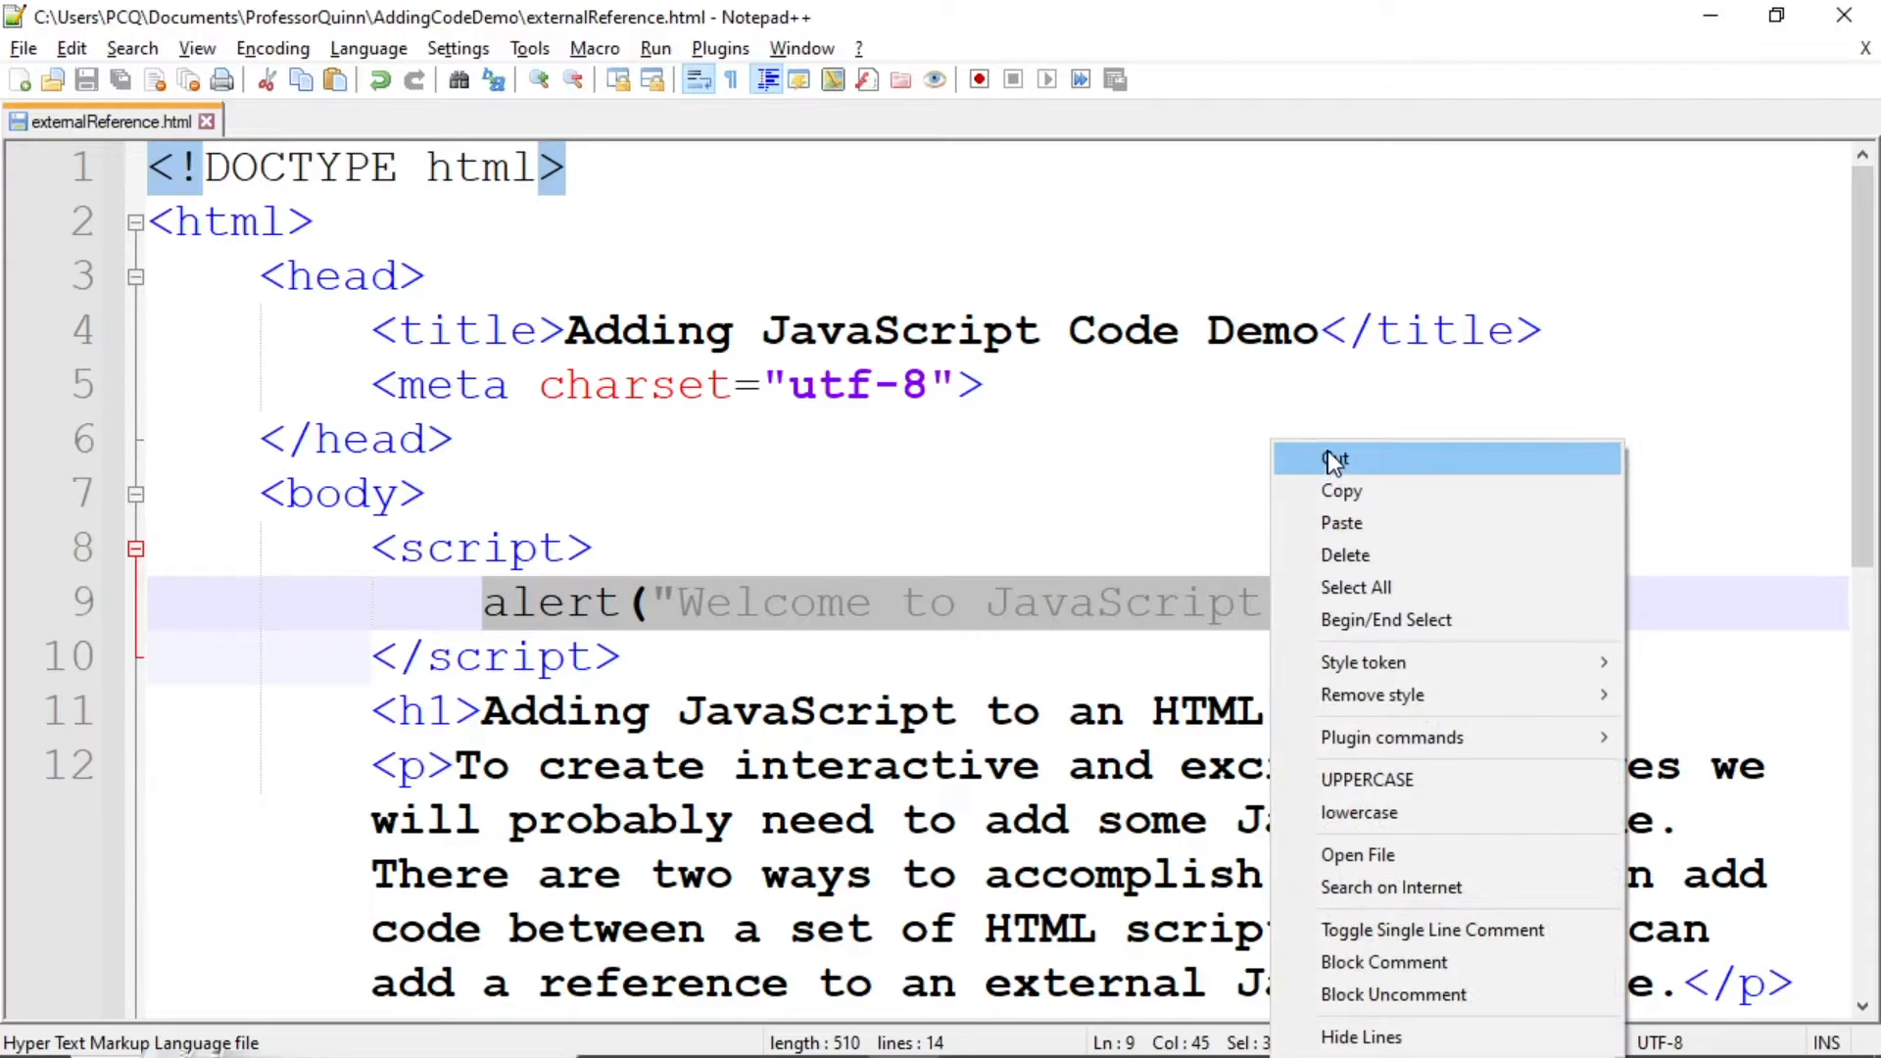
# - Cut the alert statement from the script block and start a new blank document for it
pyautogui.click(1335, 458)
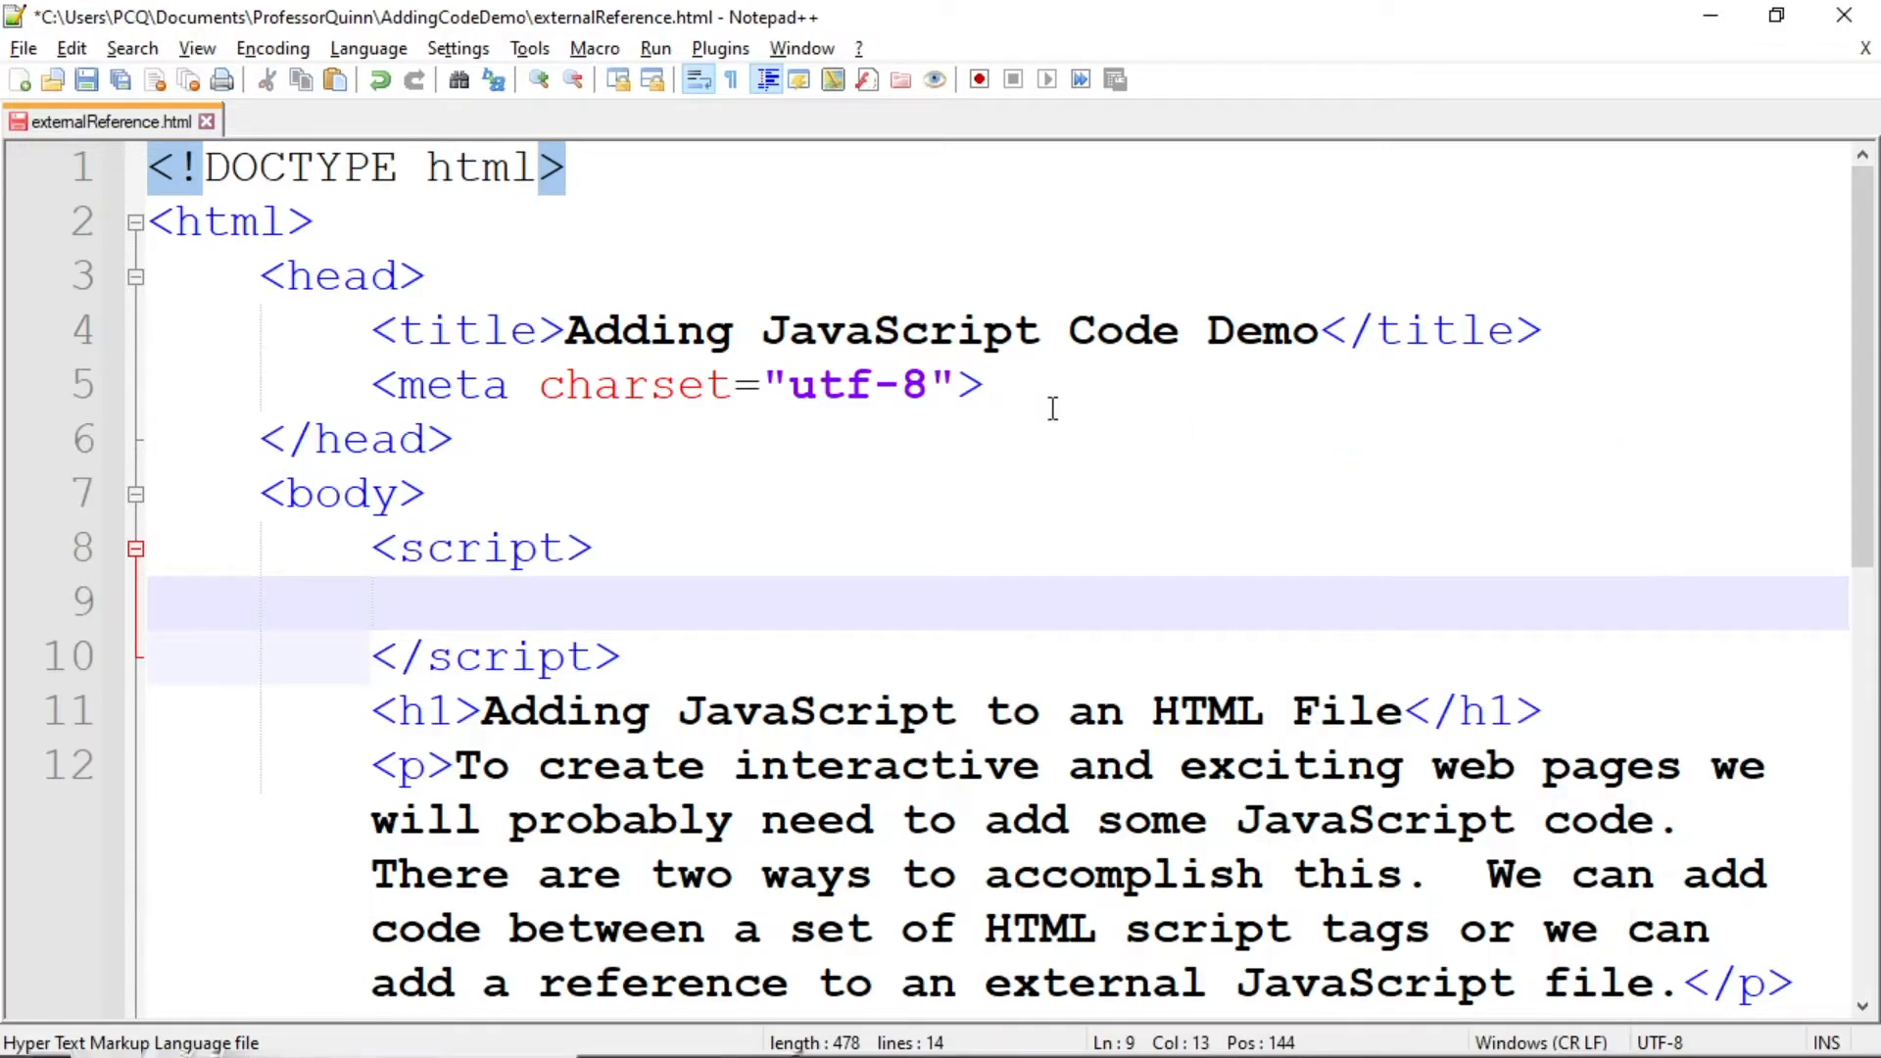
pyautogui.click(22, 47)
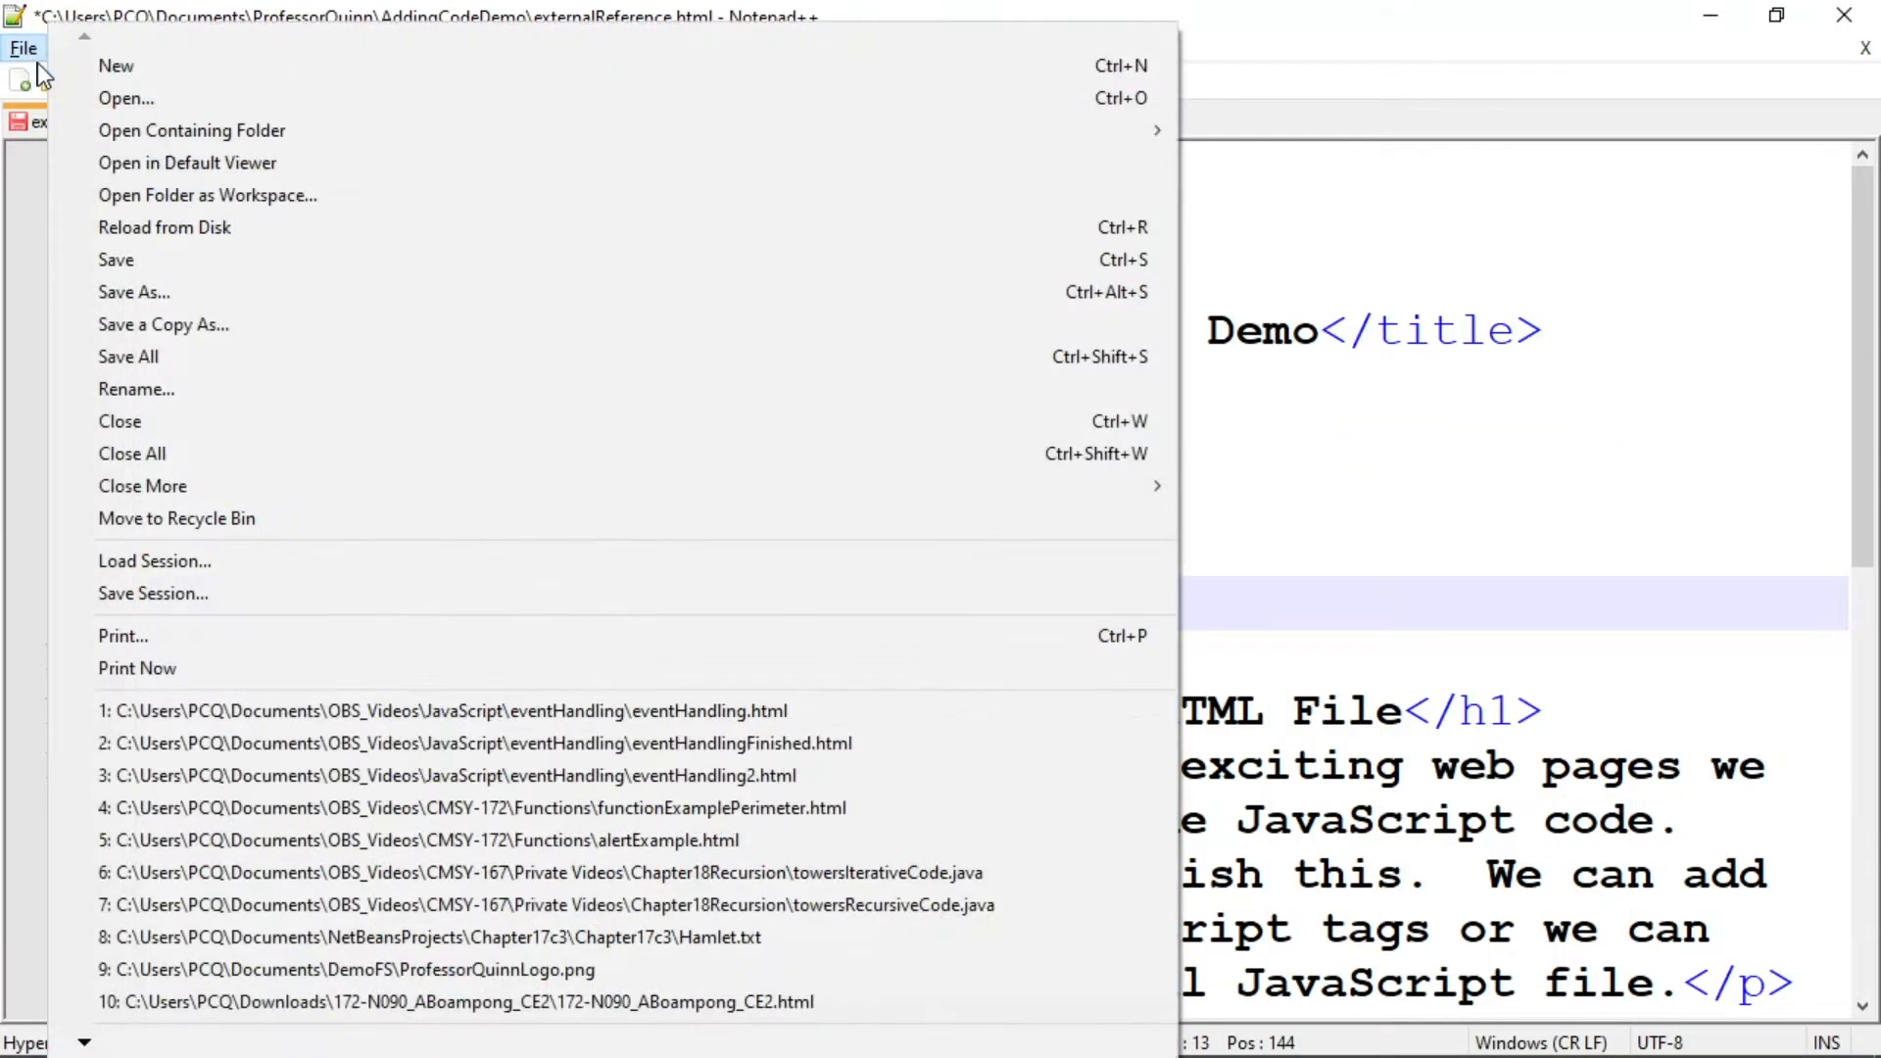
pyautogui.click(116, 67)
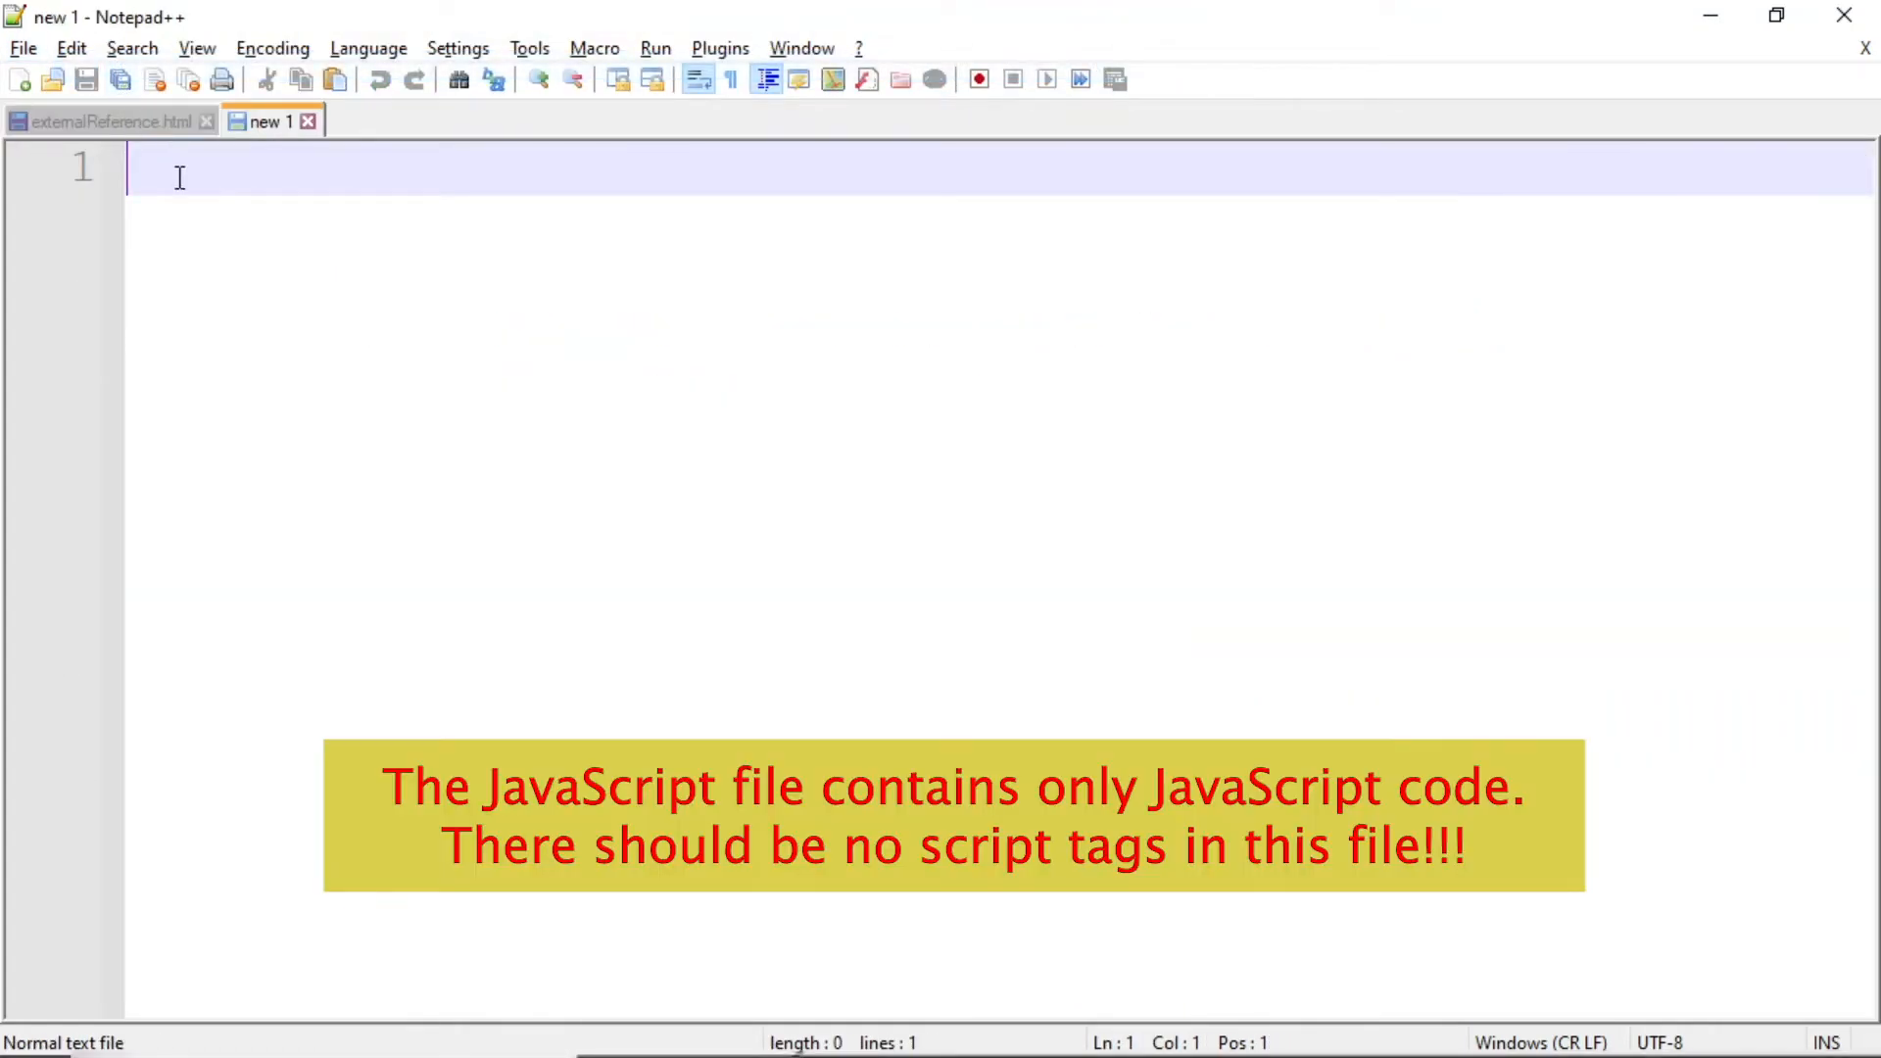
pyautogui.click(239, 249)
pyautogui.write('alert("Welcome to JavaScript!");')
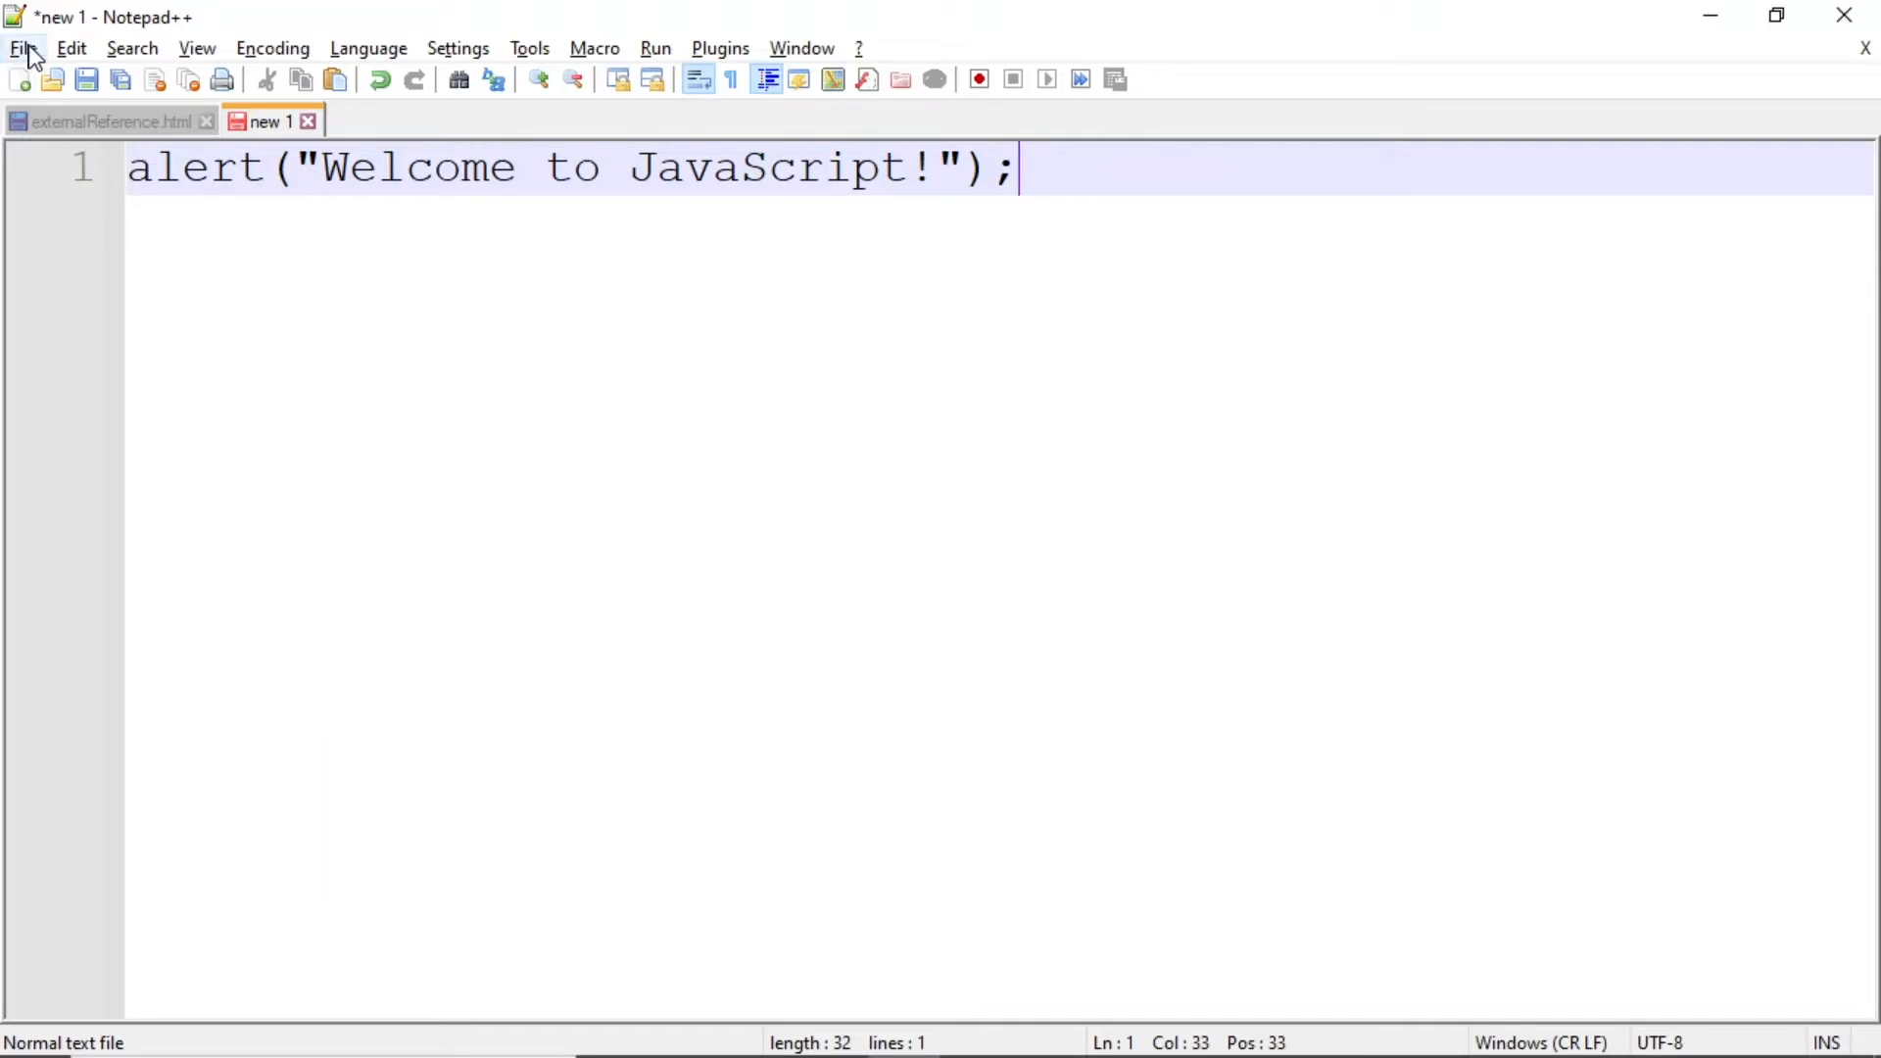
# - Save the alert statement as externalJsFile with the JavaScript file type in AddingCodeDemo
pyautogui.click(21, 48)
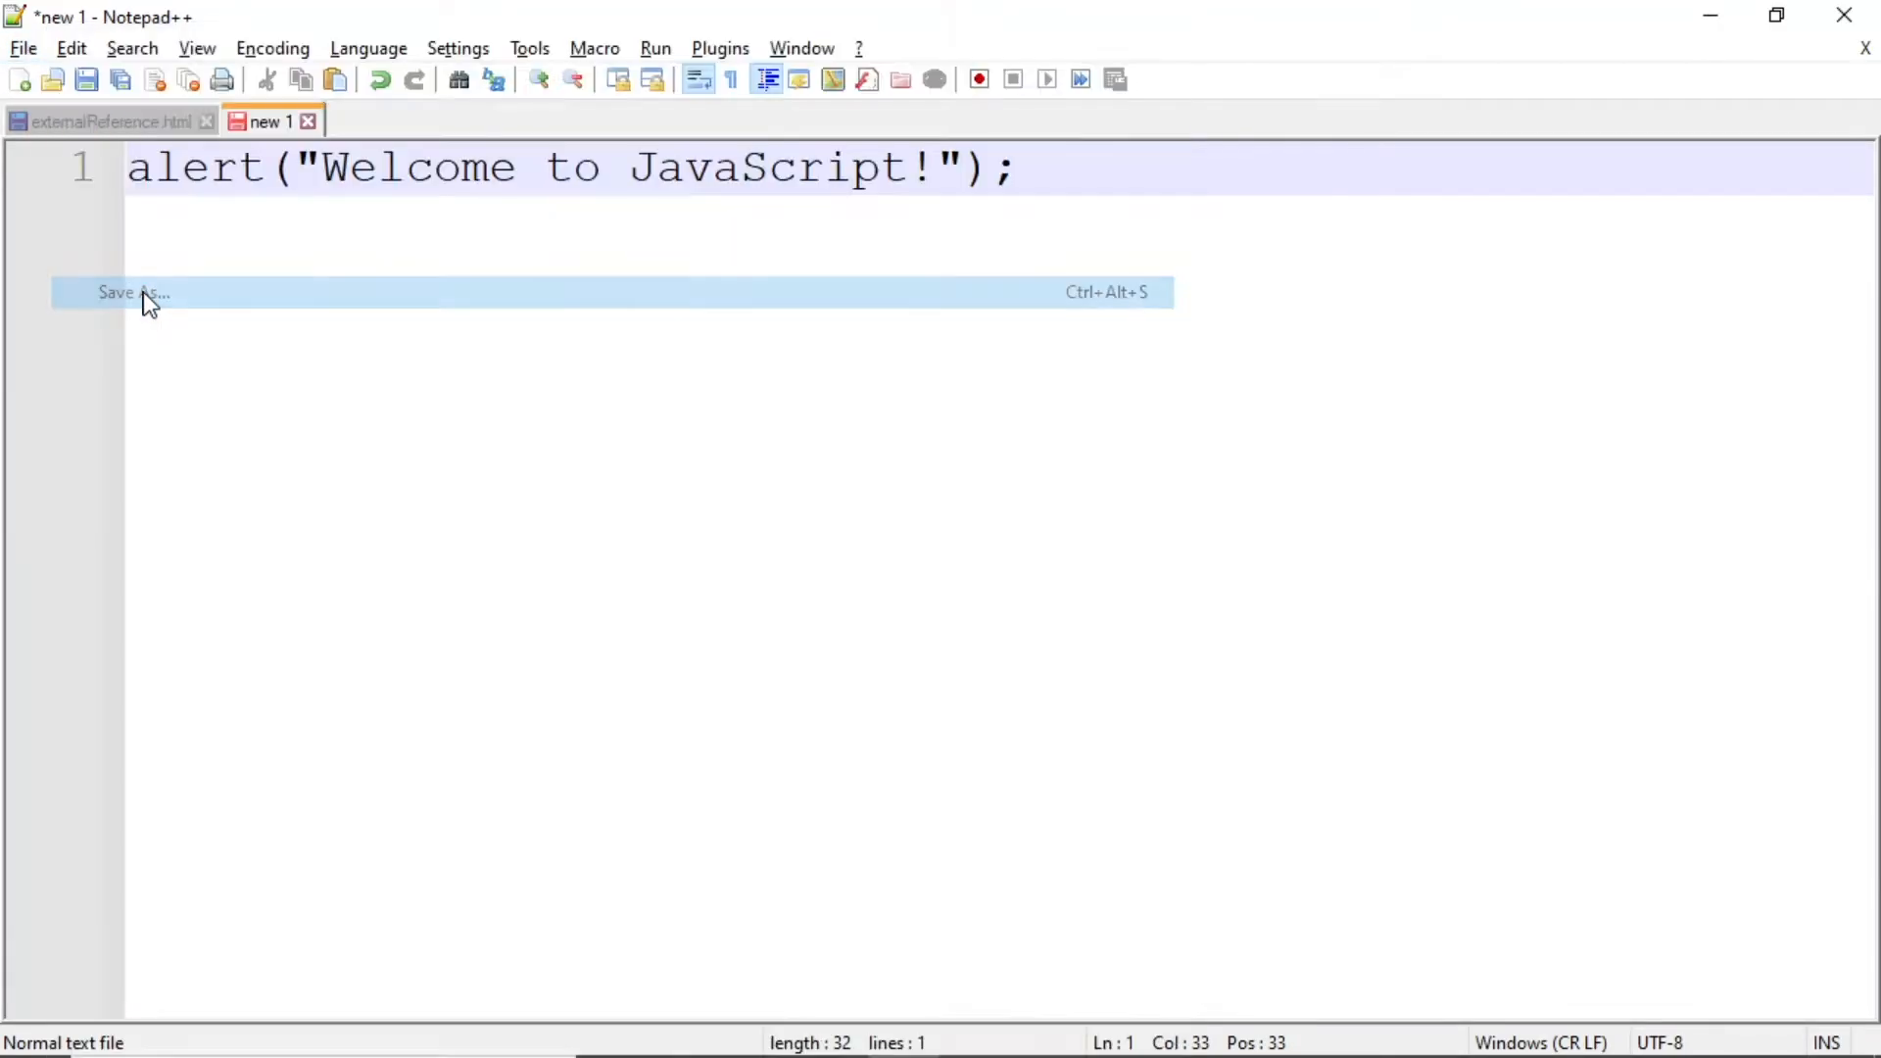
pyautogui.click(131, 292)
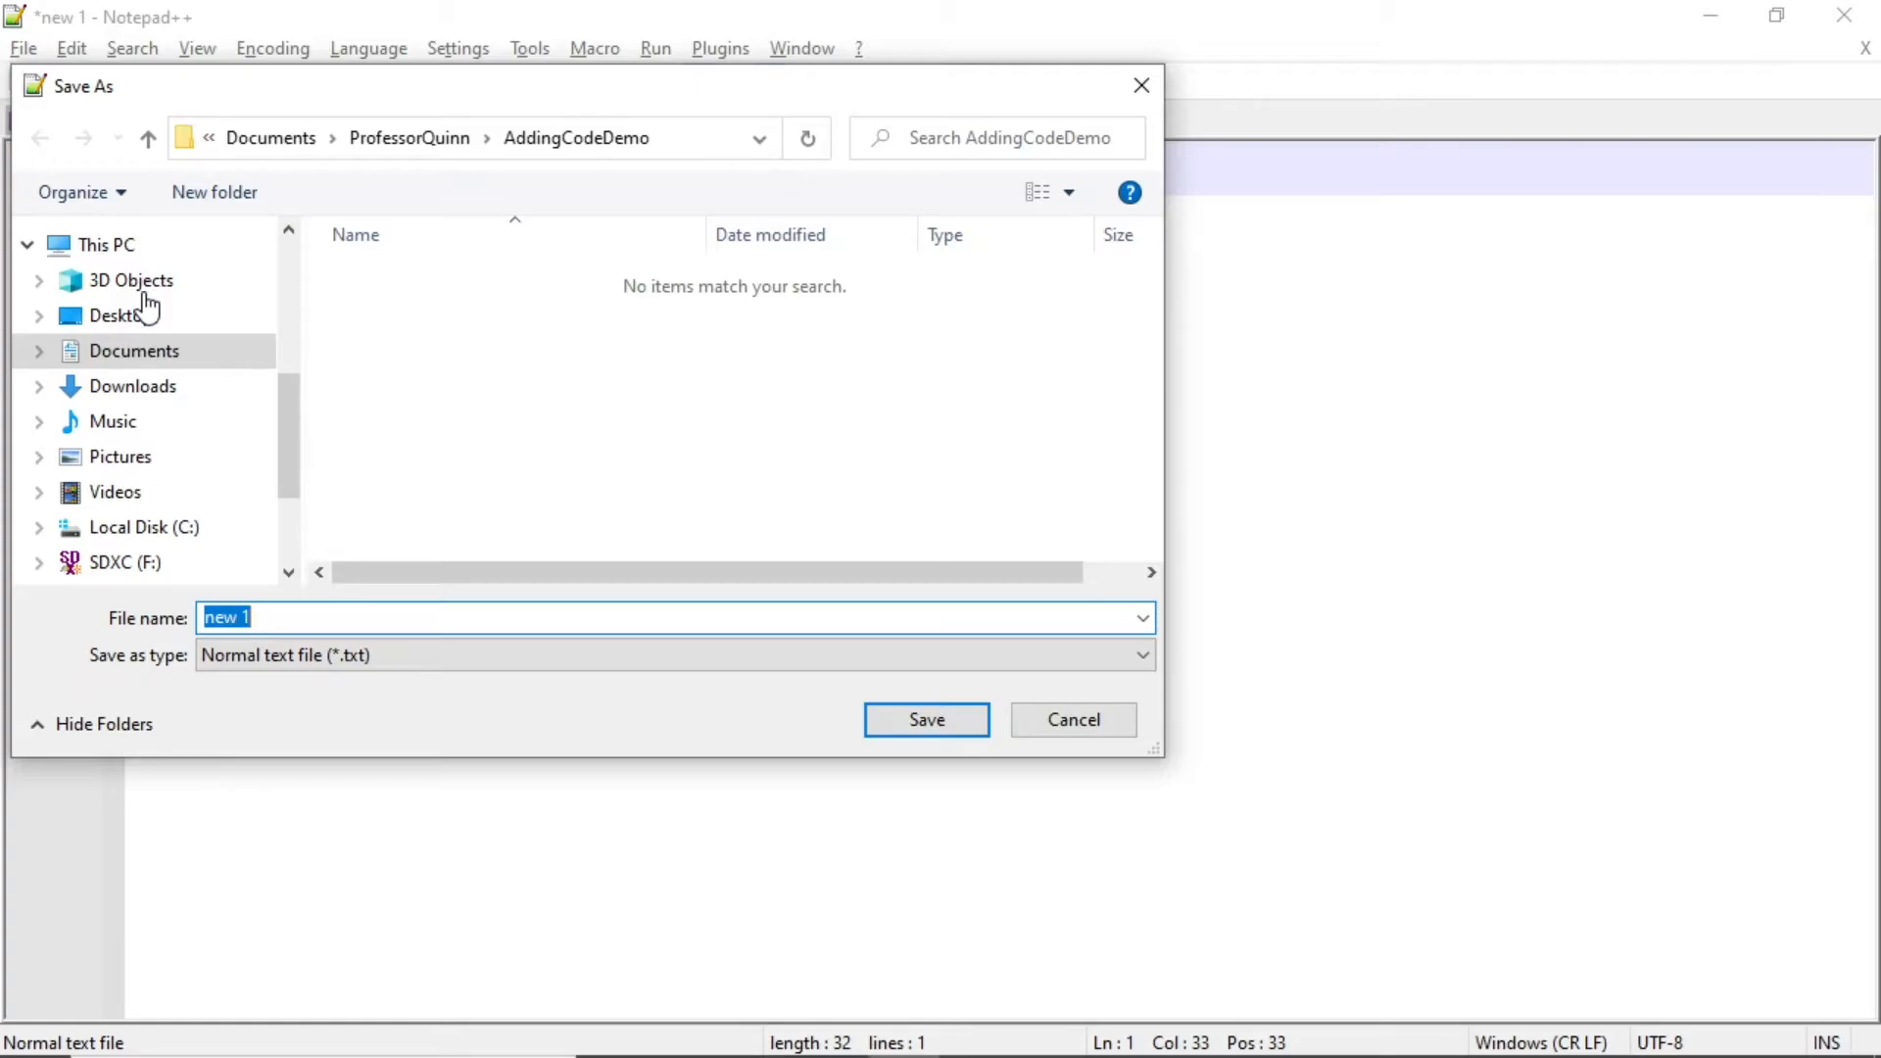
pyautogui.write('external')
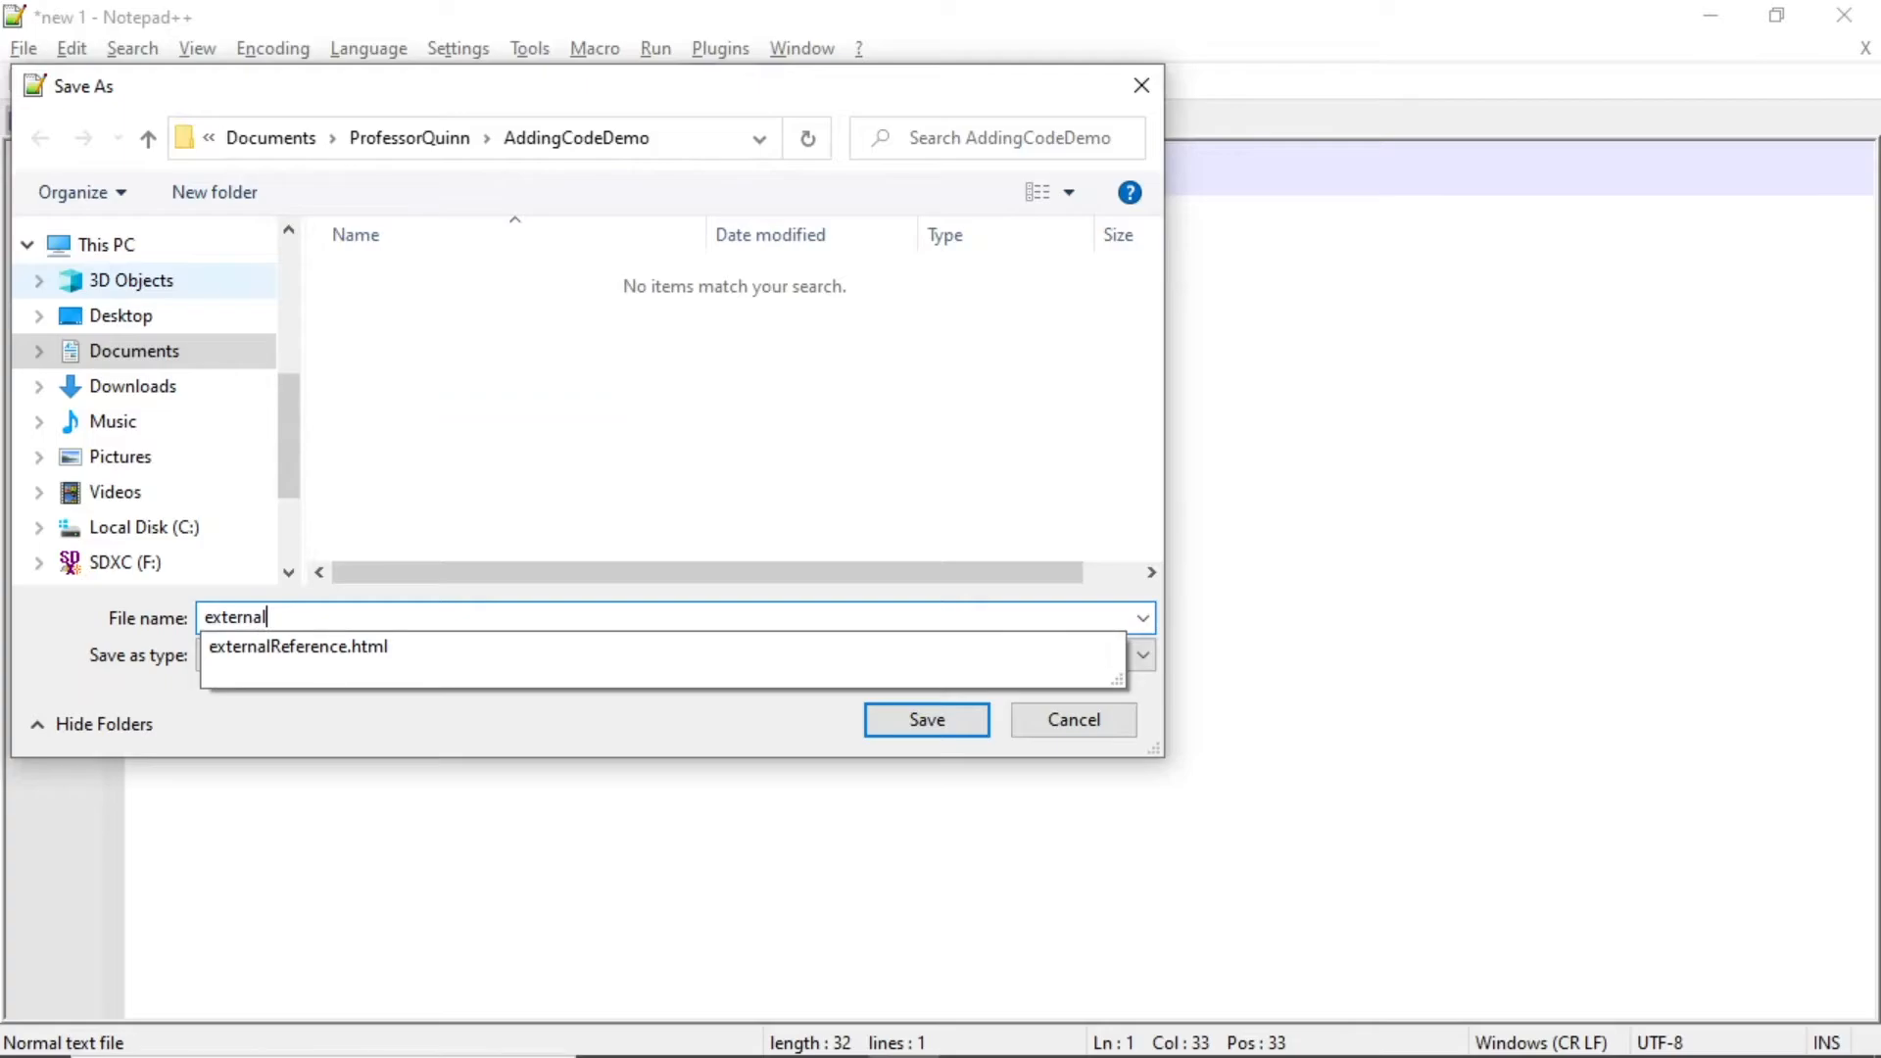
pyautogui.write('Js')
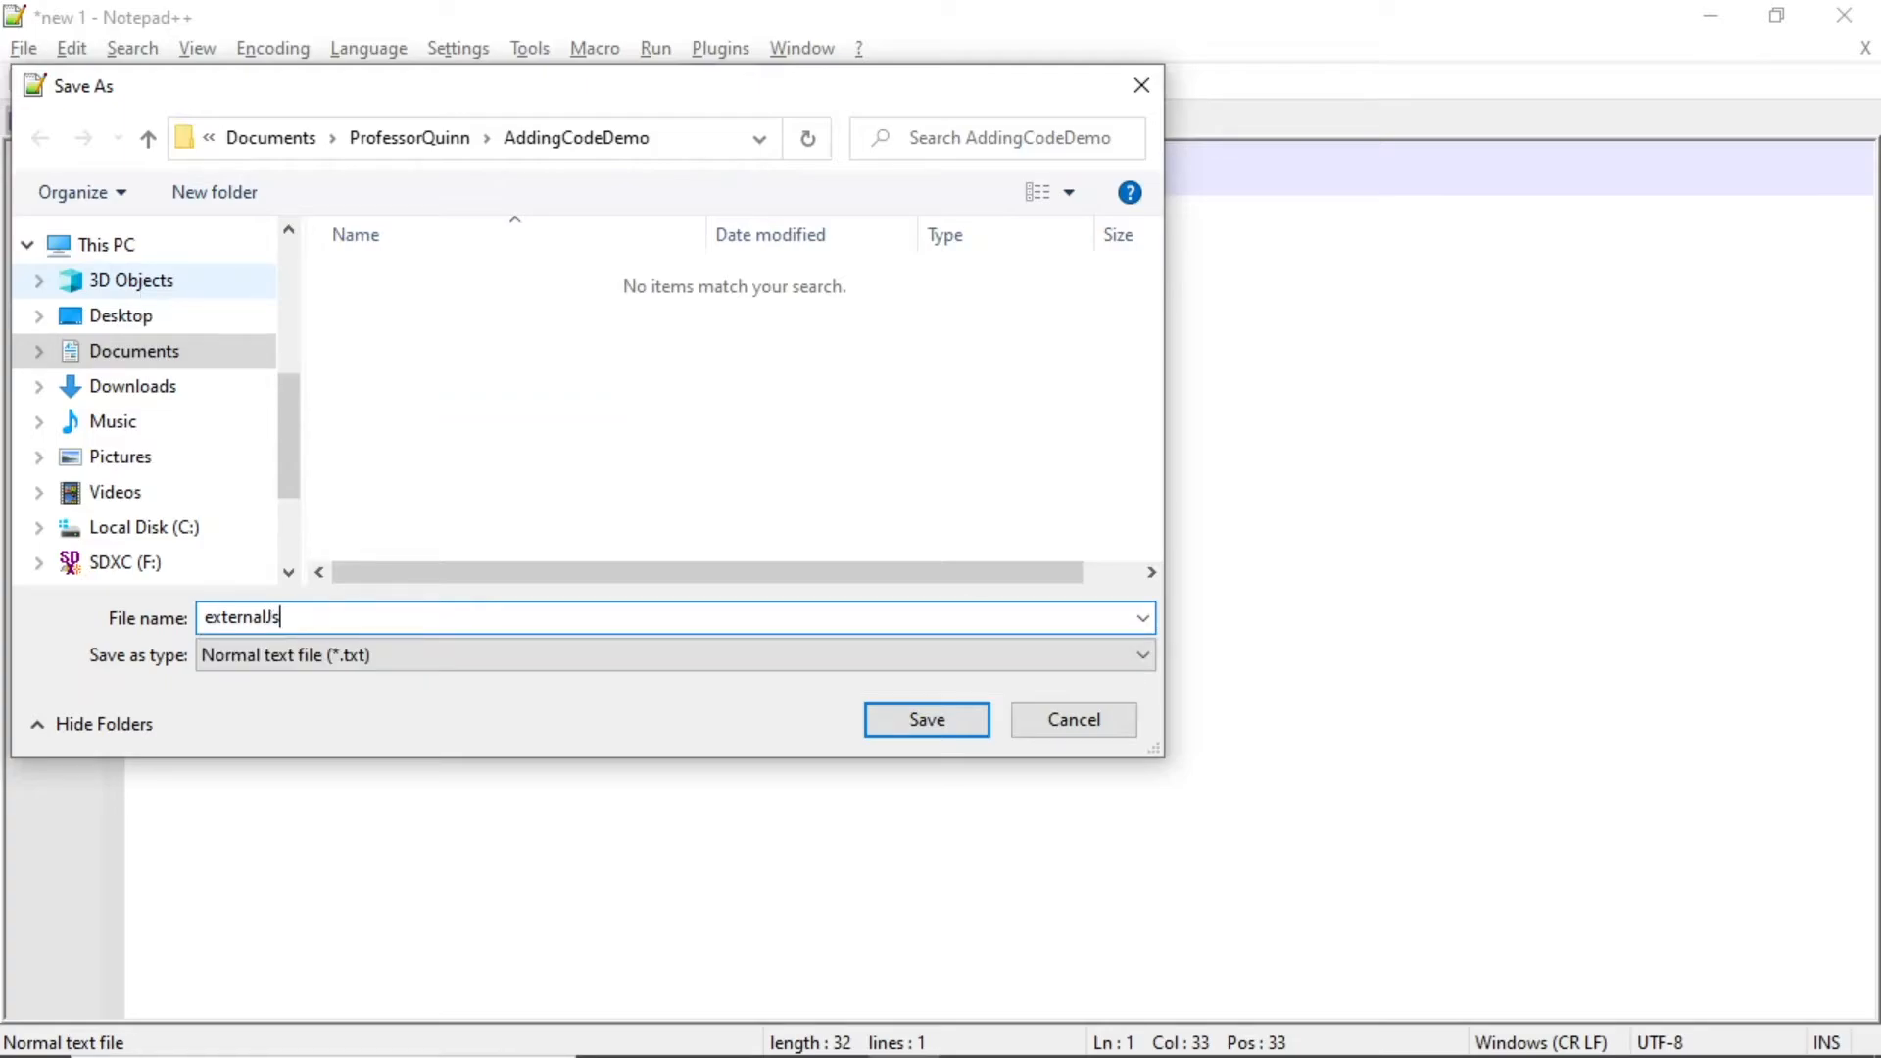
pyautogui.write('File')
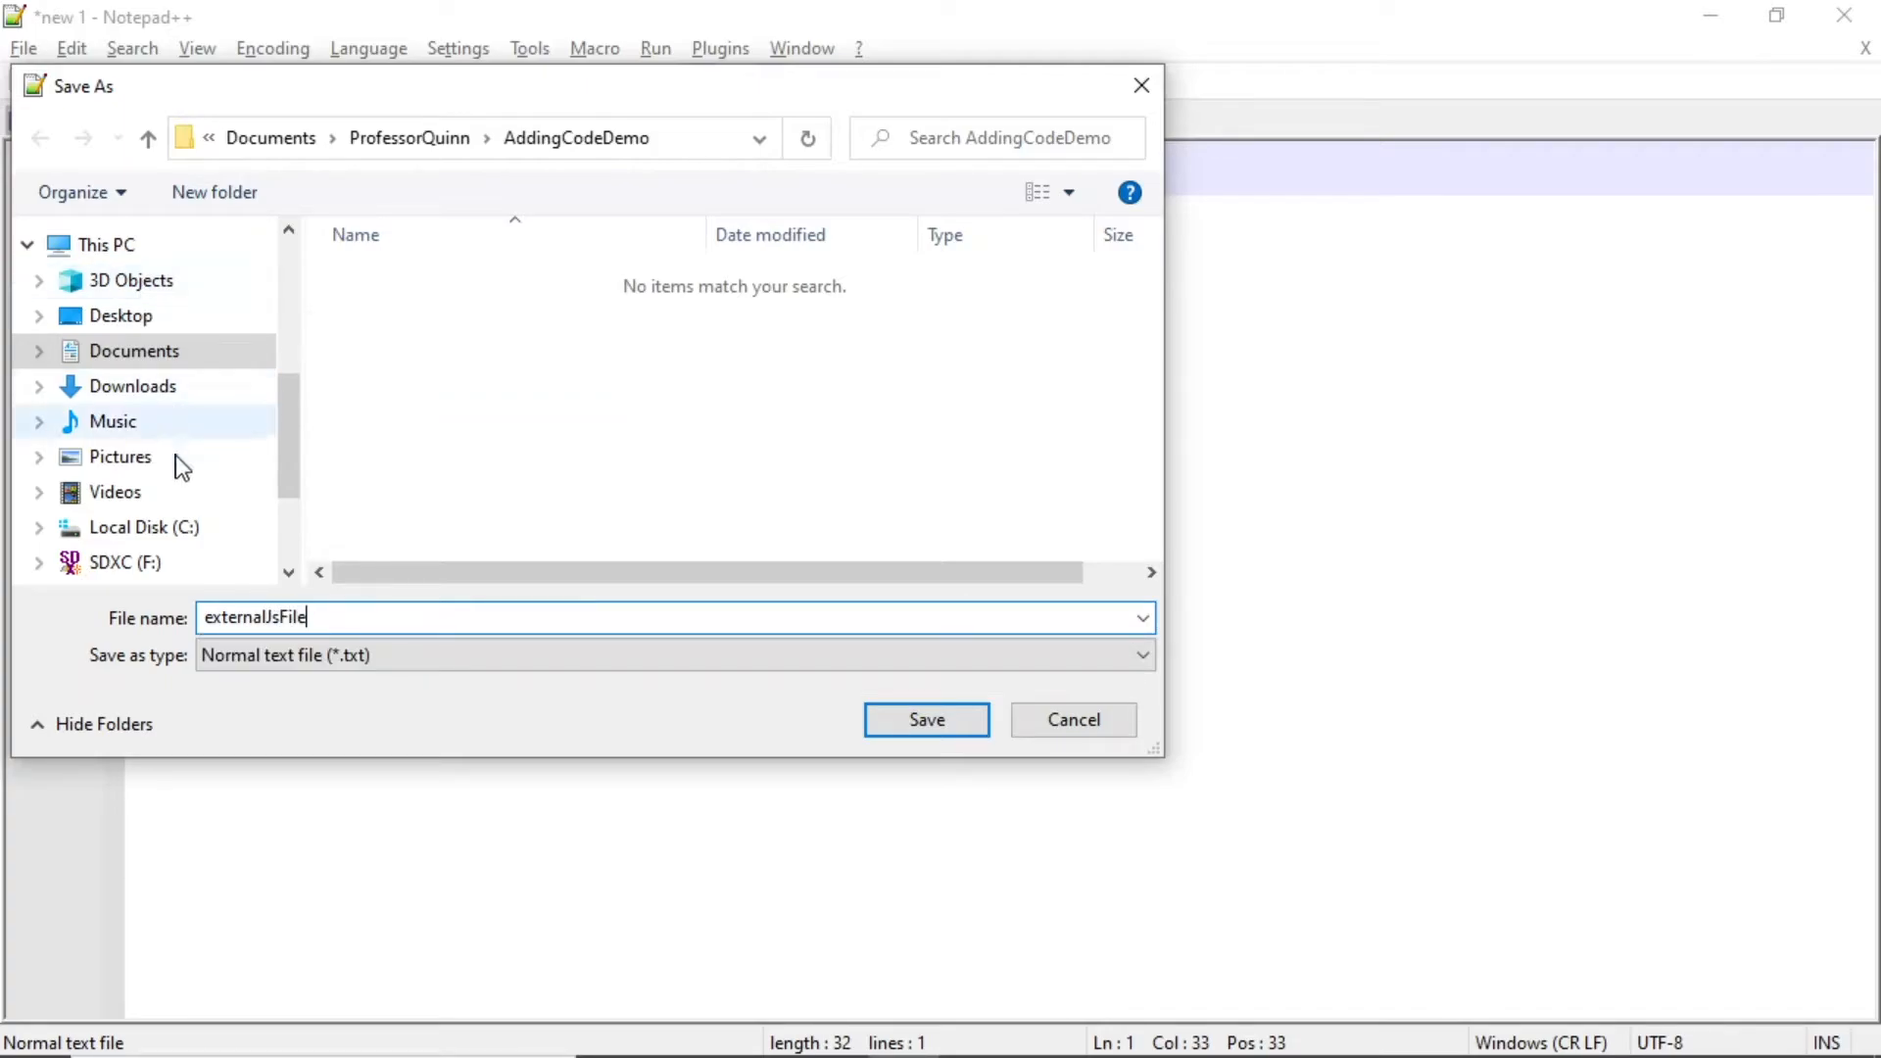
pyautogui.click(1138, 654)
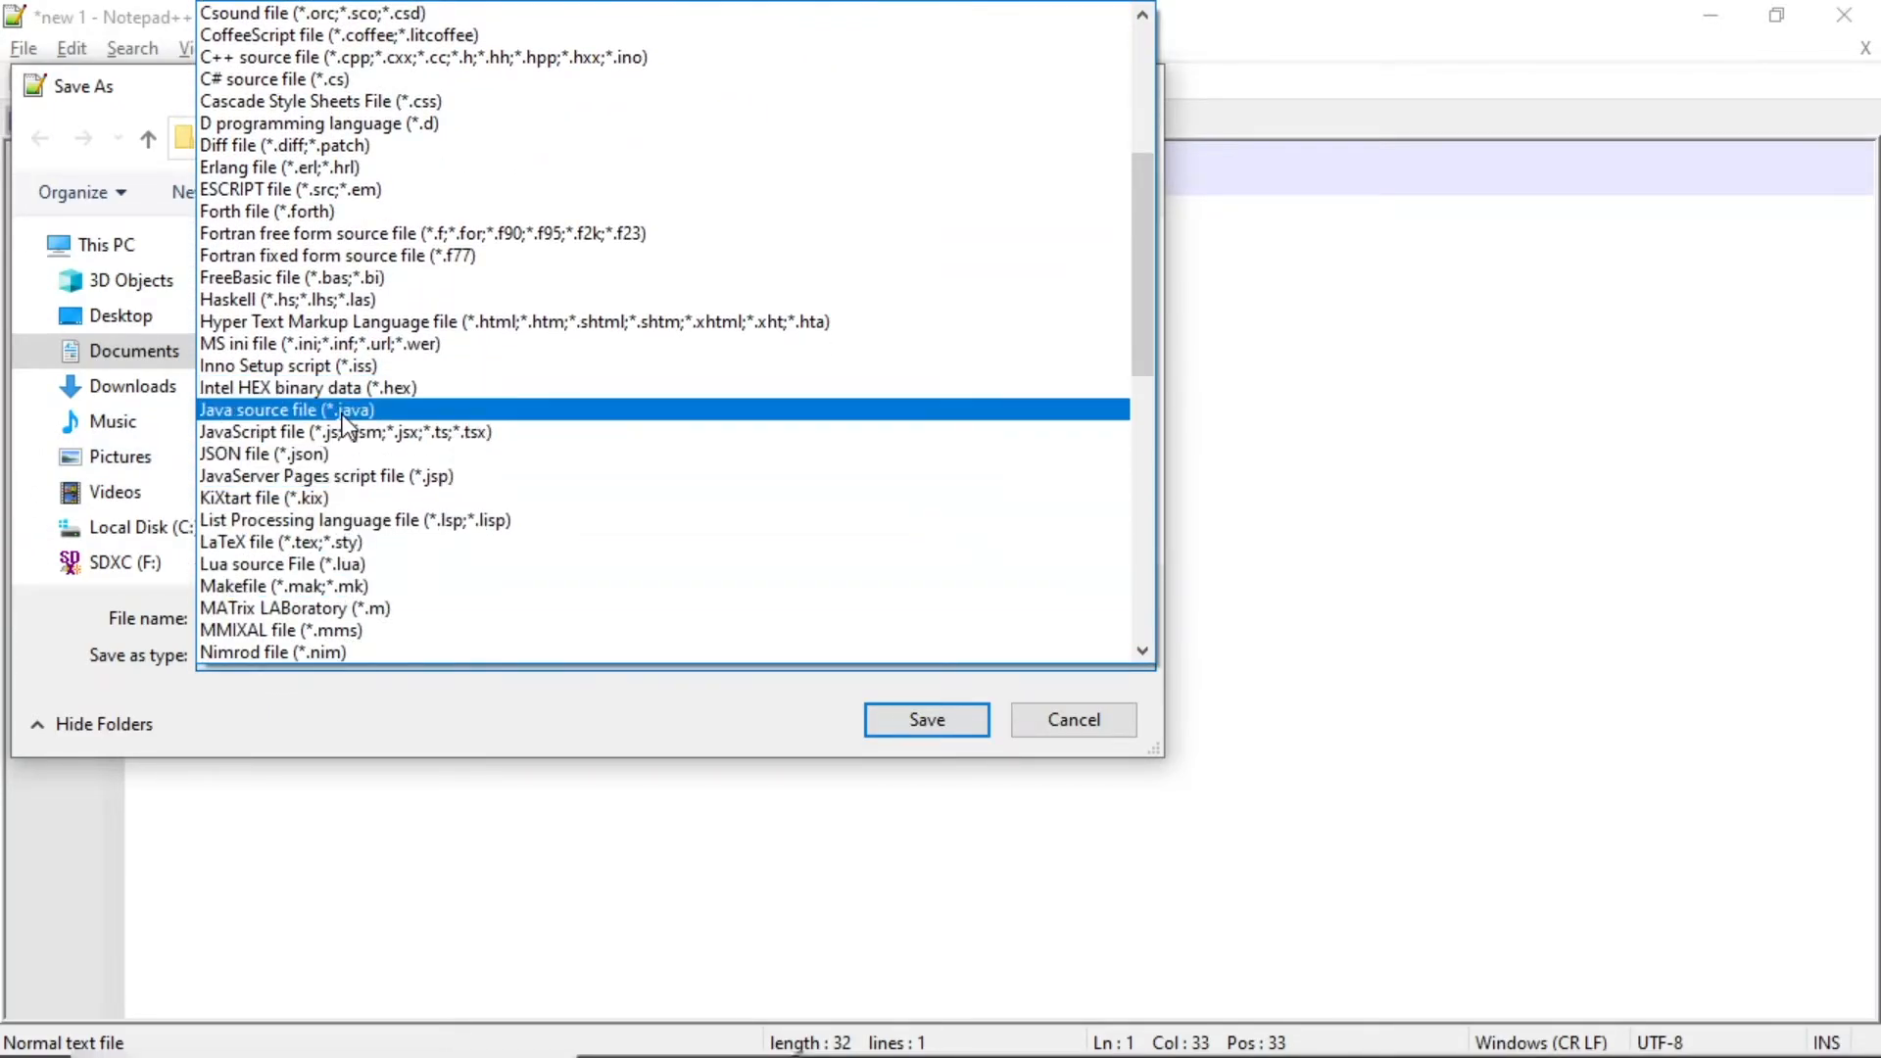
pyautogui.click(344, 432)
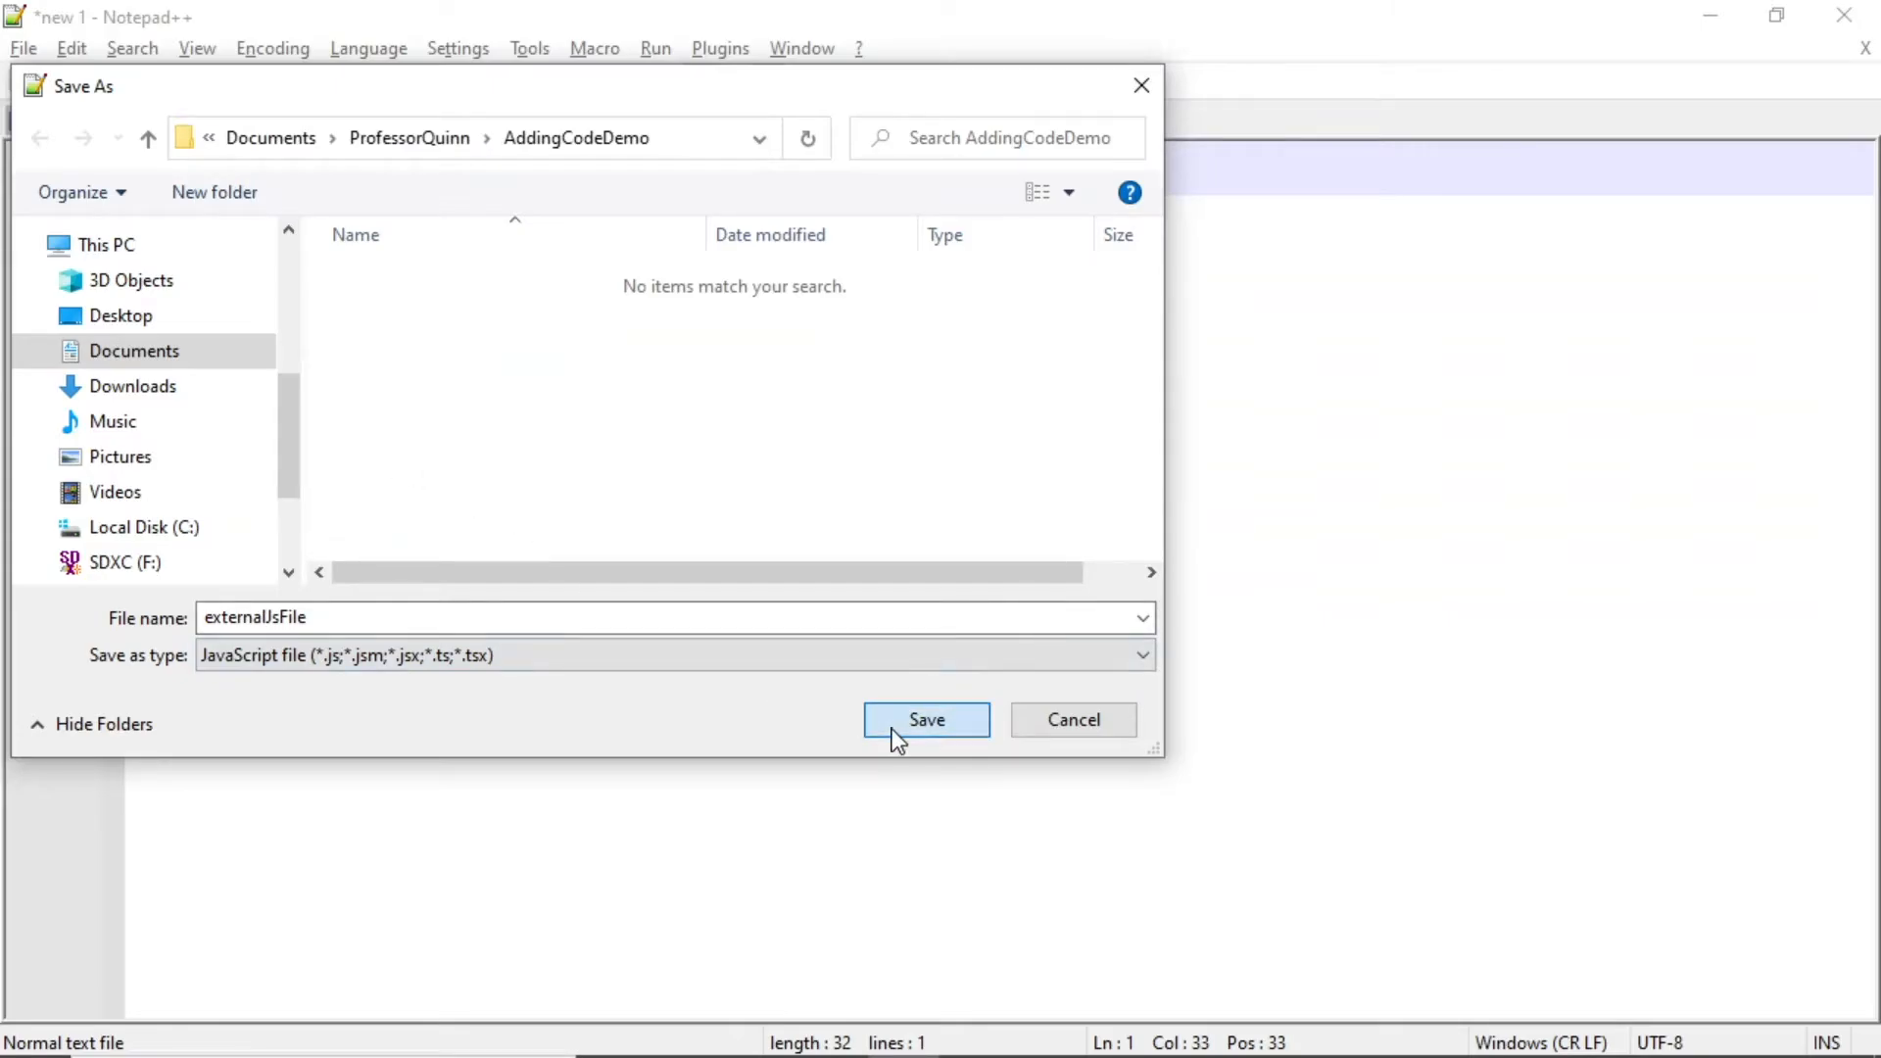
pyautogui.click(925, 719)
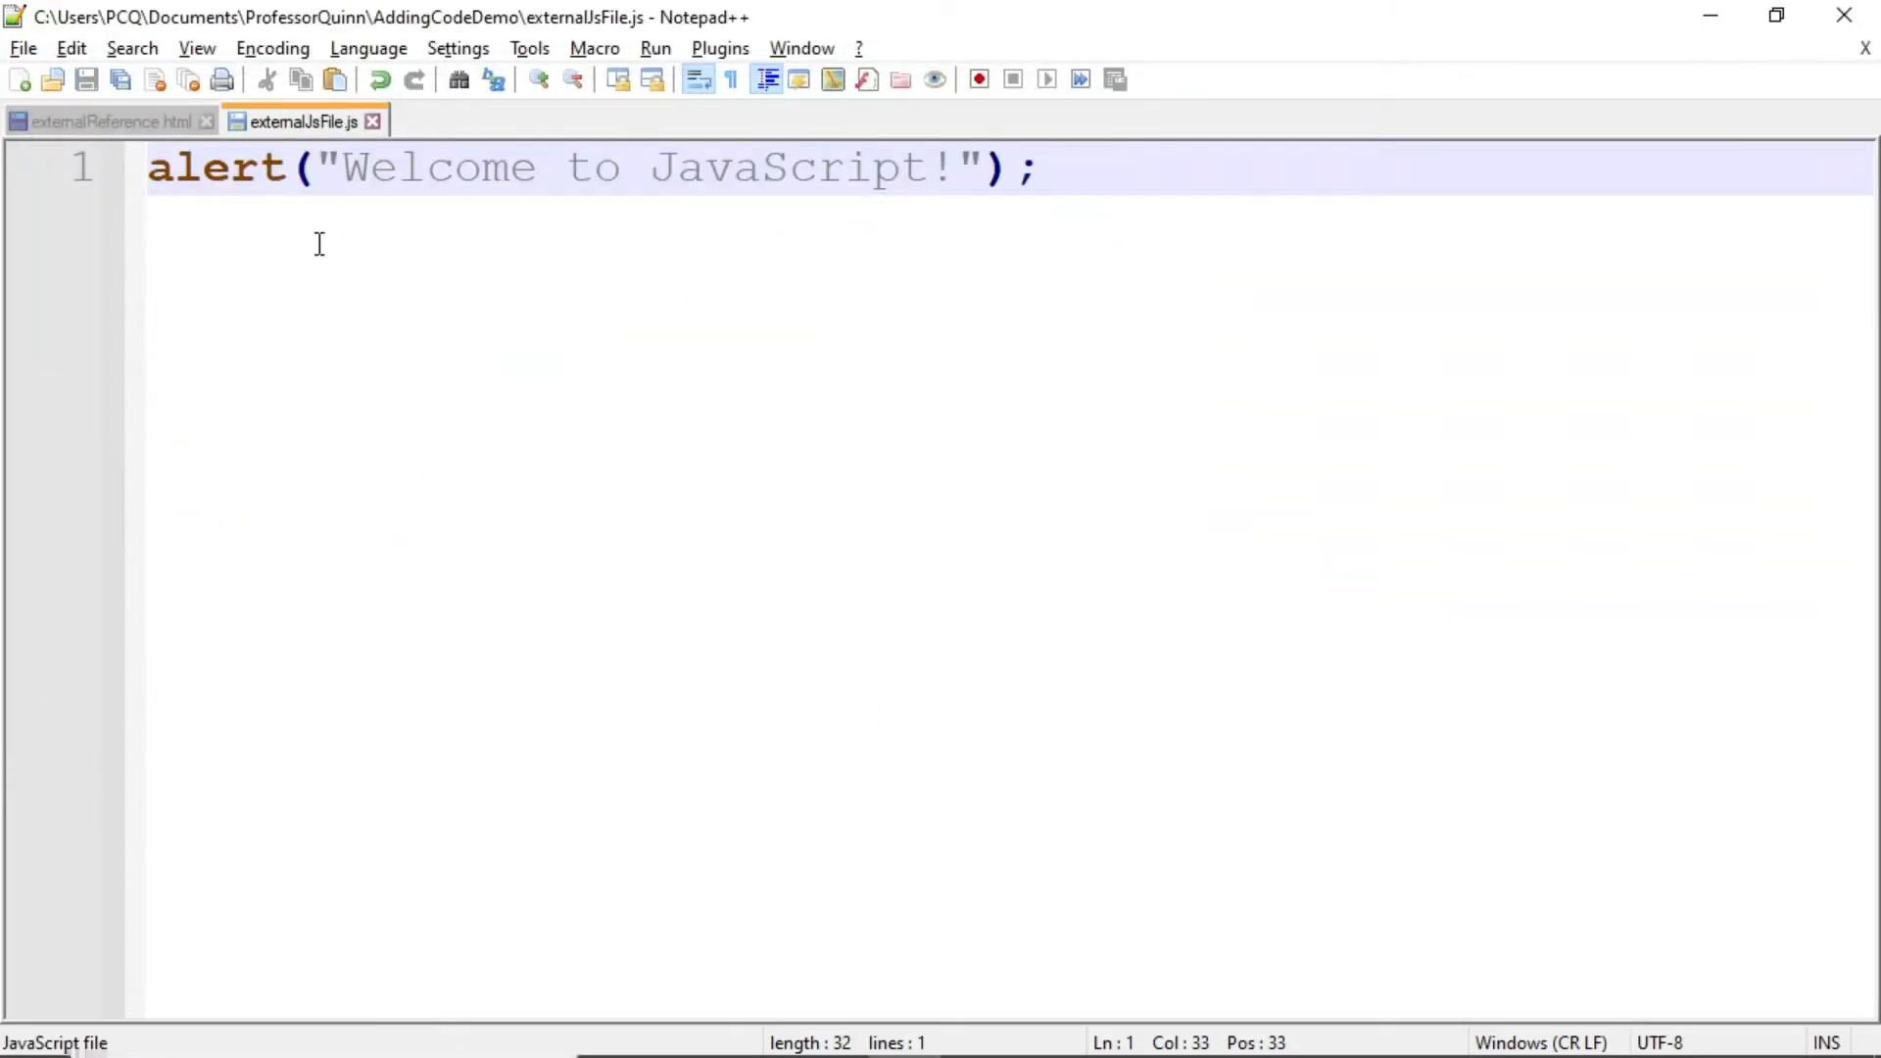
pyautogui.moveTo(300, 120)
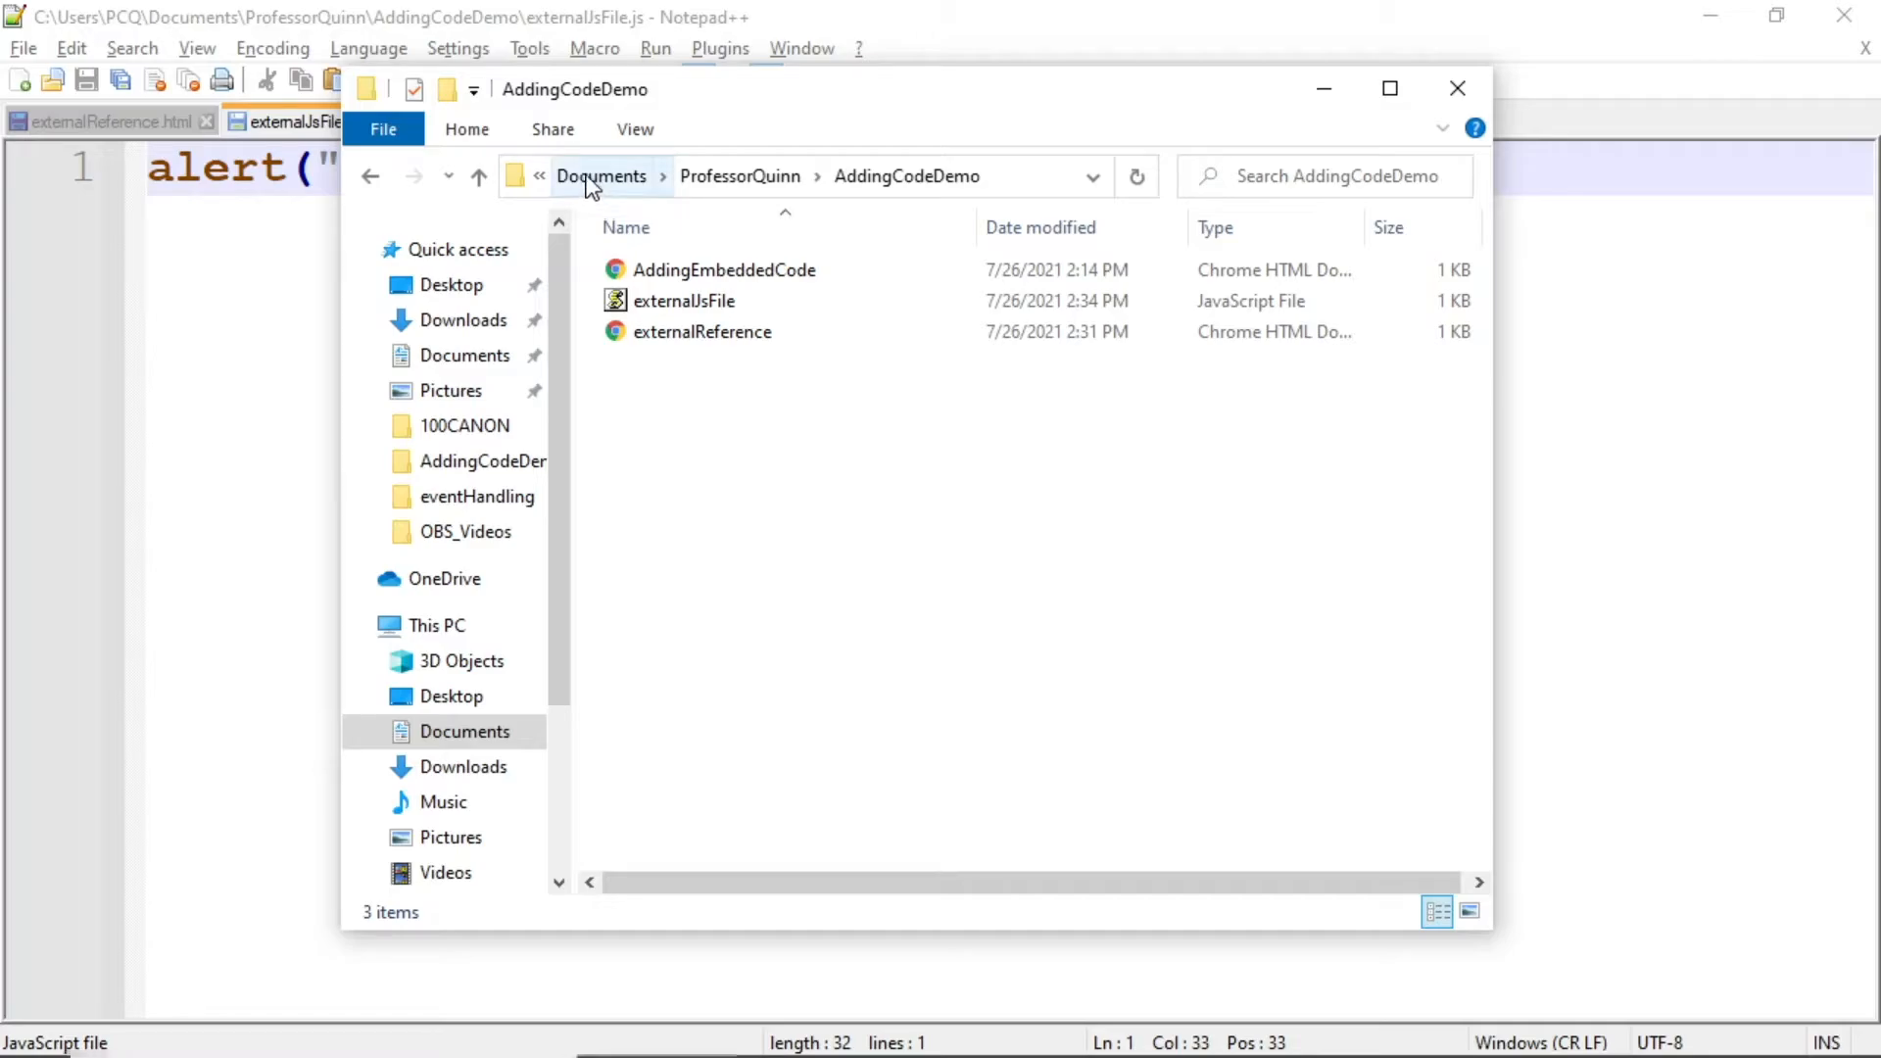
pyautogui.moveTo(741, 177)
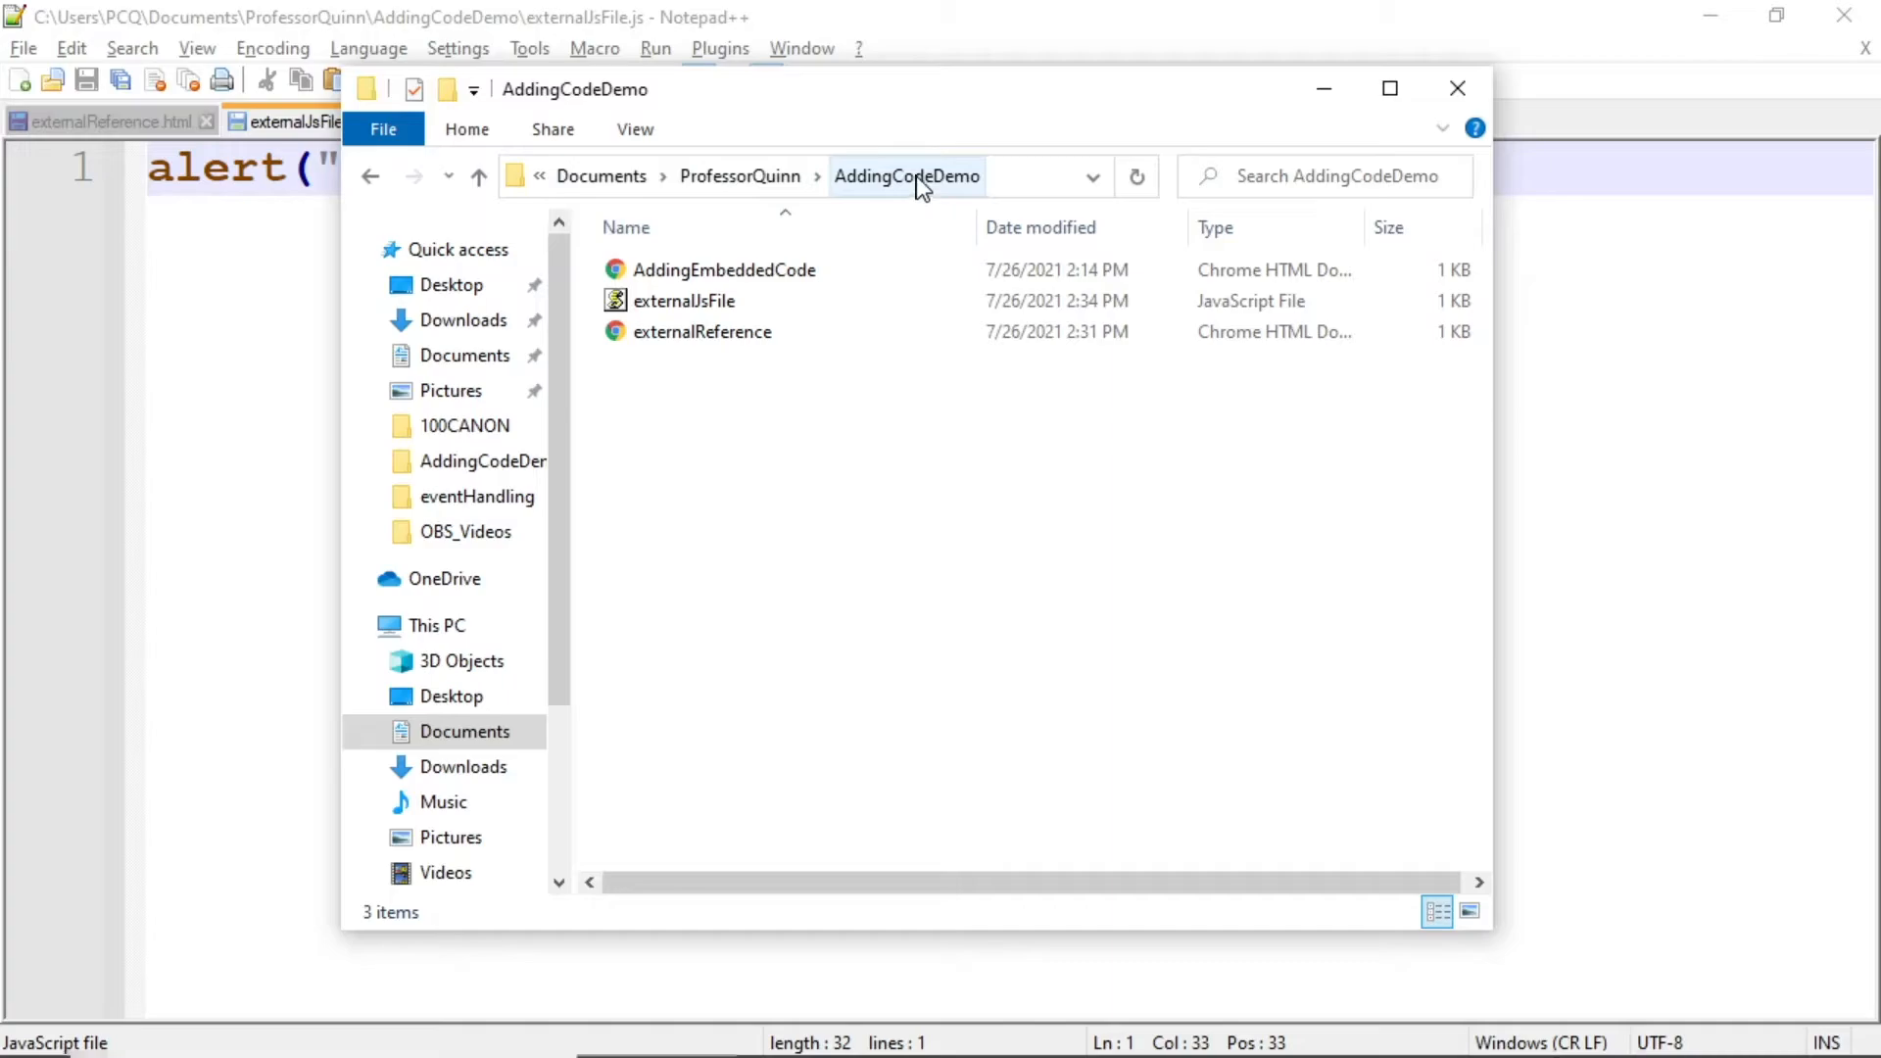
pyautogui.moveTo(917, 188)
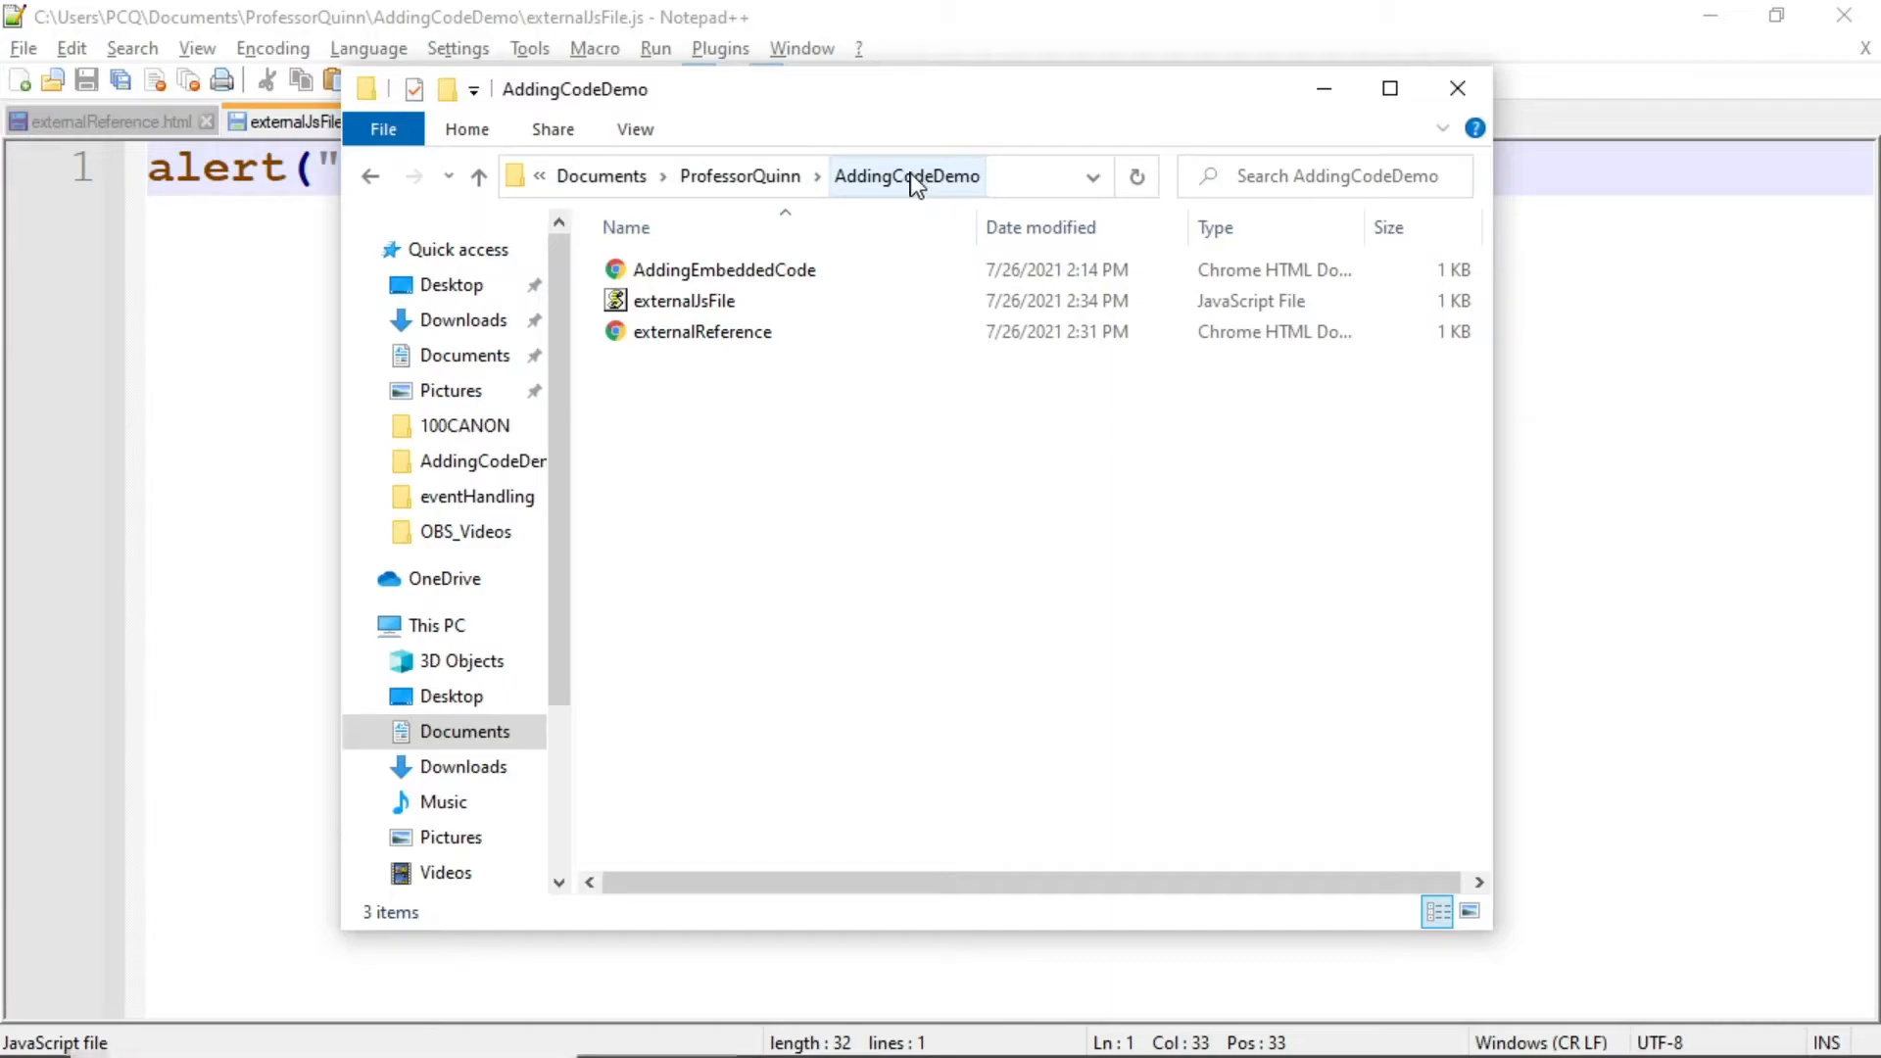
# - Check AddingEmbeddedCode, externalJsFile and externalReference all sit in AddingCodeDemo
pyautogui.click(725, 270)
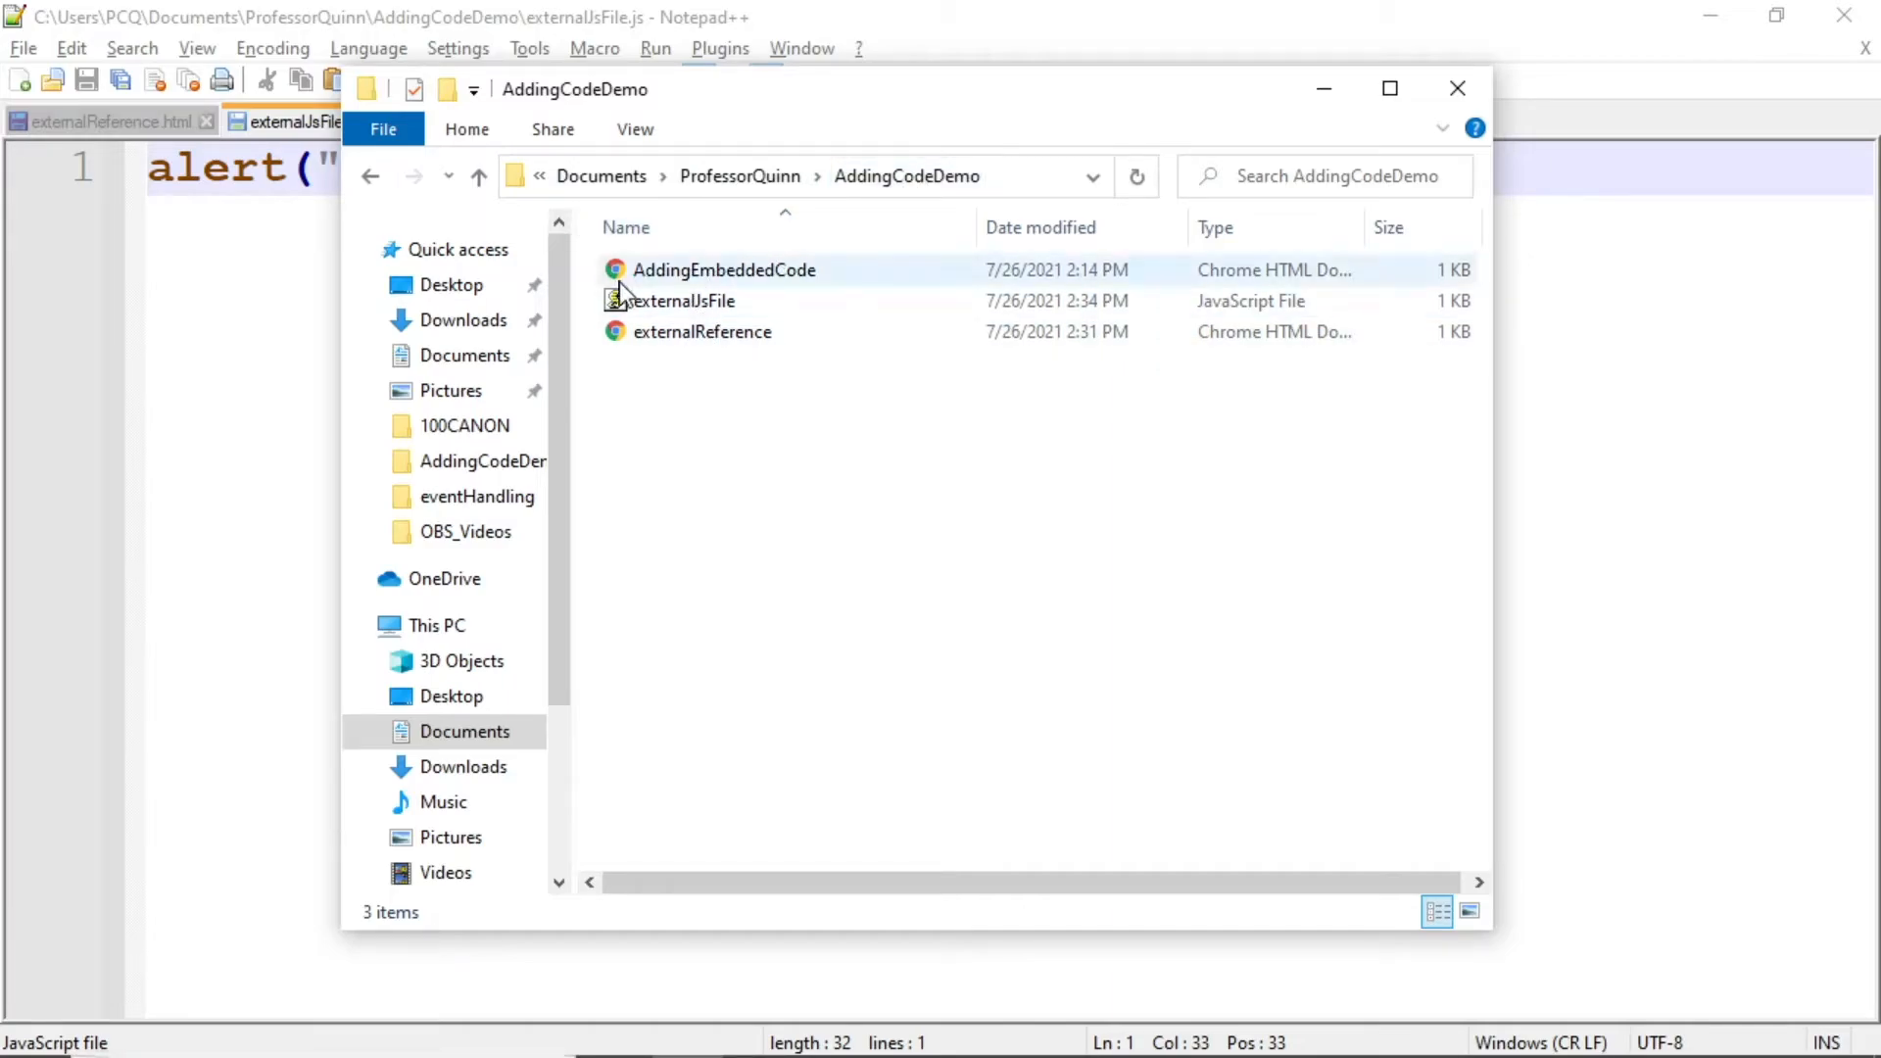
pyautogui.click(711, 376)
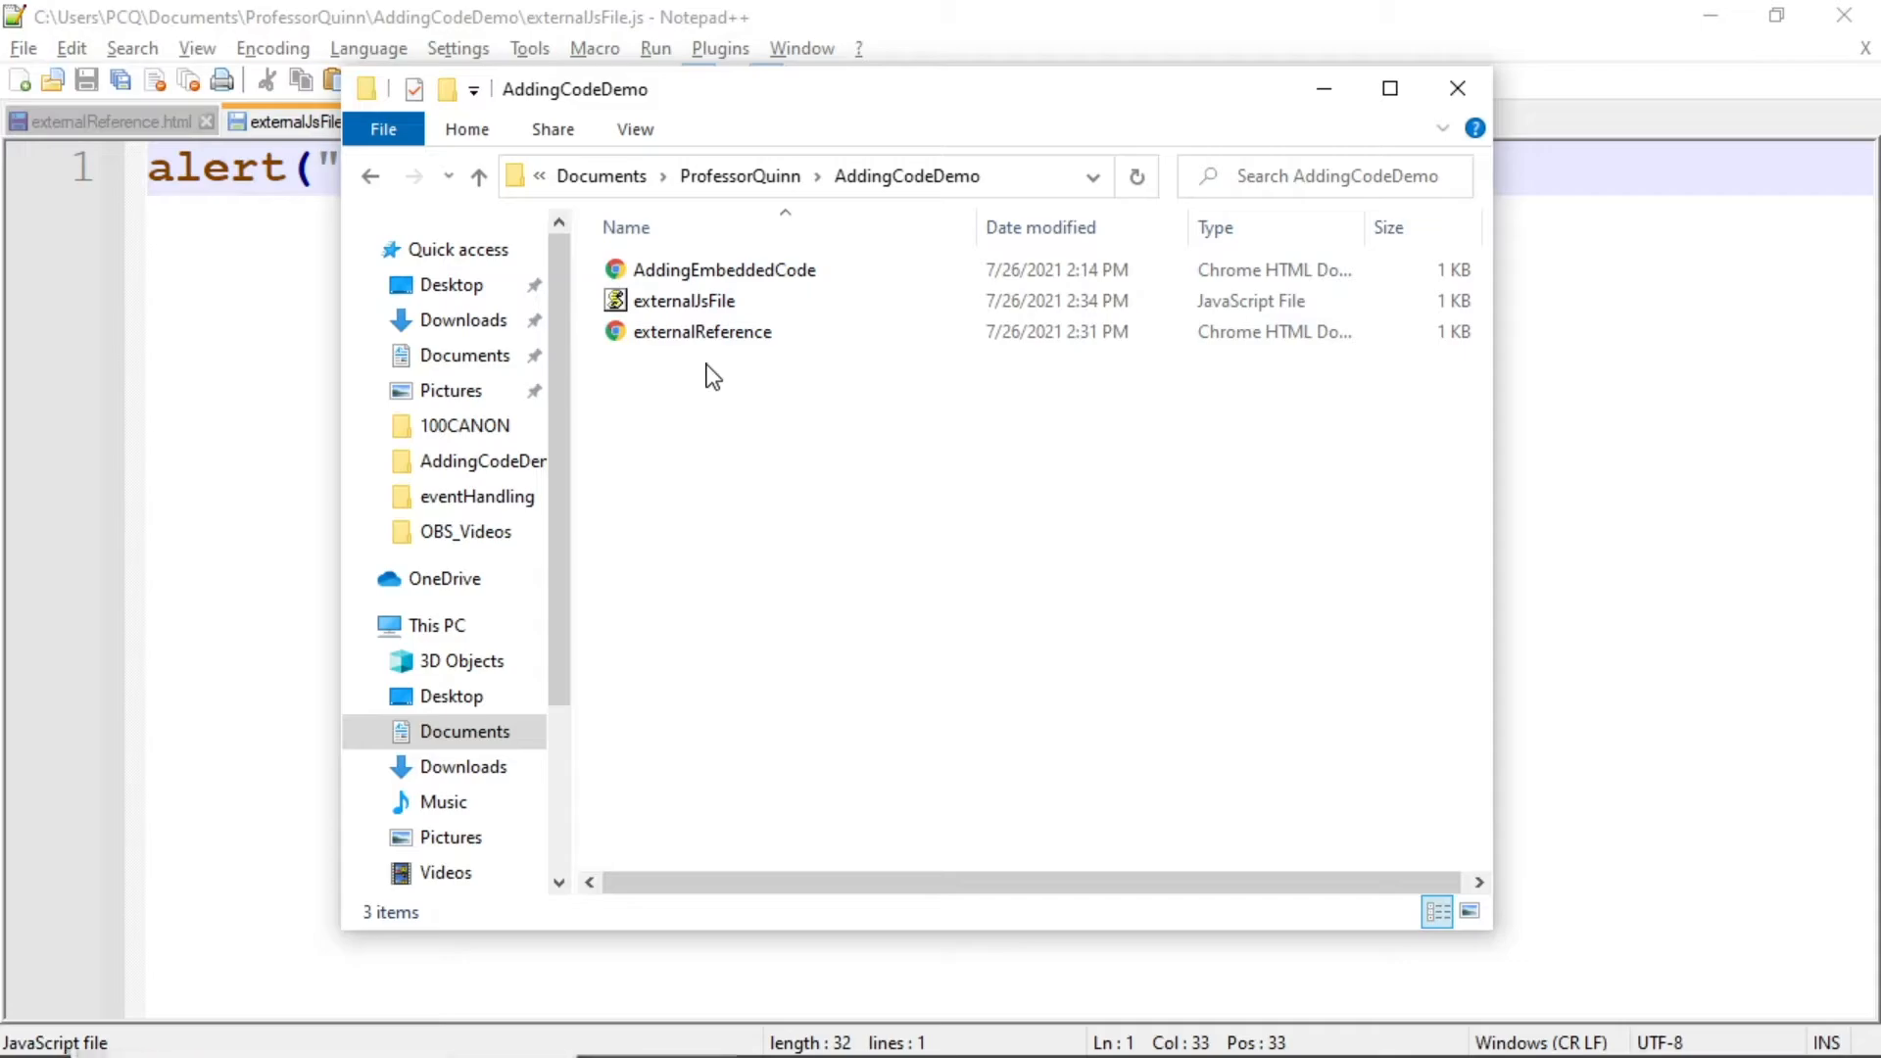
pyautogui.click(702, 331)
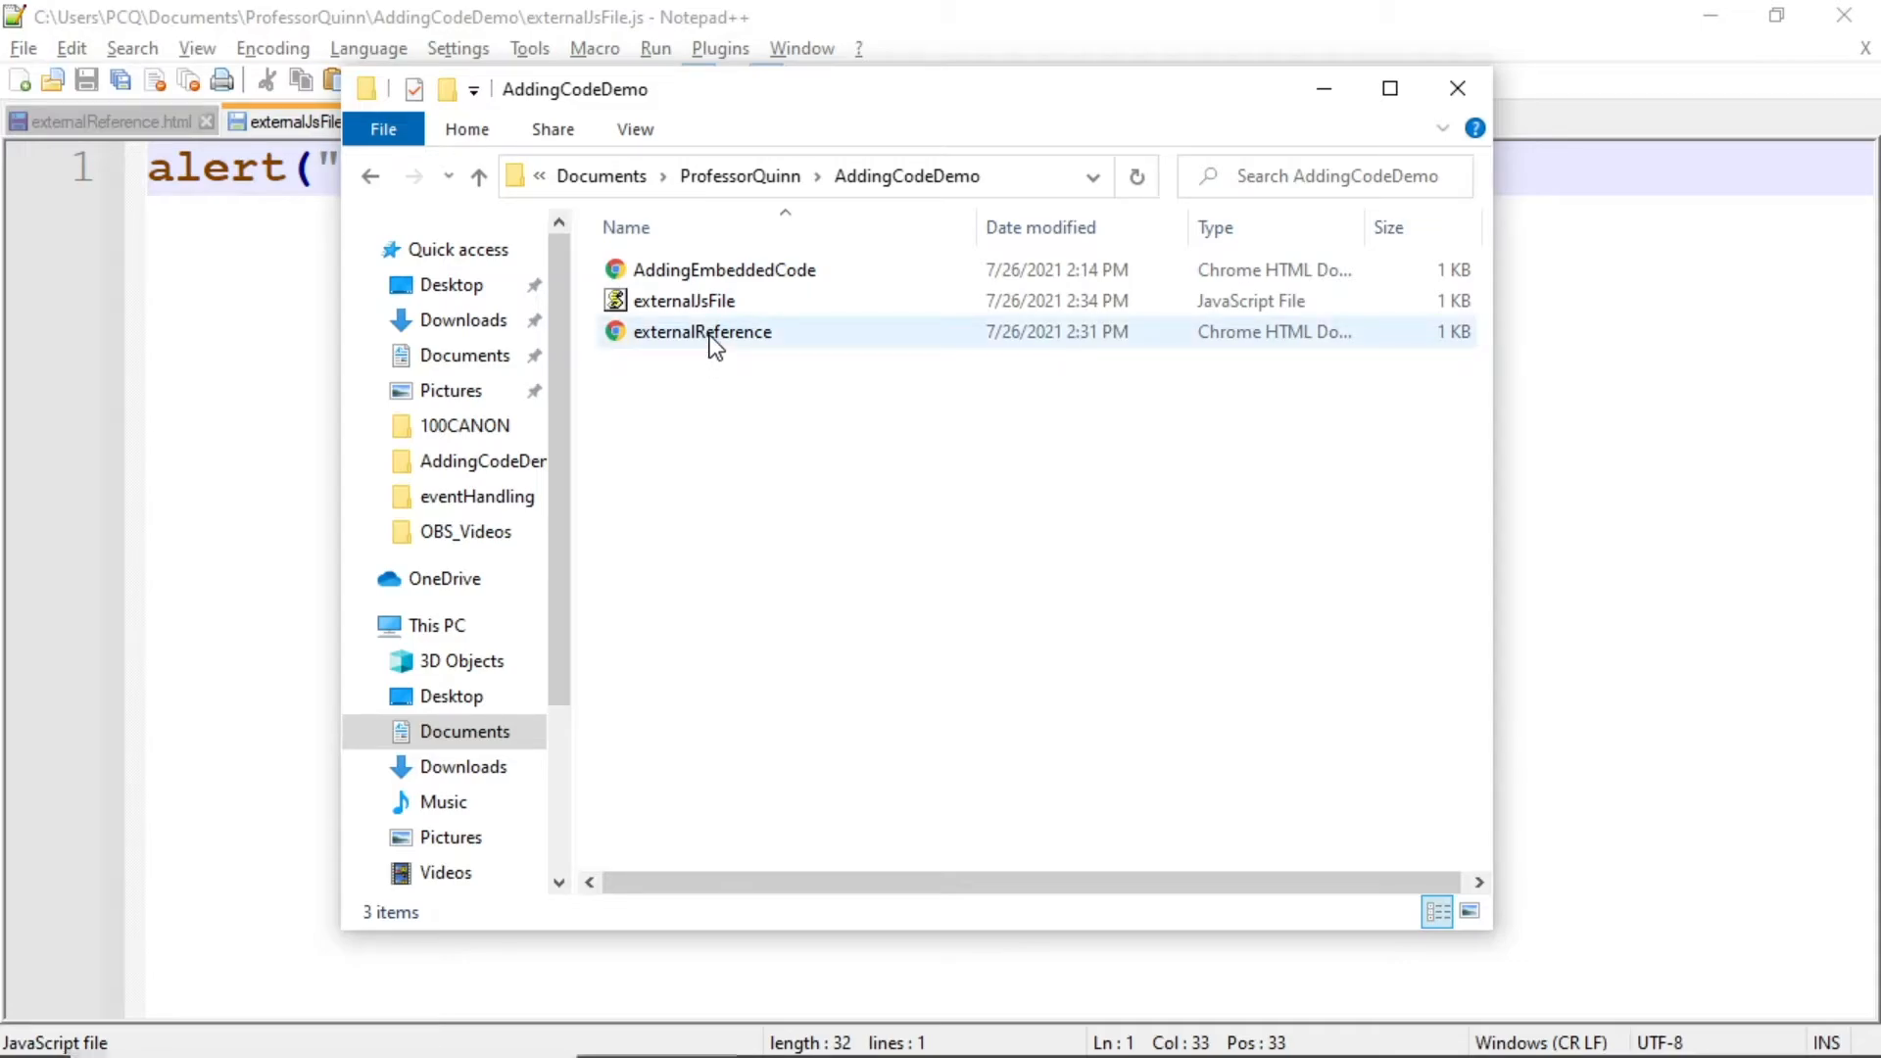
pyautogui.moveTo(684, 302)
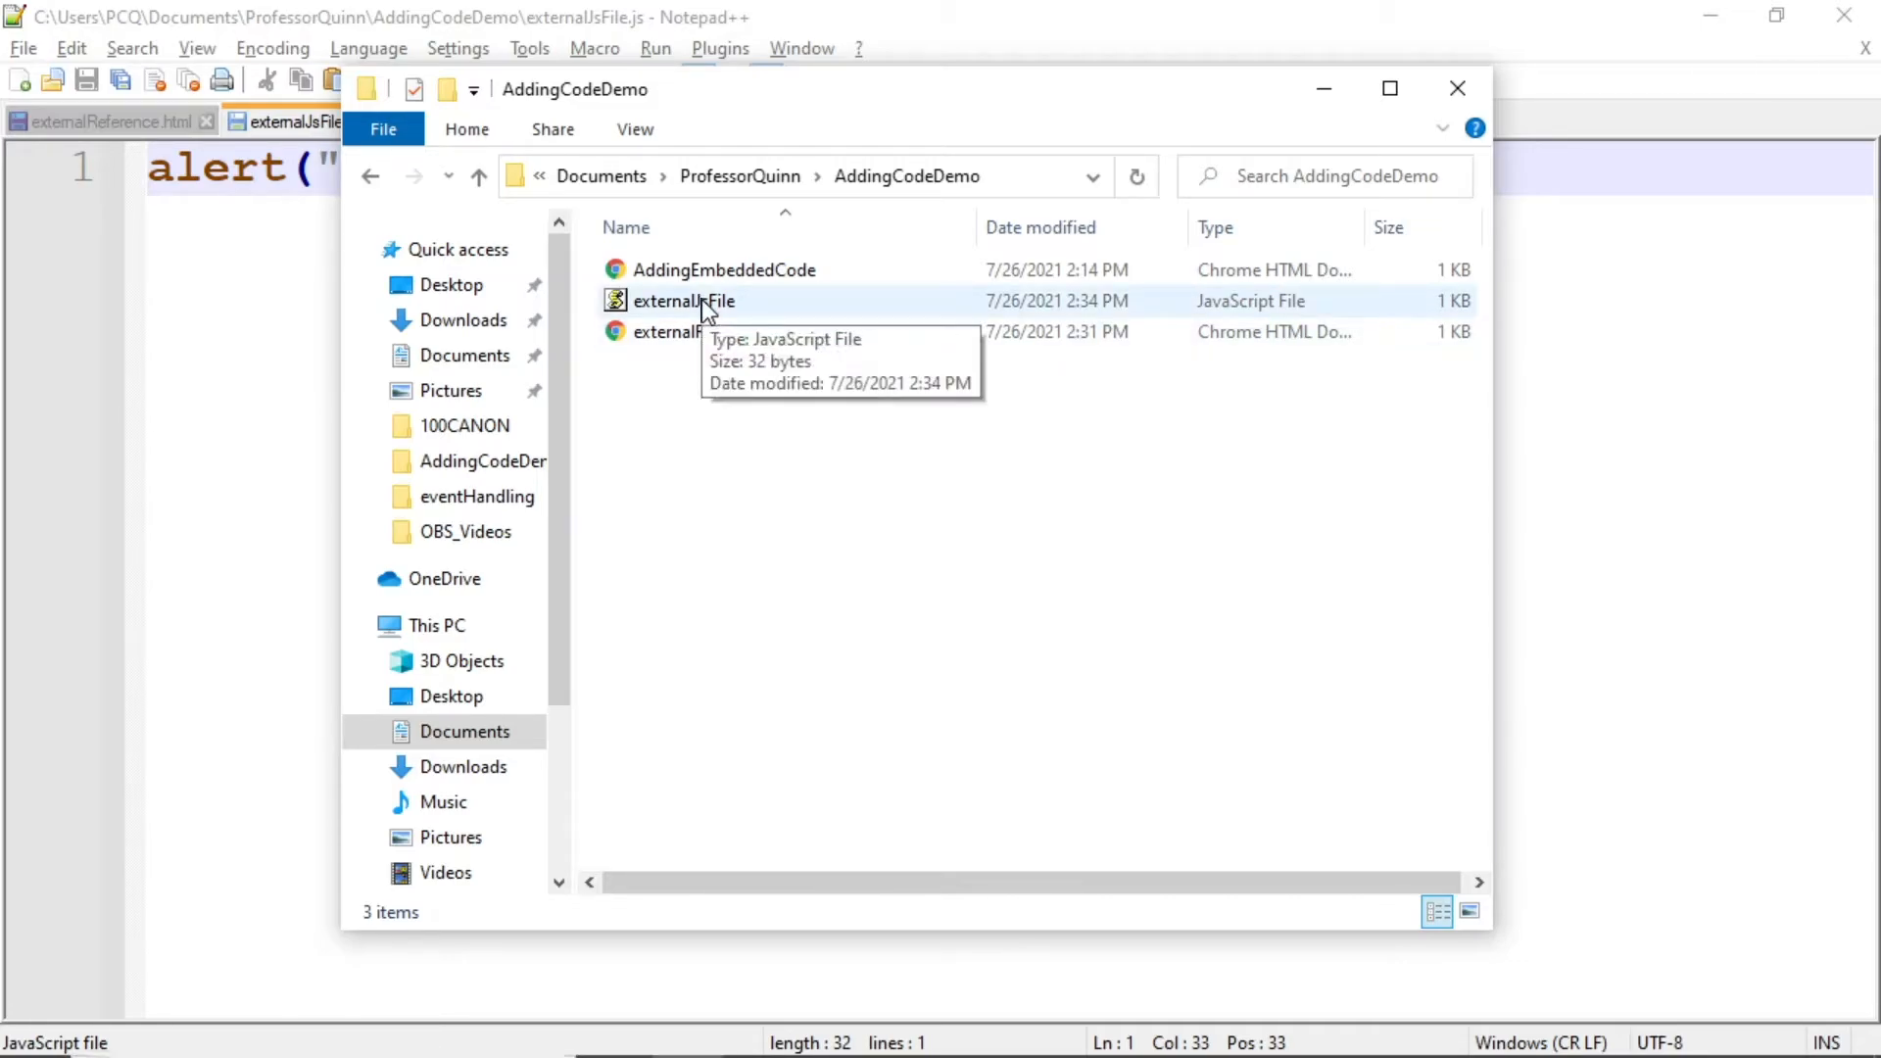
pyautogui.moveTo(717, 310)
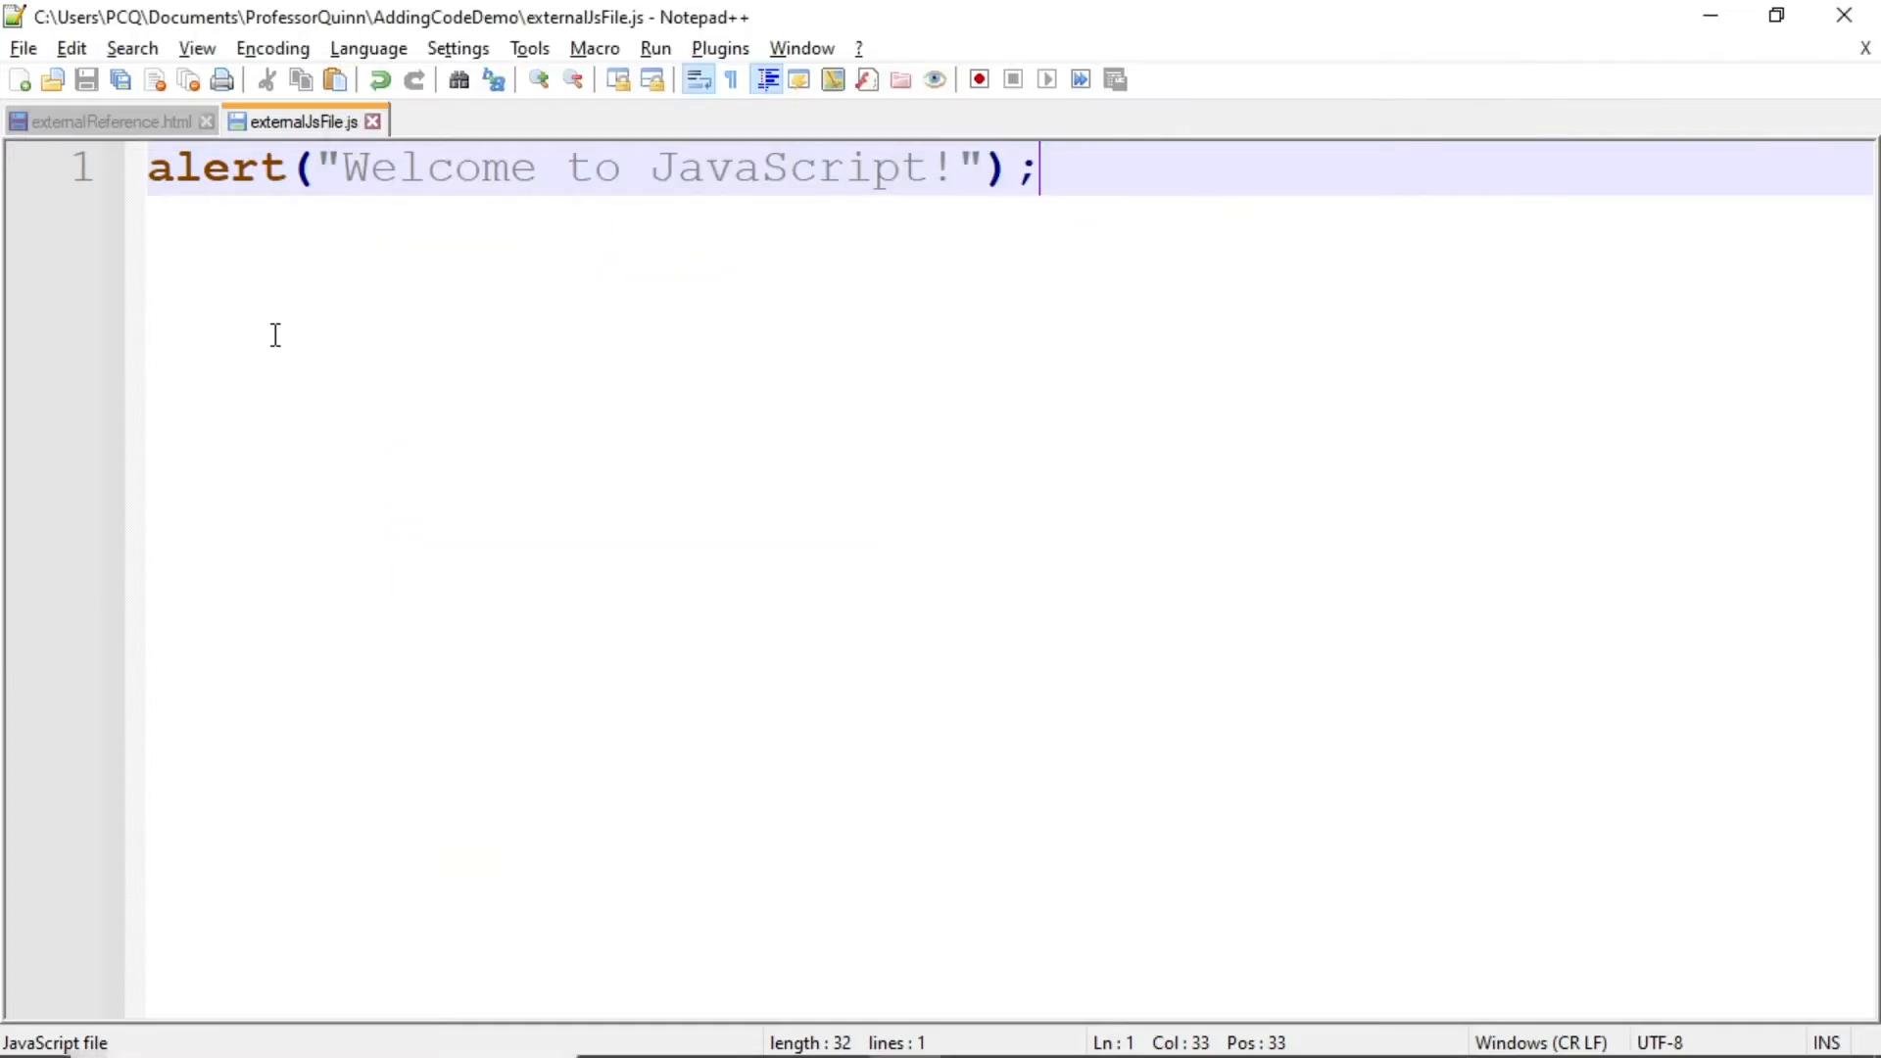
pyautogui.moveTo(247, 364)
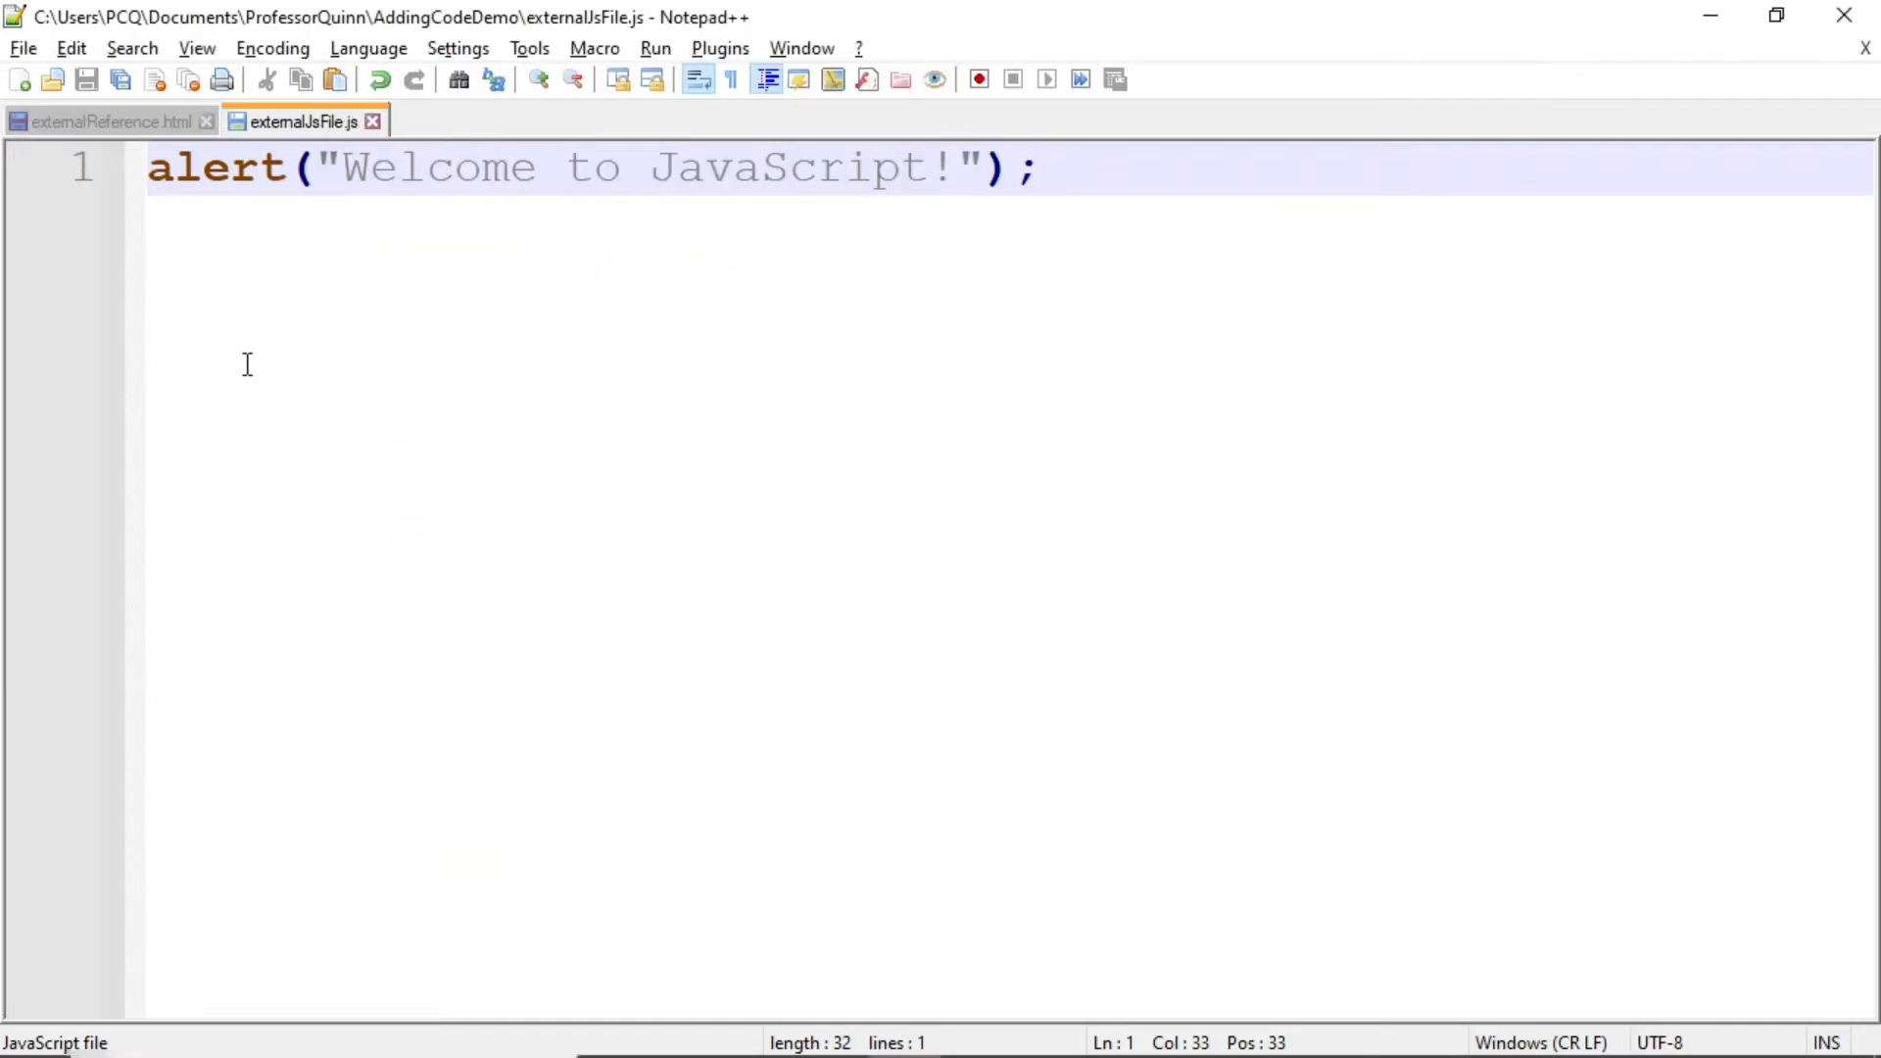
pyautogui.moveTo(300, 121)
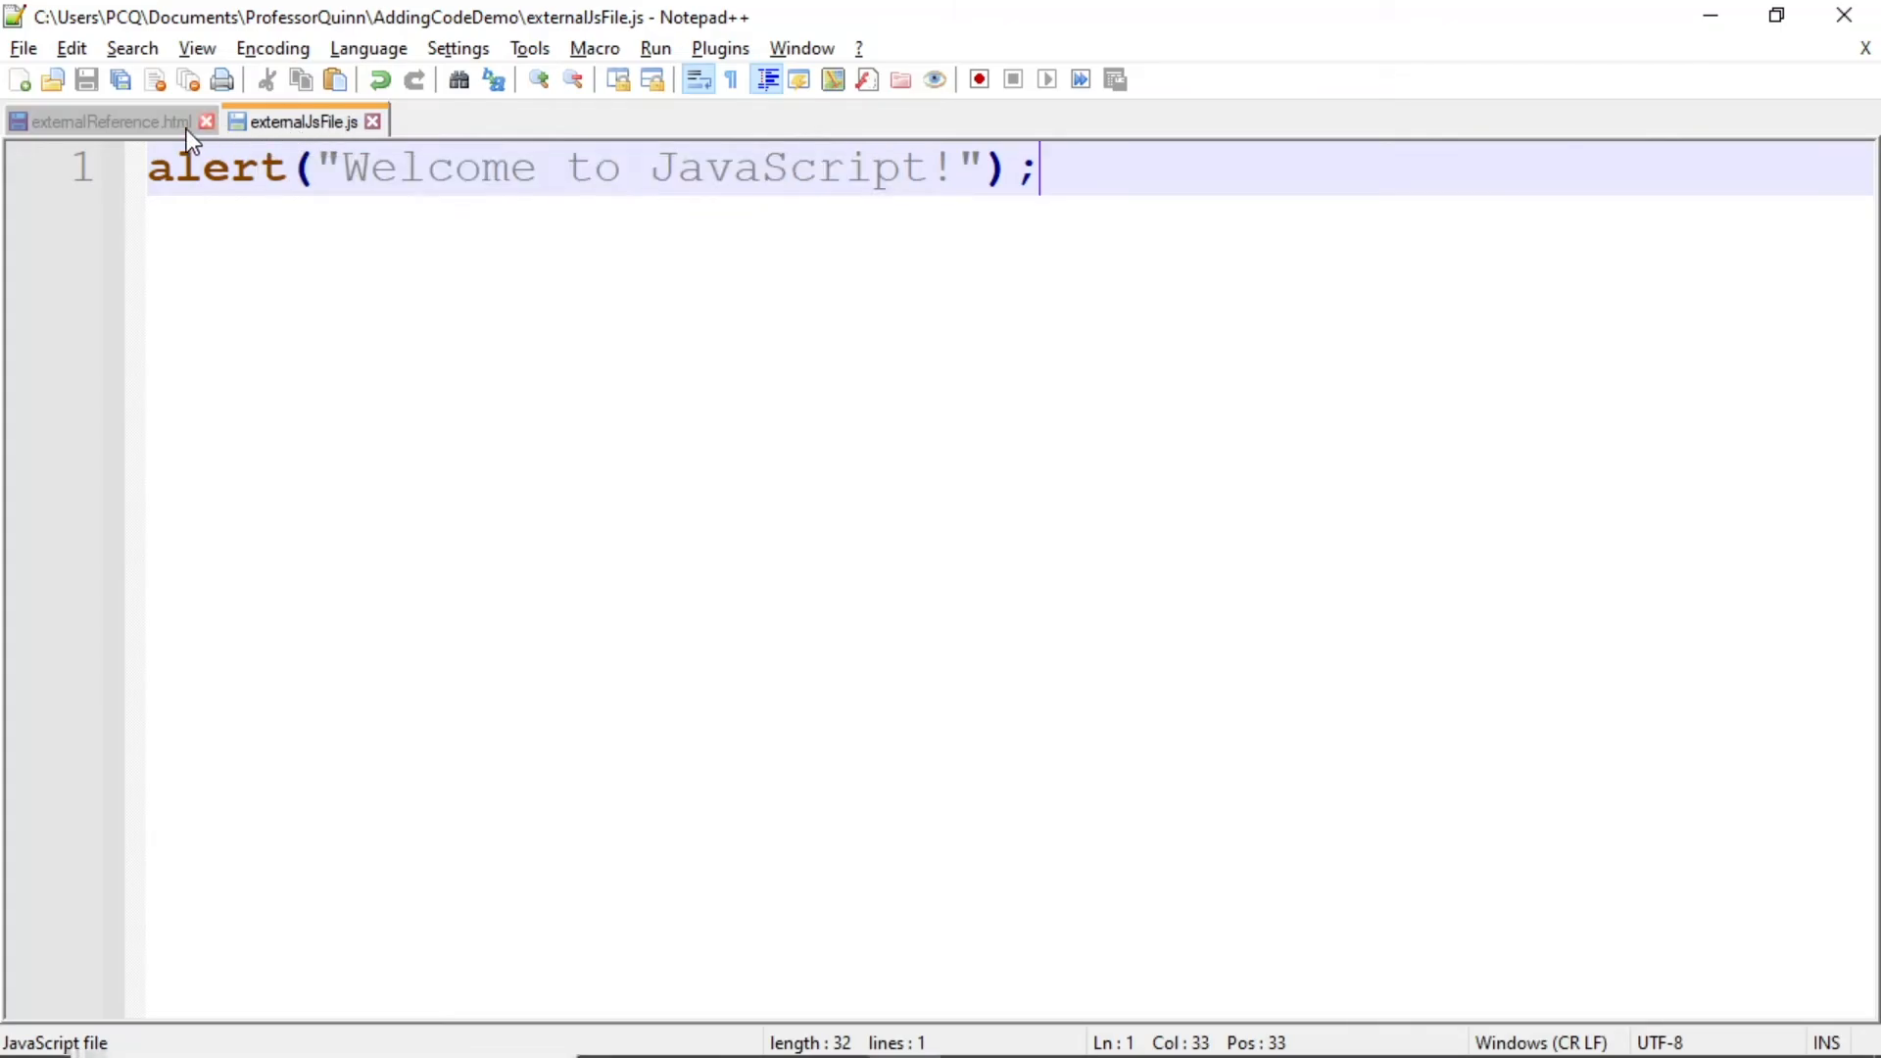
# - In externalReference.html, add src="externalJsFile.js" to the opening script tag
pyautogui.click(108, 121)
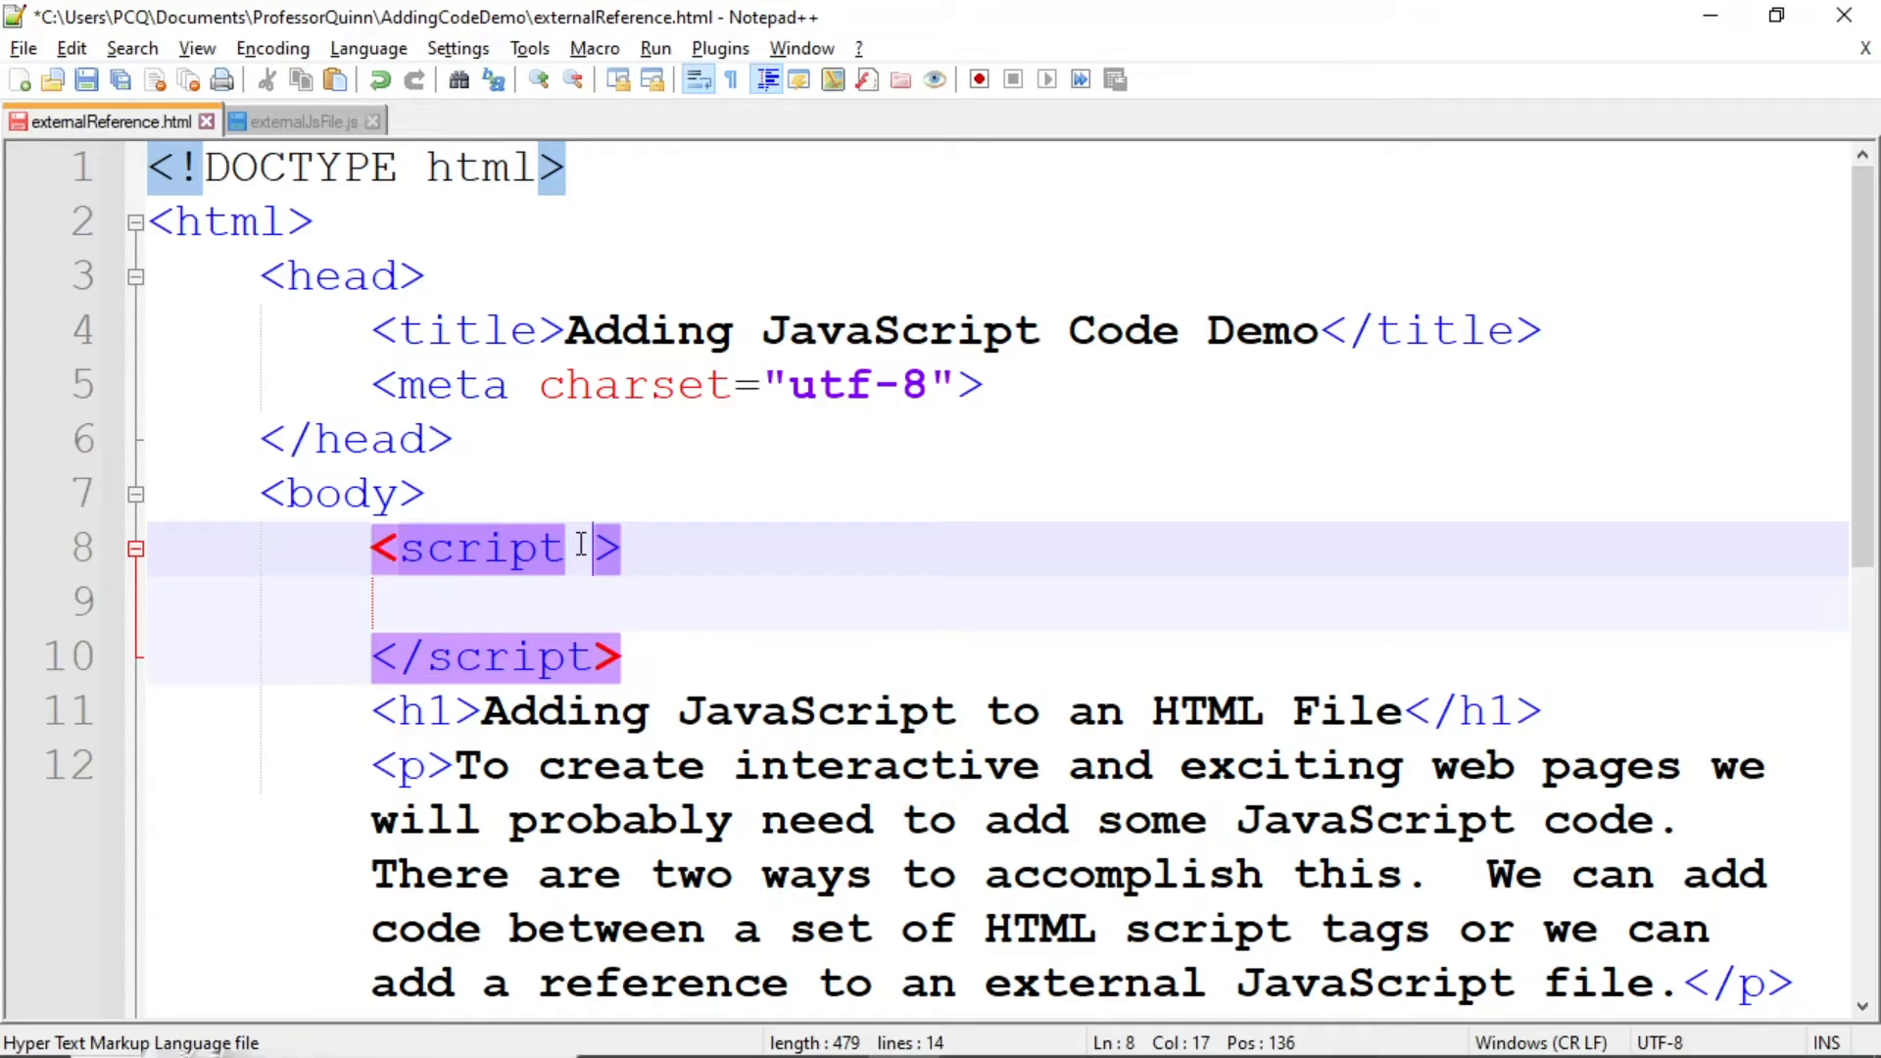
pyautogui.write('src=')
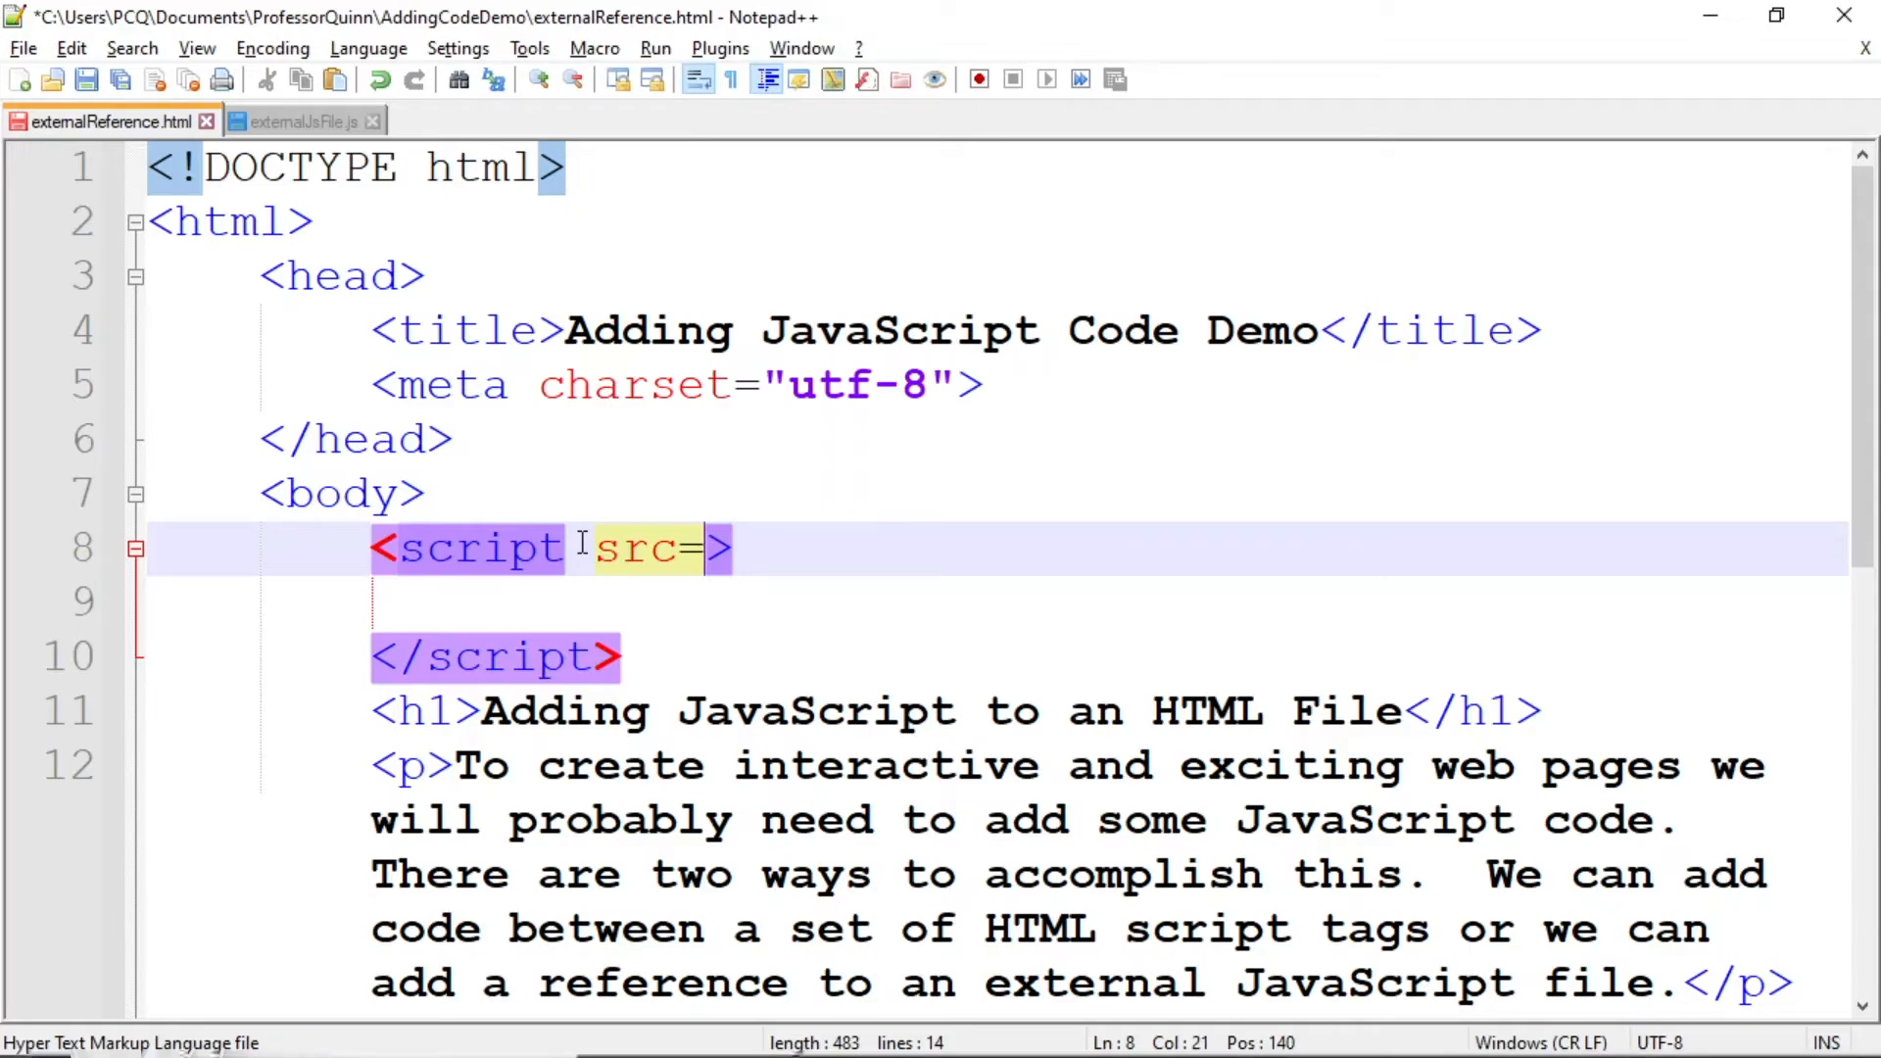
pyautogui.write('"')
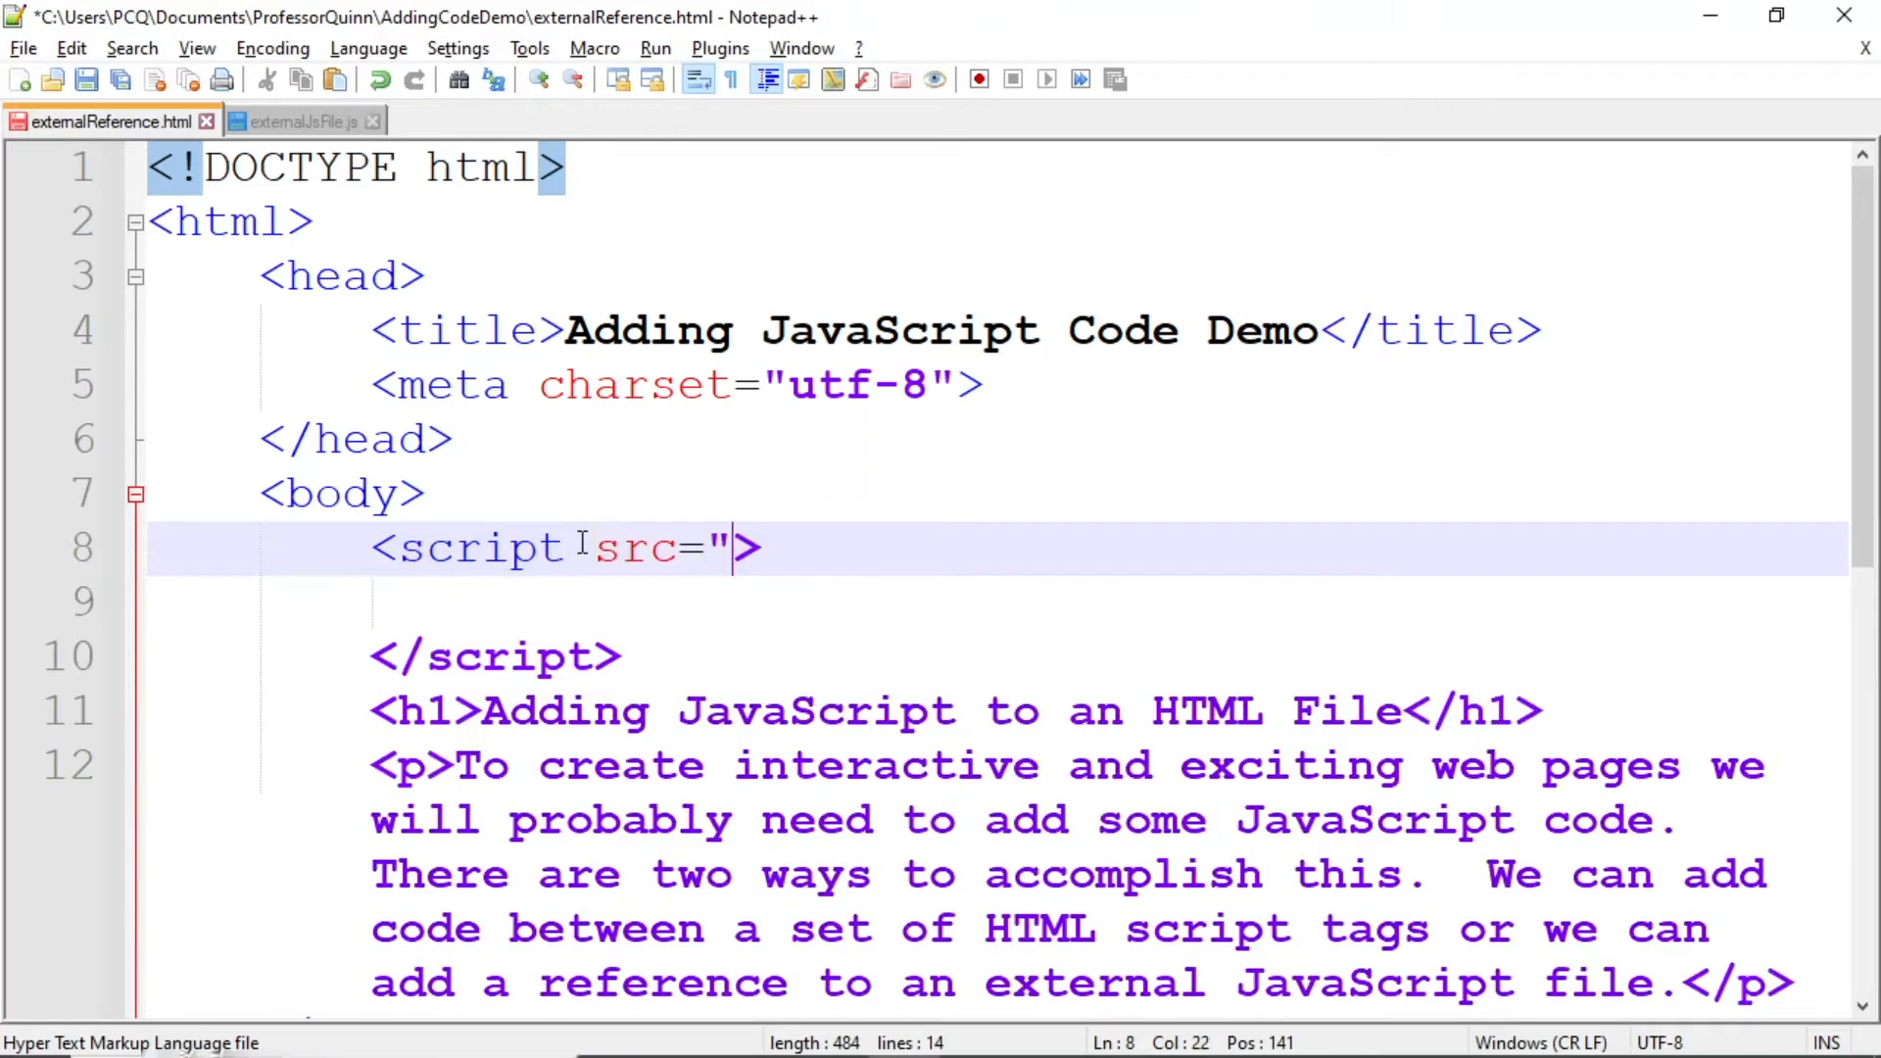
pyautogui.write('externalJ')
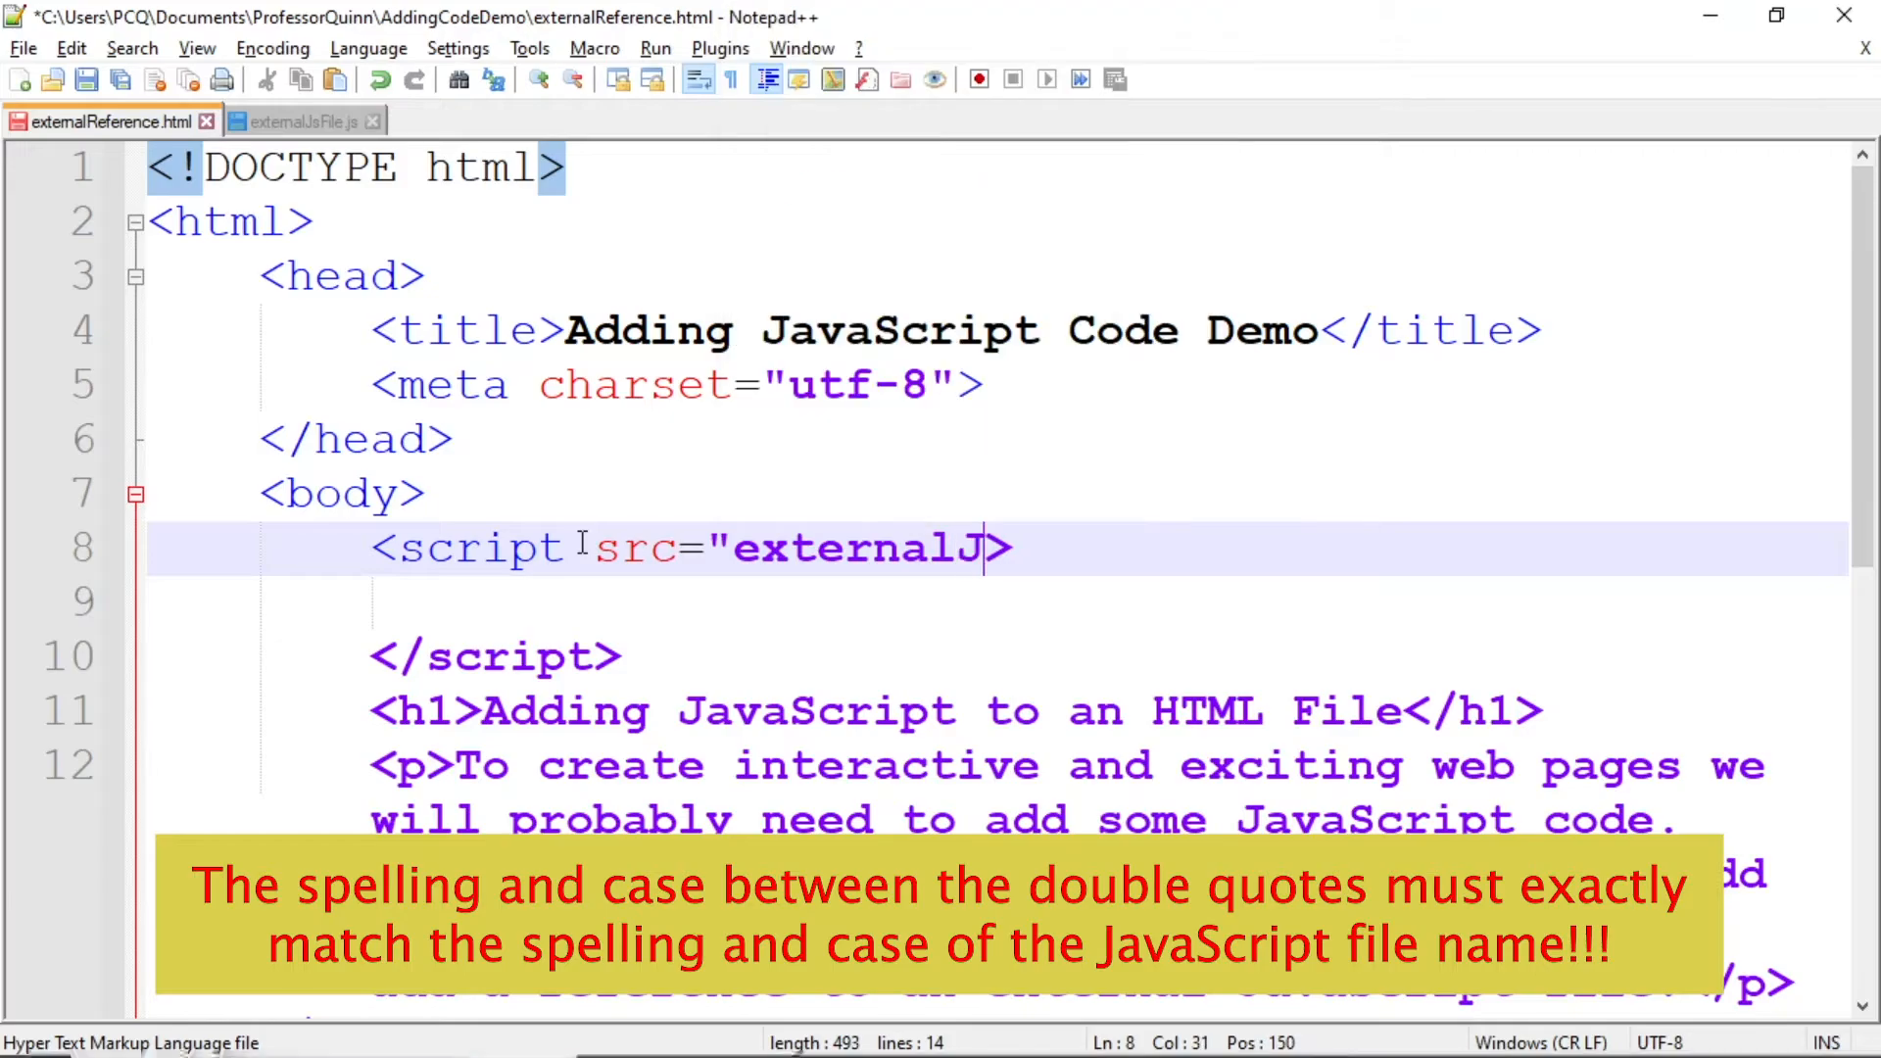
pyautogui.write('sFile')
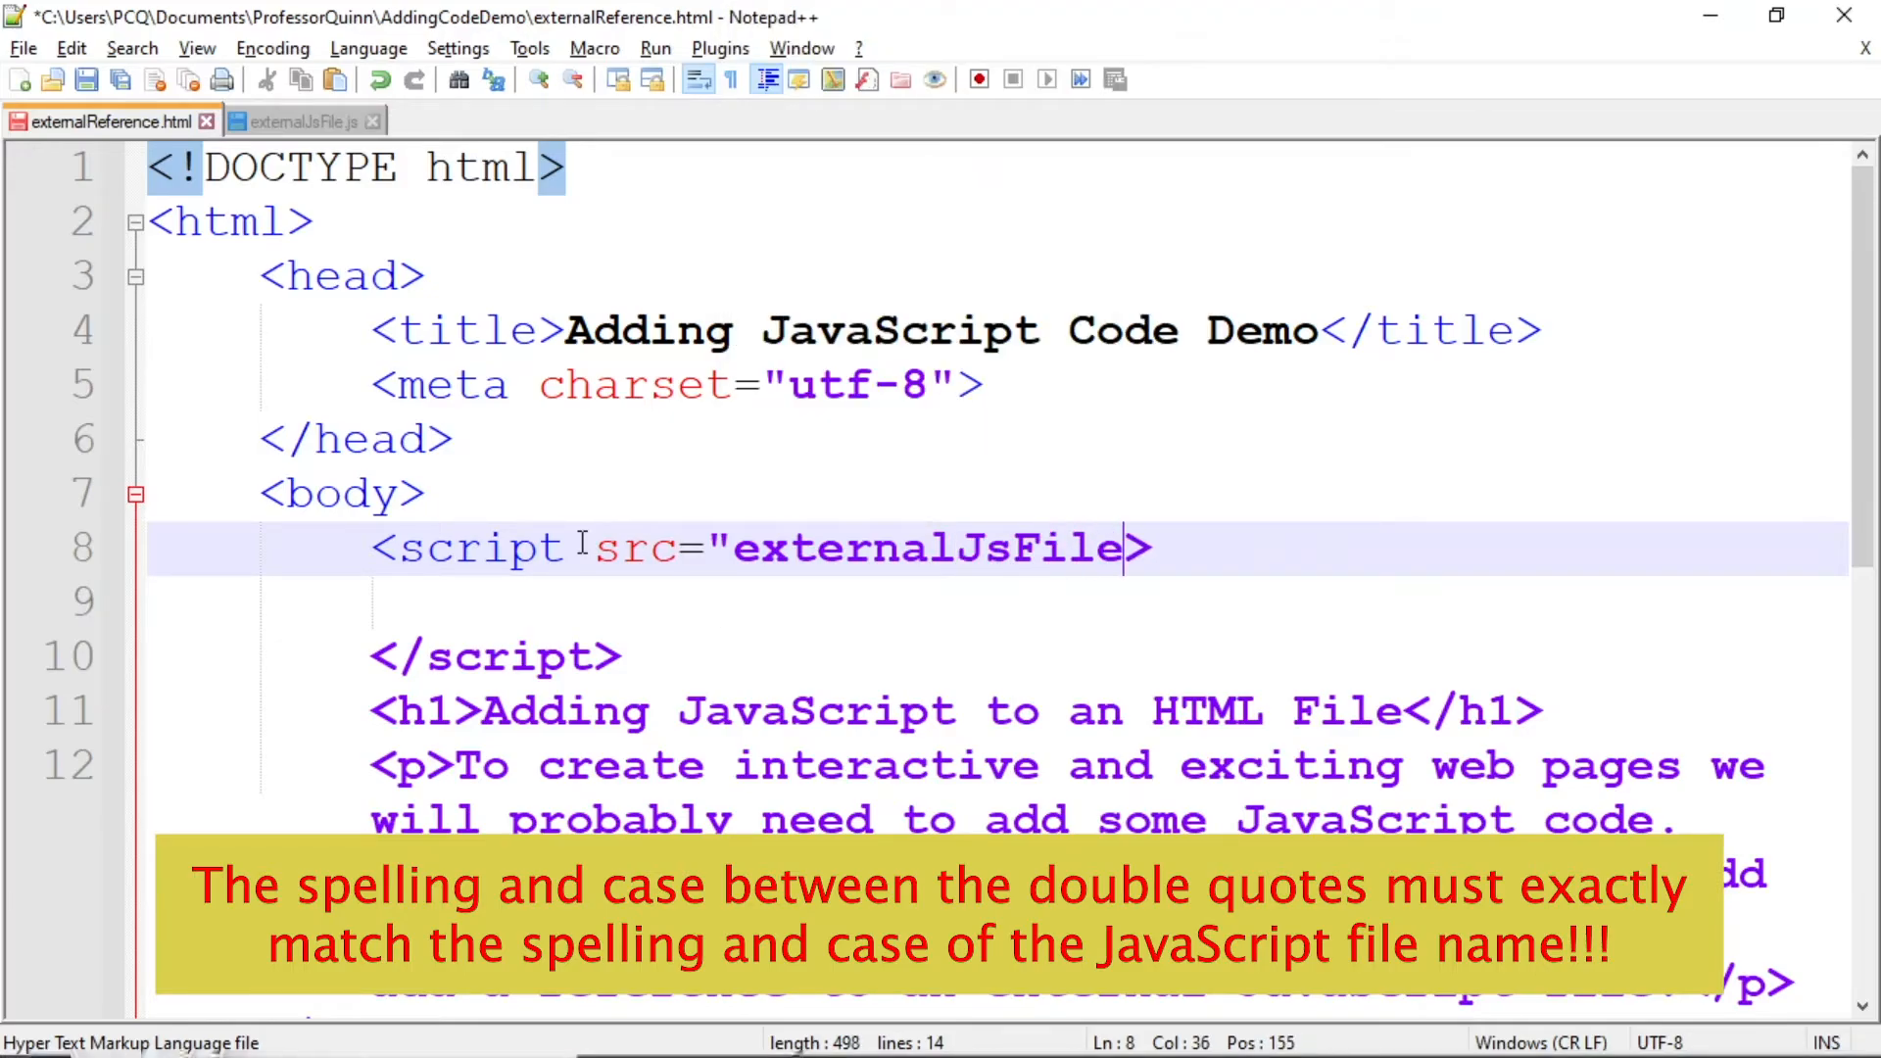
pyautogui.write('.js')
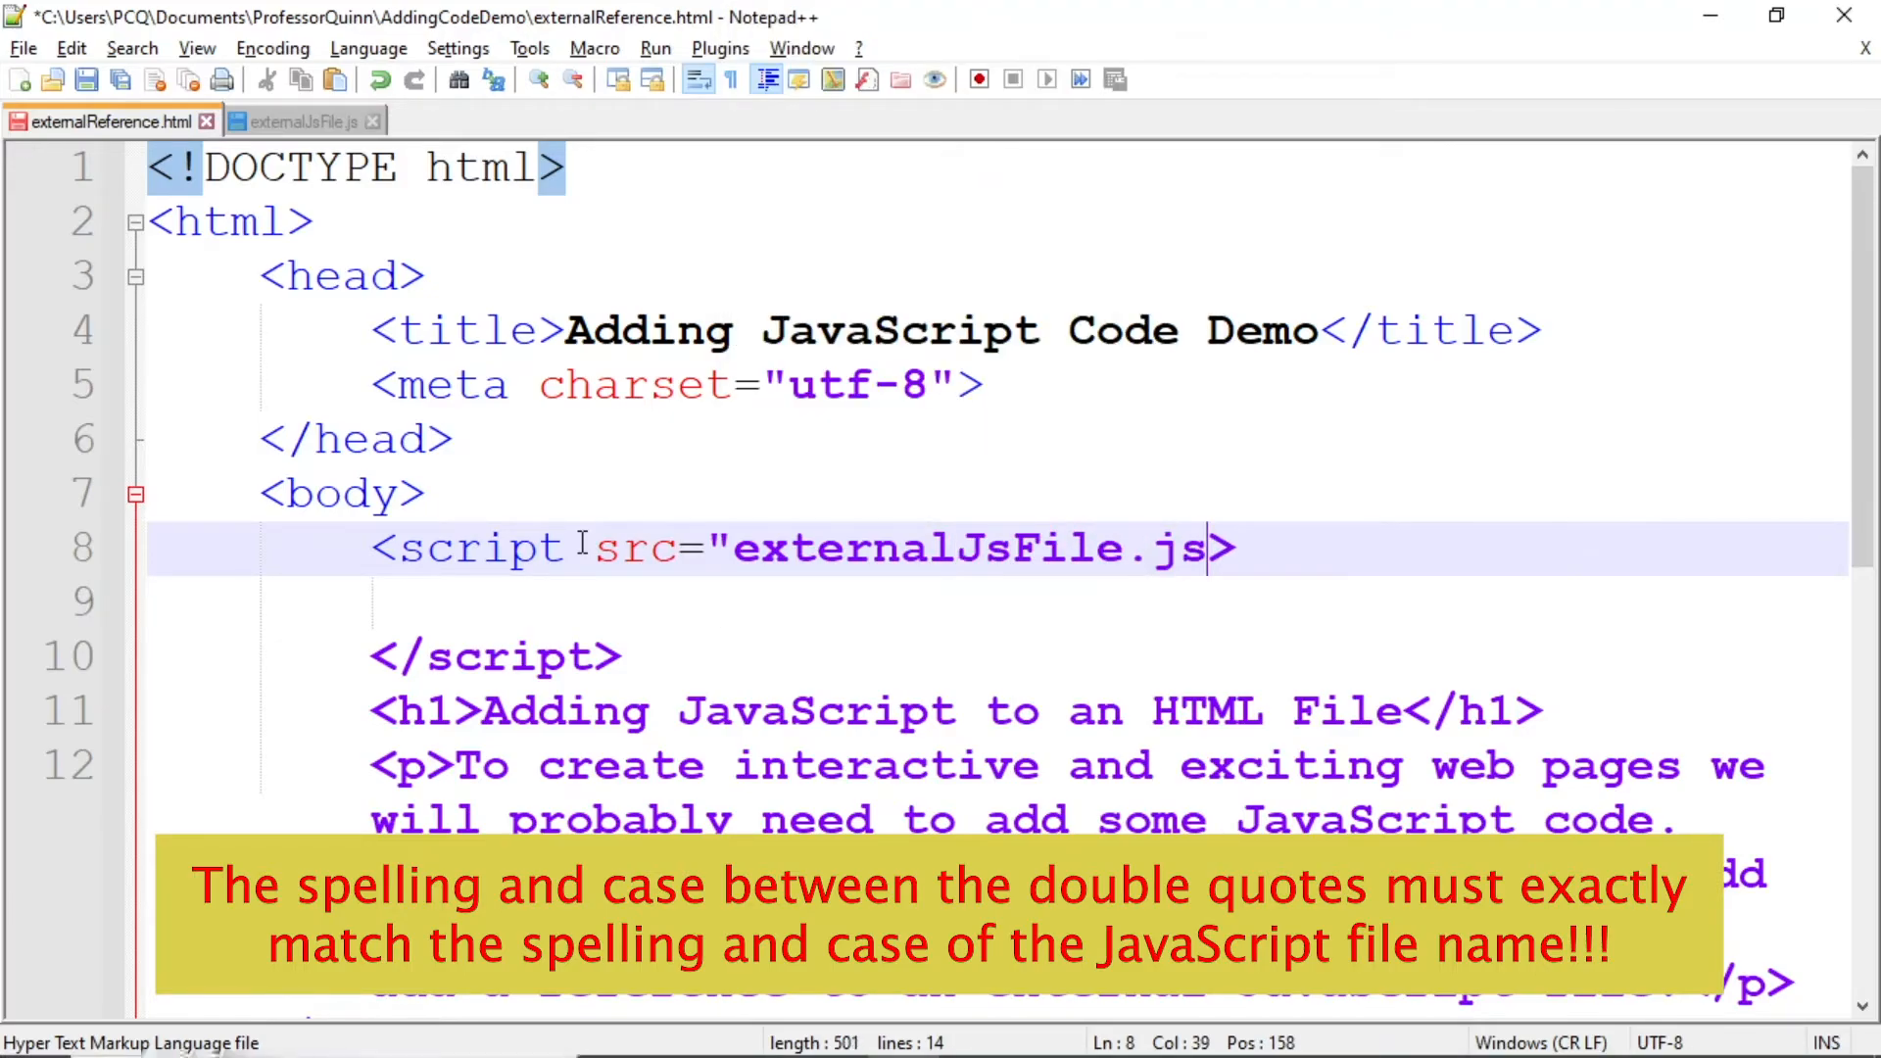
pyautogui.write('>')
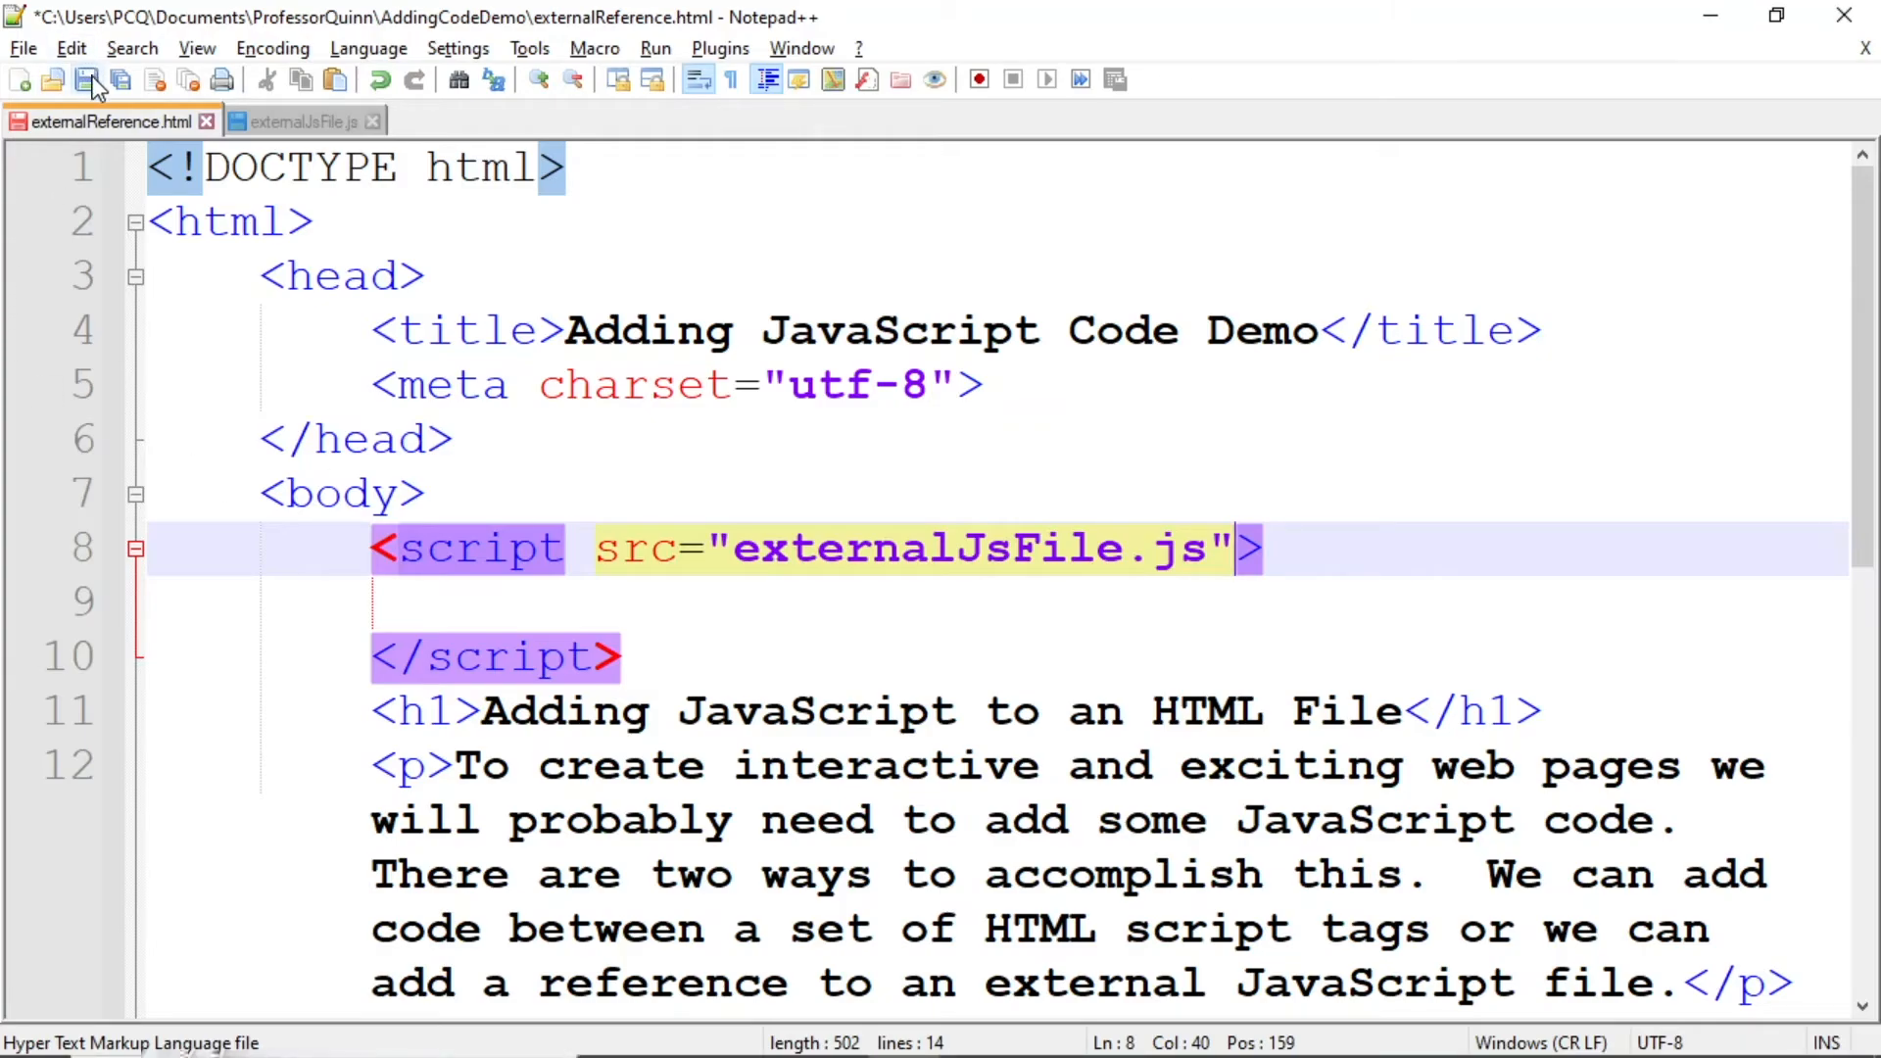
# - Save externalReference.html, launch it in Chrome and dismiss the 'Welcome to JavaScript!' alert
pyautogui.click(88, 79)
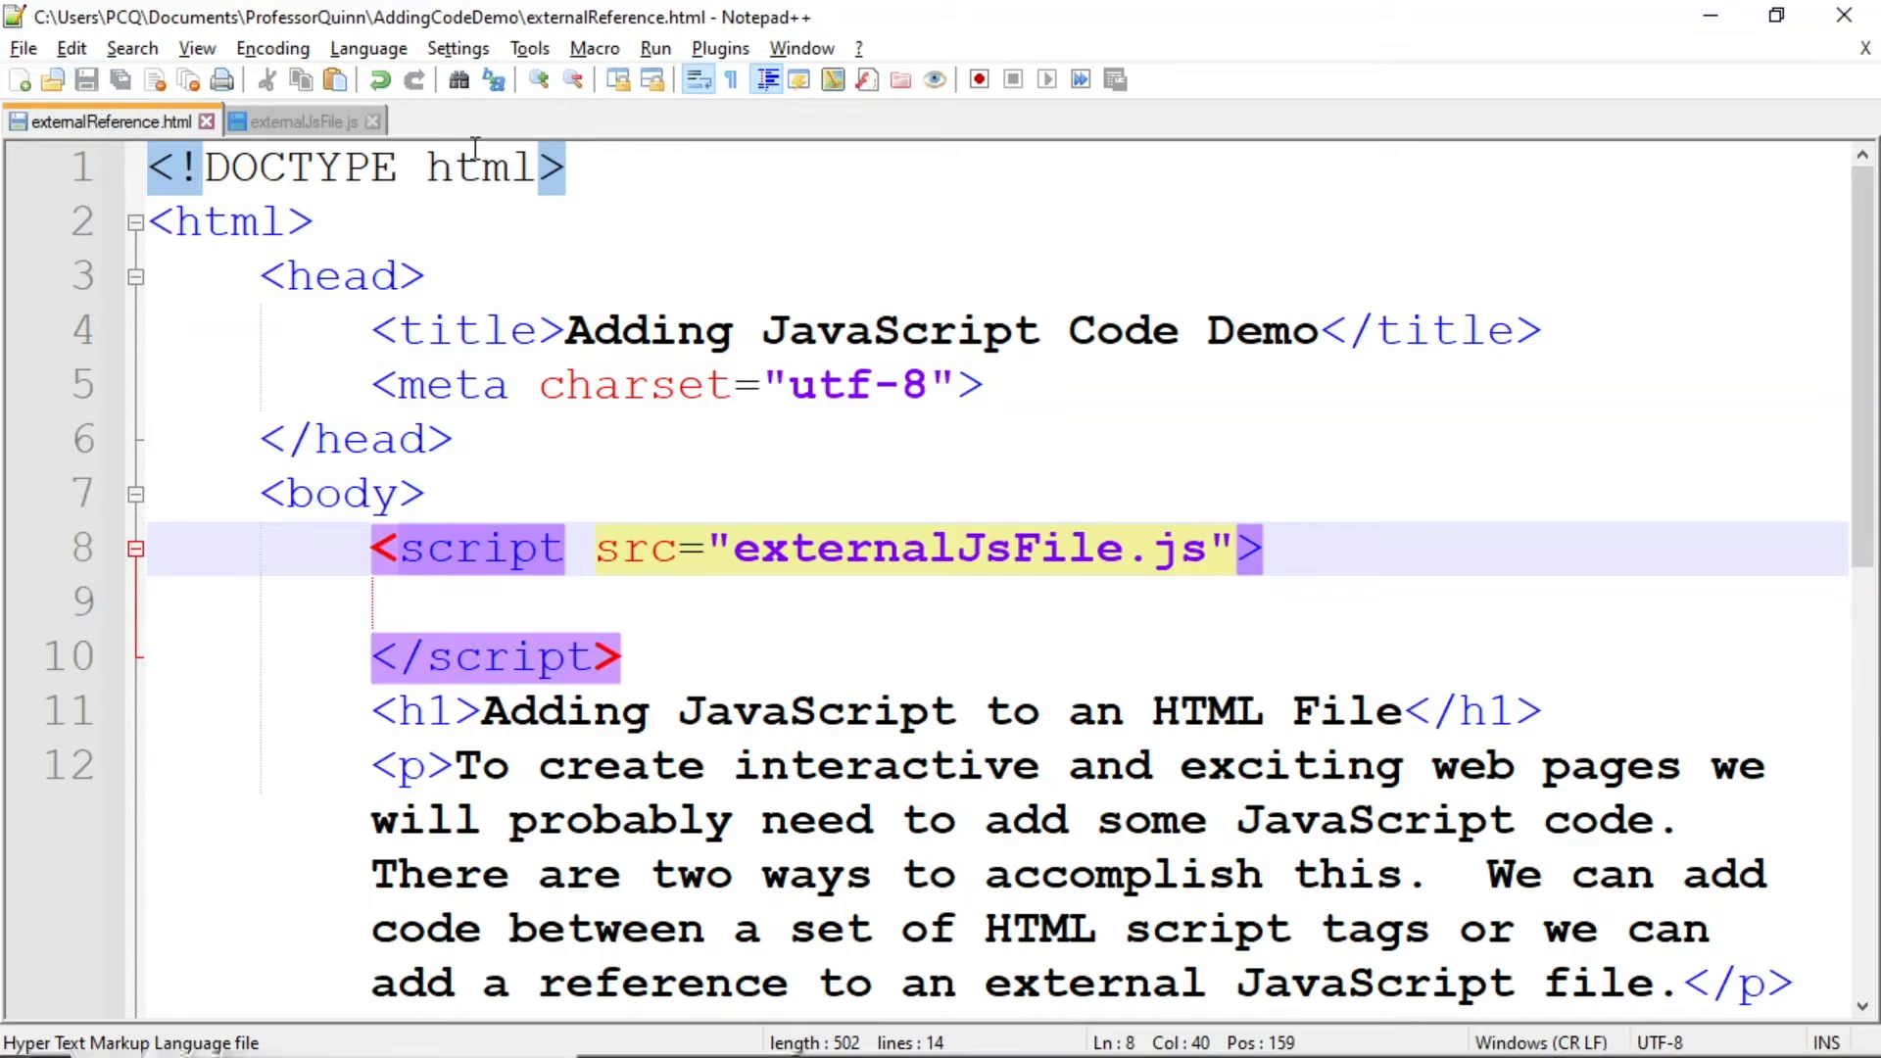
pyautogui.click(655, 47)
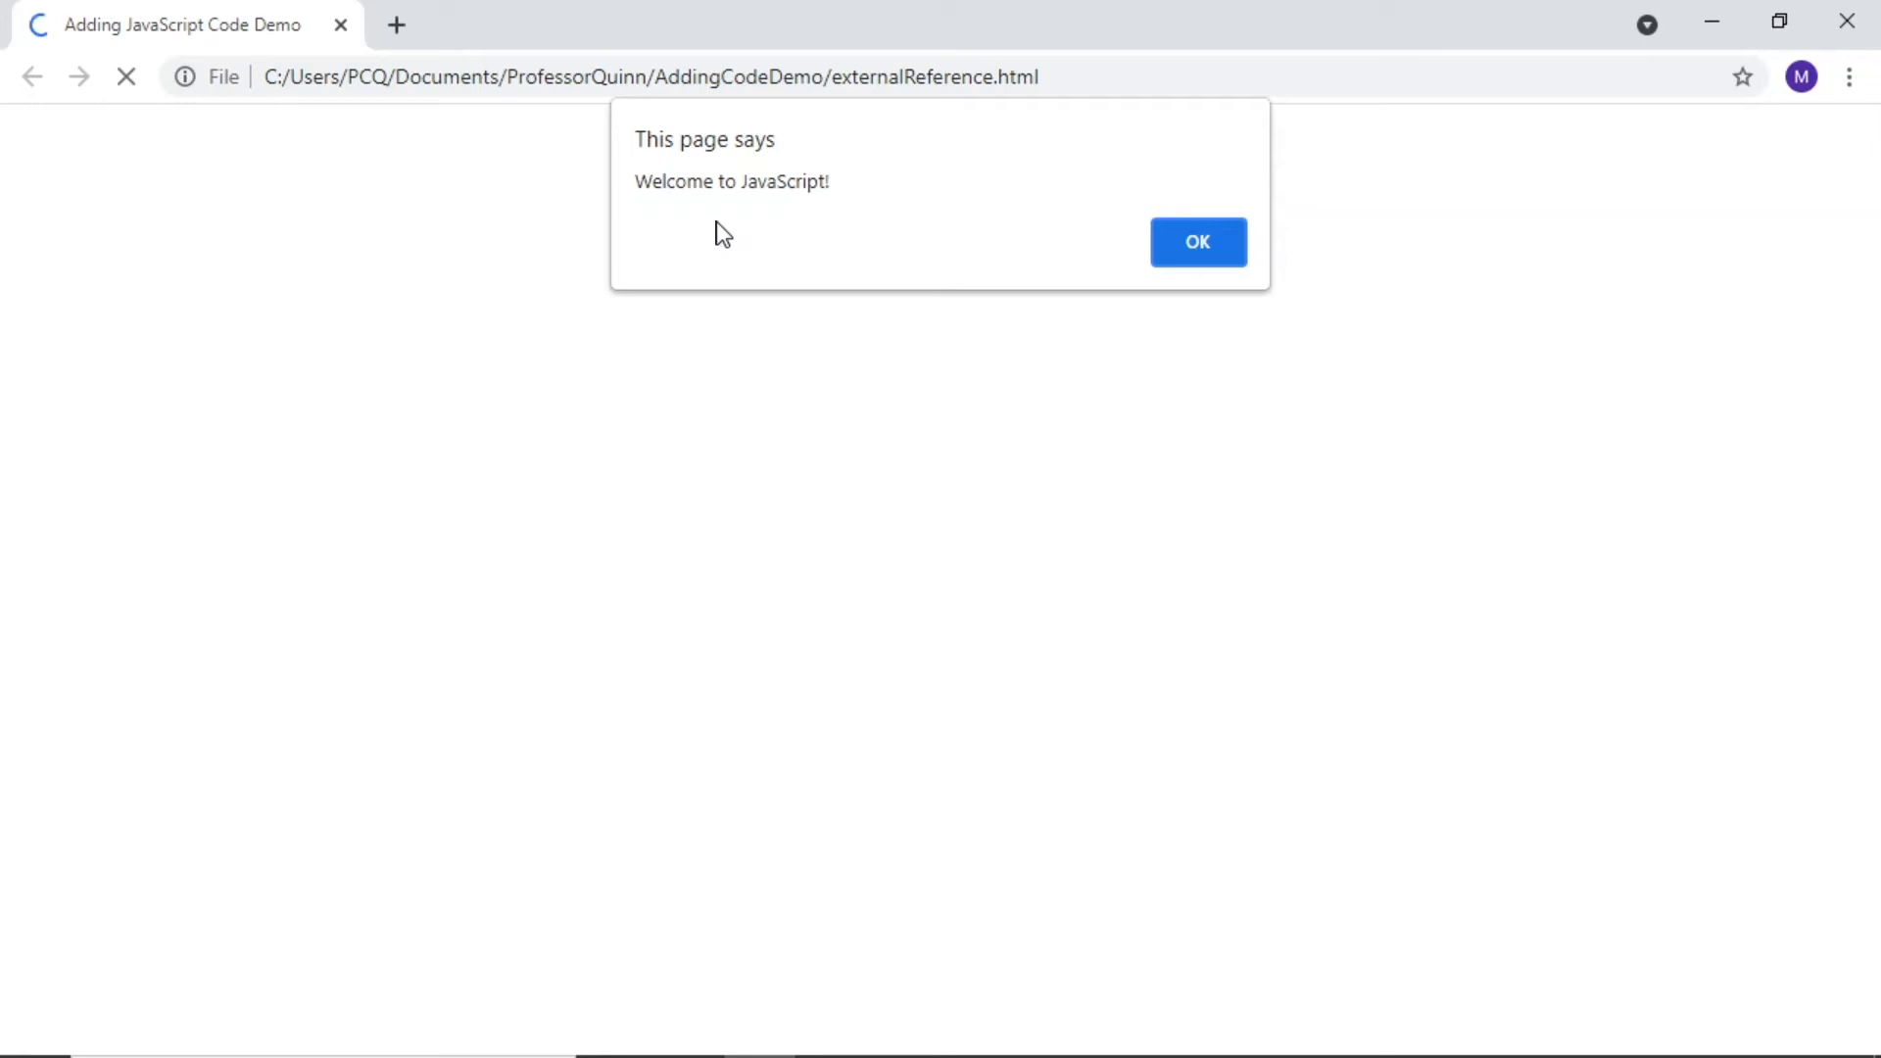
pyautogui.click(1196, 242)
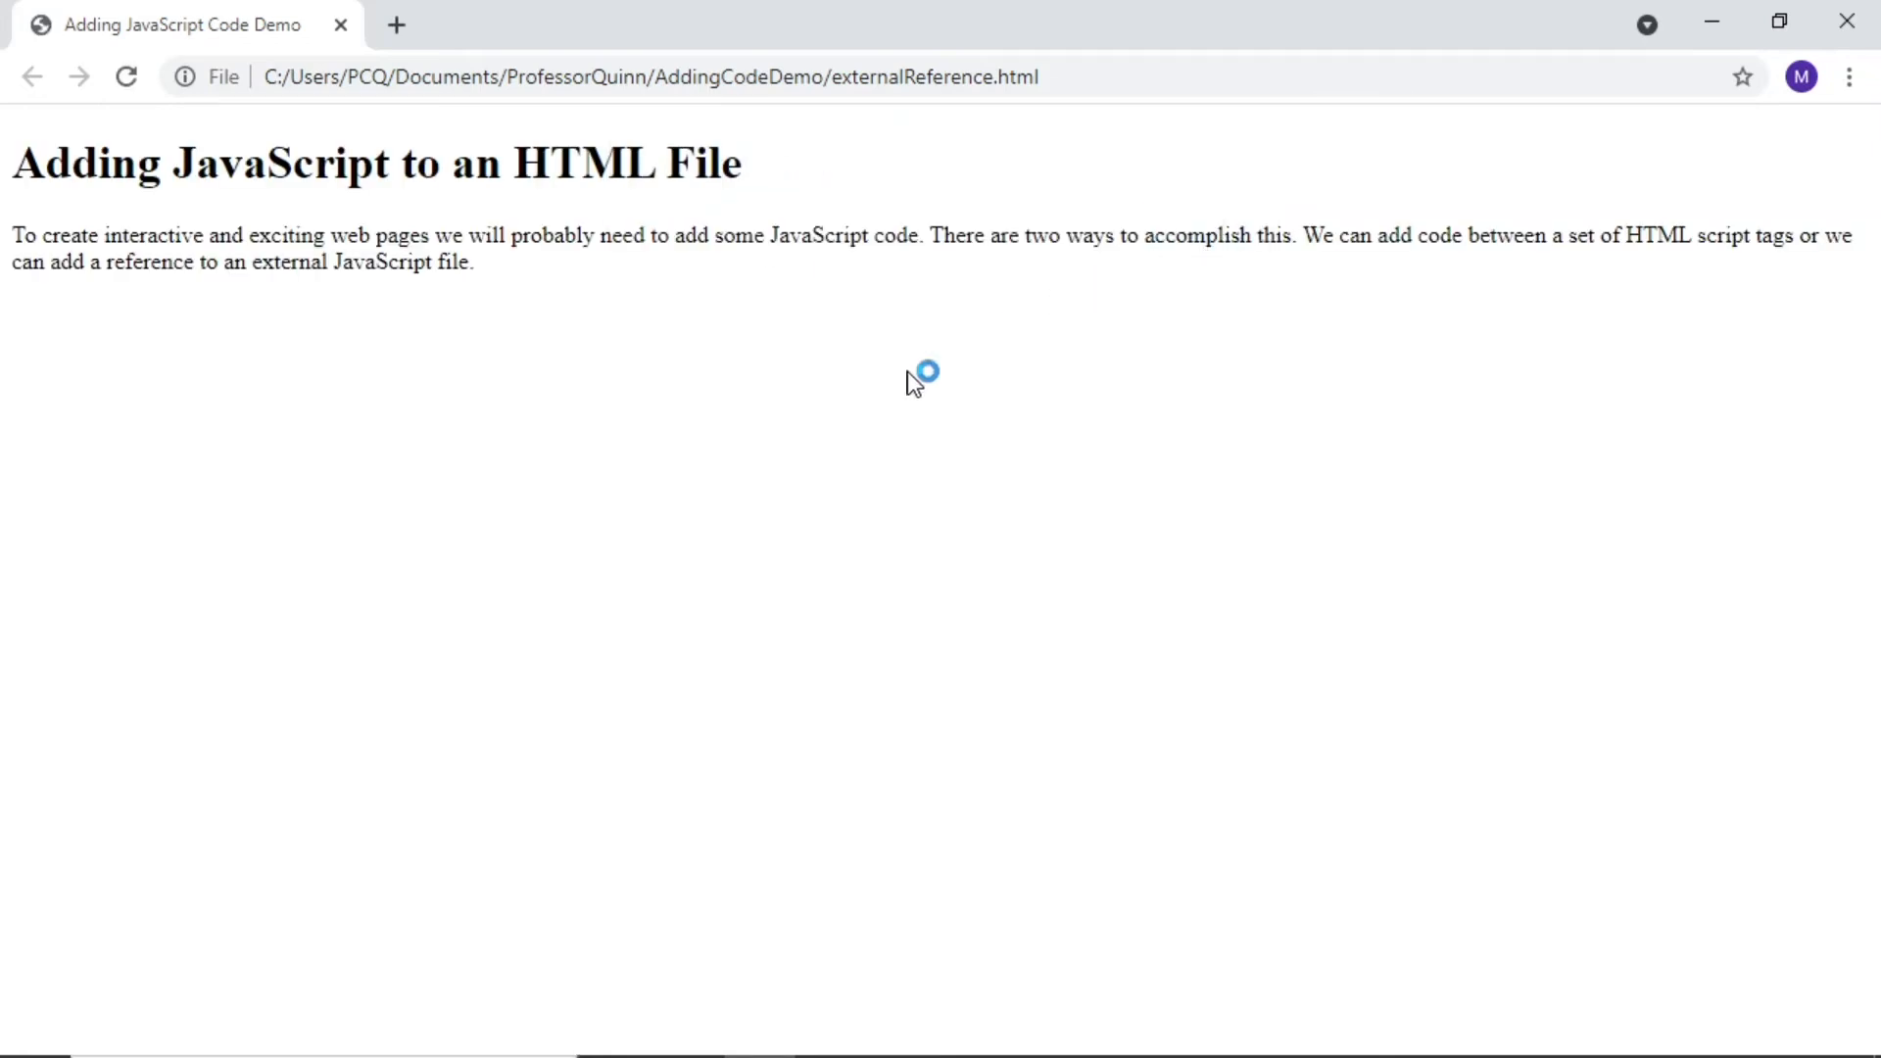
pyautogui.moveTo(570, 264)
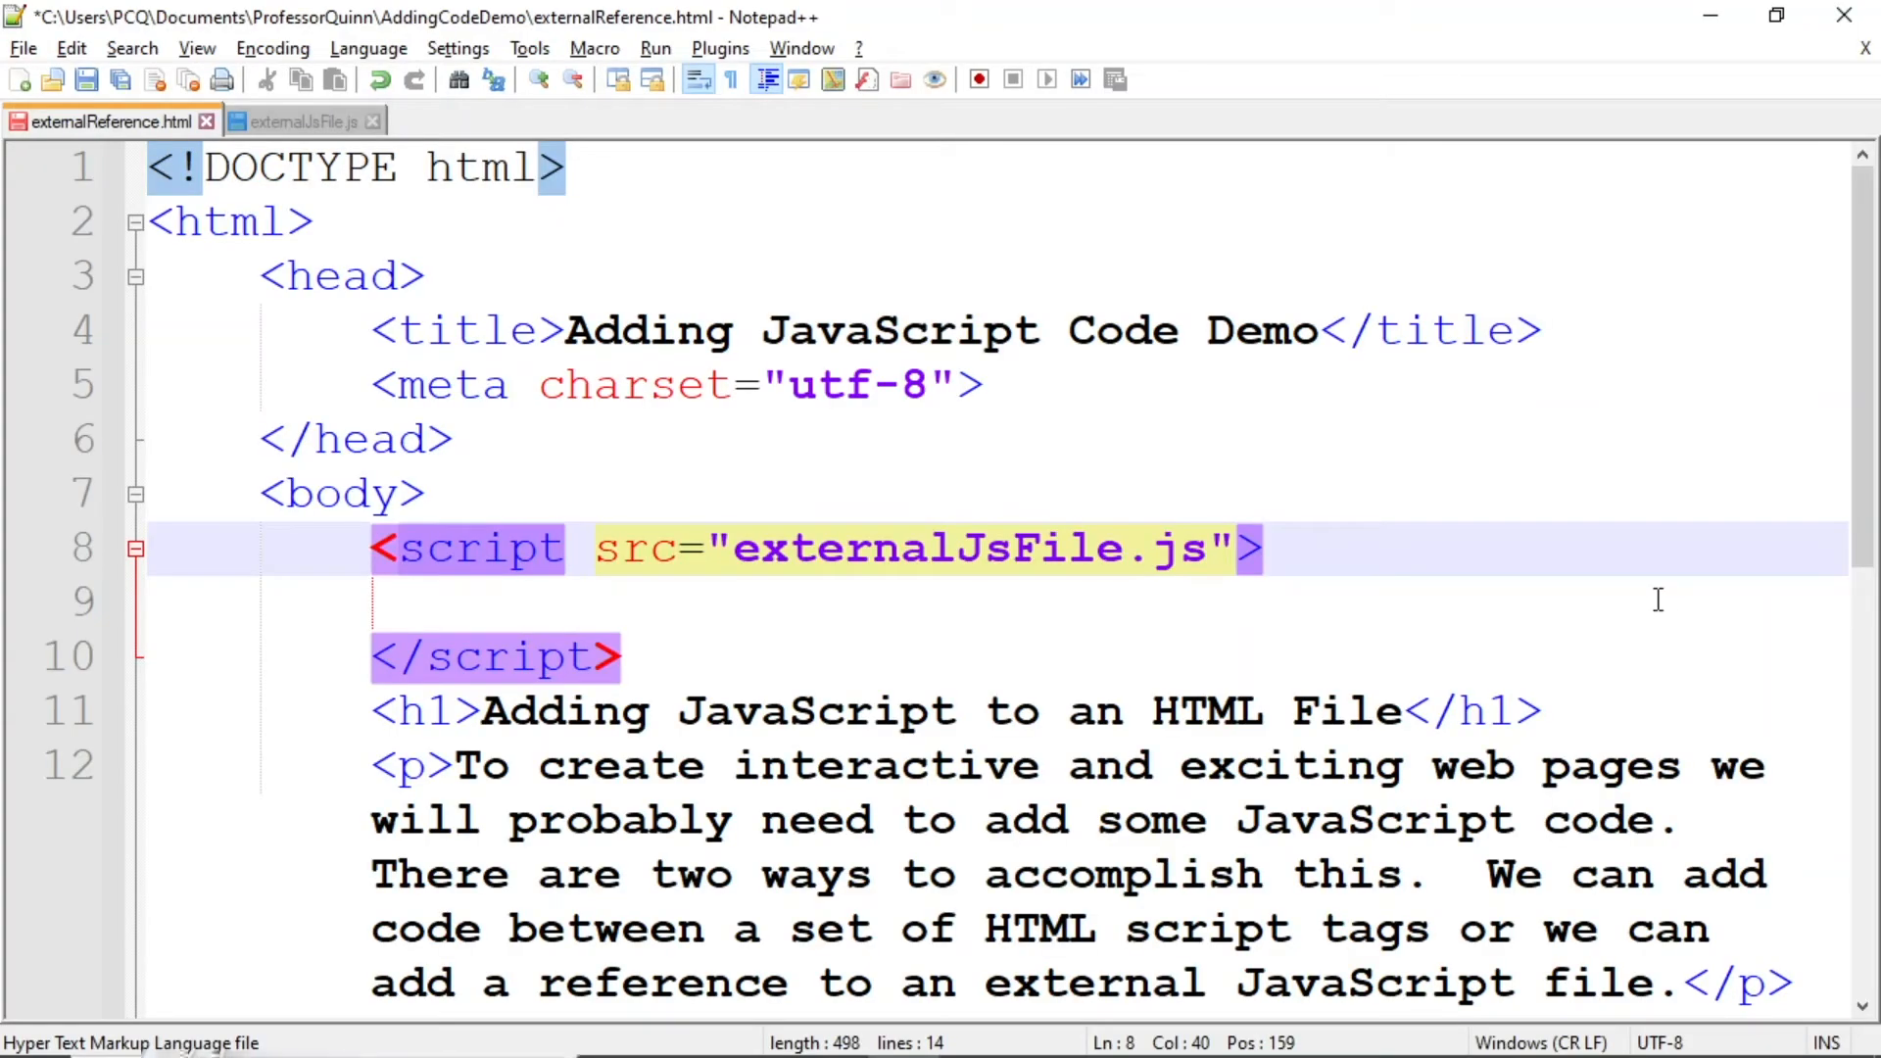
pyautogui.moveTo(372, 655)
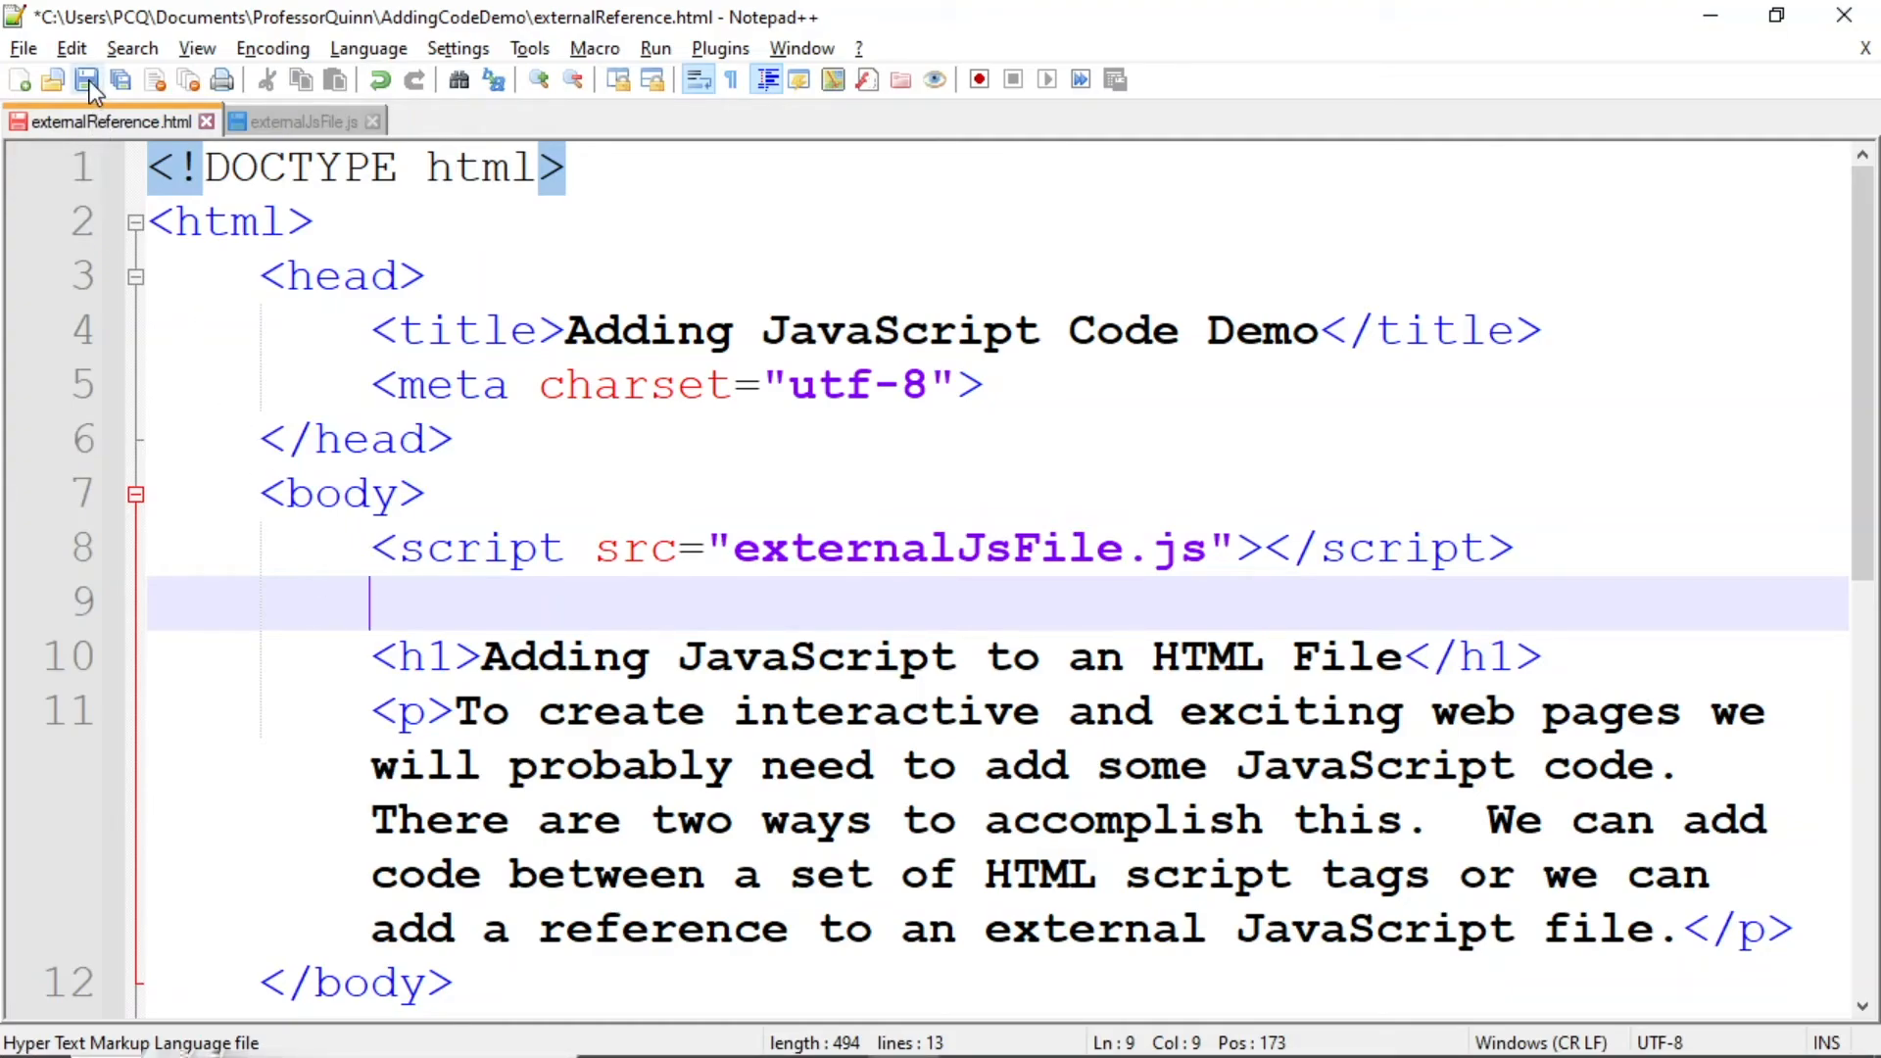
# - Save externalReference.html with <script src="externalJsFile.js"></script> collapsed onto one line
pyautogui.click(86, 79)
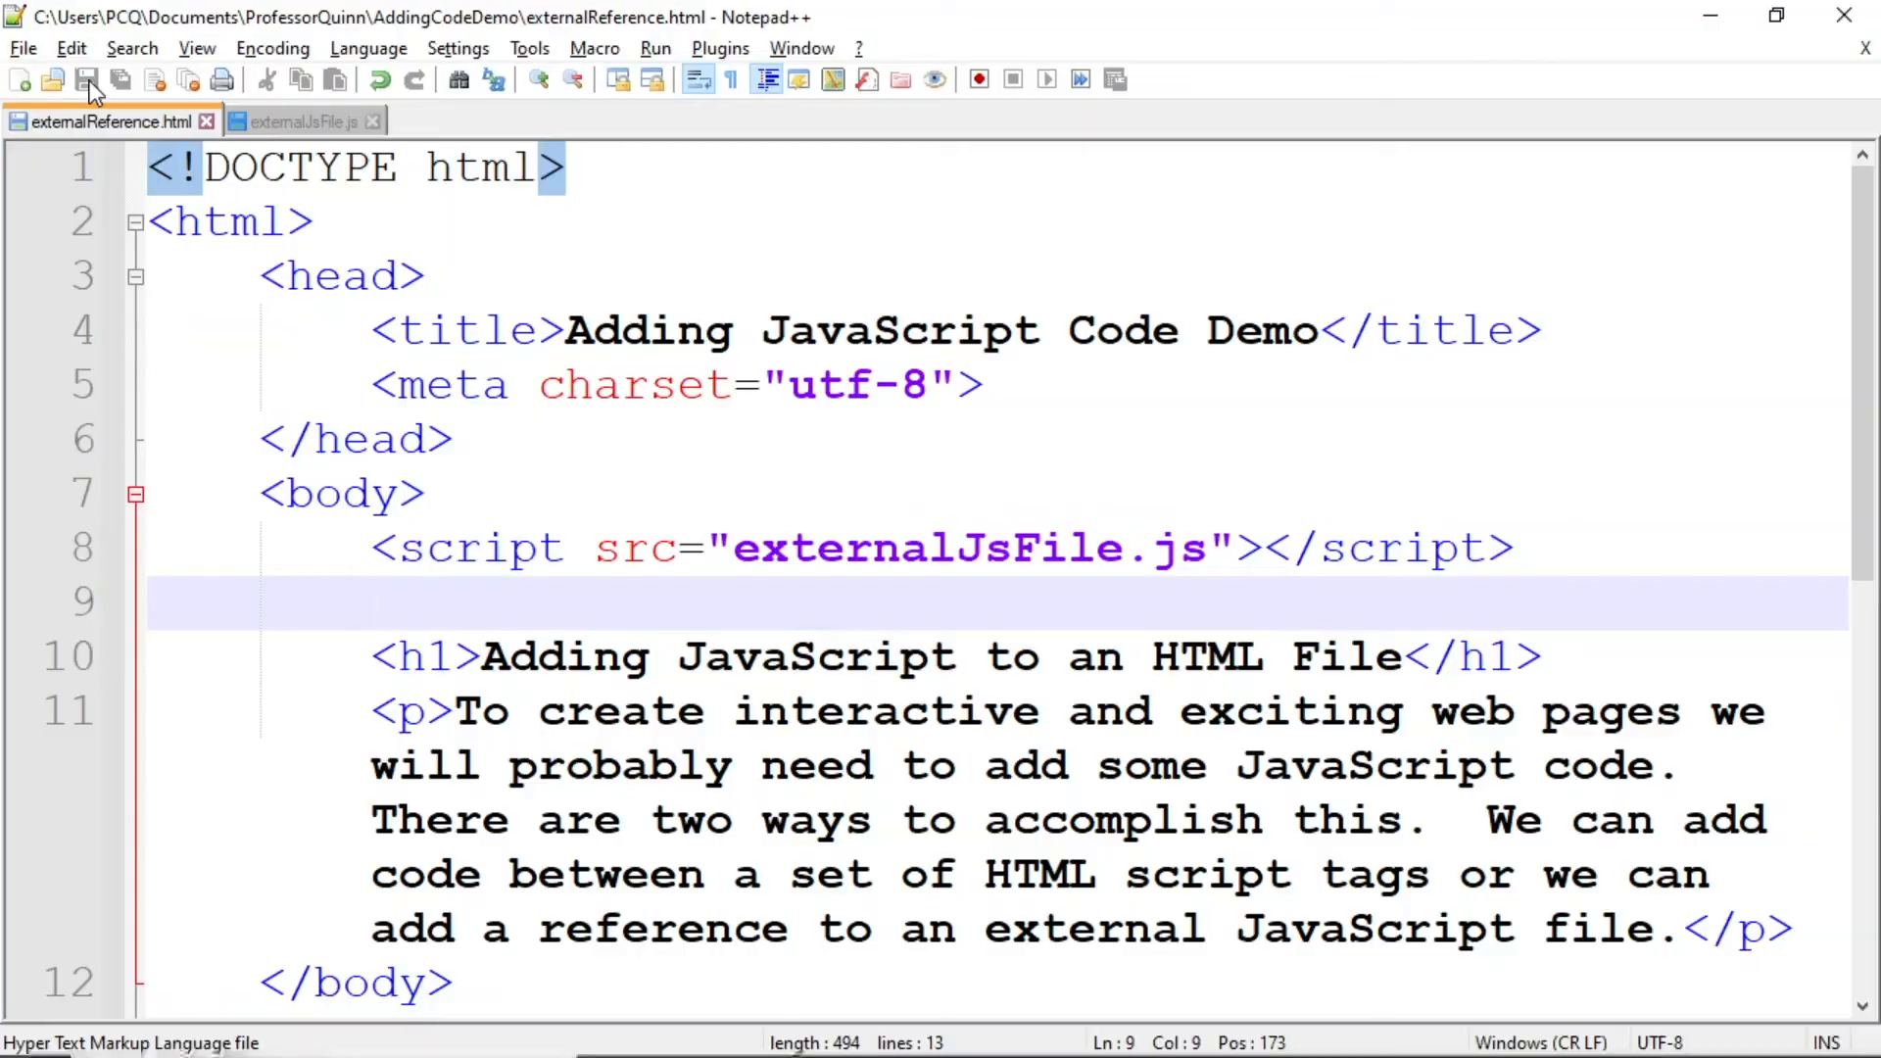